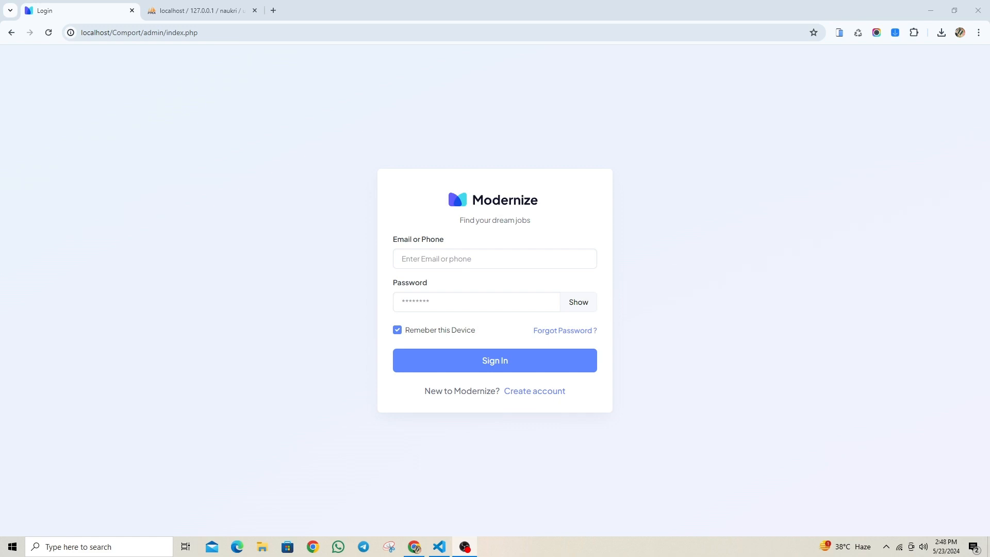
pyautogui.moveTo(114, 72)
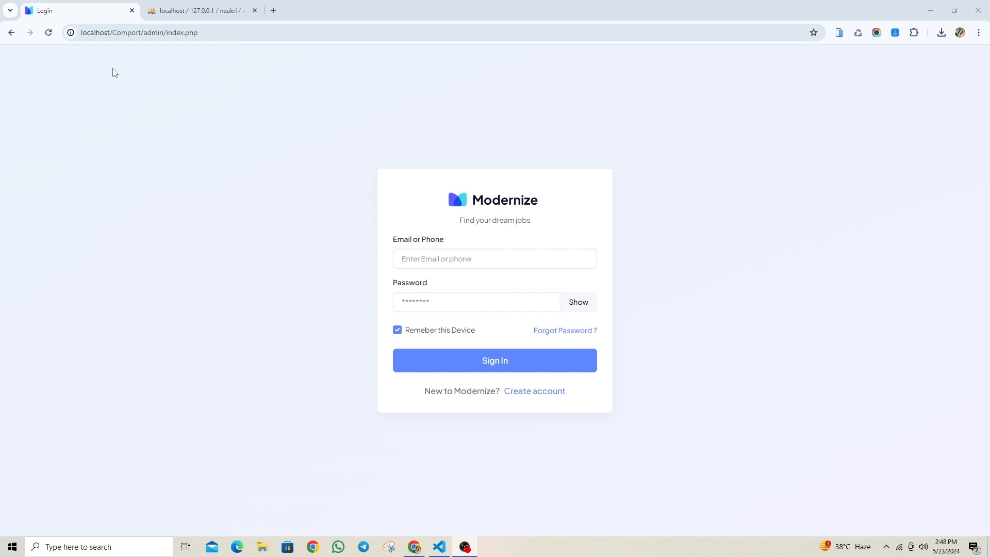
pyautogui.moveTo(494, 378)
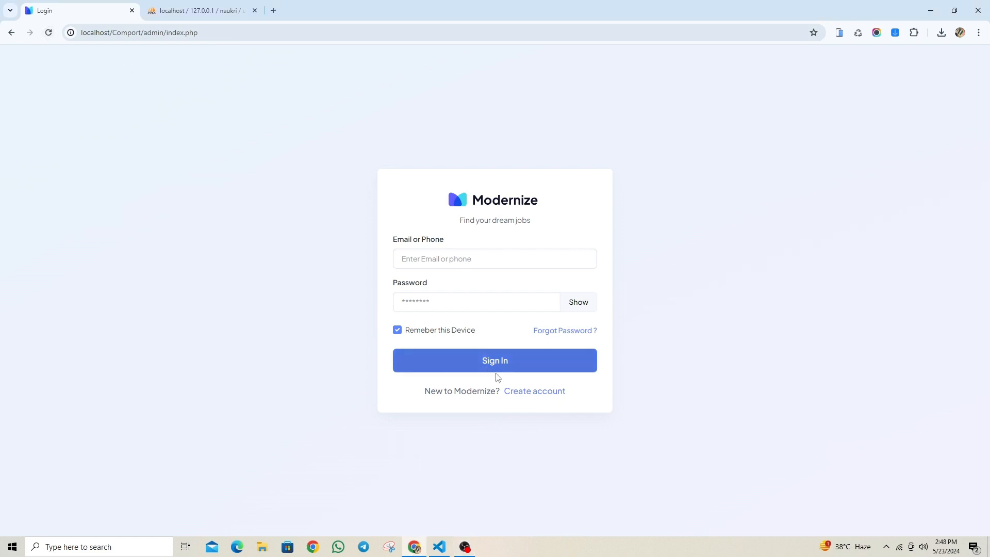
pyautogui.moveTo(555, 418)
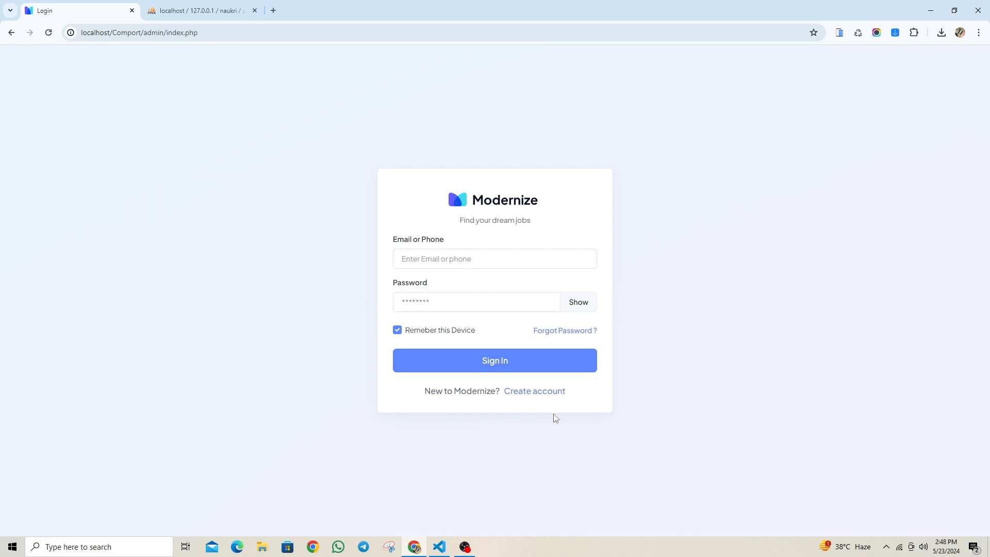
# Begin sign-up from the login page and choose 'I'm Hiring Talent' as an employer.
pyautogui.click(533, 391)
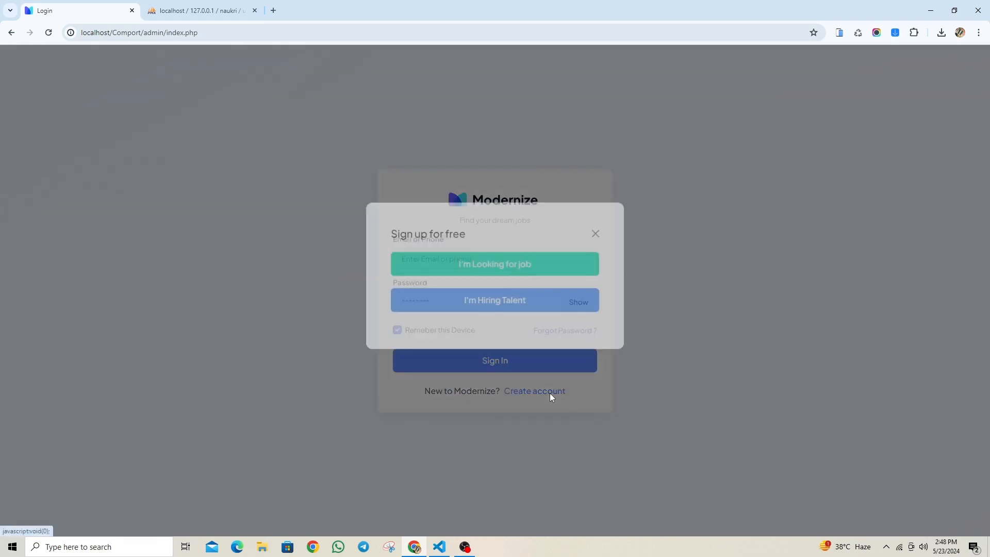
pyautogui.click(533, 391)
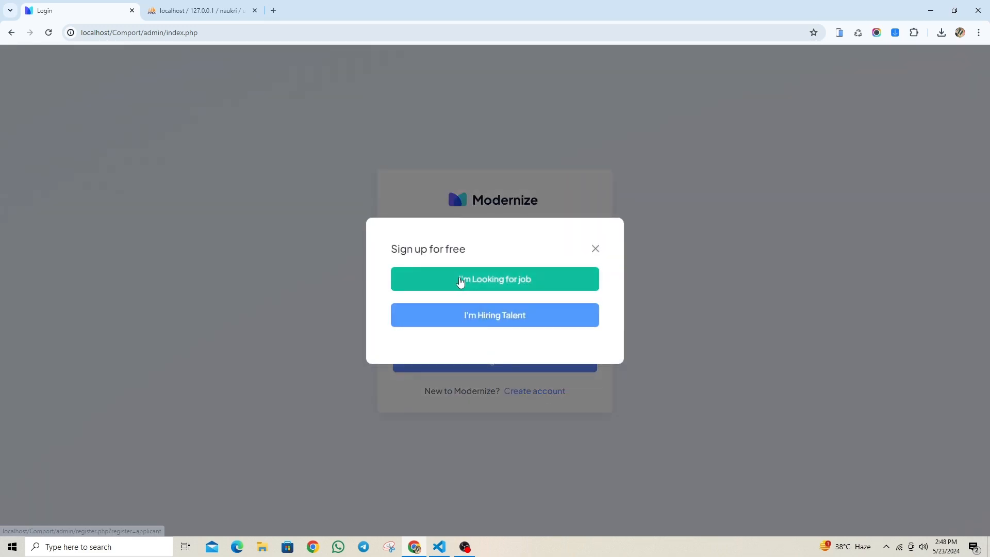
pyautogui.moveTo(539, 337)
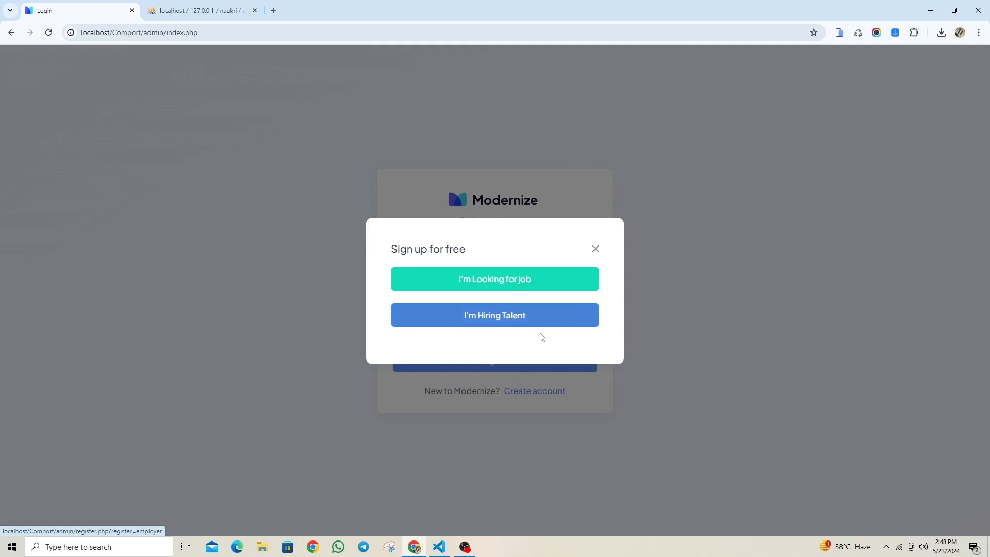
pyautogui.moveTo(533, 322)
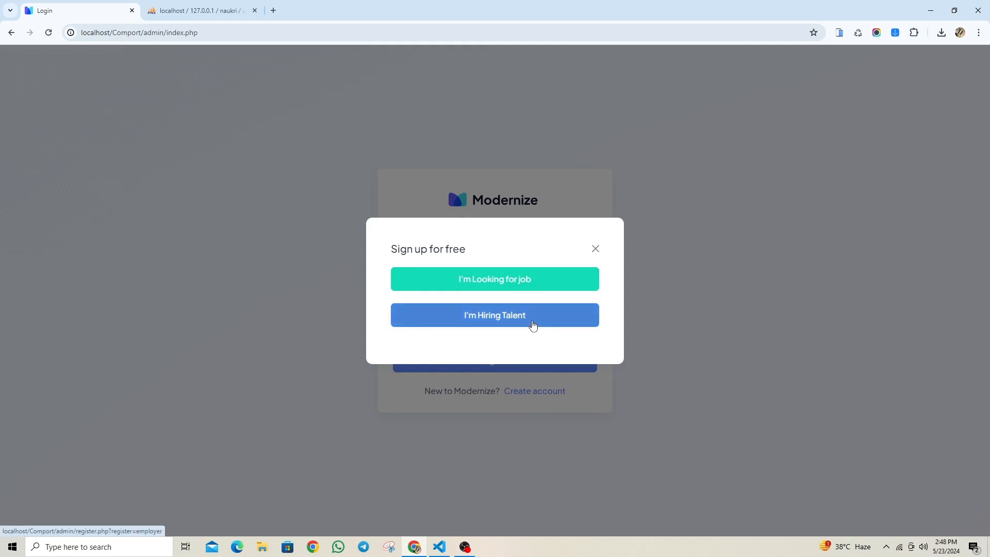
pyautogui.moveTo(493, 322)
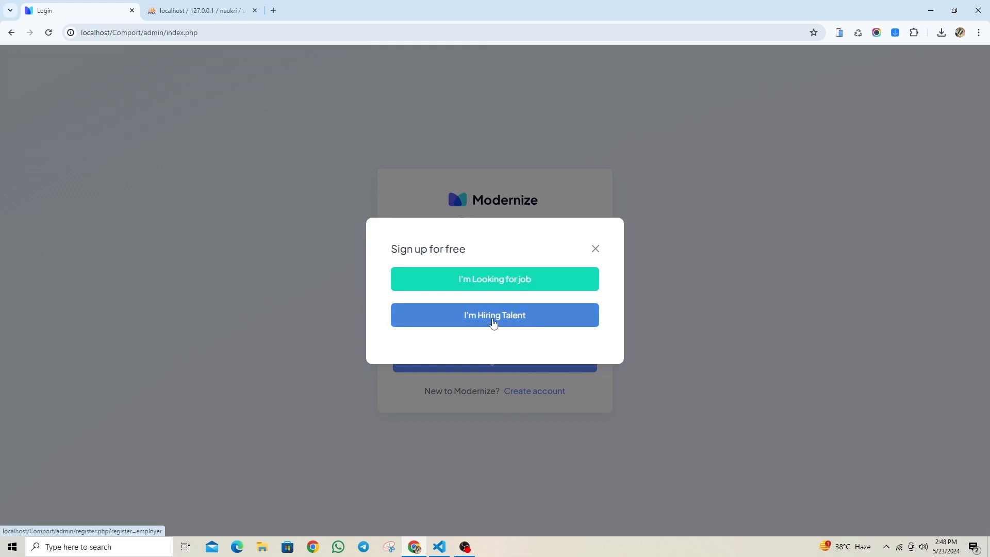
pyautogui.moveTo(441, 322)
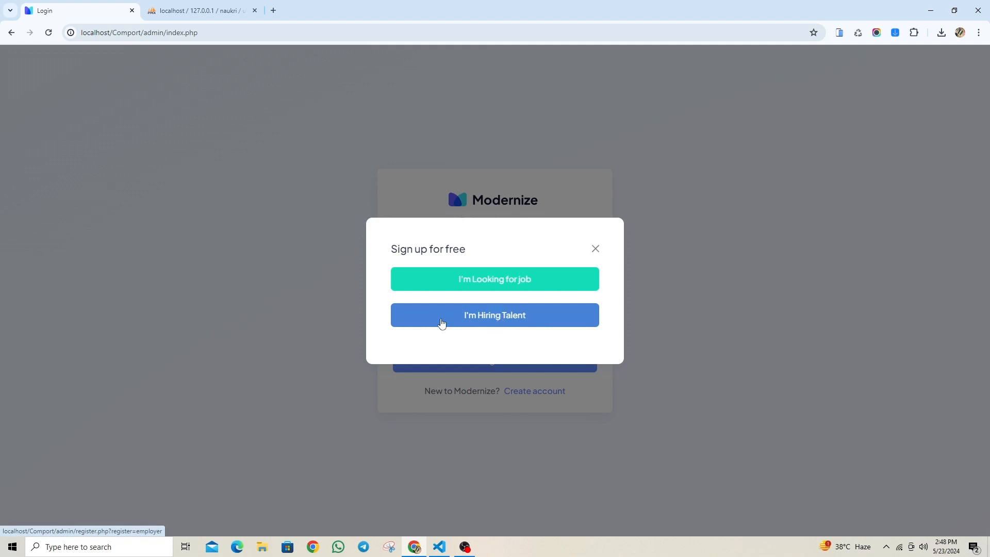
pyautogui.moveTo(510, 317)
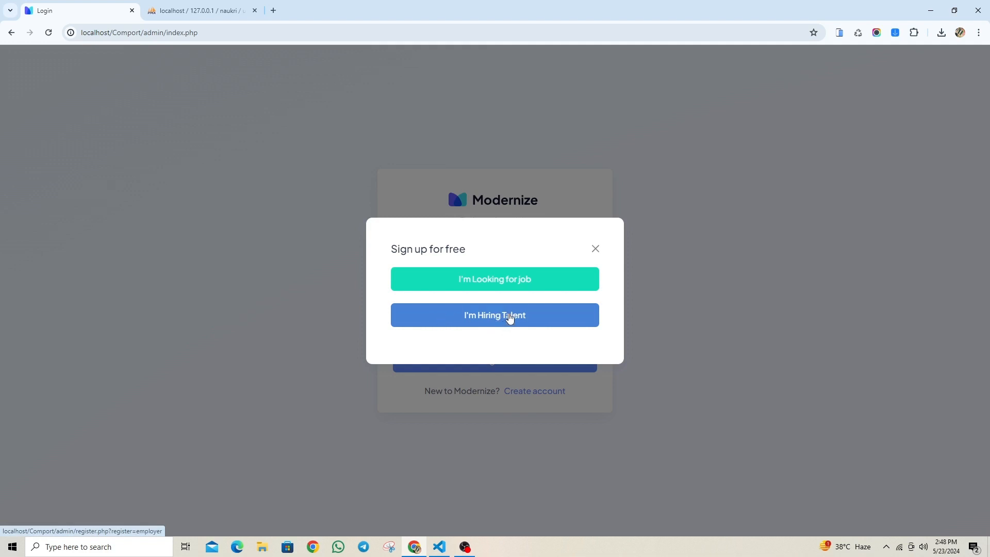
pyautogui.click(494, 316)
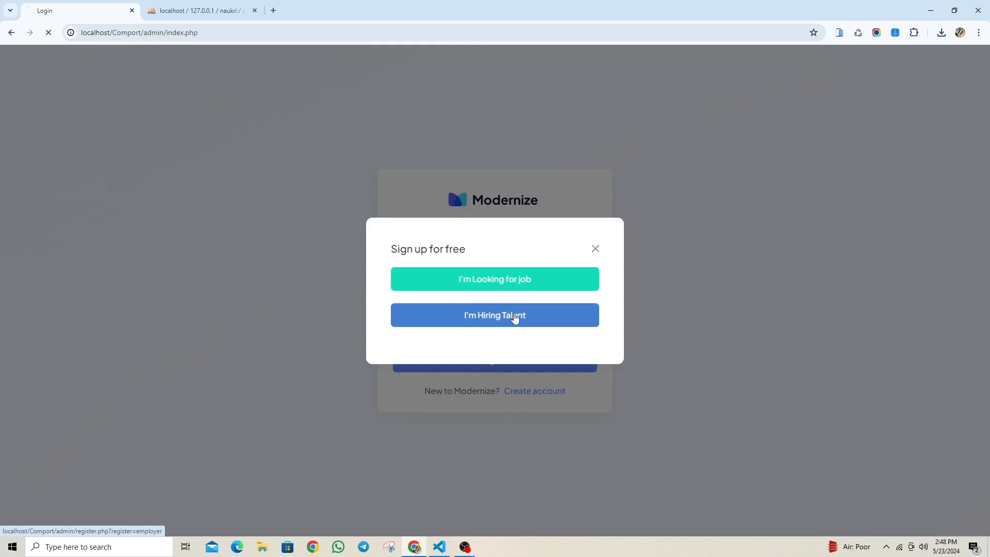
pyautogui.click(493, 315)
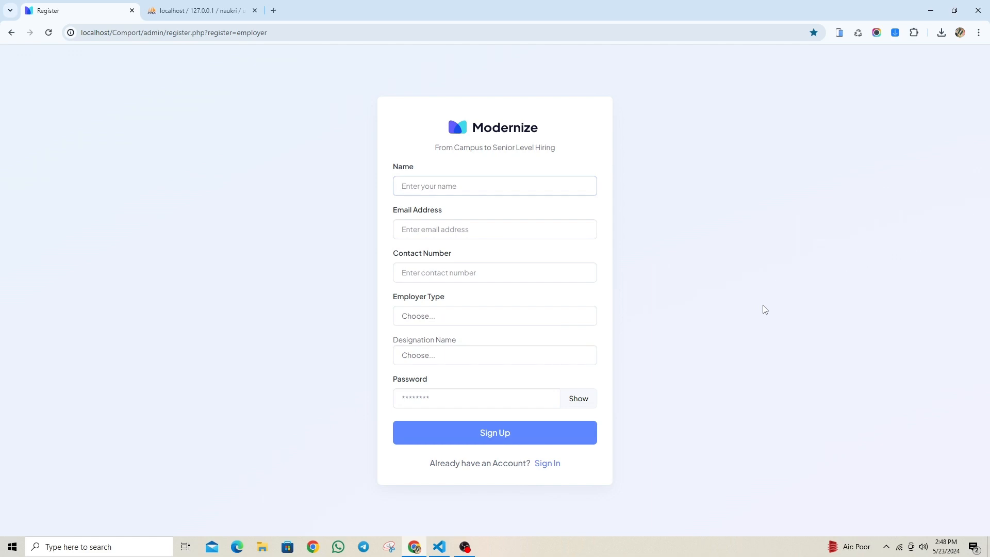
pyautogui.click(494, 315)
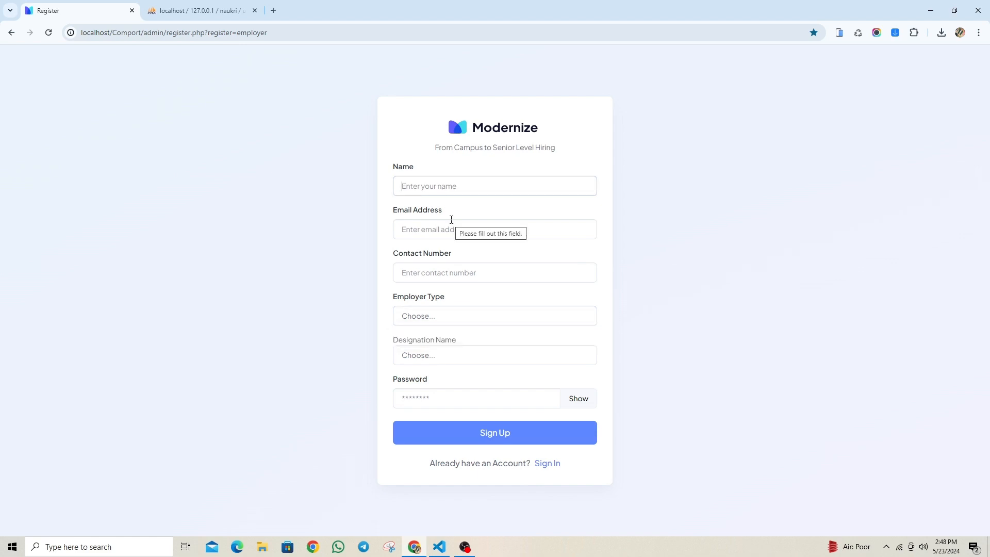
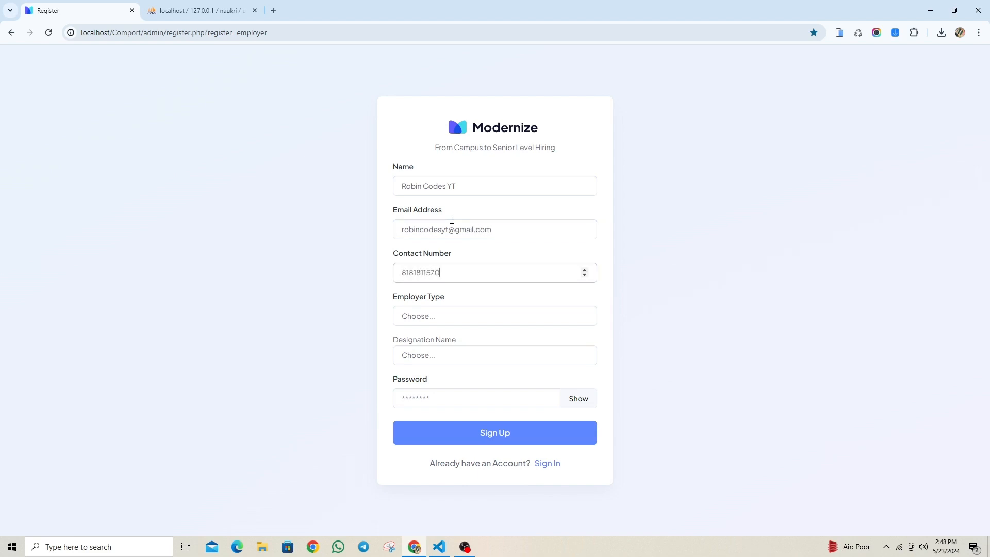
# Set employer type Company and designation CEO, check the password, and copy the email.
pyautogui.click(494, 315)
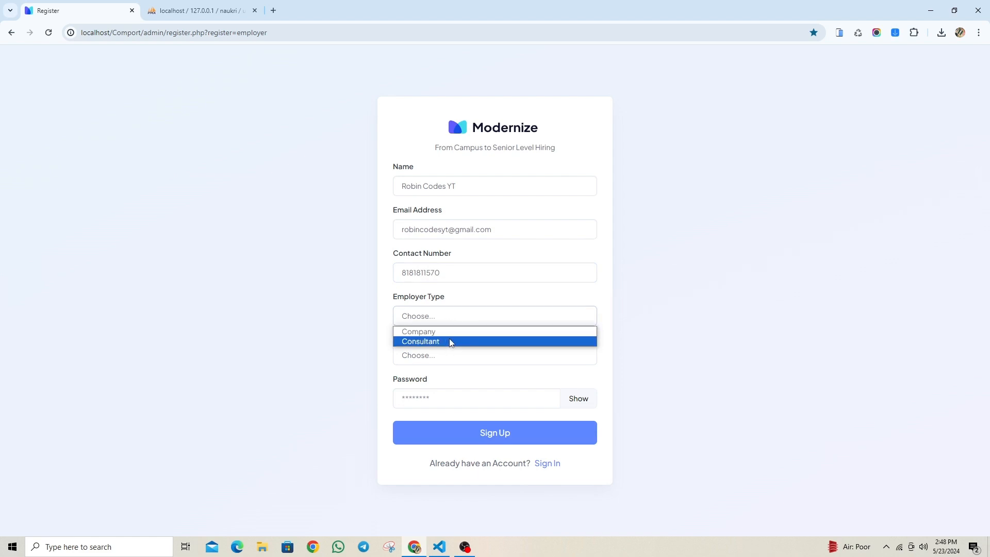
pyautogui.click(417, 331)
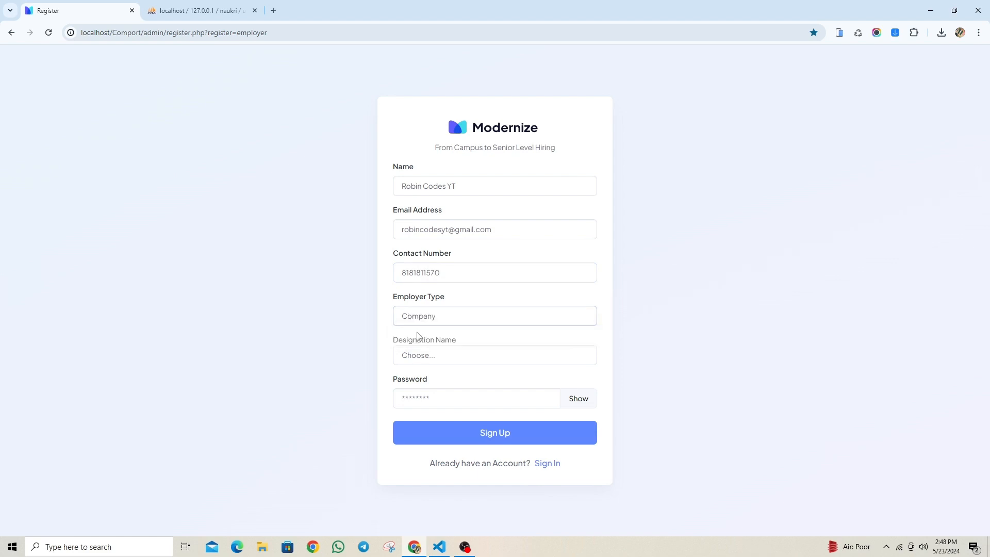
pyautogui.click(494, 355)
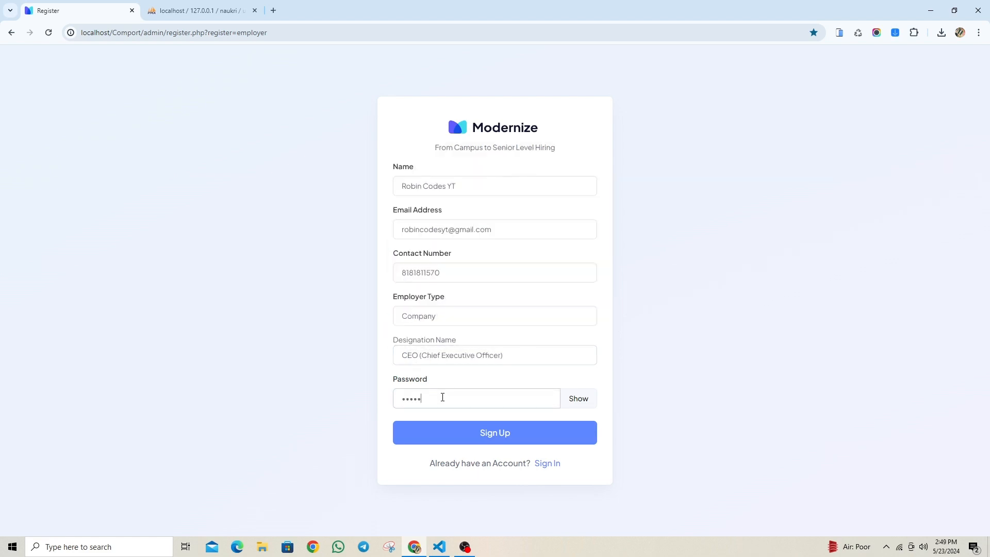
pyautogui.click(577, 398)
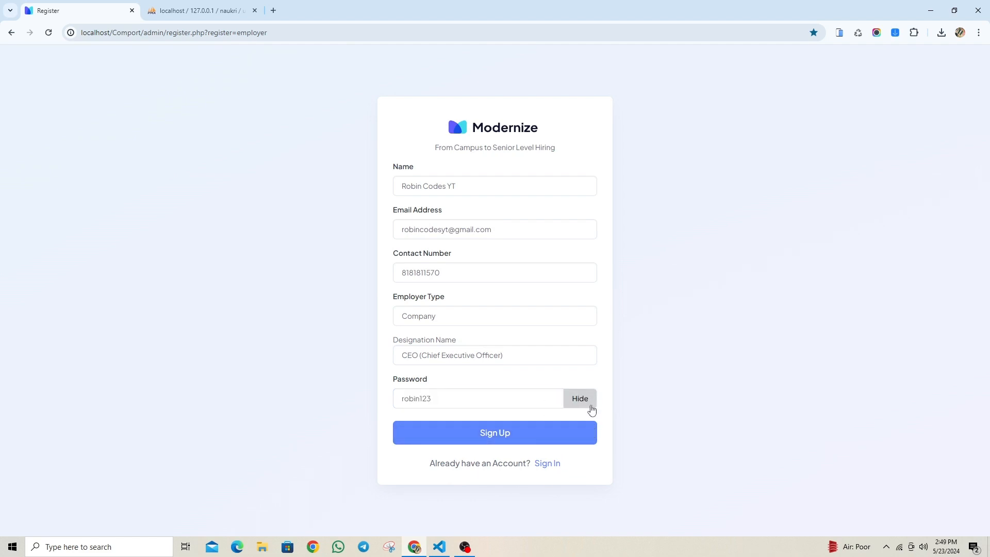
pyautogui.click(578, 398)
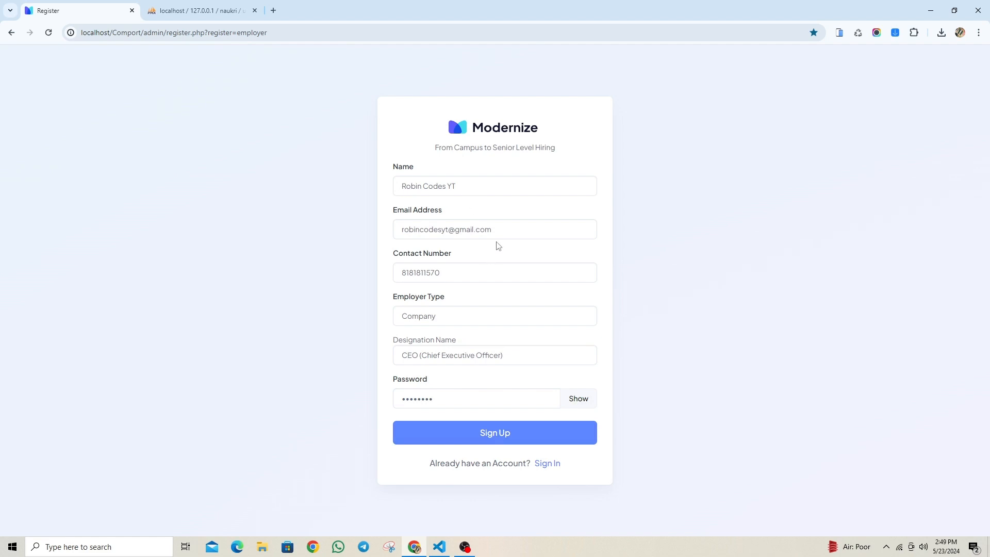
pyautogui.rightClick(494, 229)
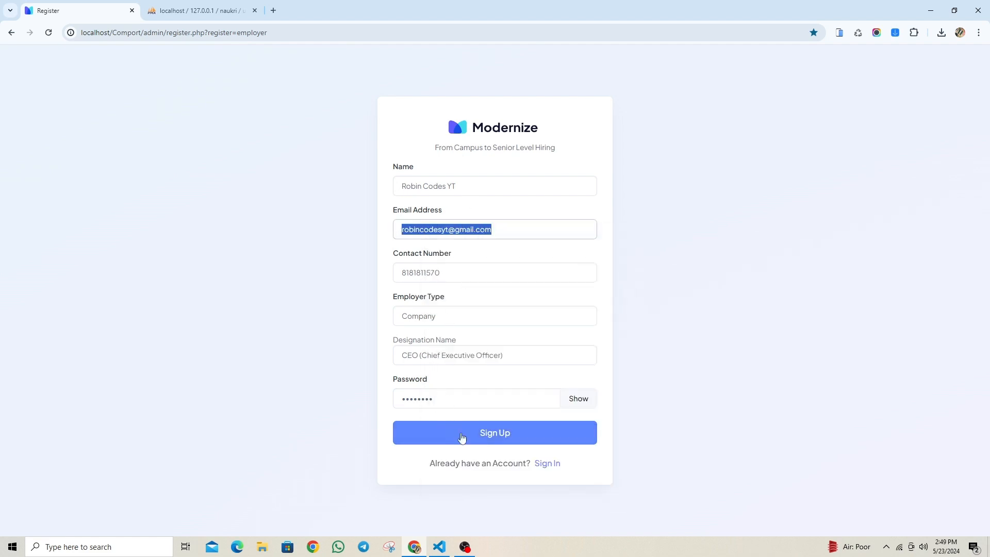
pyautogui.click(494, 432)
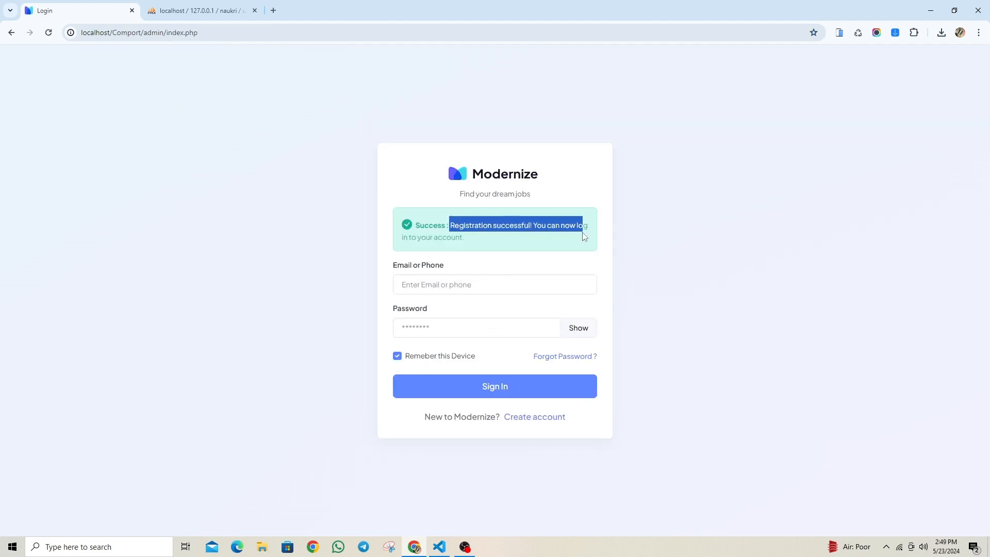
pyautogui.moveTo(569, 301)
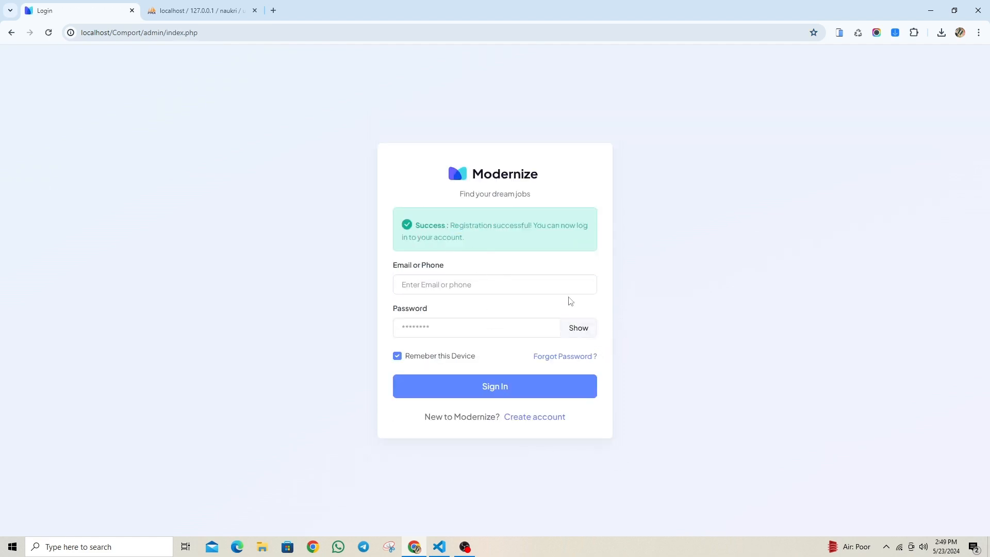
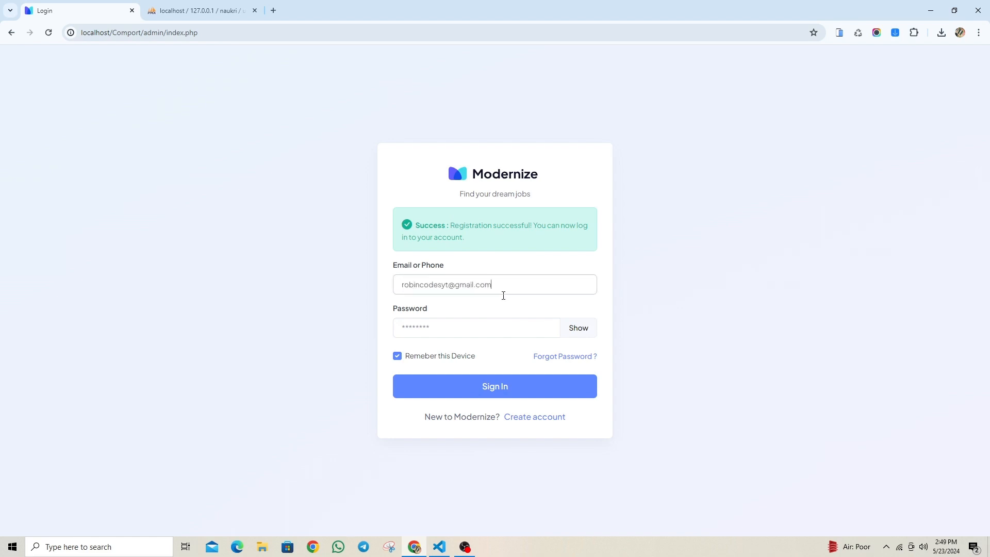
pyautogui.click(476, 327)
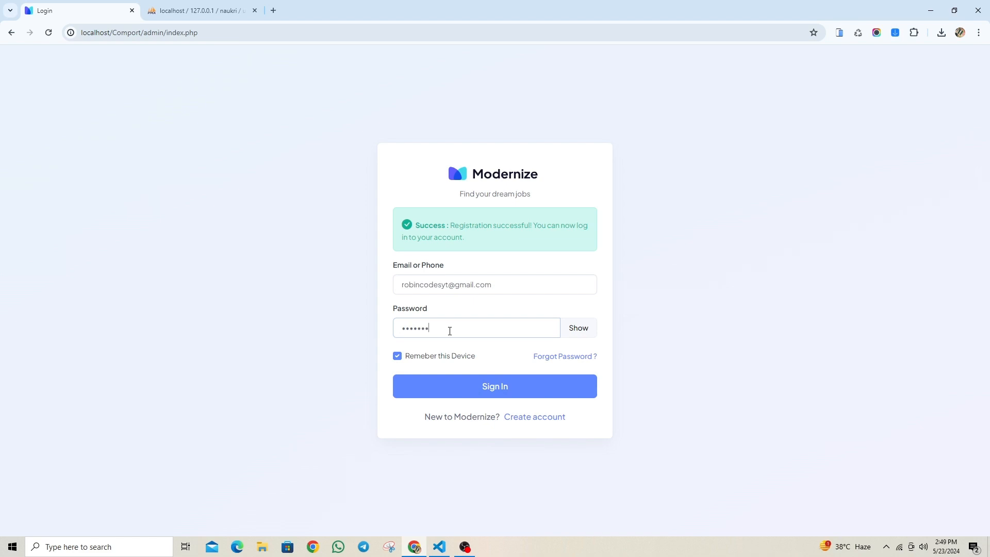
pyautogui.click(577, 328)
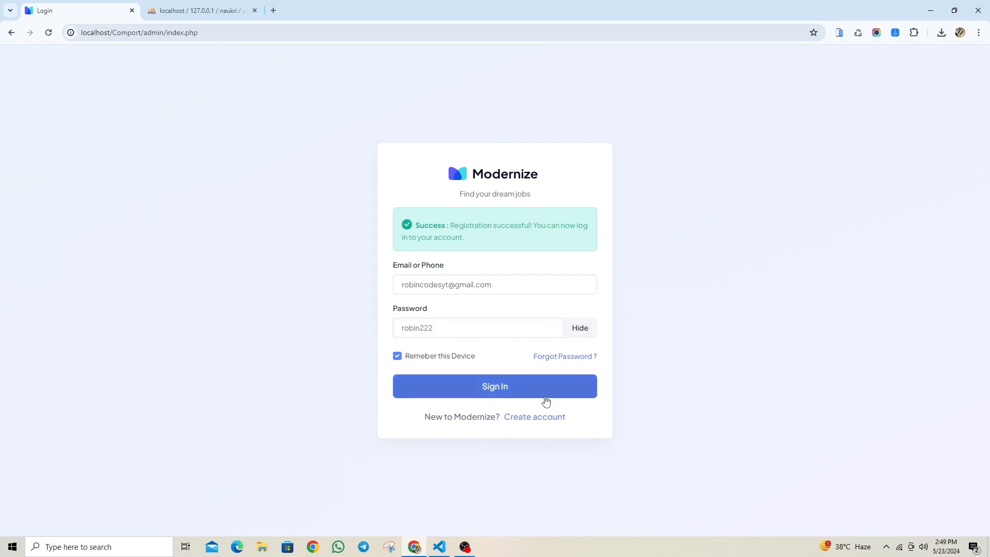
pyautogui.click(494, 385)
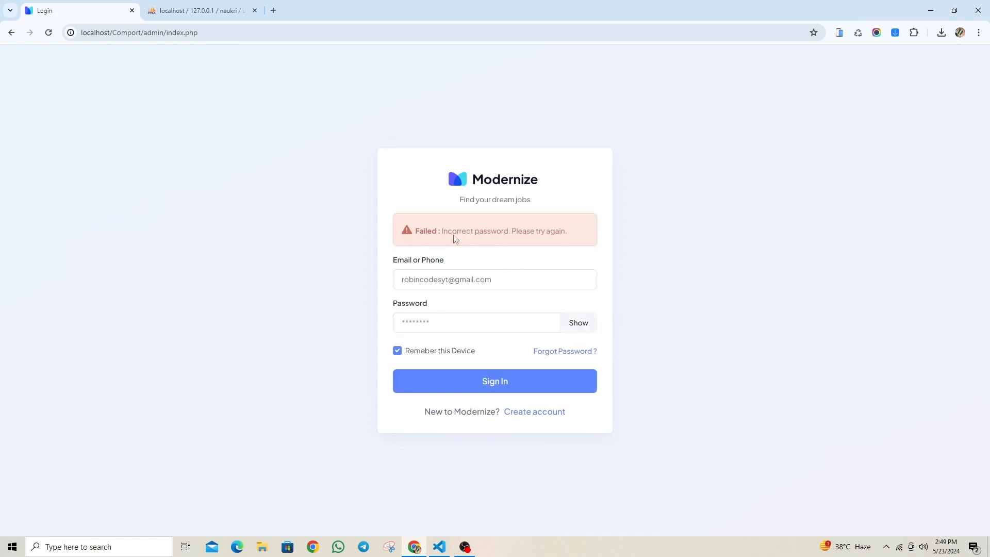
pyautogui.tripleClick(494, 280)
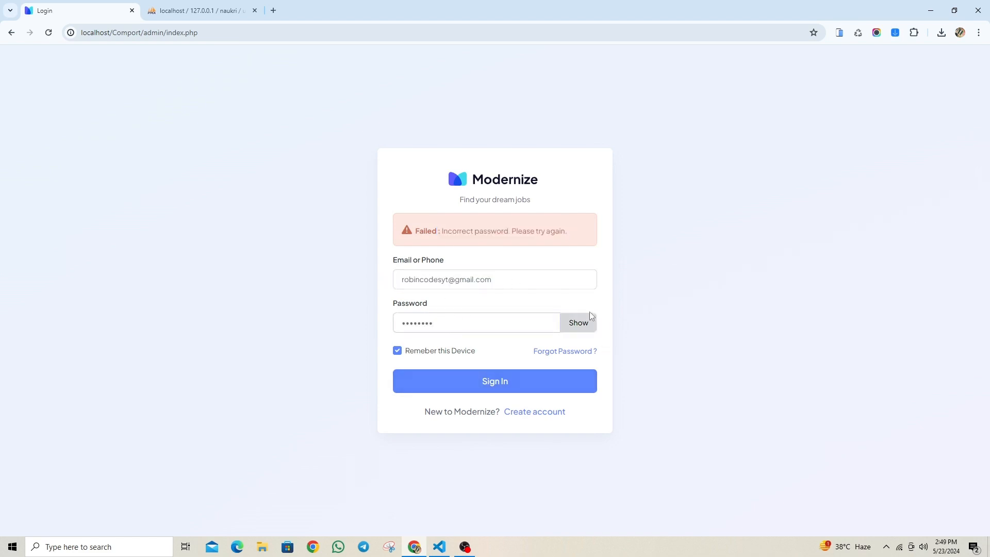
pyautogui.click(577, 323)
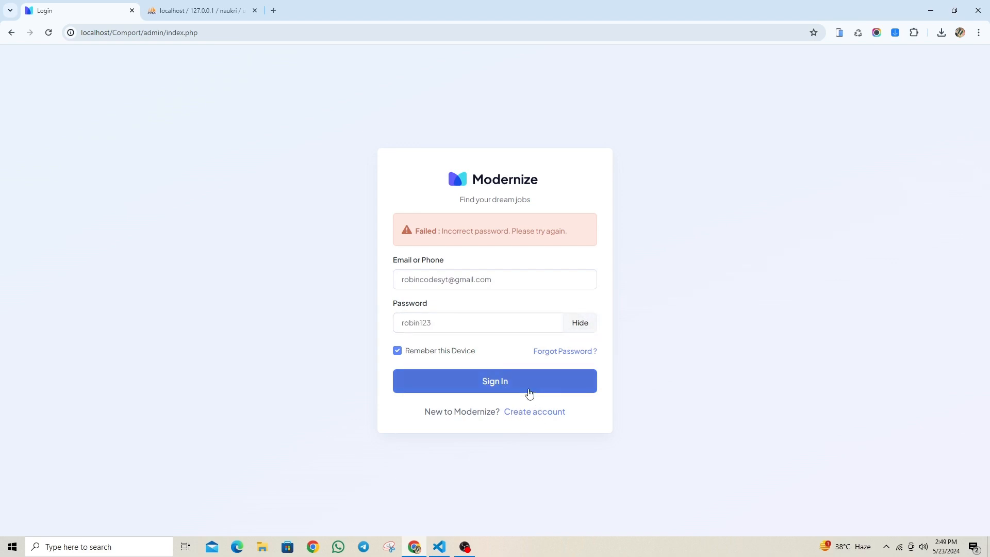
# Sign in to the employer dashboard, go to Post a job, and choose Add your company.
pyautogui.click(494, 381)
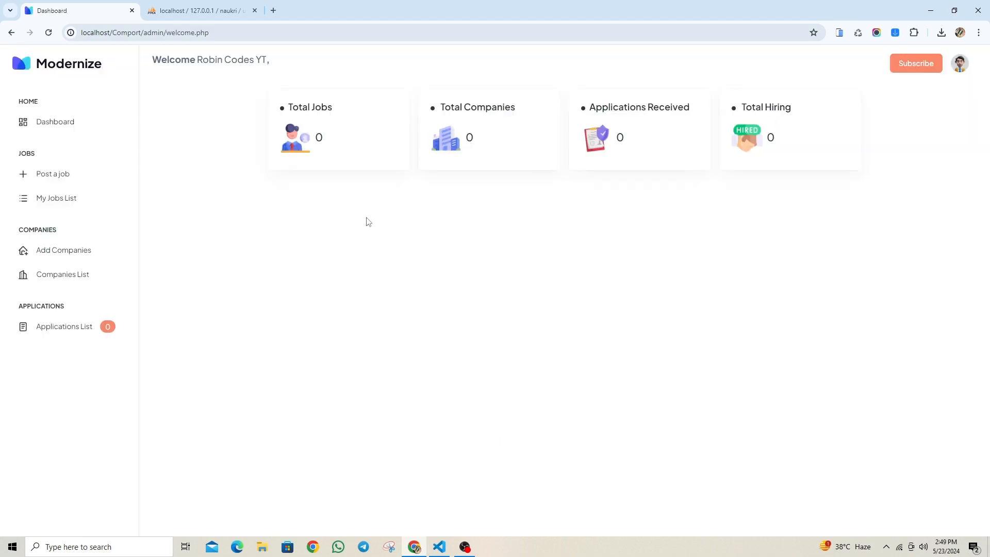
pyautogui.doubleClick(309, 106)
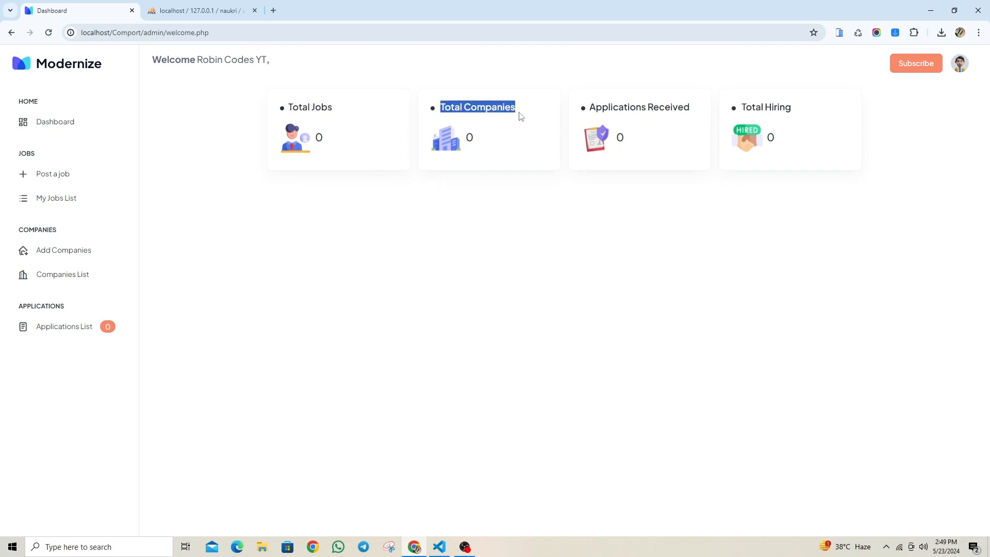
pyautogui.moveTo(62, 249)
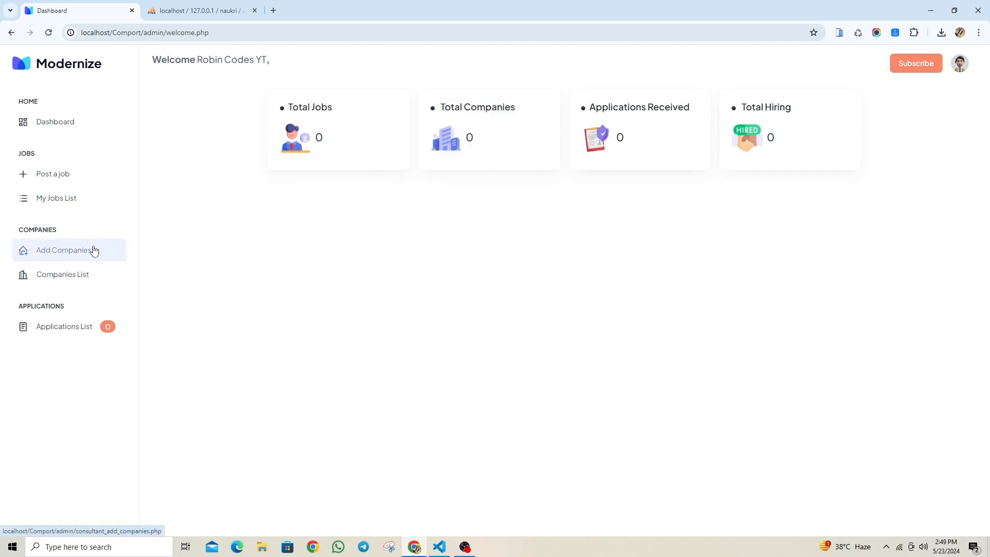
pyautogui.moveTo(303, 265)
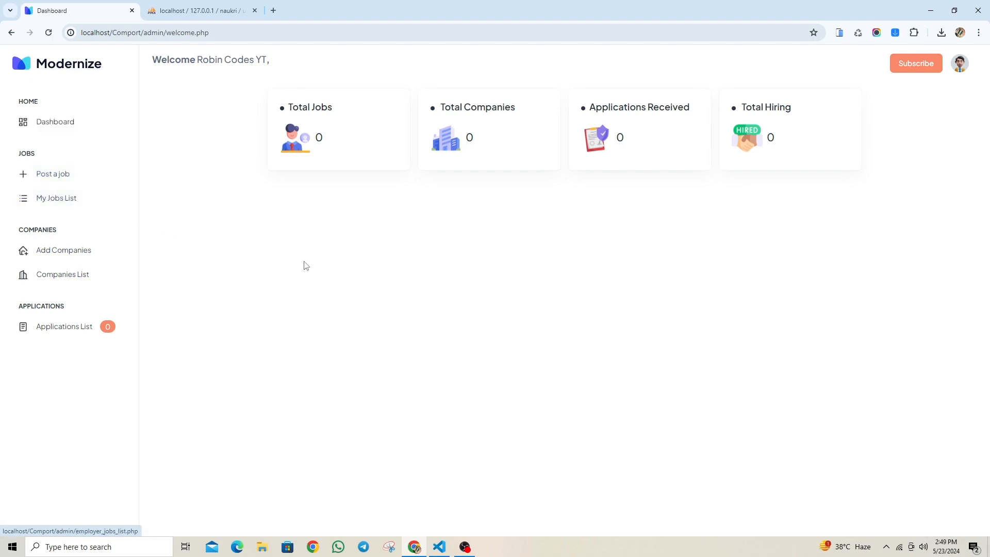
pyautogui.click(52, 173)
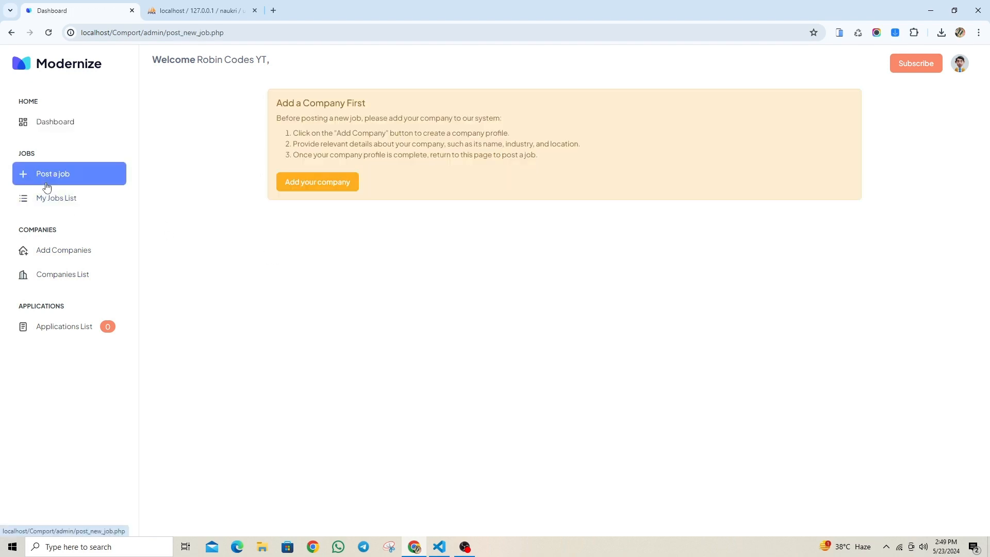
pyautogui.moveTo(227, 229)
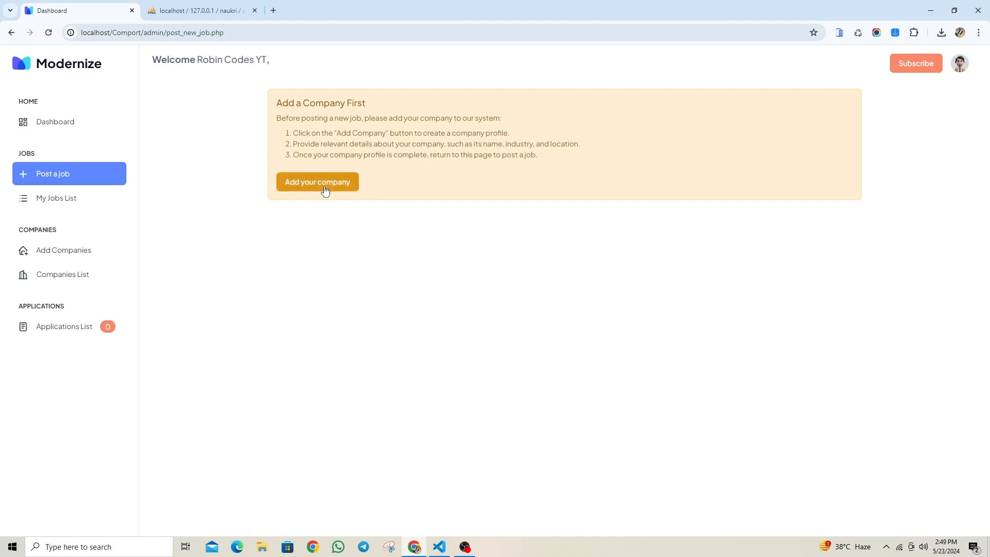
pyautogui.click(316, 182)
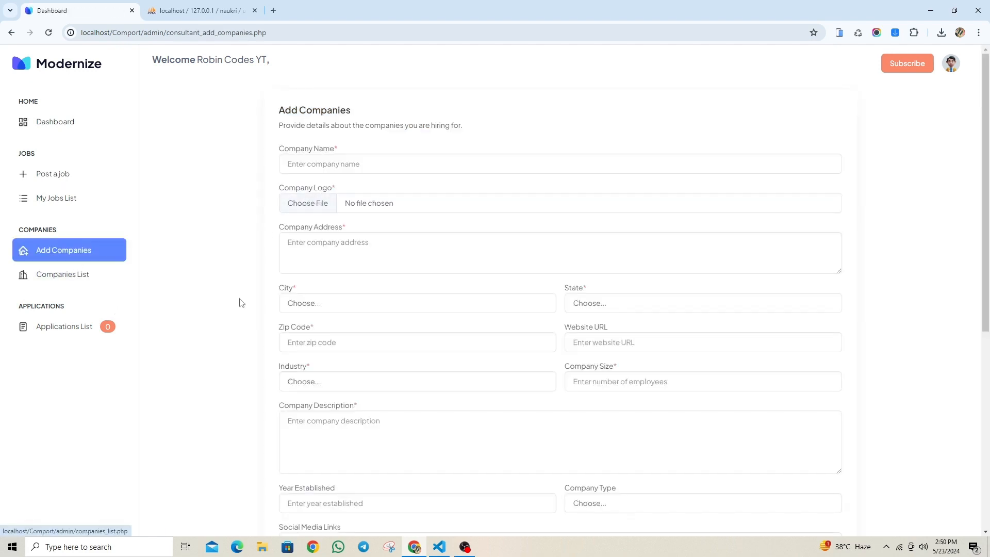
# Check the empty Companies List, then enter company name Rob... and pick a logo from Company Logos.
pyautogui.click(62, 274)
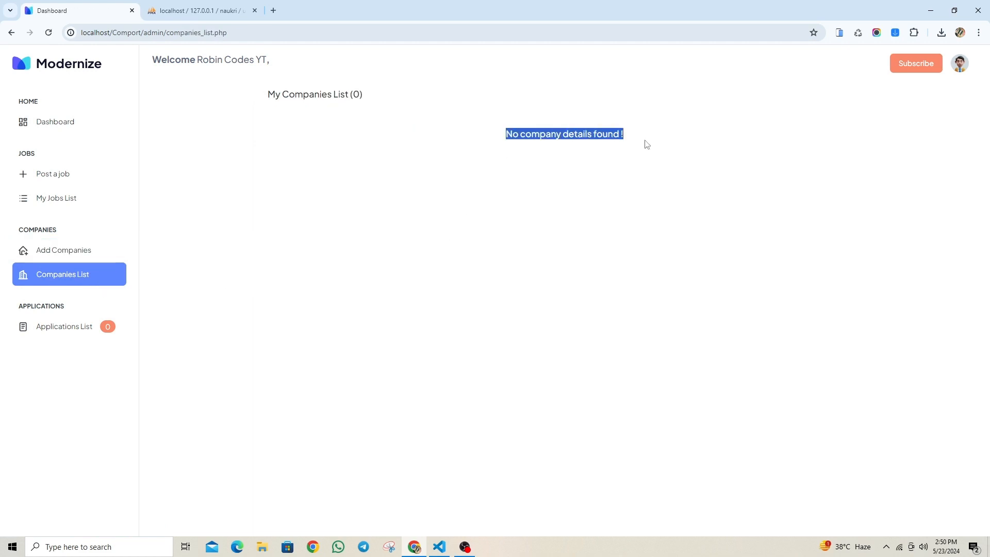
pyautogui.click(64, 249)
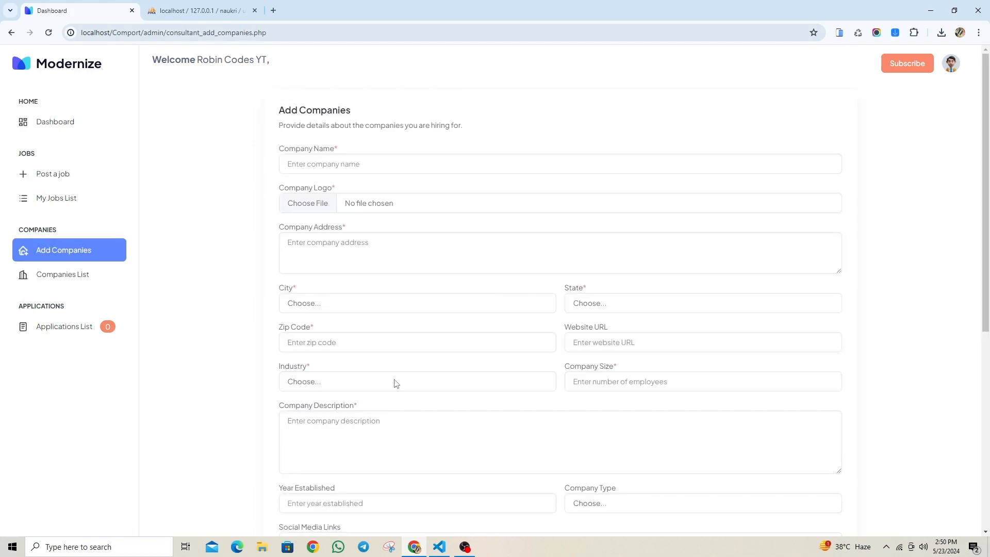
pyautogui.write('Robin Codes YT')
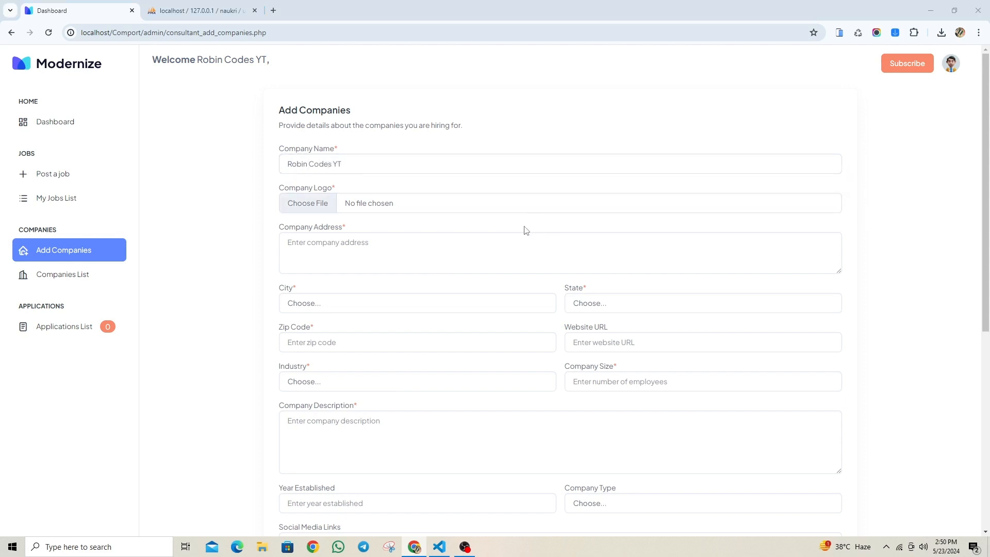
pyautogui.click(307, 203)
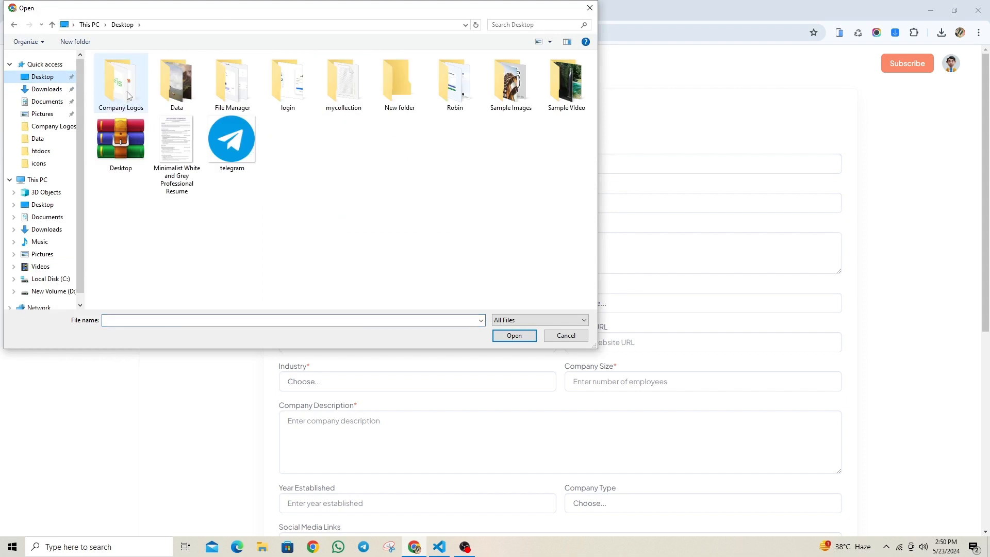
pyautogui.doubleClick(120, 79)
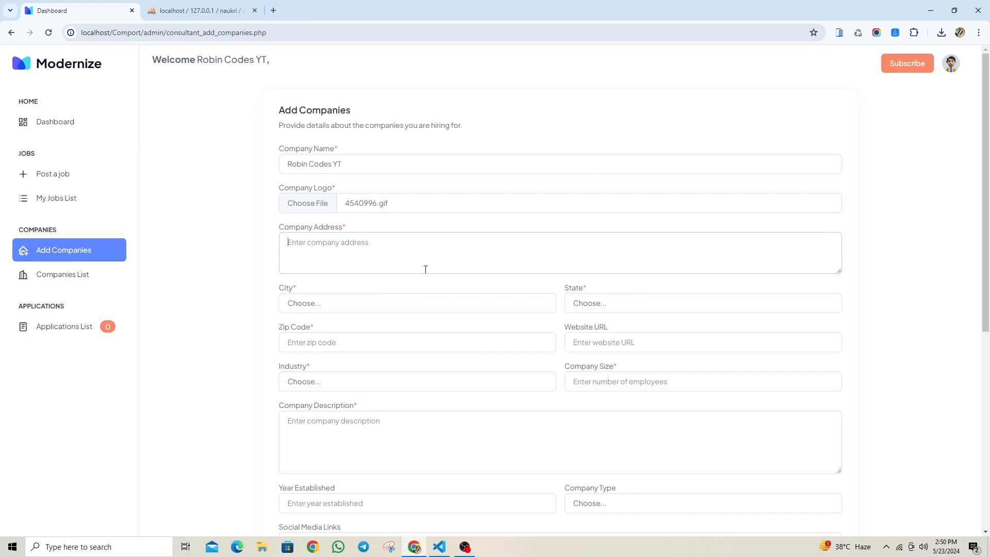
# Enter address '#ewrwer, South Delhi' and zip code 1123223.
pyautogui.write('#ewrwer')
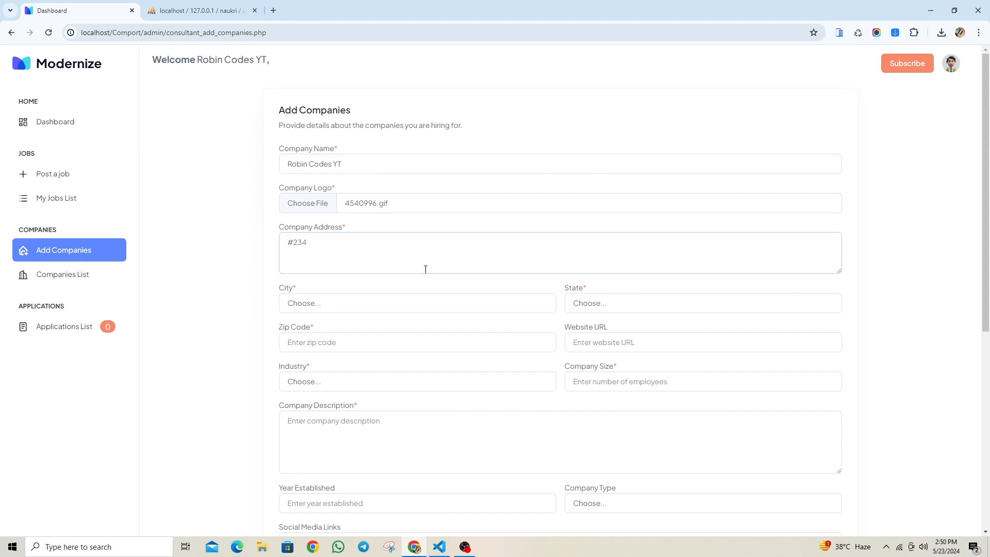
pyautogui.write(', South')
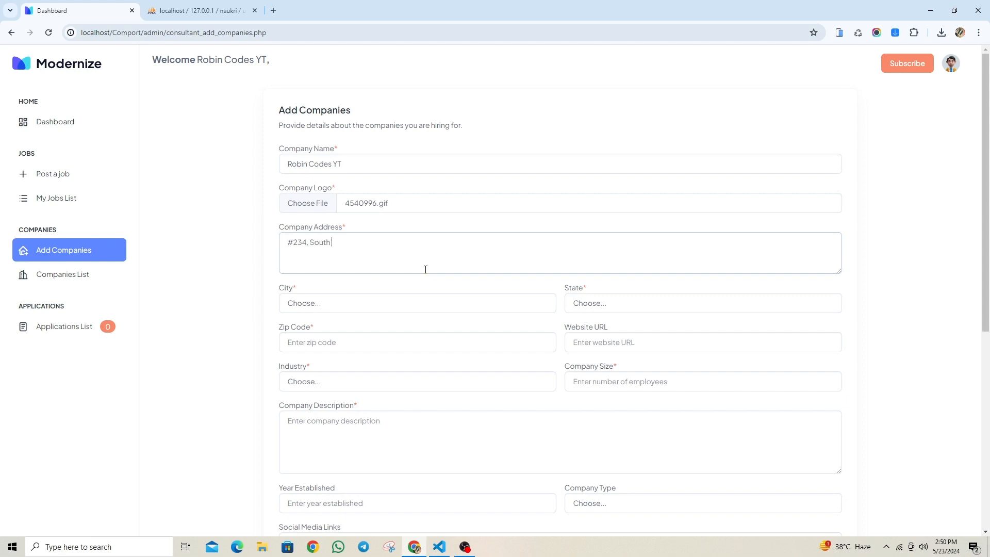
pyautogui.write('Delhi')
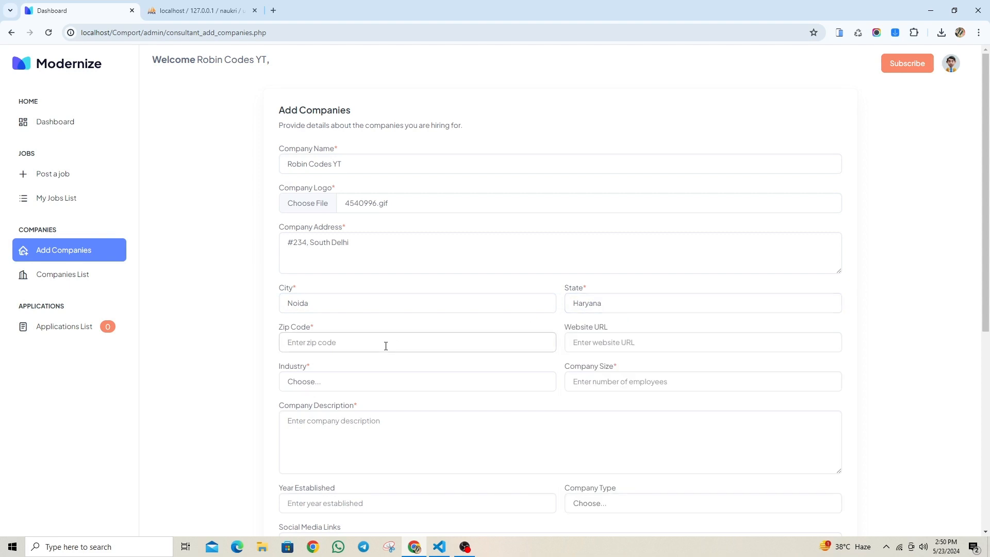
pyautogui.write('1123223')
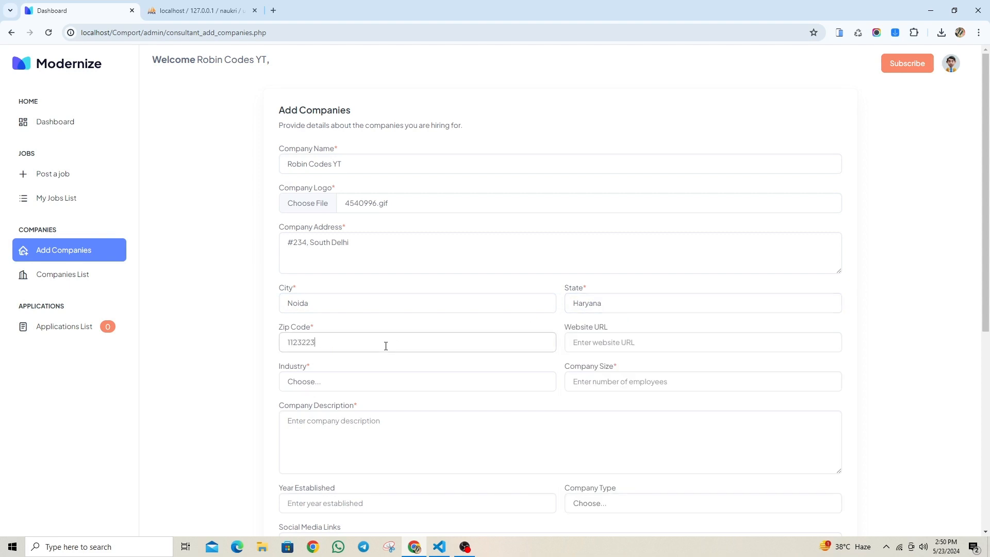
pyautogui.scroll(-3)
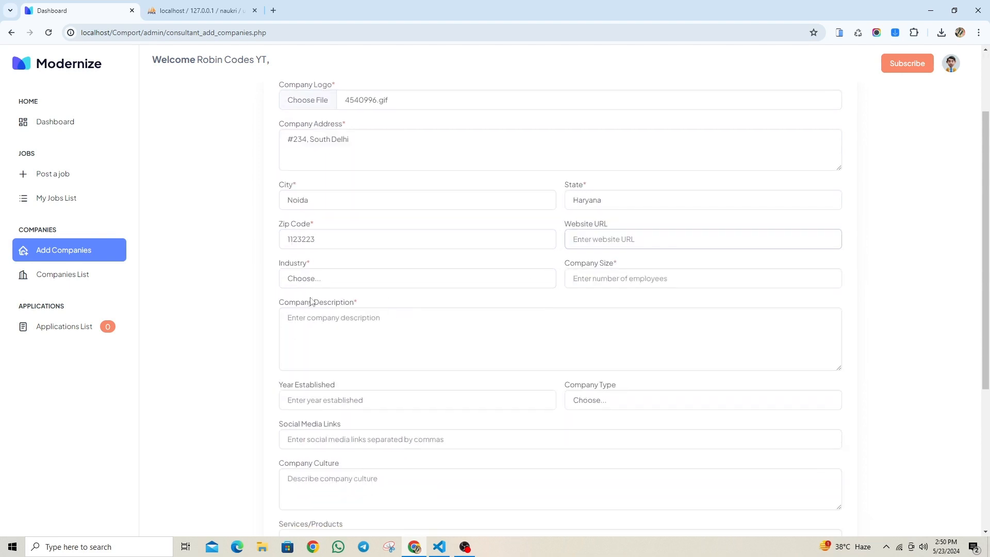
# Set industry to Information Technology & Services and company size to 1.
pyautogui.click(416, 278)
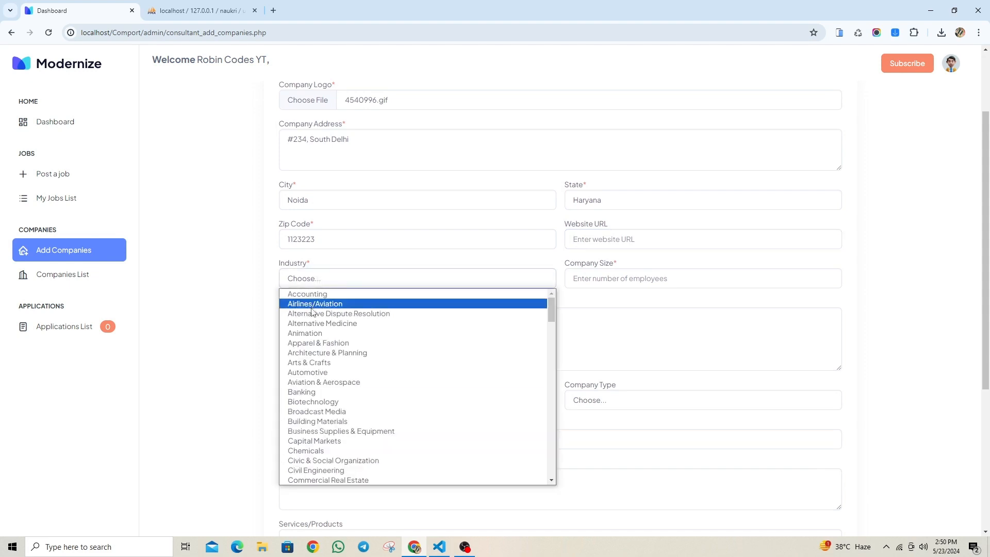
pyautogui.click(313, 479)
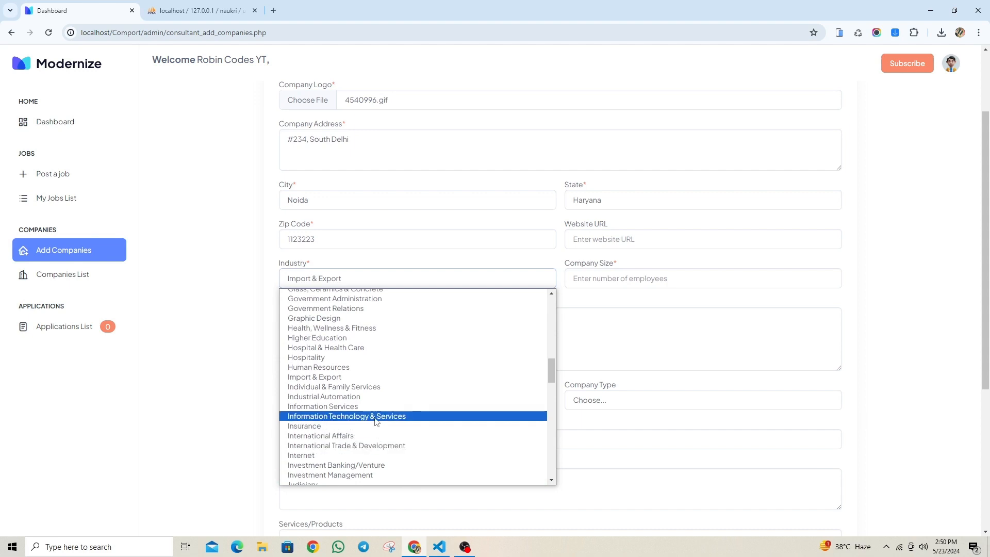
pyautogui.click(346, 415)
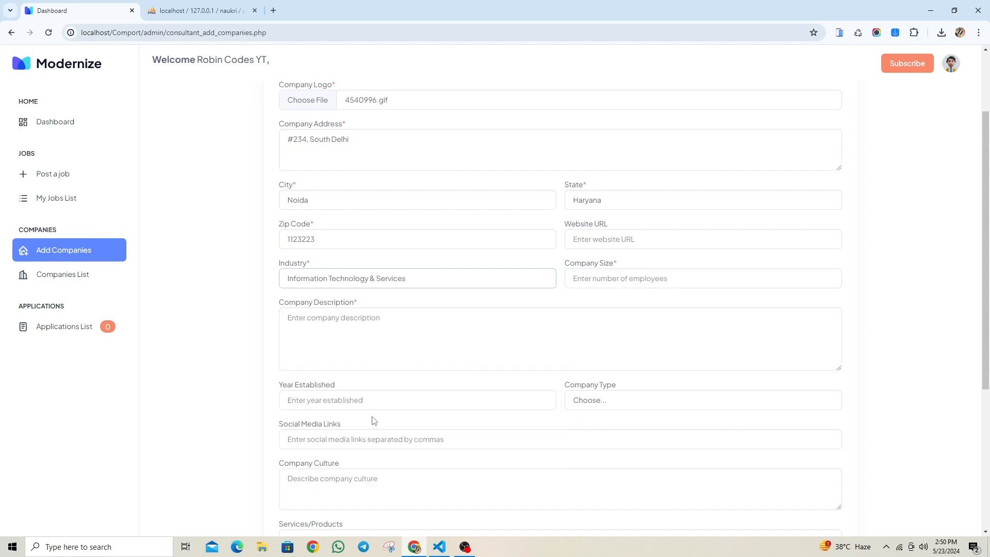
pyautogui.click(694, 277)
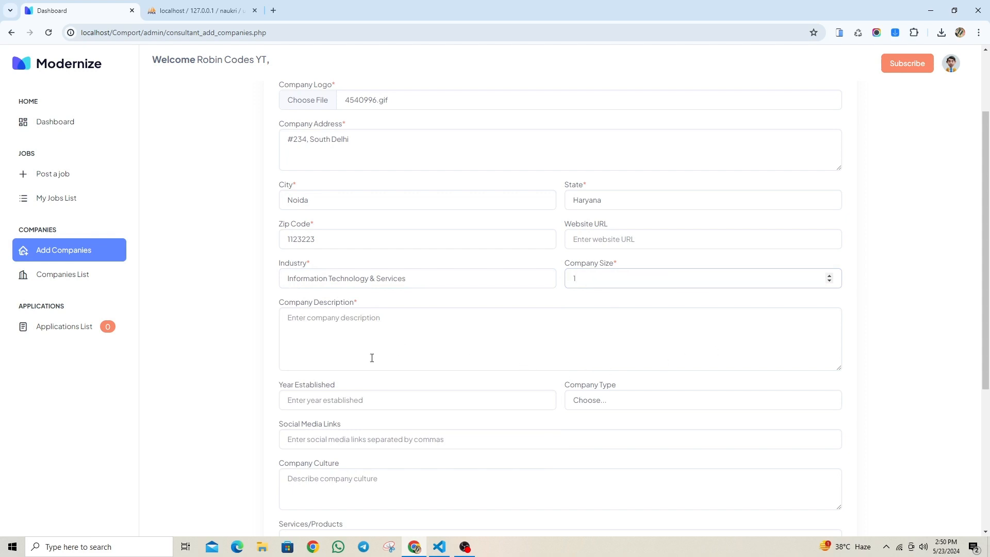
pyautogui.click(443, 338)
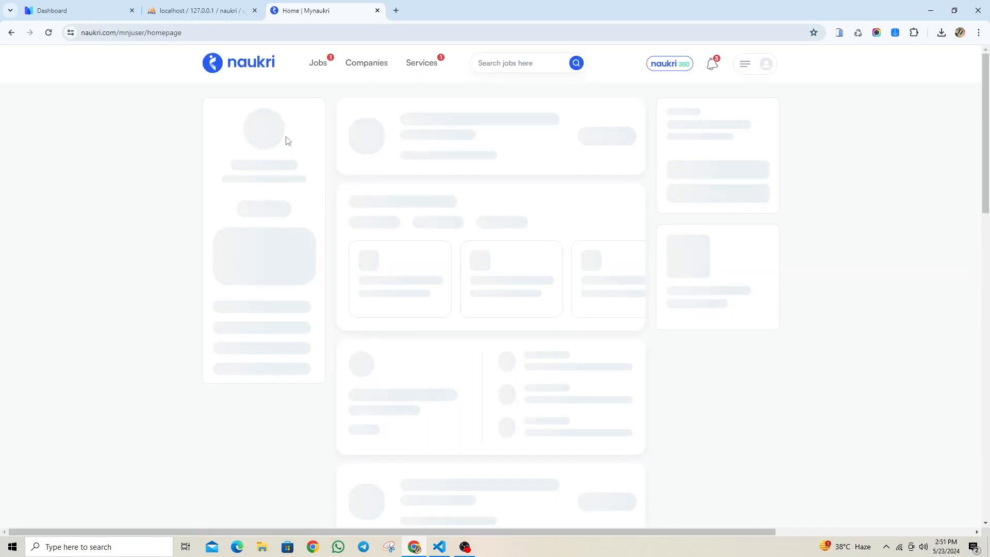
# On Naukri, browse IT companies to Wings Infonet and open its Business Development Executive job.
pyautogui.click(366, 63)
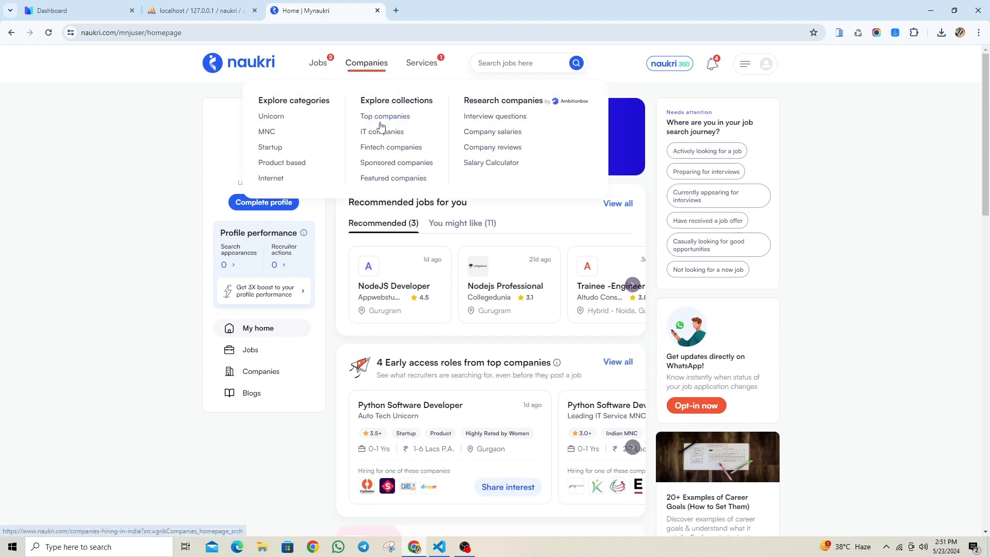
pyautogui.click(382, 131)
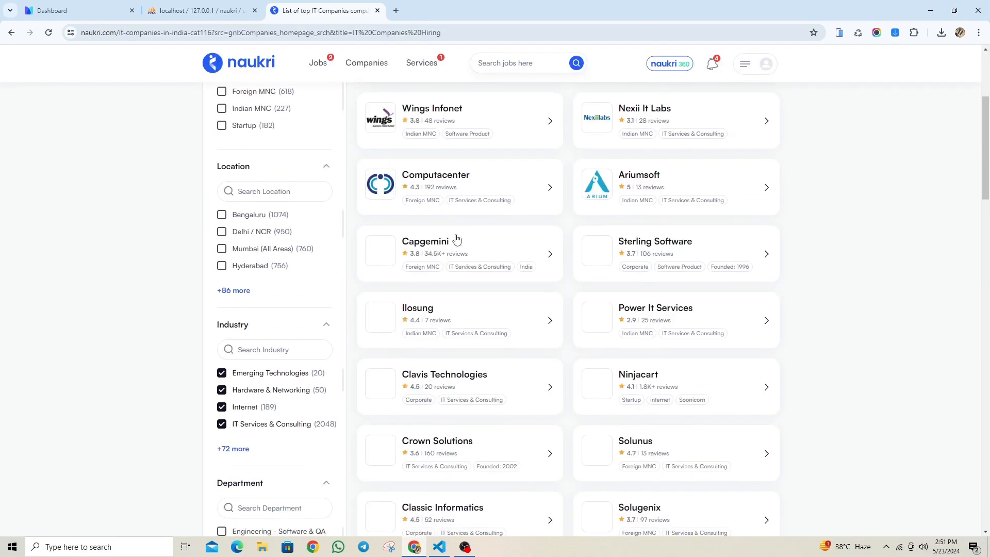
pyautogui.click(432, 108)
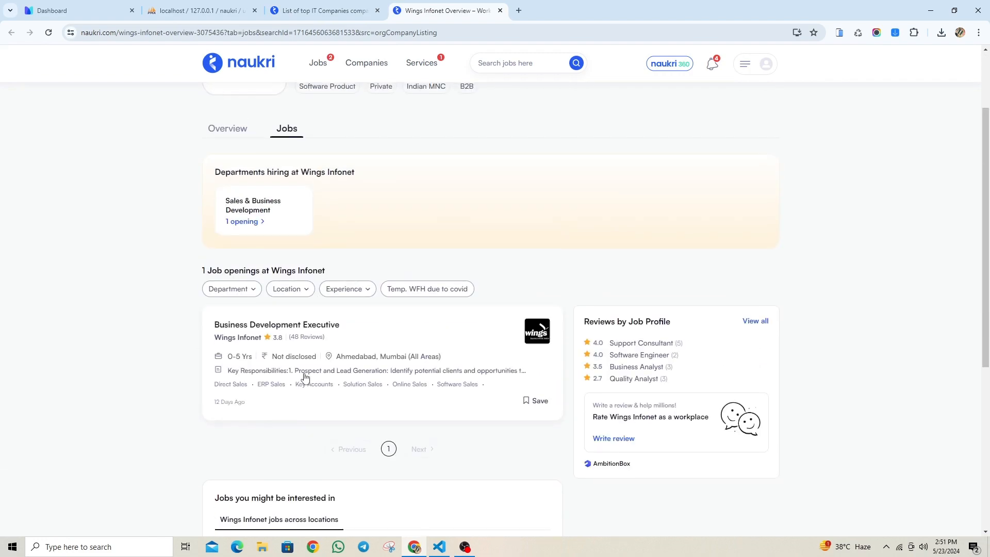
pyautogui.click(276, 325)
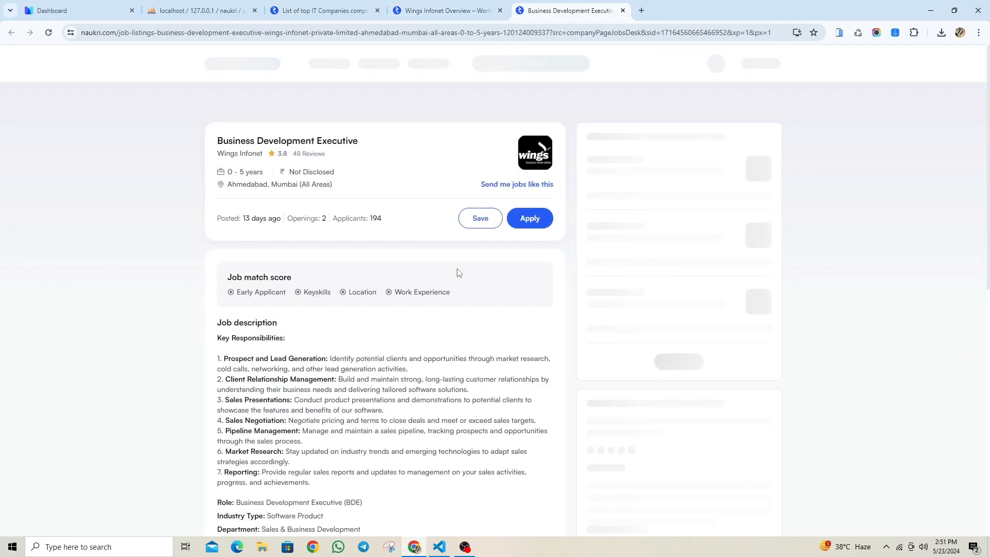
pyautogui.scroll(-3)
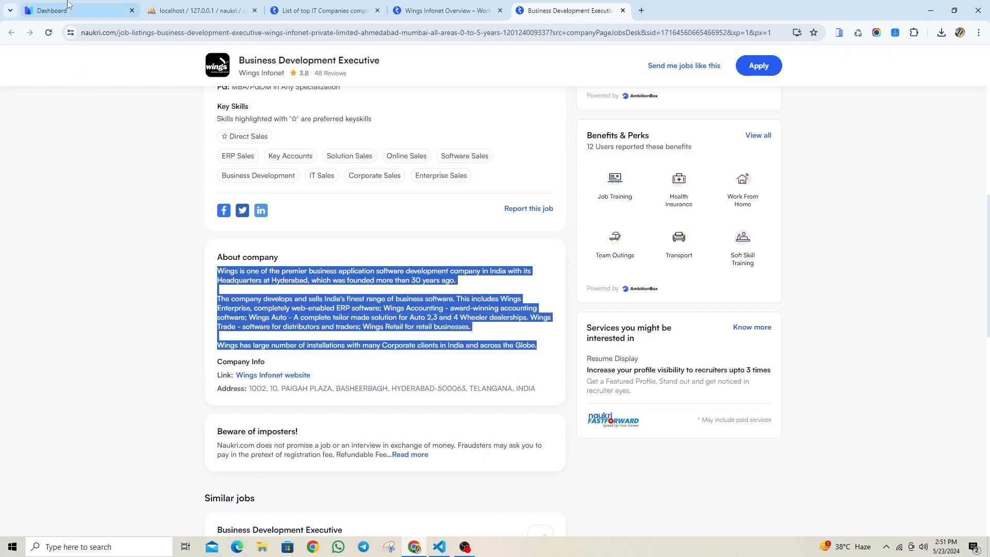
# Back on the company form, enter year established 2024 and company type Private.
pyautogui.click(75, 11)
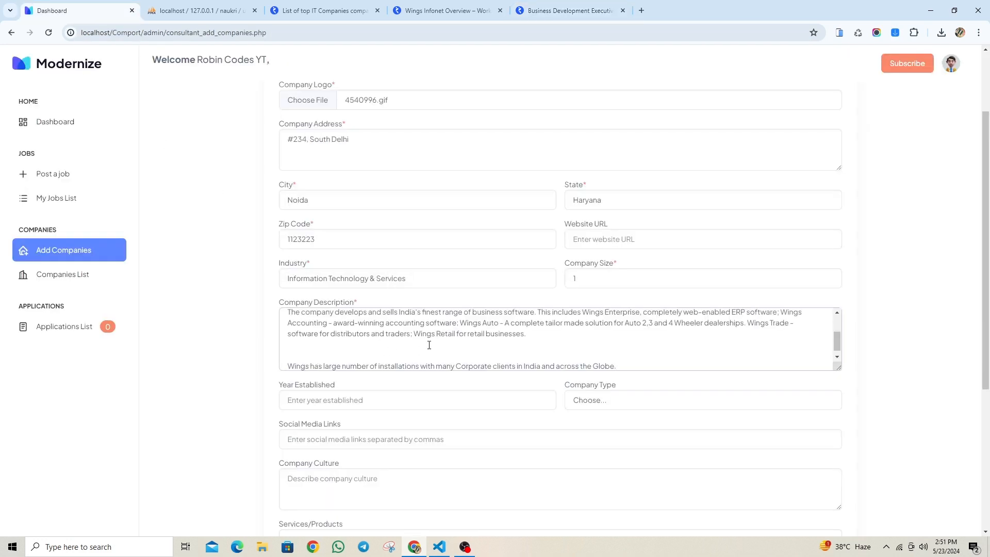
pyautogui.scroll(-3)
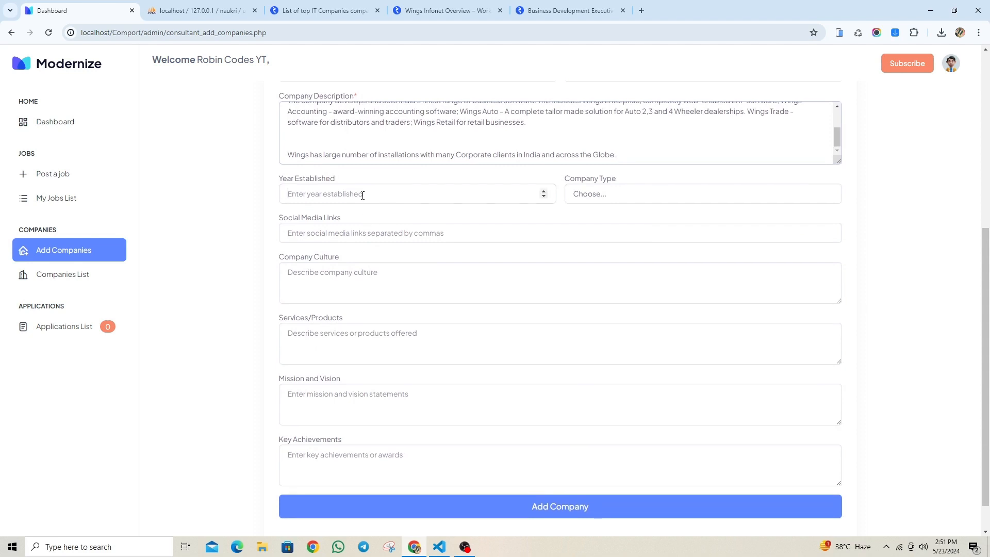
pyautogui.write('201')
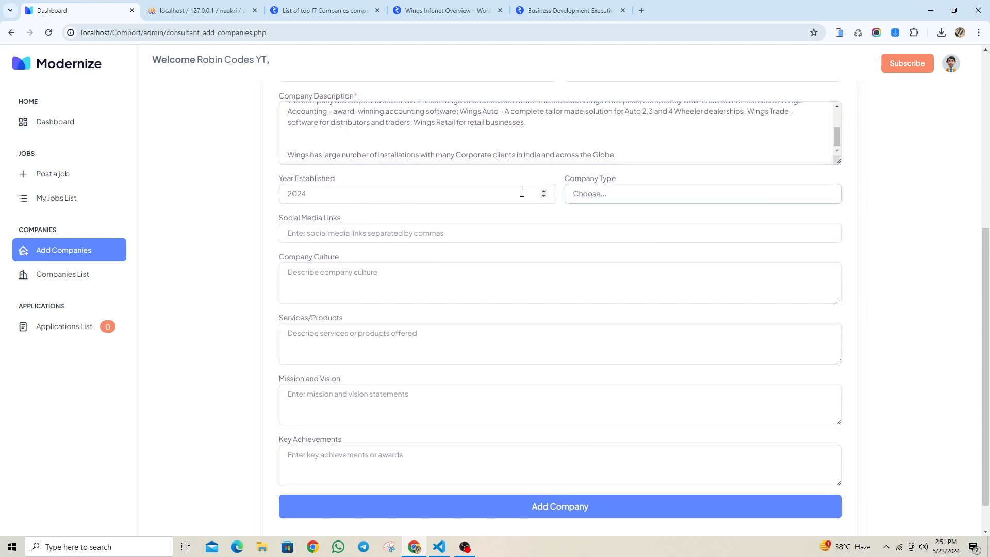
pyautogui.click(701, 194)
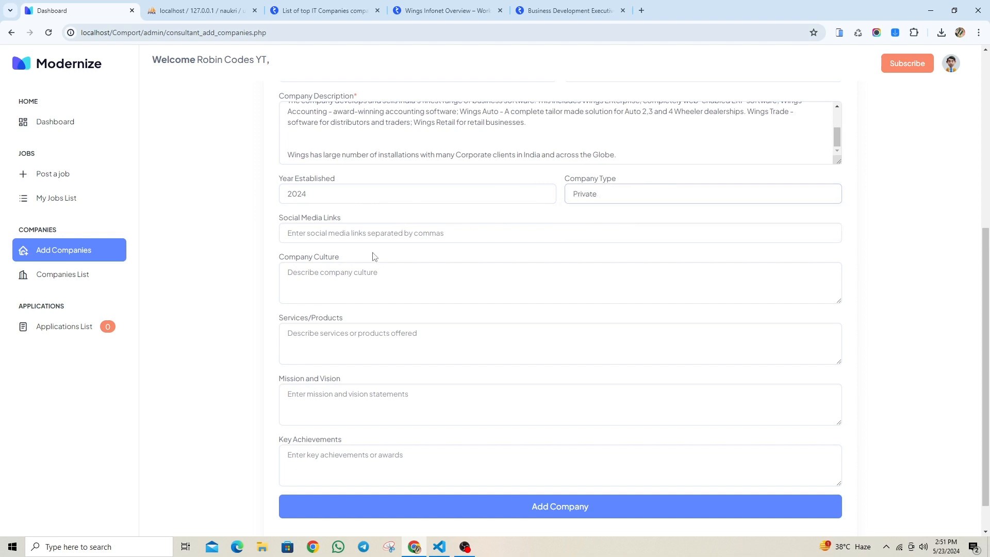
pyautogui.click(442, 283)
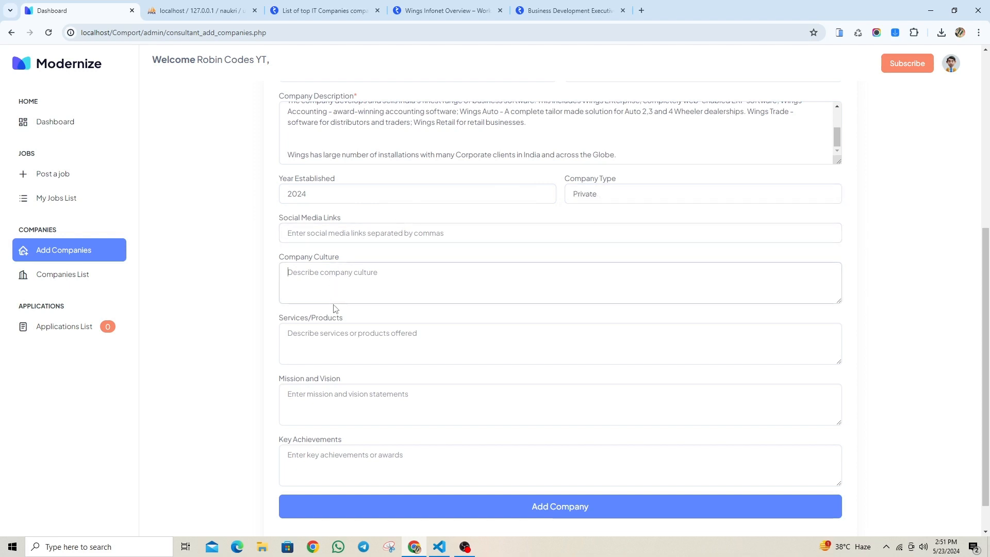
# Fill in the mission and vision text and add the company Robin Codes YT.
pyautogui.scroll(-3)
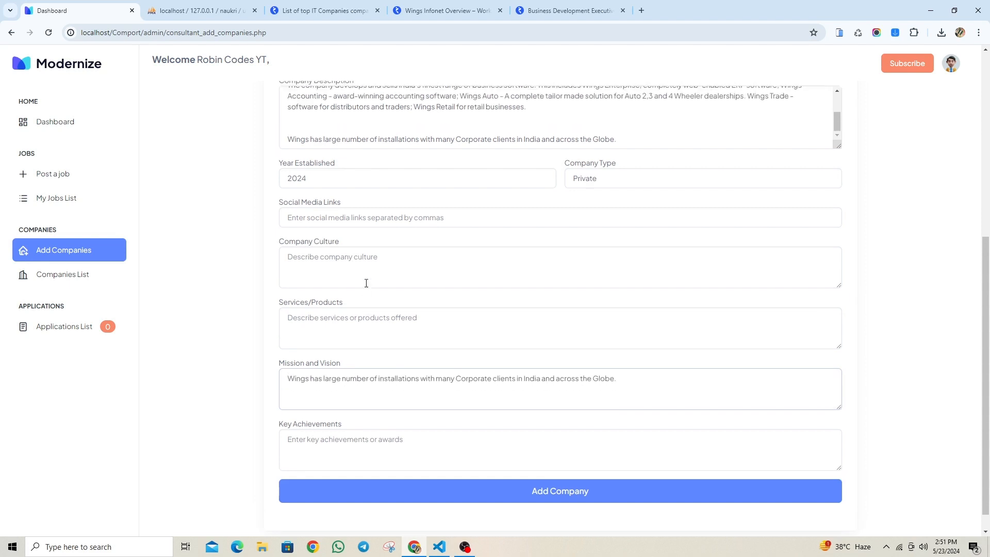
pyautogui.scroll(3)
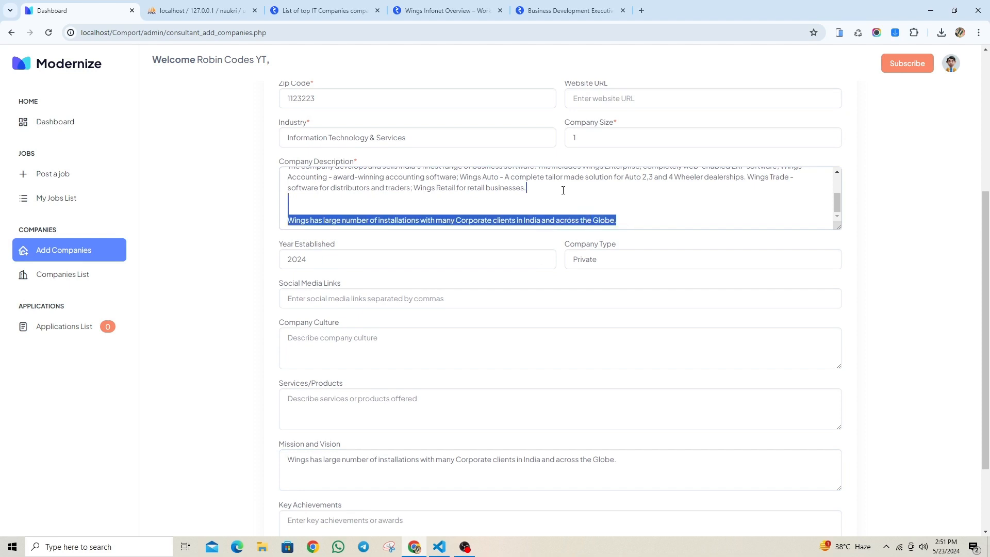
pyautogui.scroll(-3)
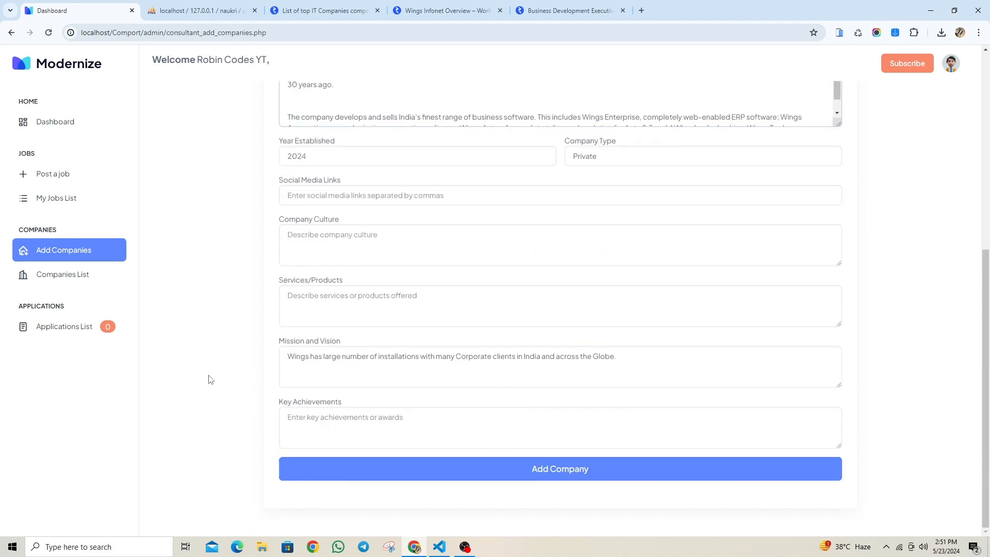
pyautogui.scroll(3)
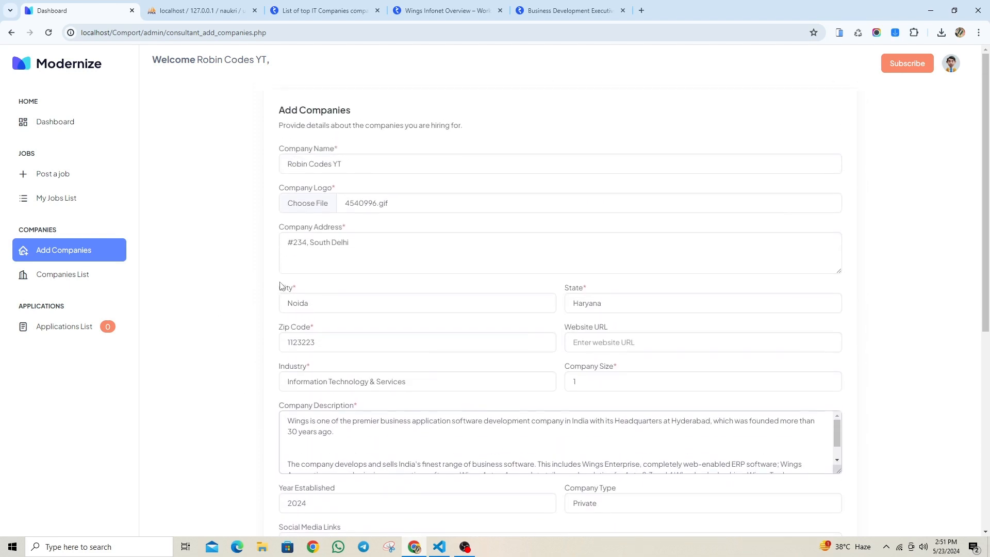
pyautogui.scroll(-3)
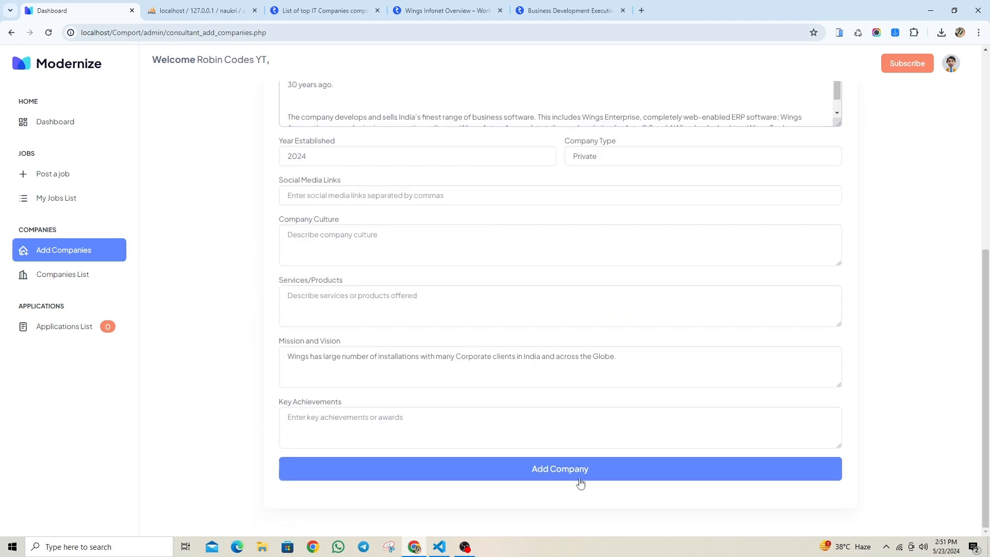
pyautogui.click(559, 468)
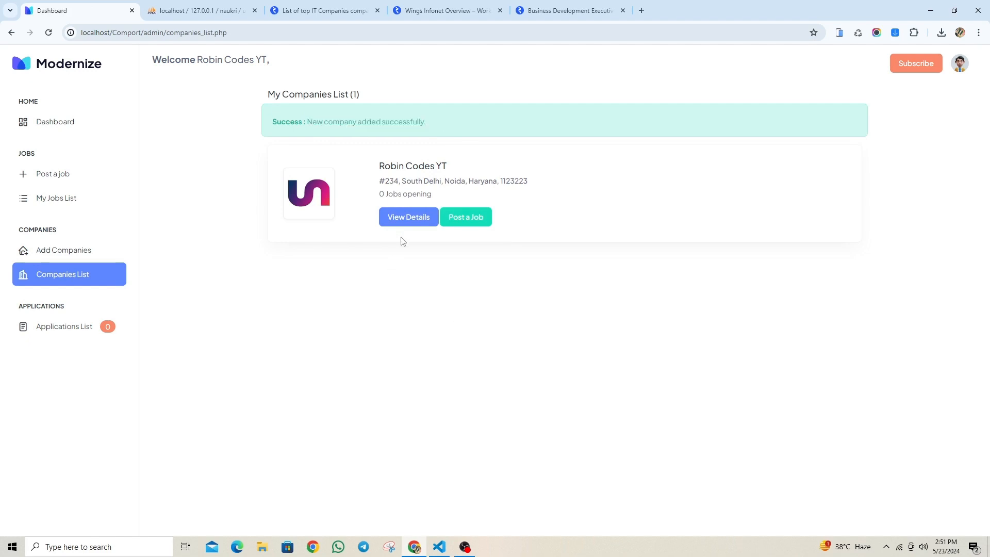
# View details of the Robin Codes YT card and inspect the contact person information.
pyautogui.click(408, 217)
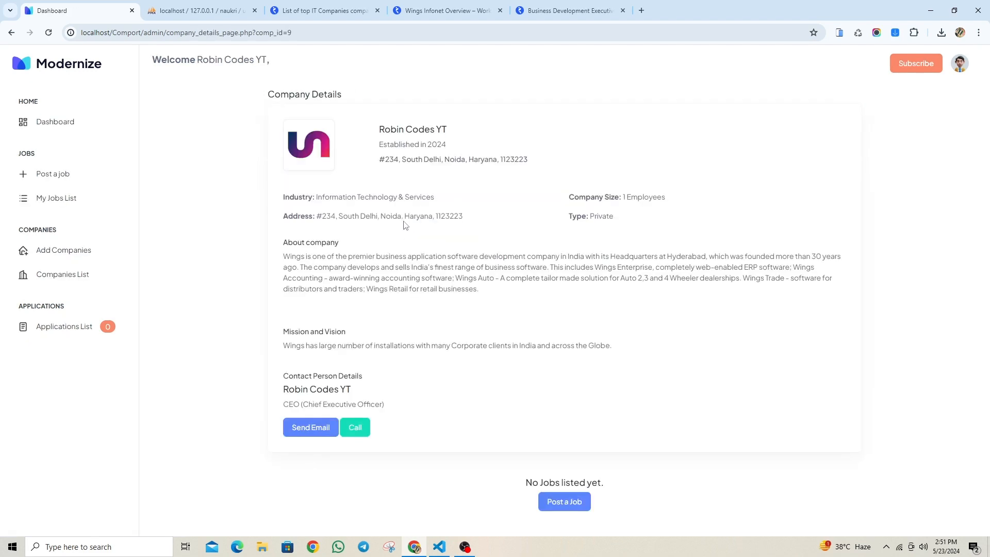
pyautogui.moveTo(472, 253)
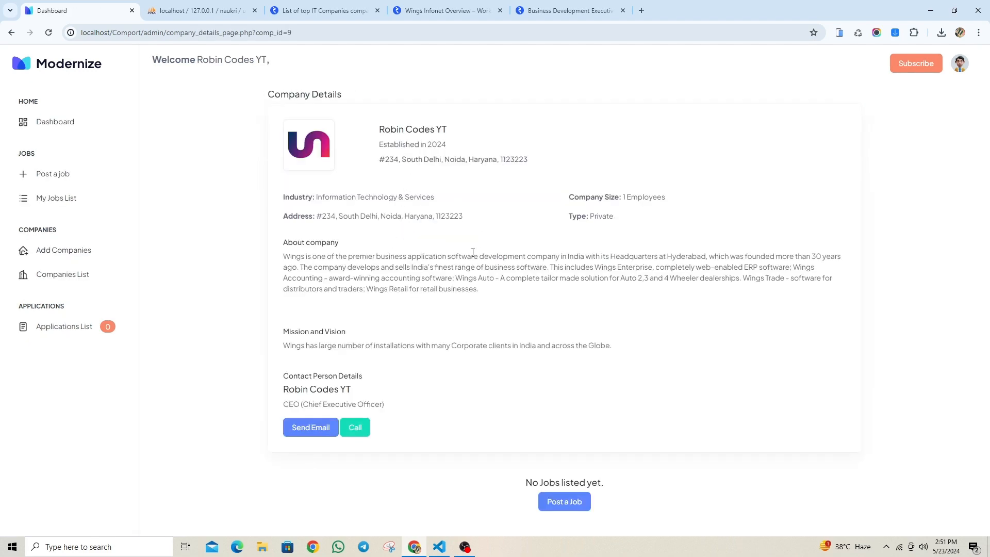
pyautogui.doubleClick(611, 197)
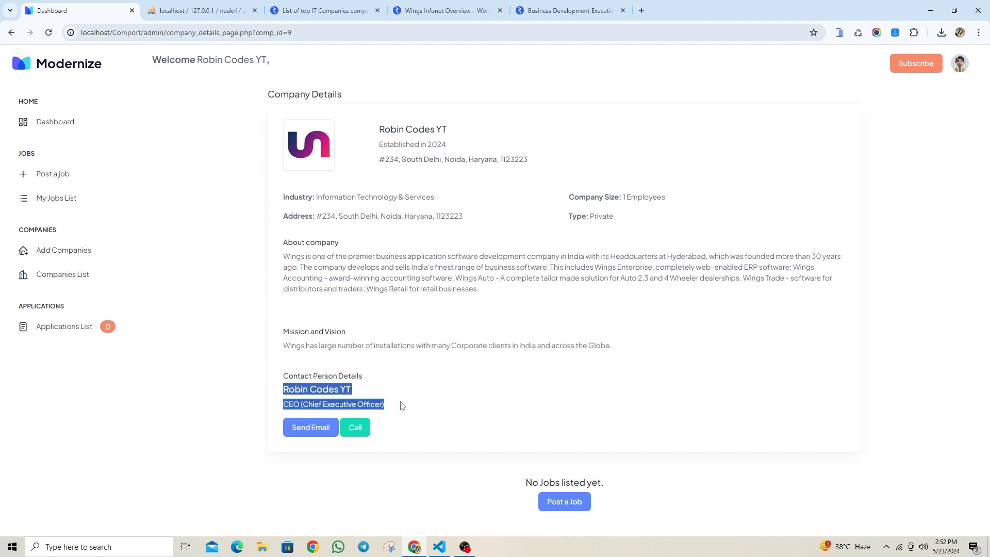
pyautogui.click(357, 316)
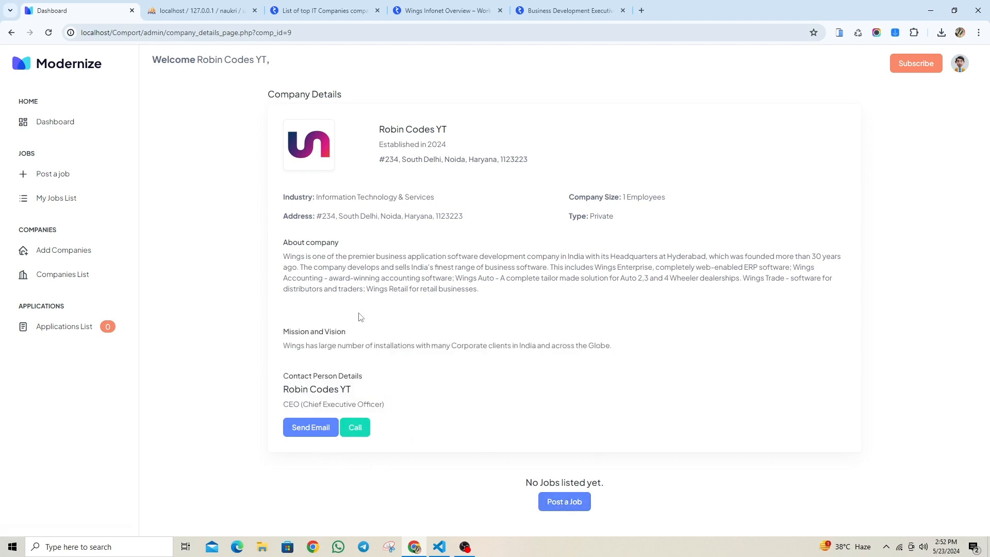
# Go to Add Companies, which now reports 'Company Already added'.
pyautogui.click(63, 250)
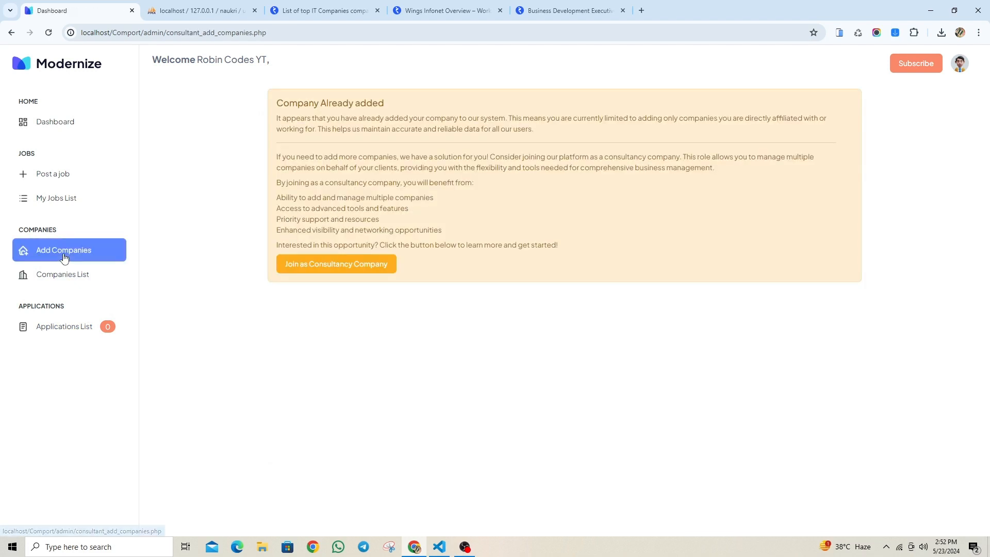
pyautogui.moveTo(279, 112)
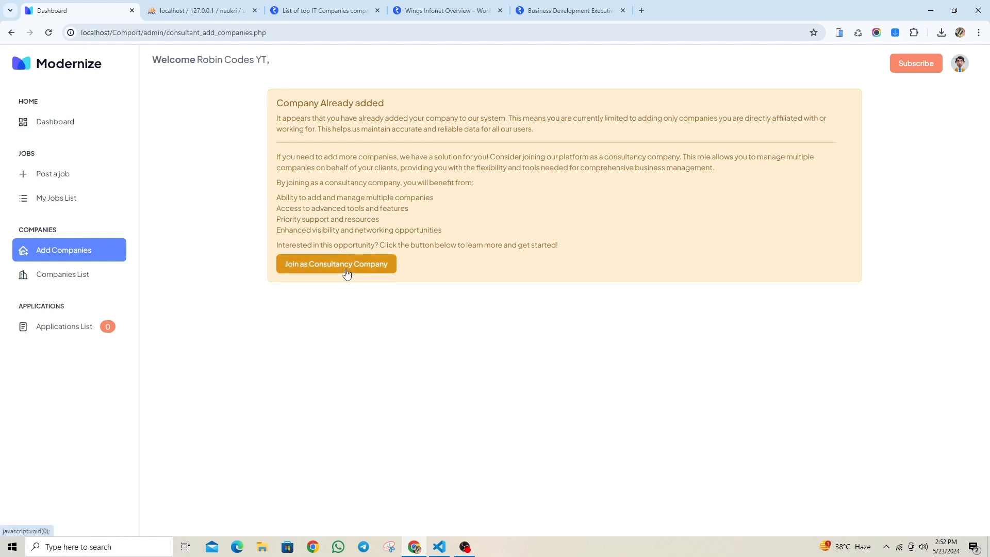
pyautogui.moveTo(304, 266)
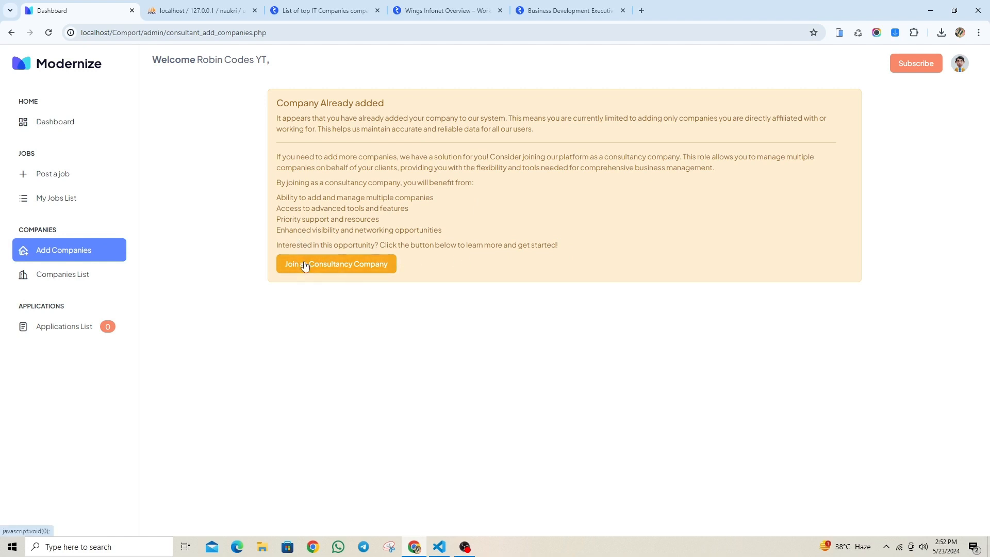
pyautogui.moveTo(389, 242)
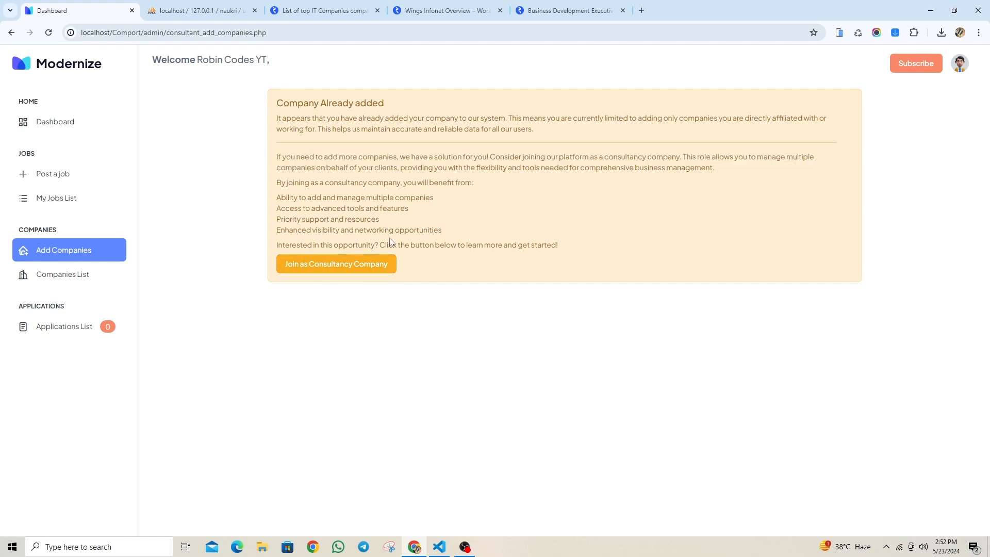
pyautogui.moveTo(82, 173)
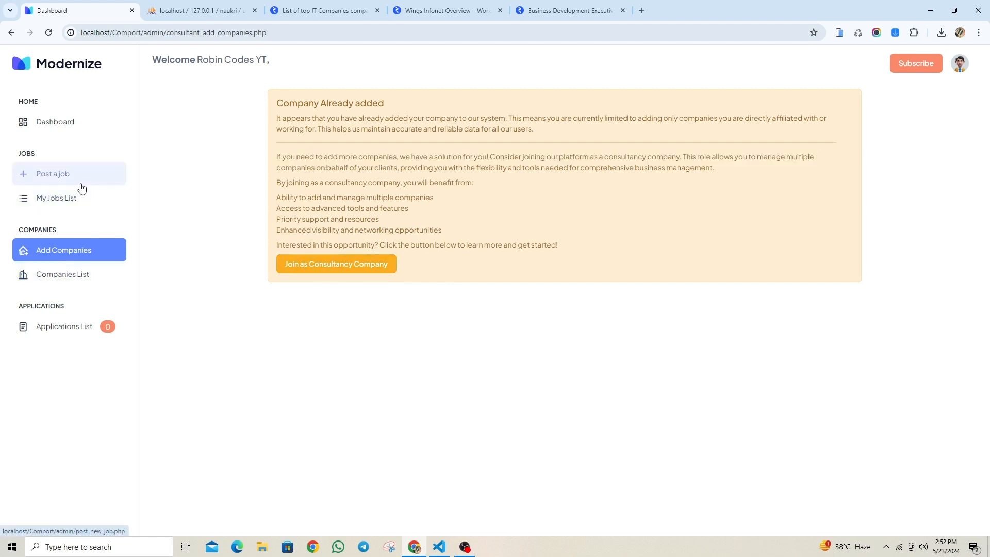
# Check the posted jobs list and bring up the empty Post a Job form.
pyautogui.click(55, 198)
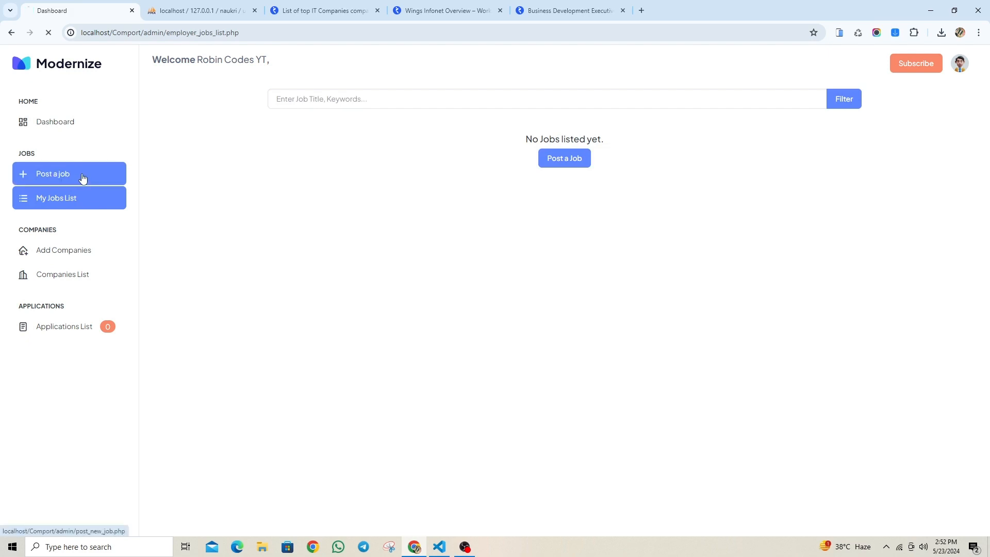
pyautogui.click(52, 174)
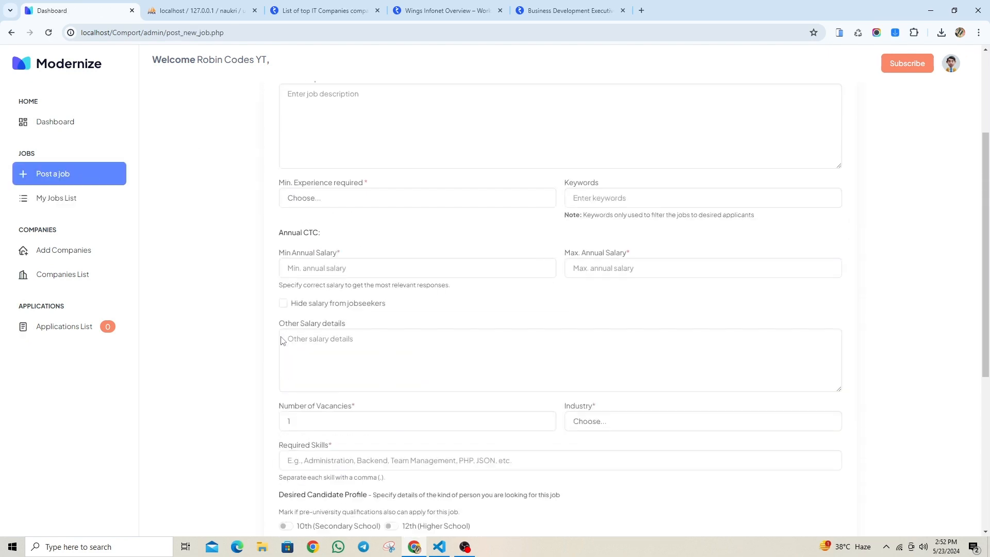
pyautogui.scroll(3)
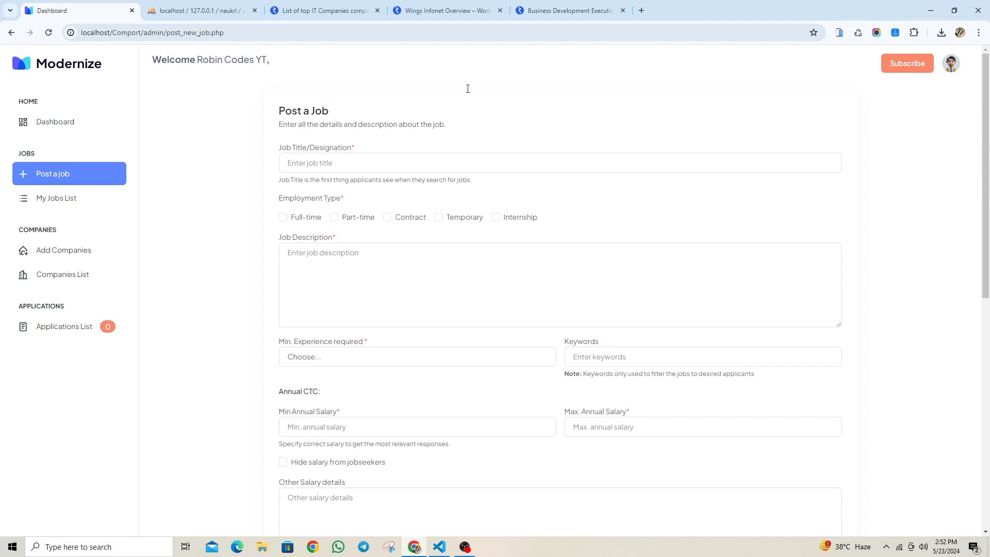
# On Naukri, open the NodeJS Developer listing and select its job title.
pyautogui.click(447, 10)
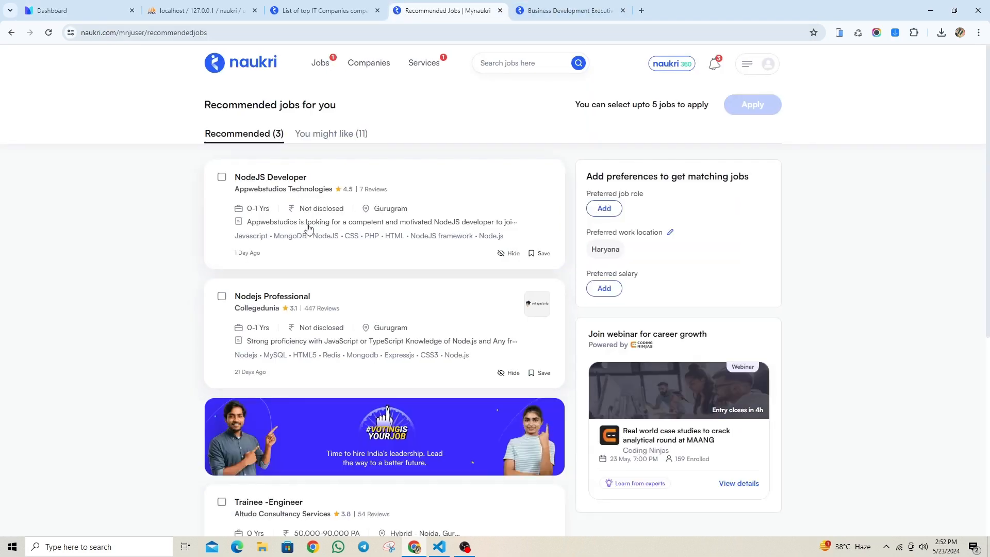
pyautogui.click(269, 176)
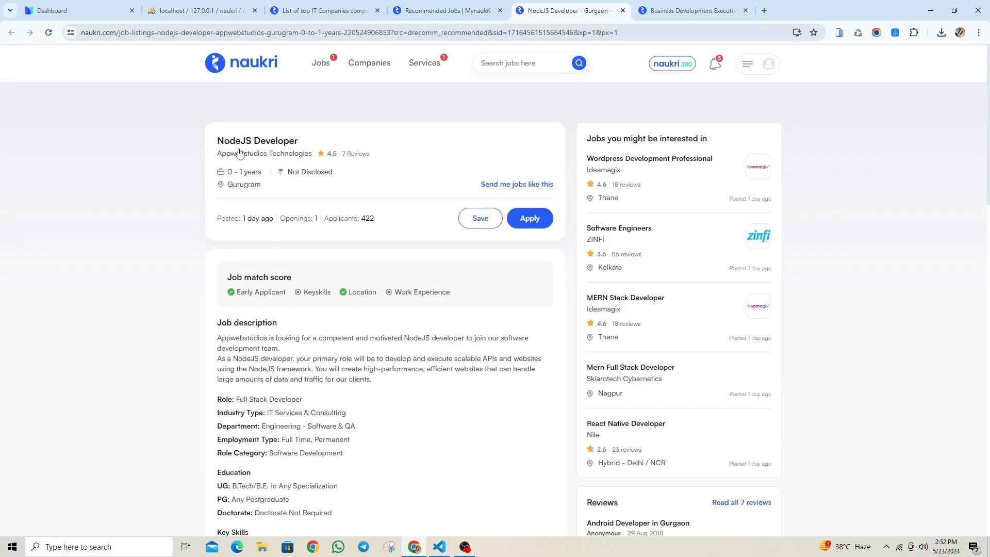
pyautogui.doubleClick(257, 141)
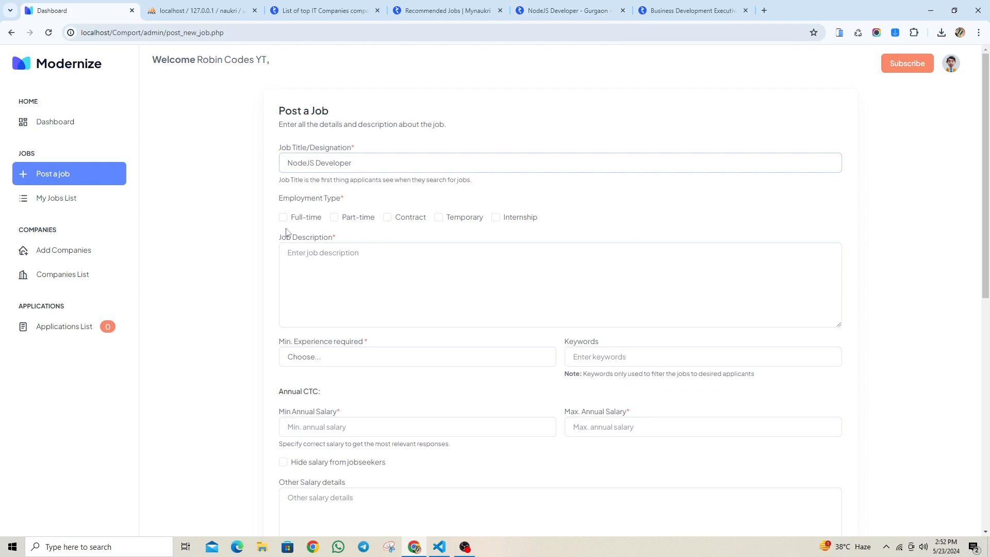
# Mark the job Part-time and set minimum experience to 3 years.
pyautogui.click(334, 218)
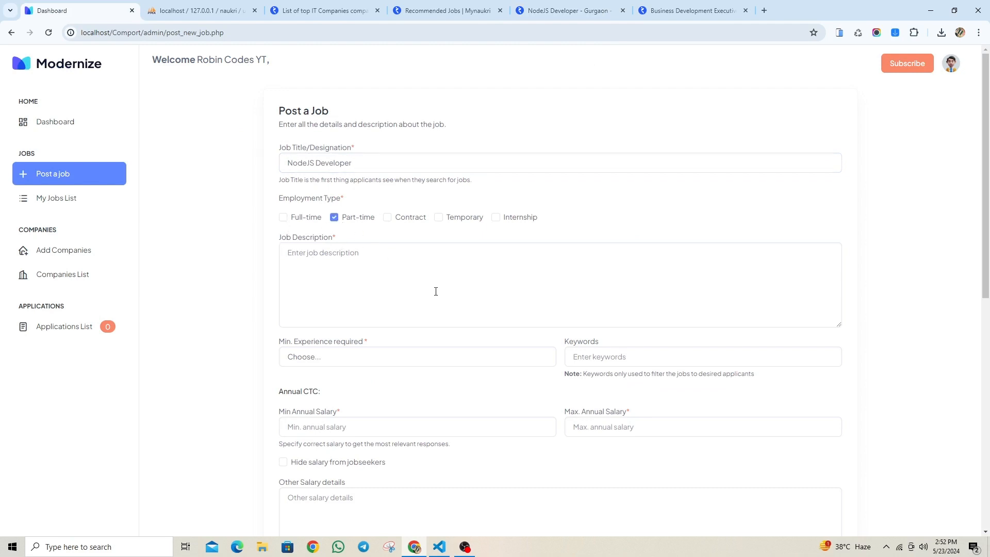
pyautogui.moveTo(383, 299)
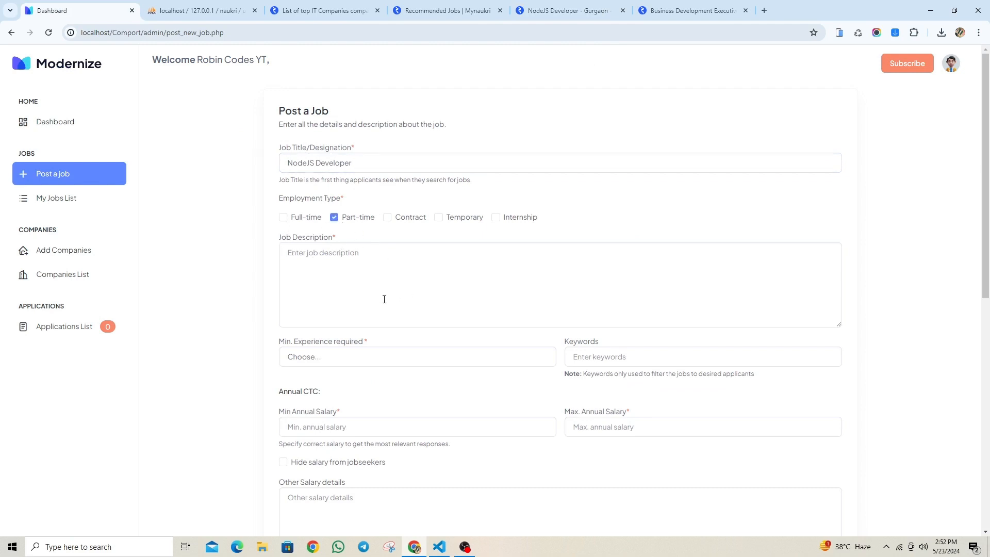
pyautogui.scroll(-3)
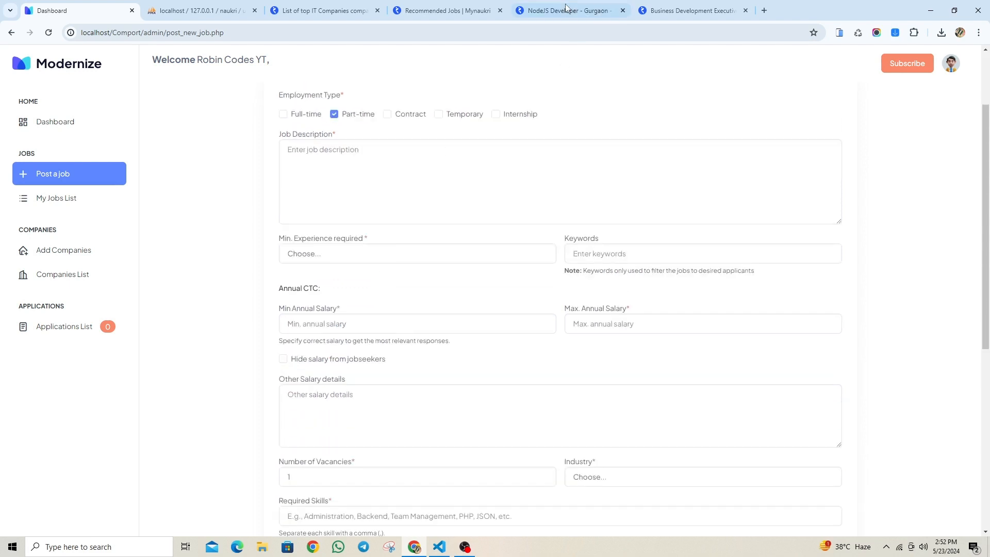
pyautogui.click(566, 10)
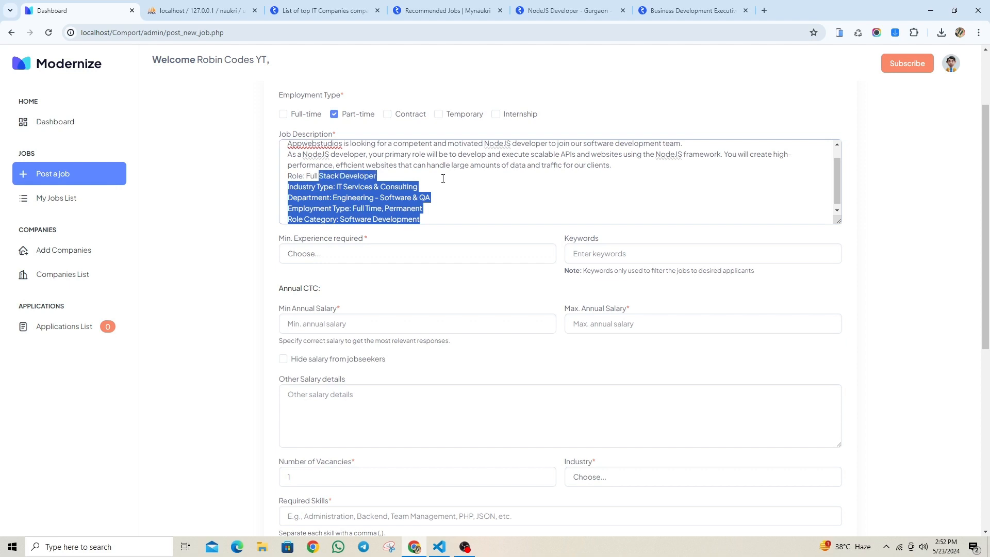
pyautogui.press('Delete')
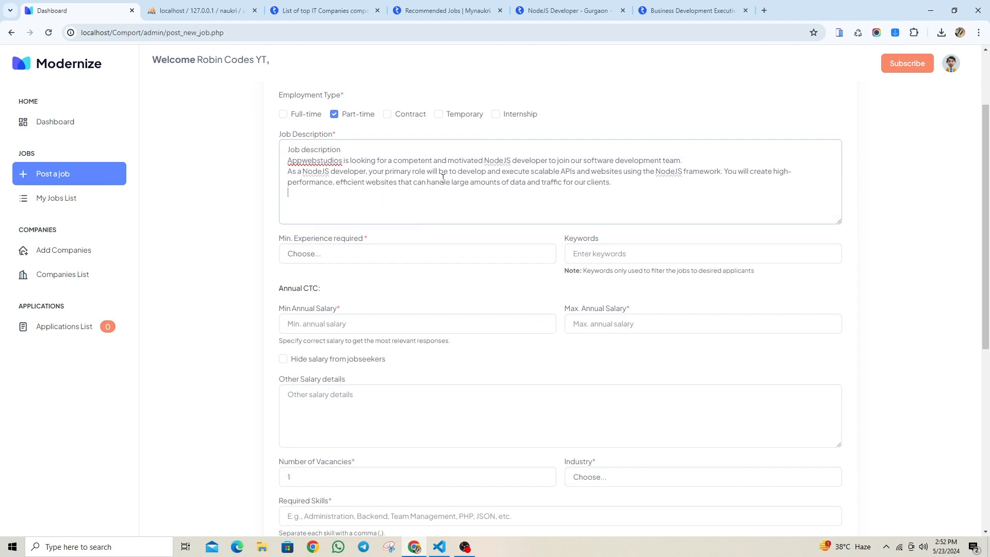
pyautogui.click(416, 253)
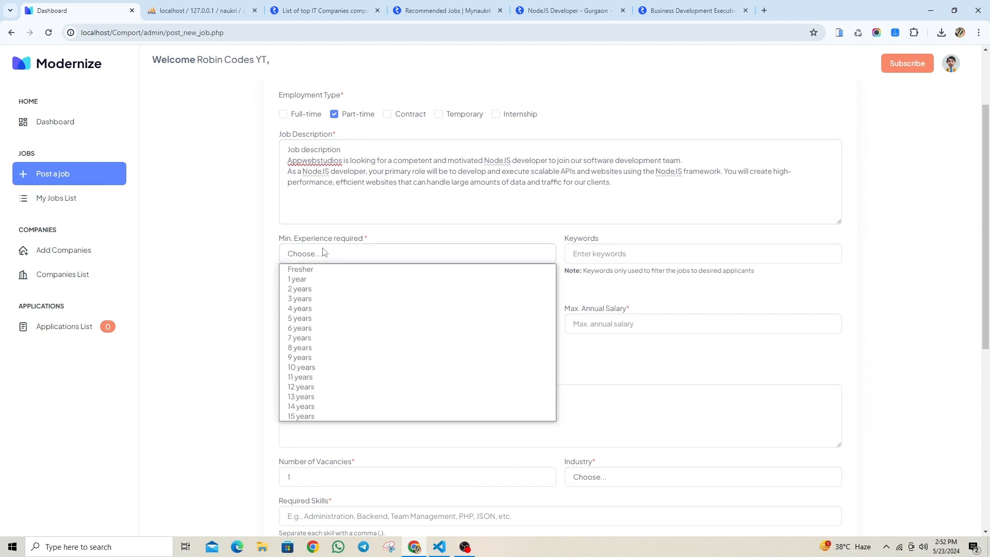
pyautogui.moveTo(298, 298)
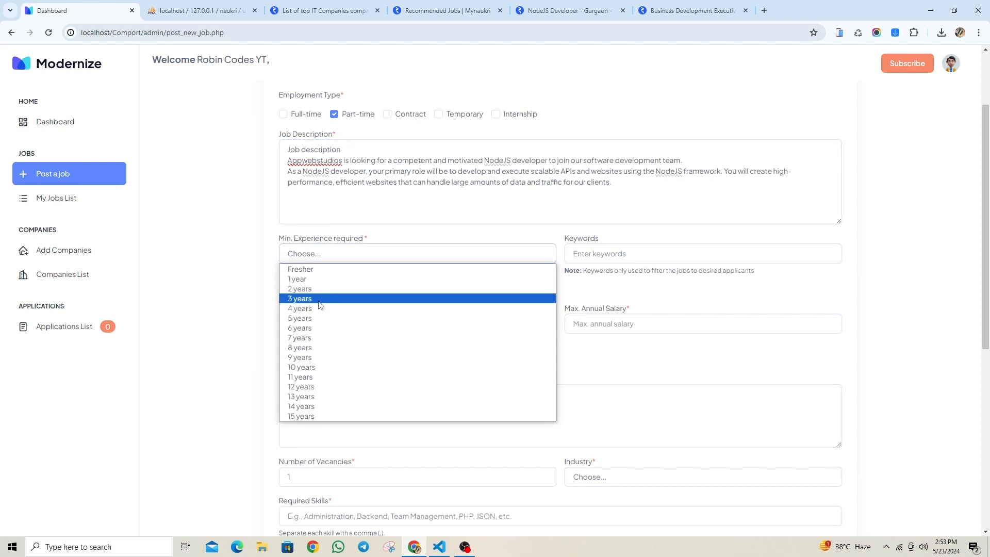
pyautogui.click(299, 299)
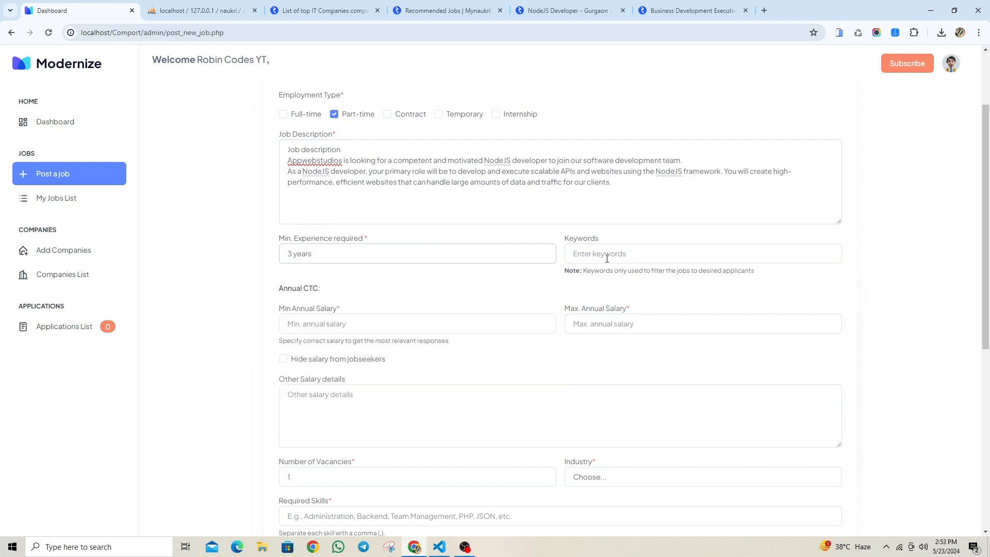
# Enter the keywords 'node js, developer, part-time'.
pyautogui.click(605, 254)
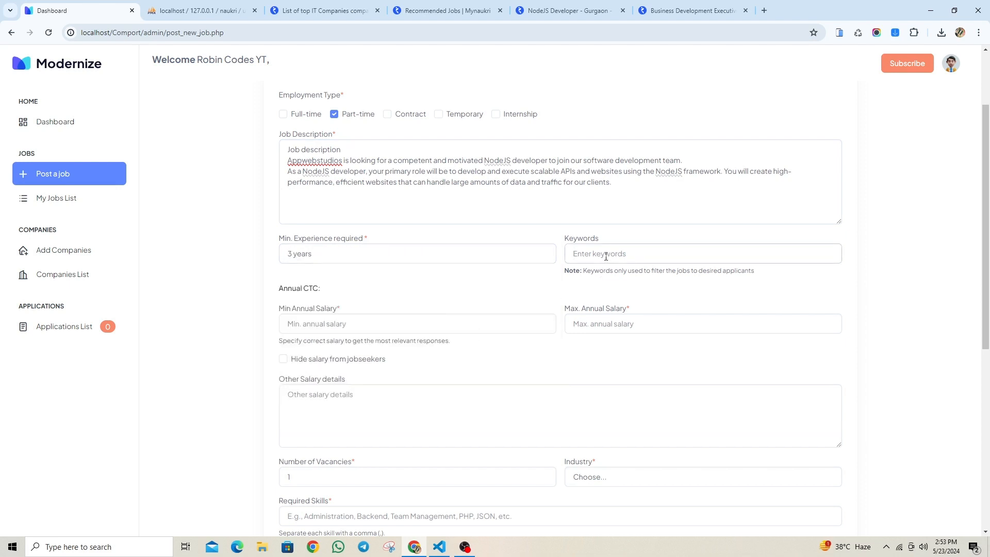
pyautogui.write('n')
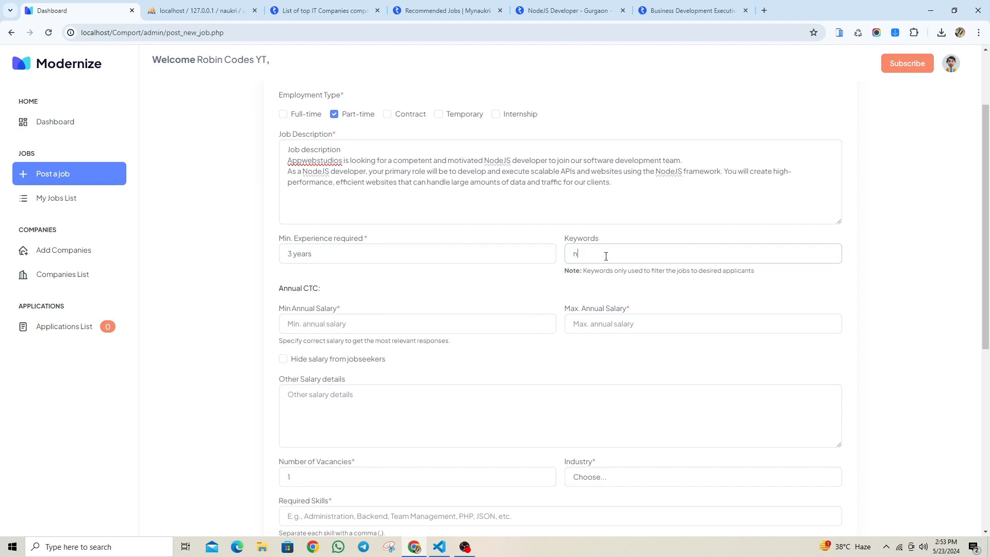
pyautogui.write('ode js')
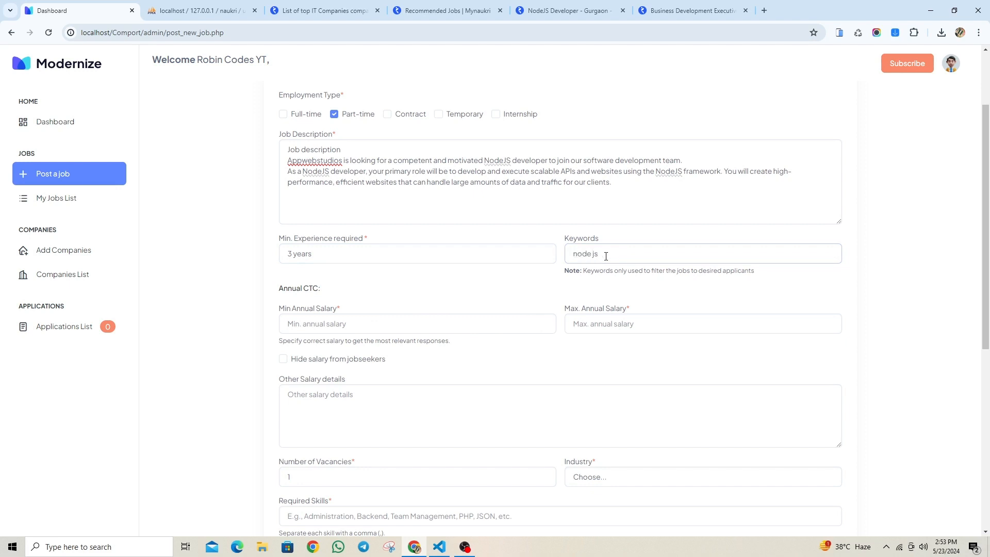
pyautogui.write(', developer')
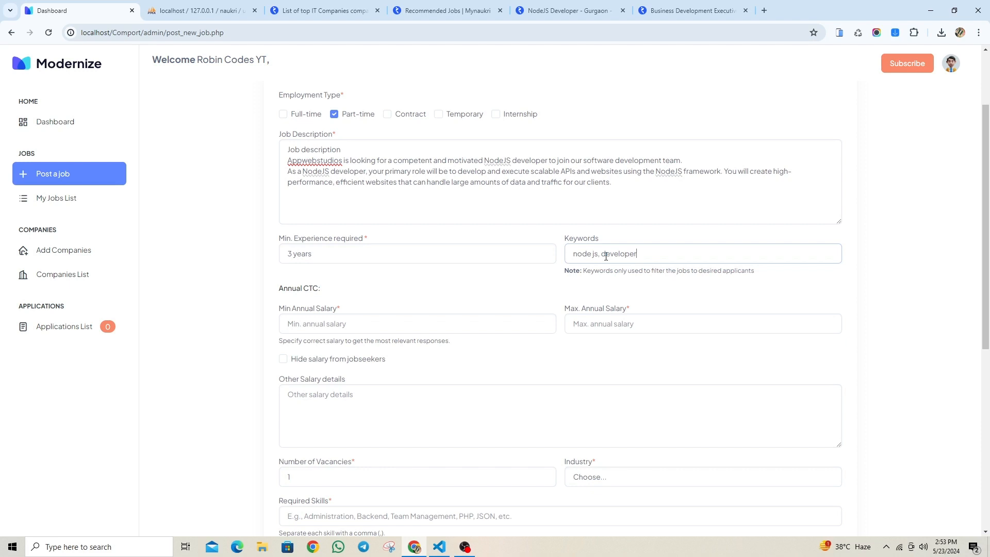
pyautogui.write(',')
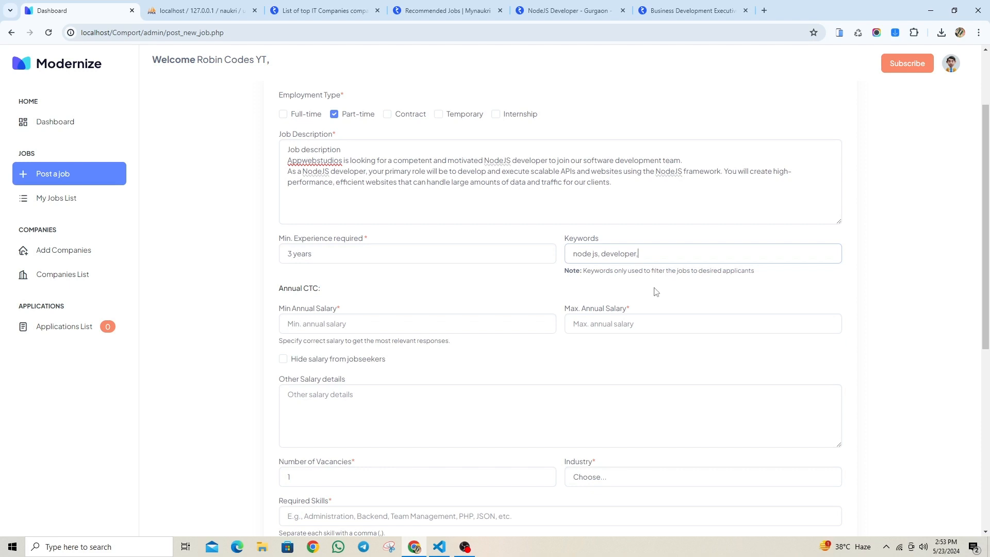
pyautogui.scroll(3)
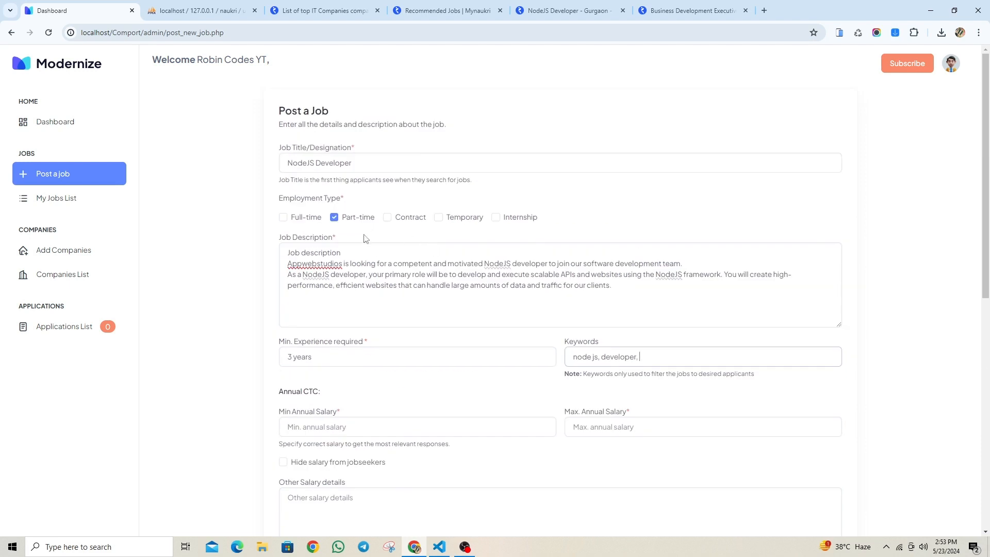
pyautogui.write('part-time')
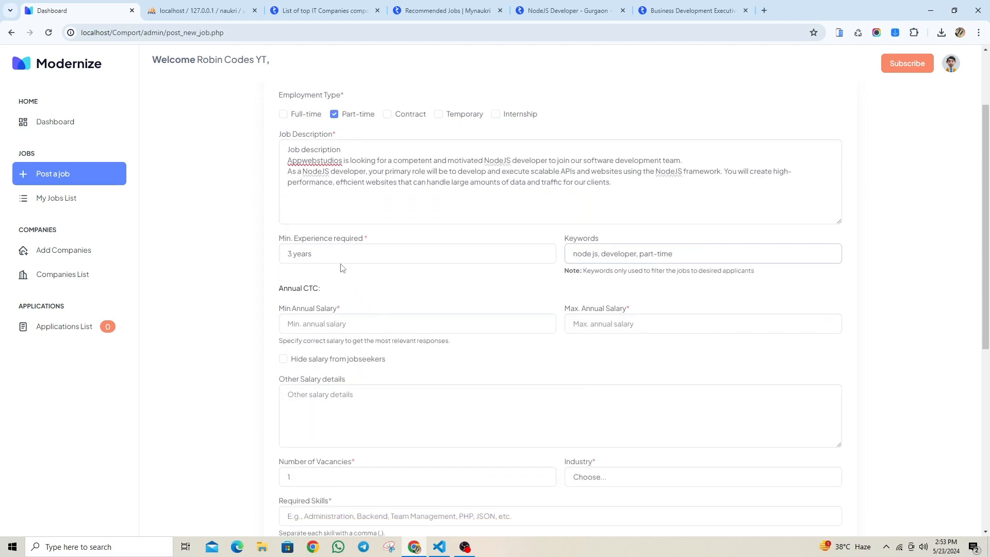
# Set the annual salary range to 200000–600000.
pyautogui.scroll(-3)
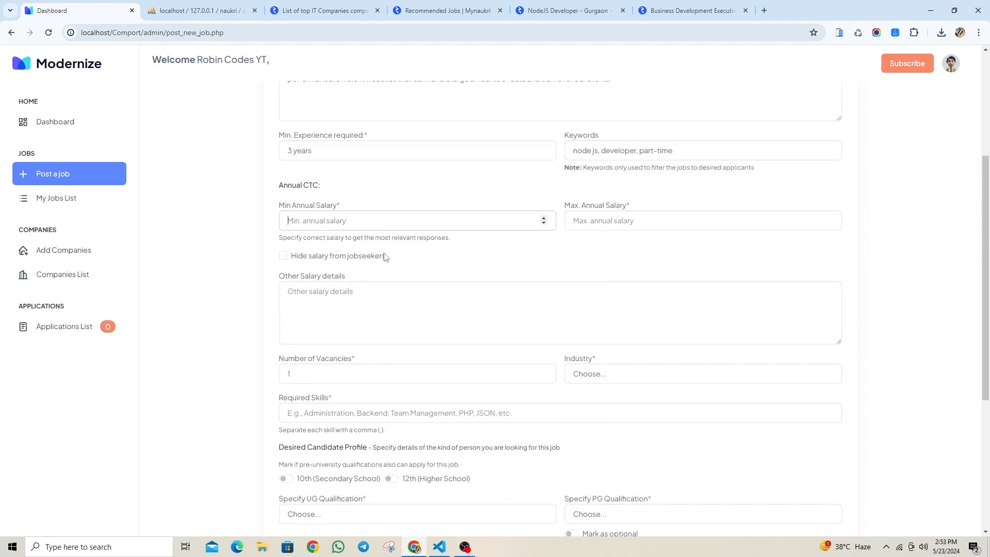
pyautogui.write('200000')
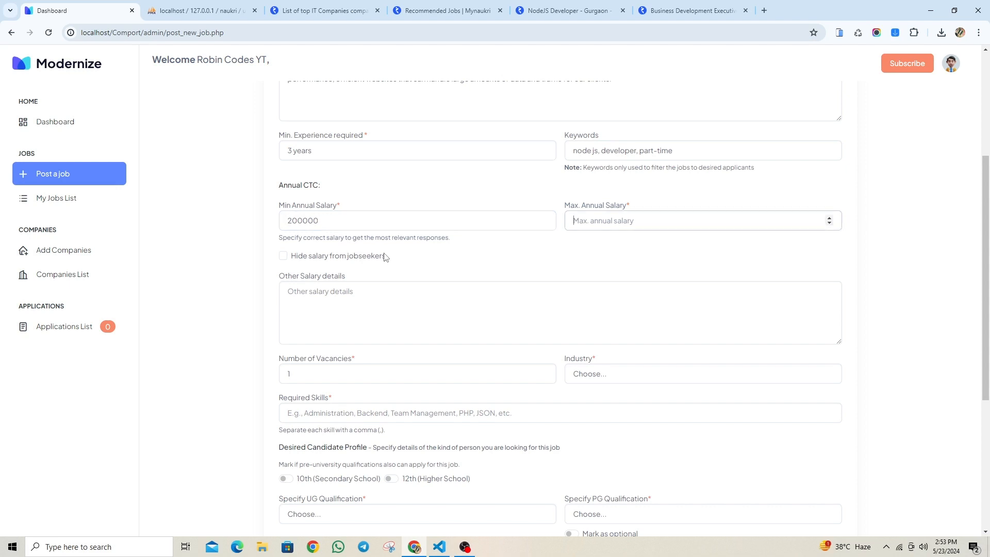
pyautogui.write('600000')
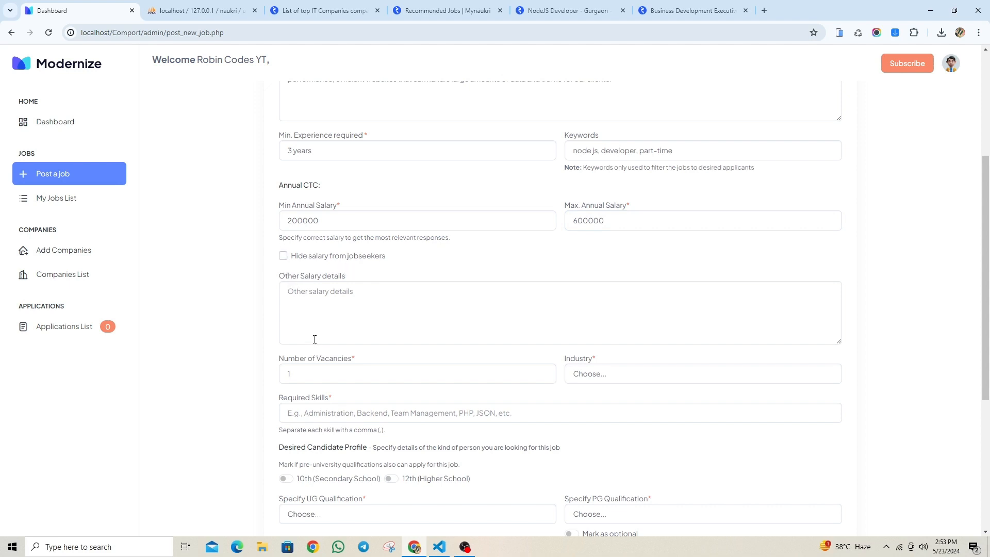
# Set 2 vacancies and choose Information Technology & Services as the industry.
pyautogui.scroll(-3)
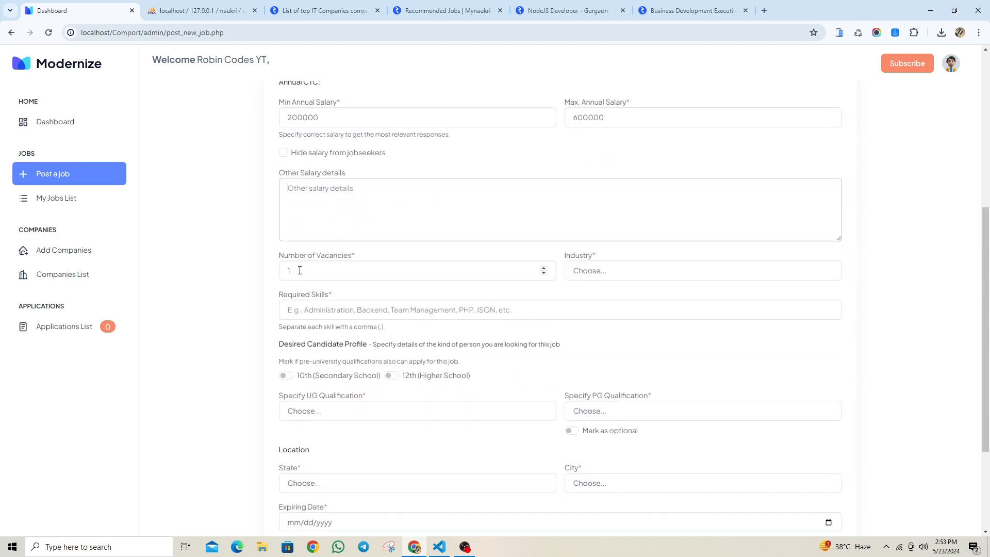
pyautogui.click(542, 267)
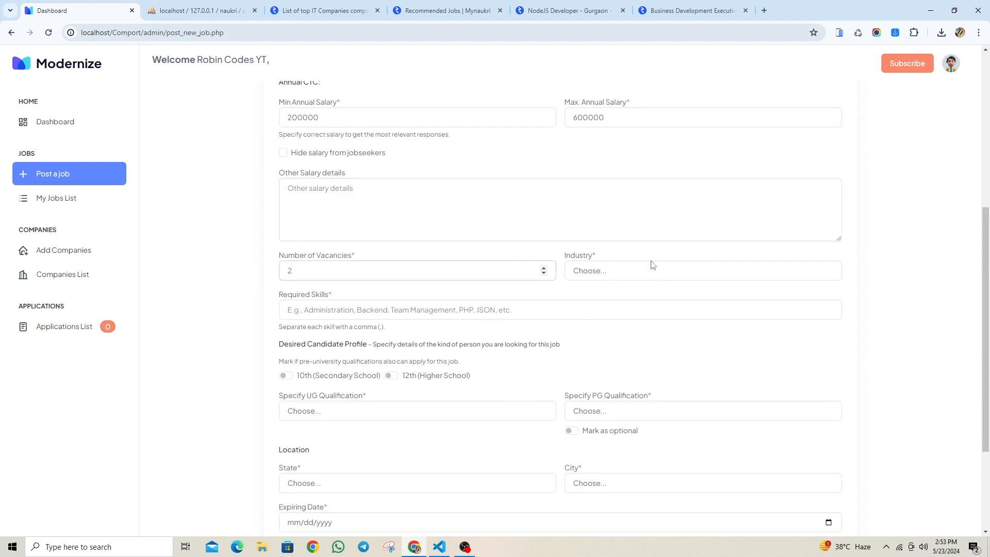
pyautogui.click(701, 270)
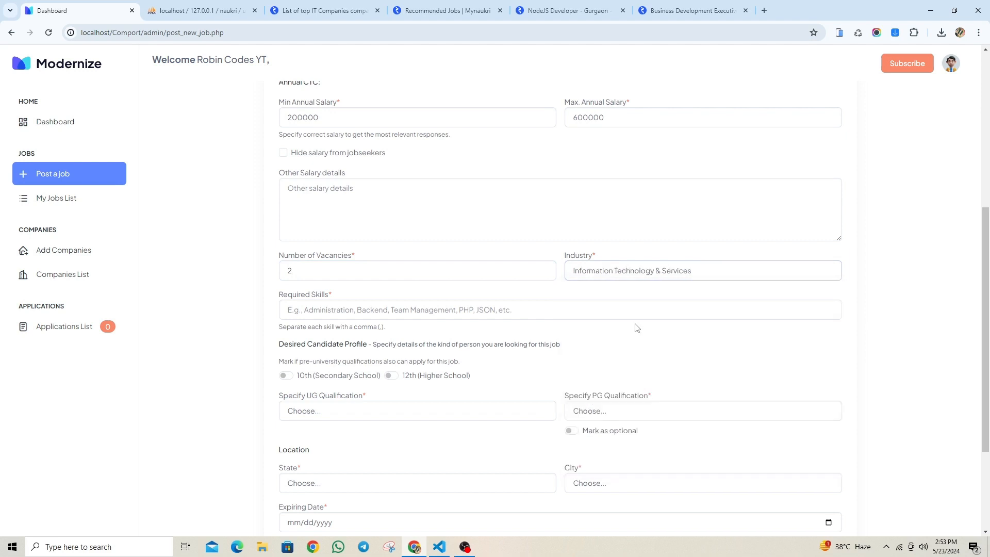
pyautogui.scroll(-3)
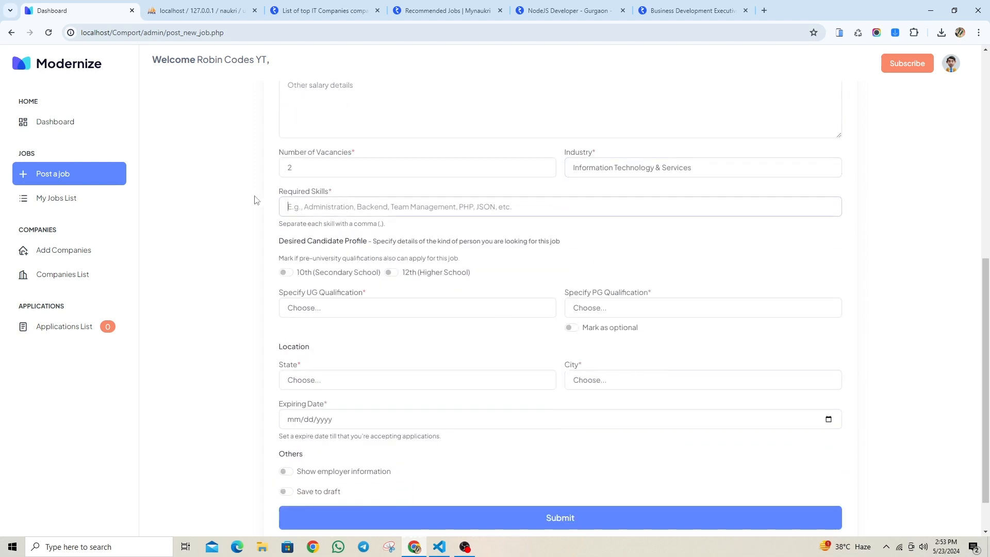
pyautogui.scroll(3)
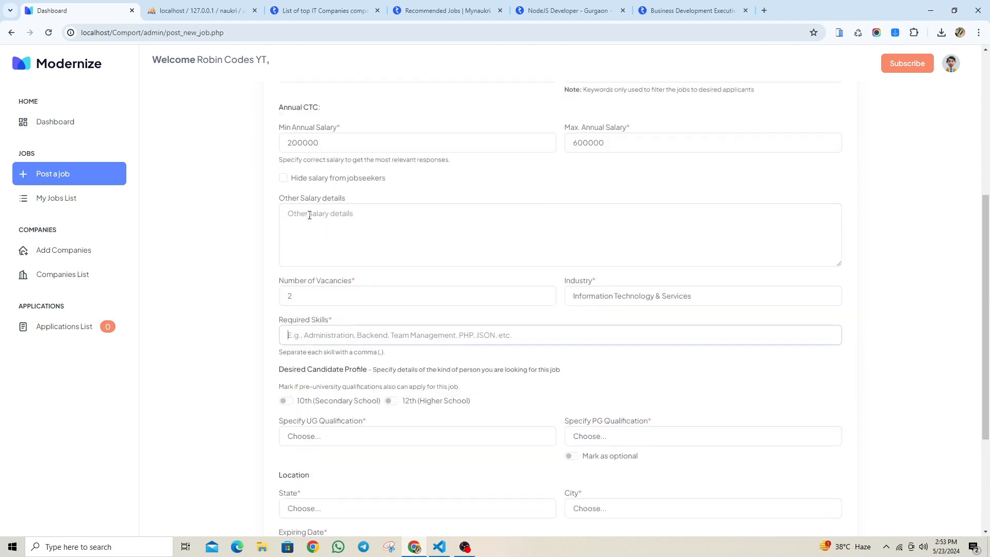
pyautogui.scroll(3)
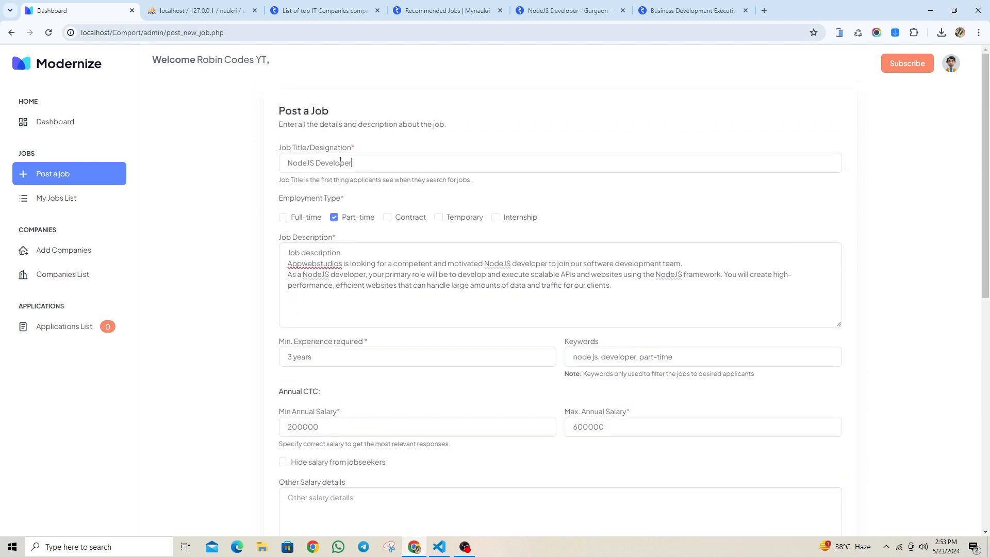
pyautogui.scroll(-3)
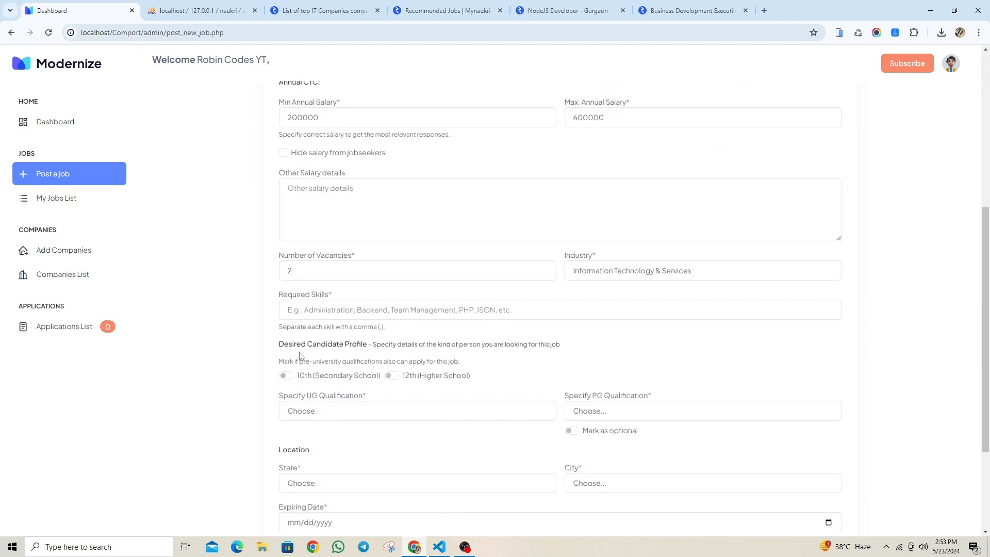
# Enter required skills 'node js, javascript, mongodb'.
pyautogui.write('node')
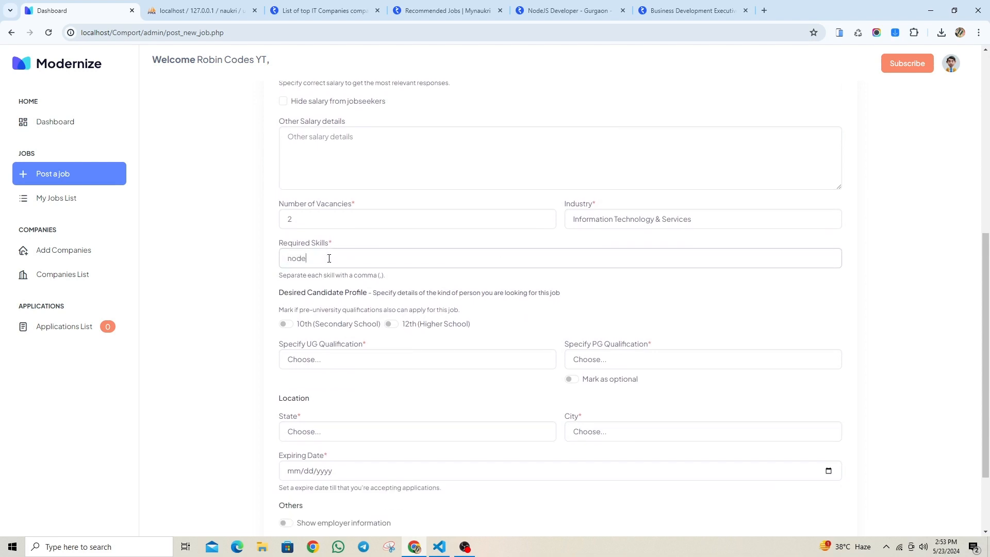
pyautogui.write('js, javasc')
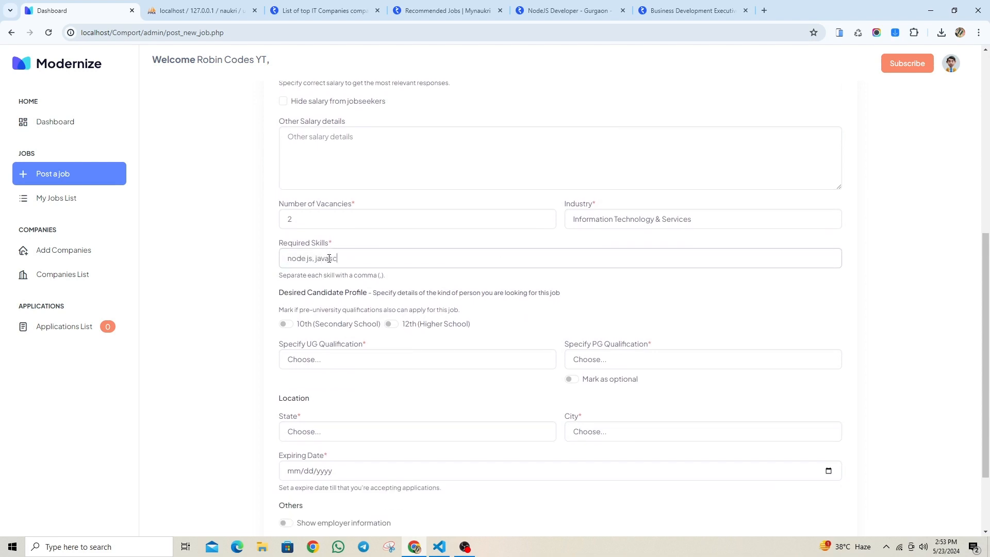
pyautogui.write('cript,')
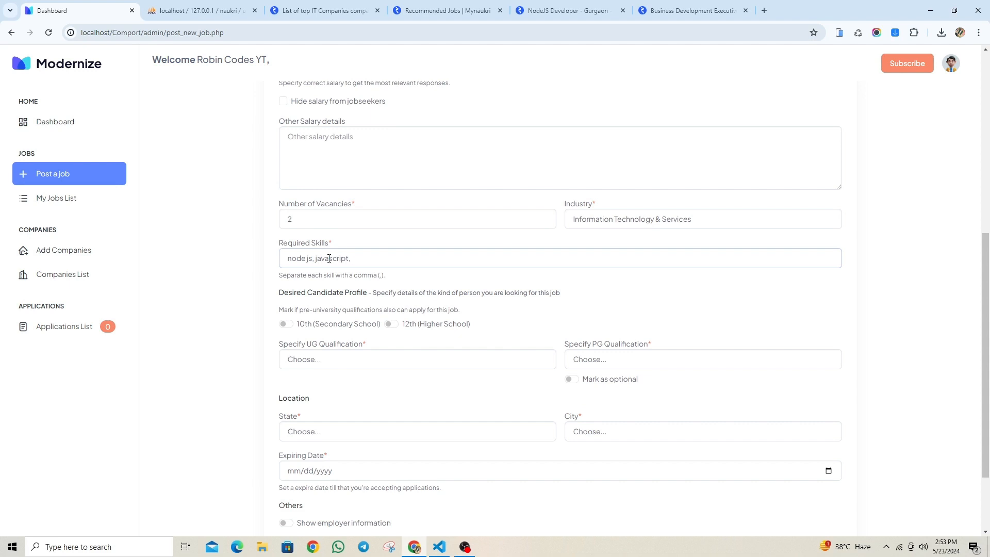
pyautogui.write('mongodb,')
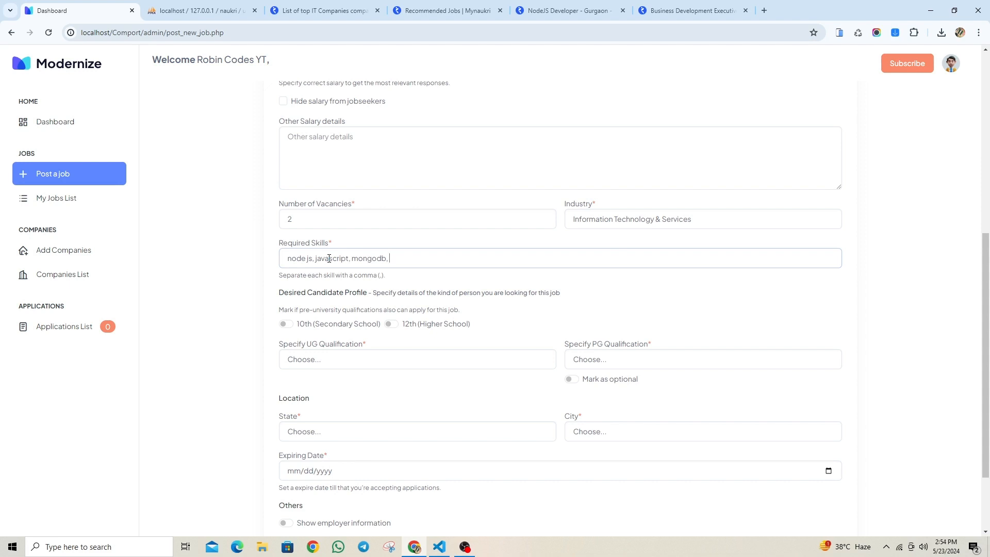
pyautogui.scroll(-3)
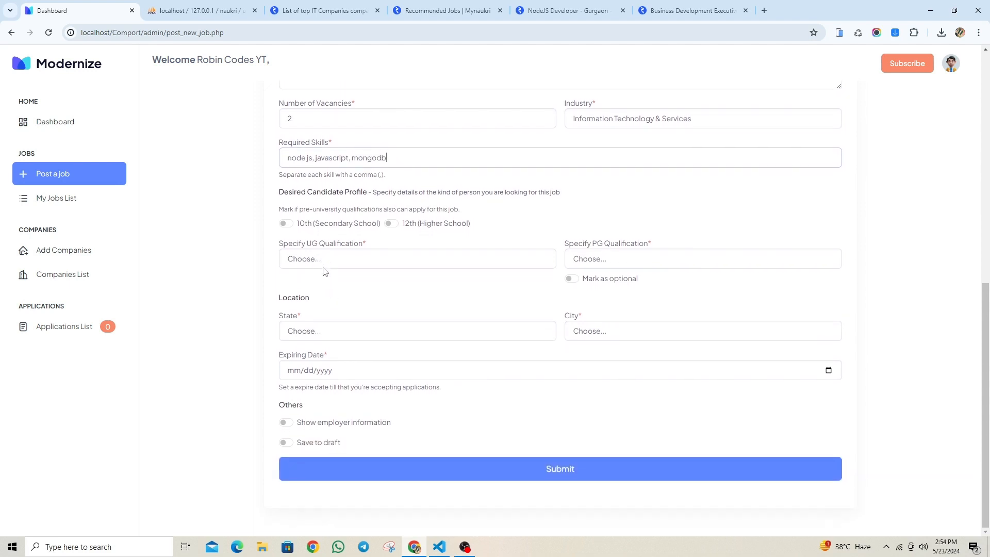
# Set the PG qualification to Any Postgraduate.
pyautogui.click(391, 223)
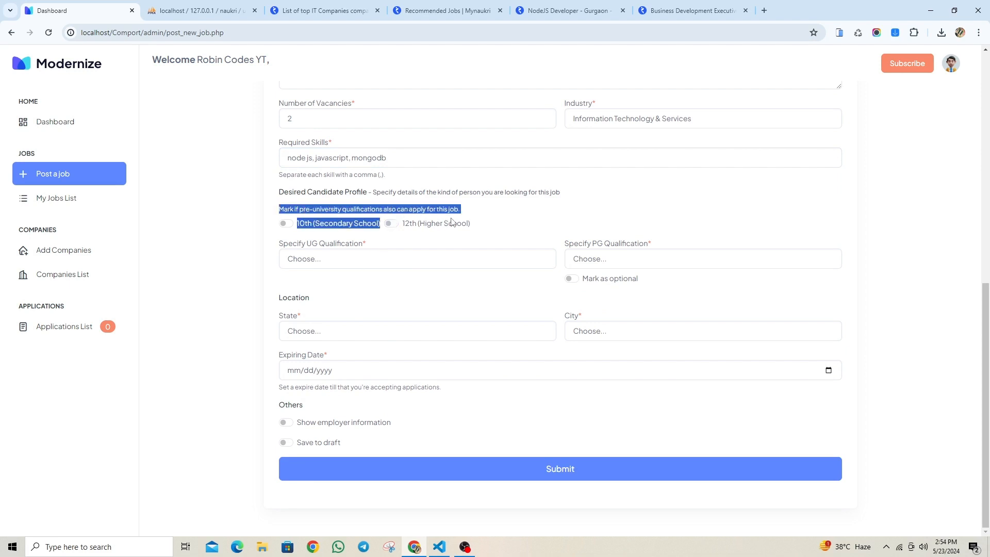
pyautogui.click(368, 296)
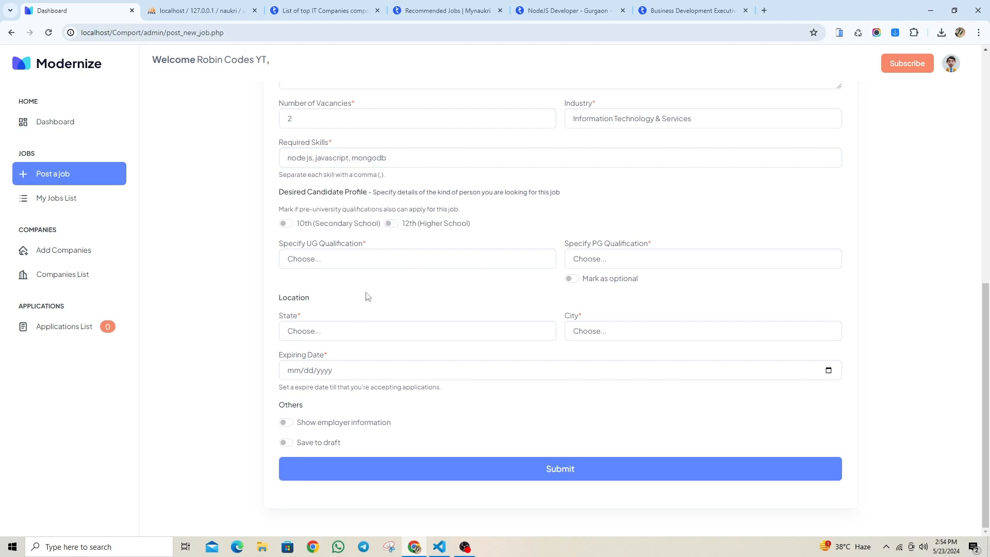
pyautogui.moveTo(336, 271)
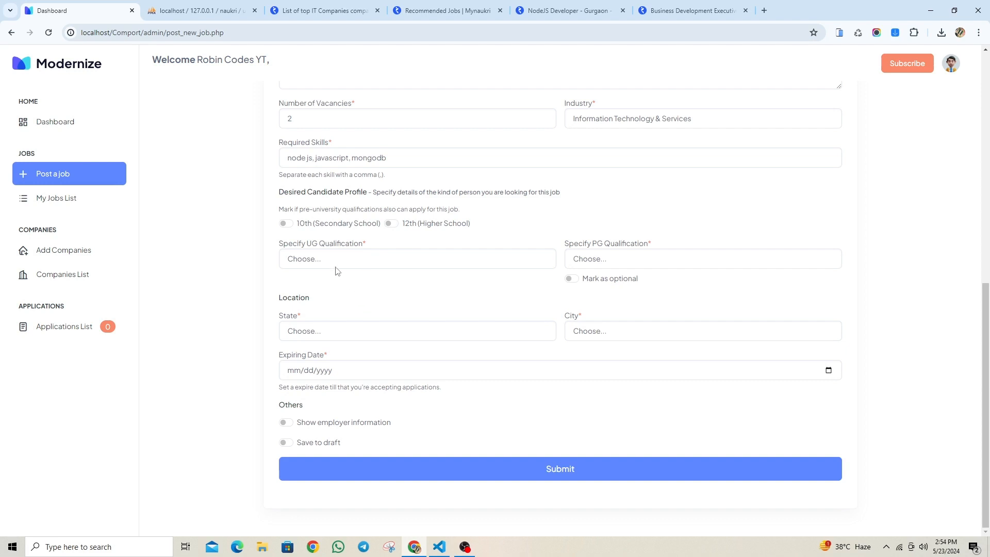
pyautogui.click(416, 258)
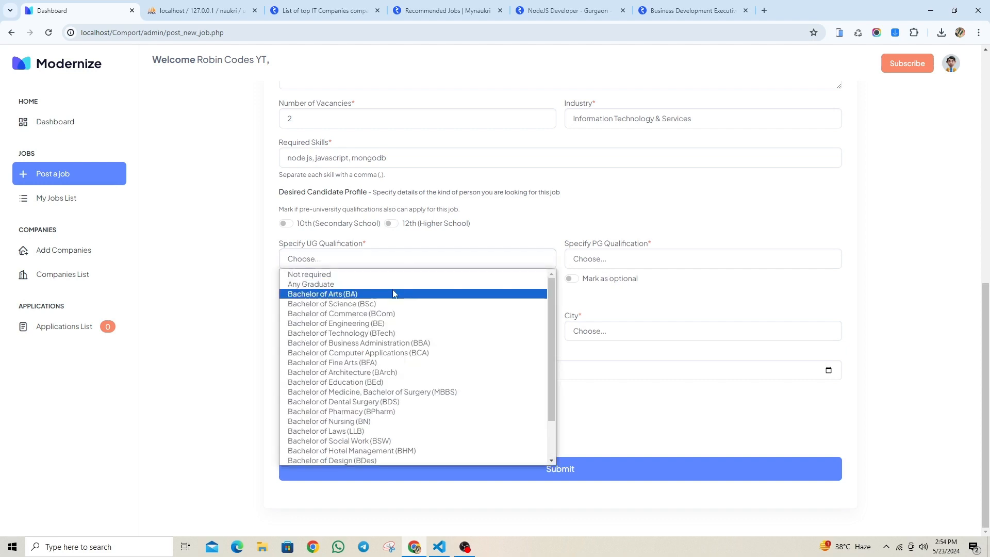
pyautogui.click(310, 285)
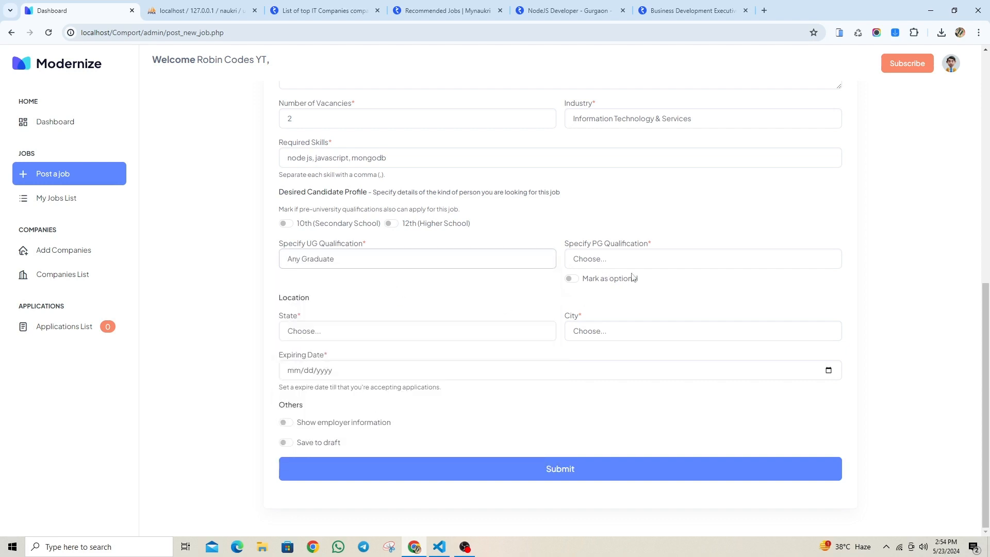
pyautogui.click(701, 257)
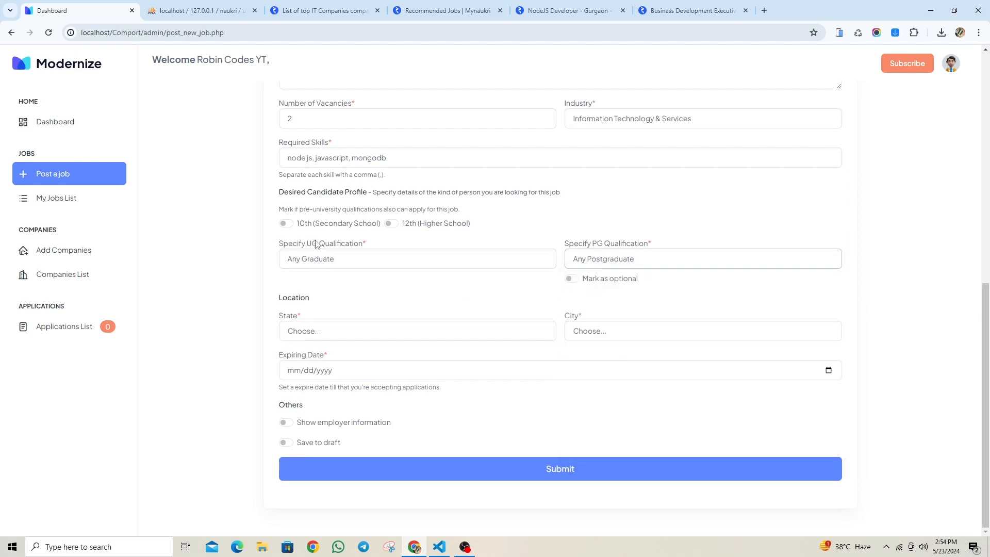
# Allow 12th and 10th qualifications and mark the postgraduate requirement optional.
pyautogui.click(391, 223)
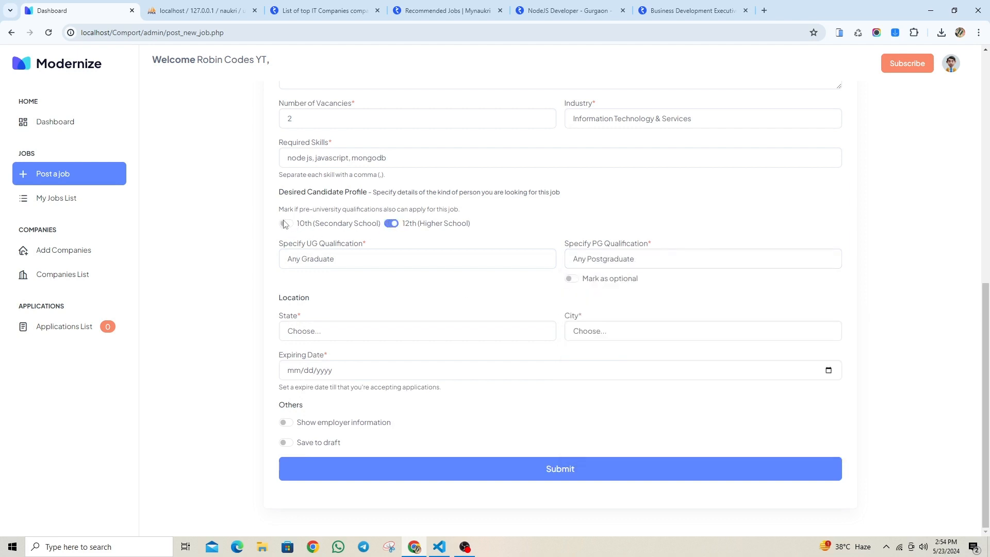
pyautogui.click(286, 223)
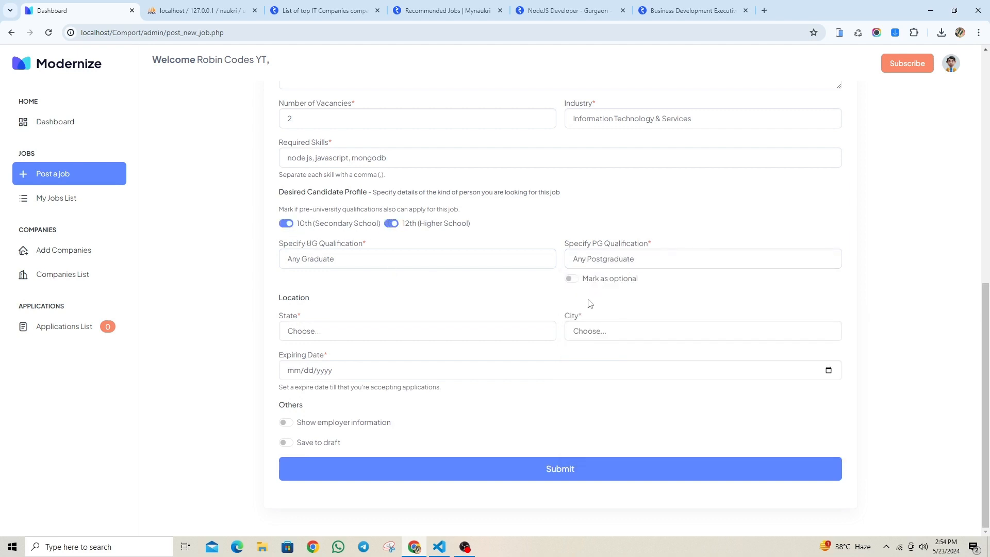
pyautogui.click(571, 278)
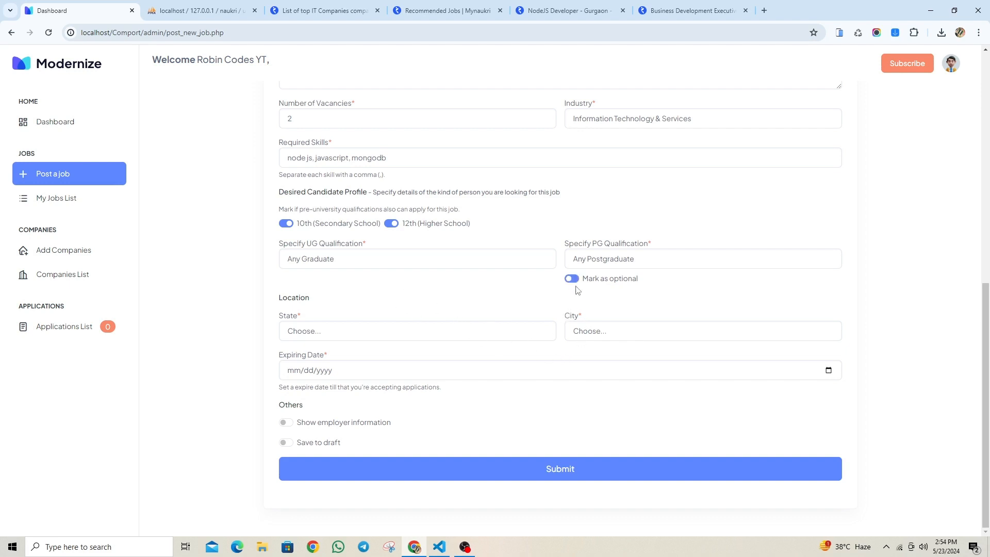
# Set the job location to Haryana state and Noida city.
pyautogui.click(417, 331)
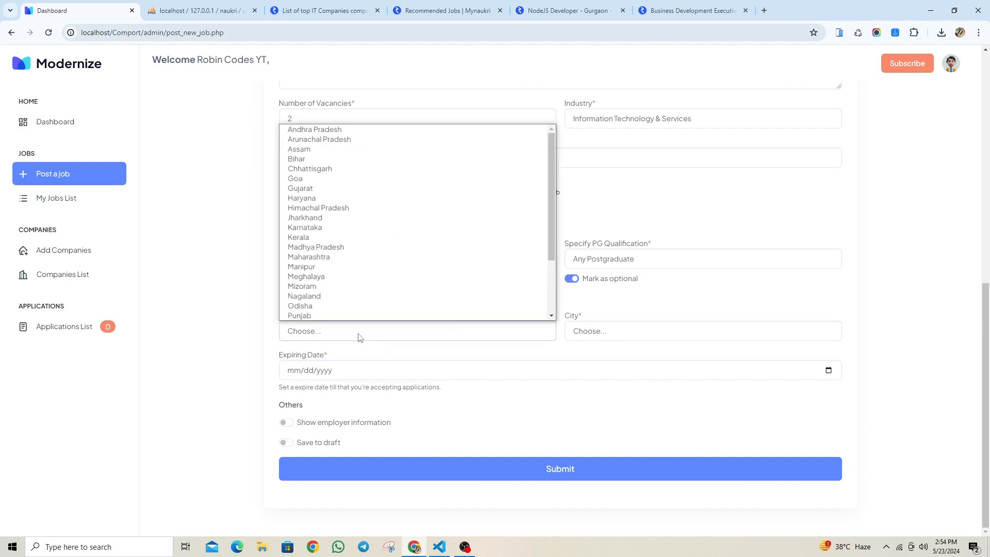
pyautogui.click(303, 296)
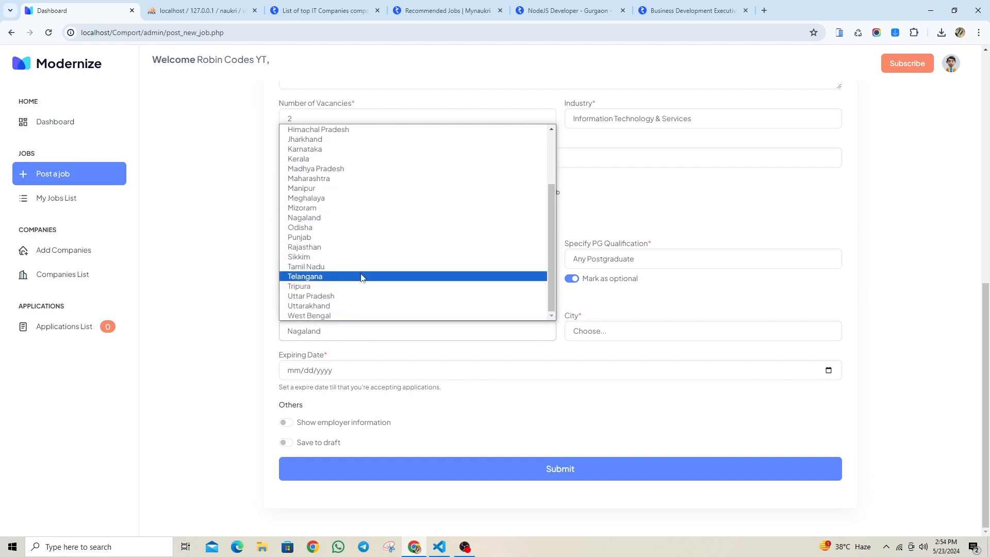
pyautogui.click(302, 198)
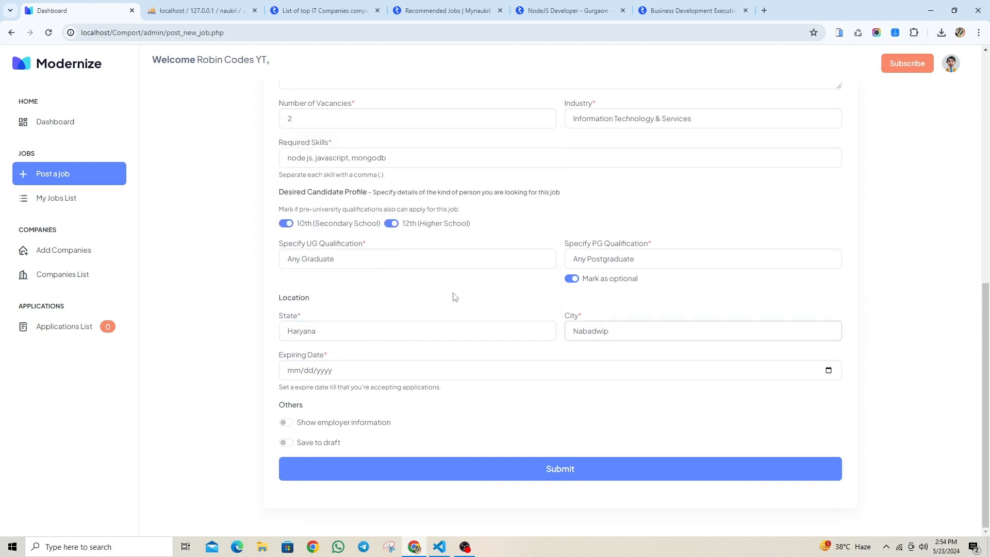
pyautogui.click(701, 331)
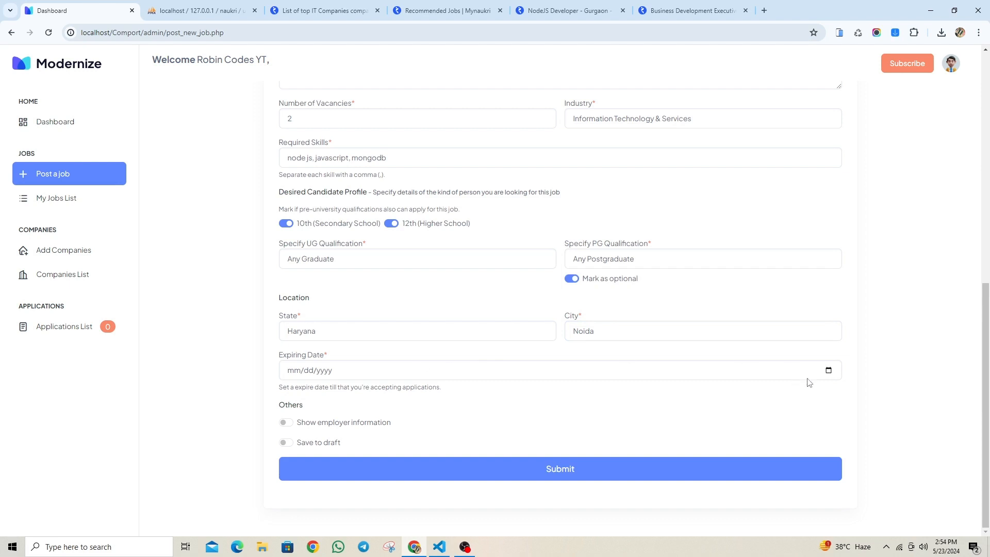
# Set the expiry date to 20 June 2024.
pyautogui.click(555, 370)
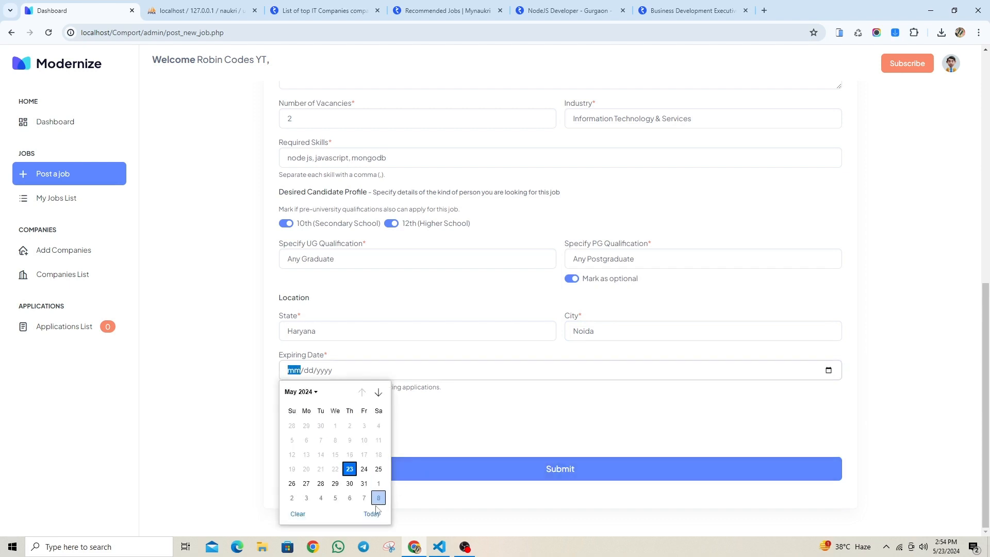
pyautogui.click(377, 392)
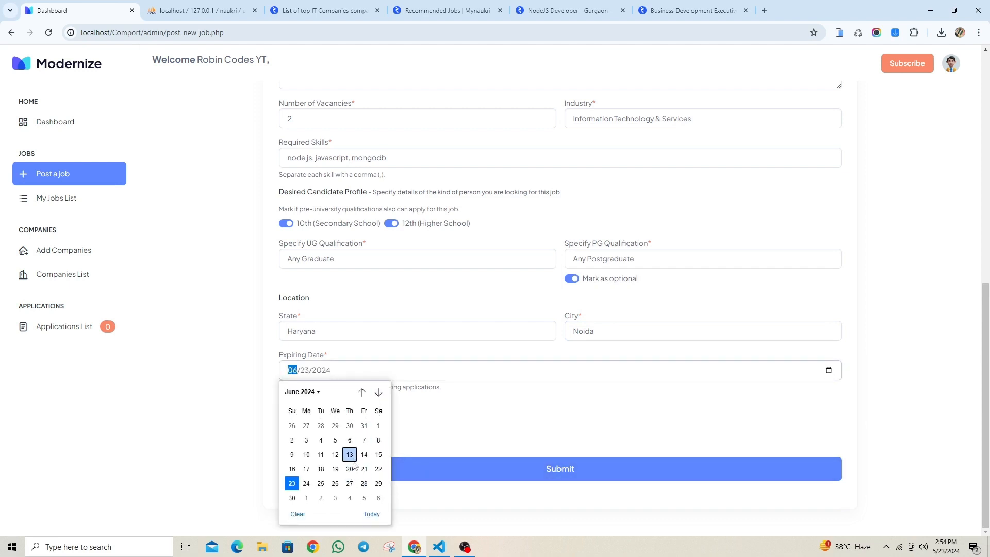
pyautogui.click(349, 469)
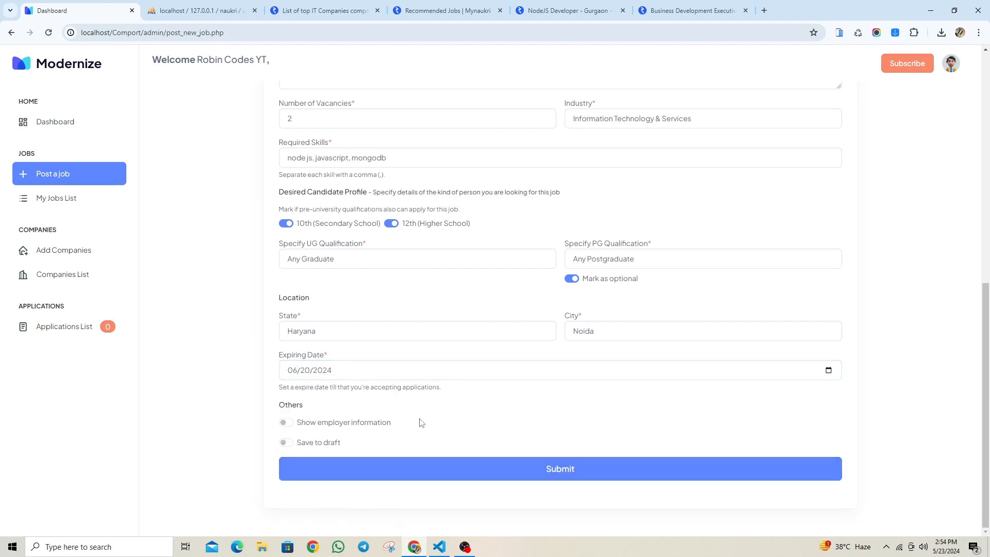
# Enable Show employer information and Save to draft, then submit the job post.
pyautogui.click(285, 421)
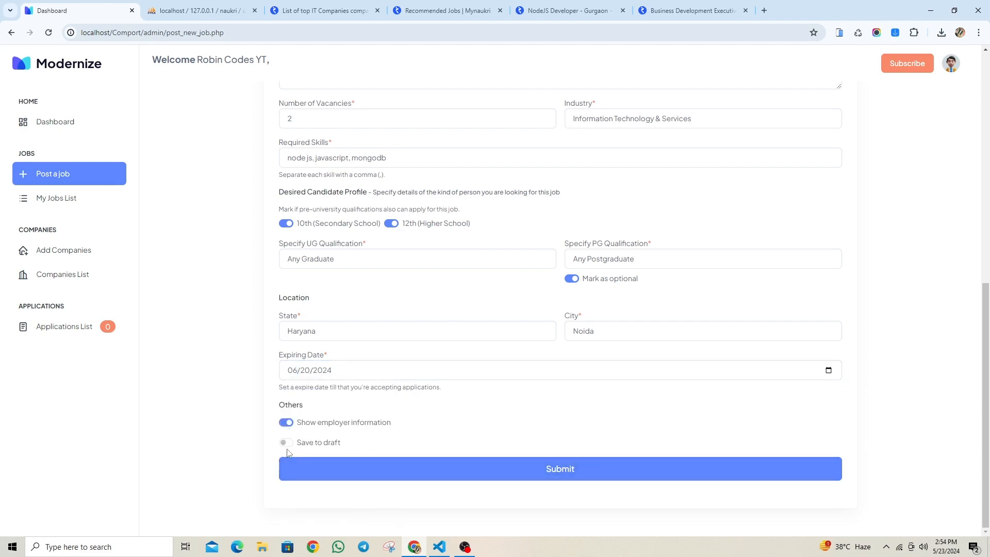
pyautogui.click(285, 442)
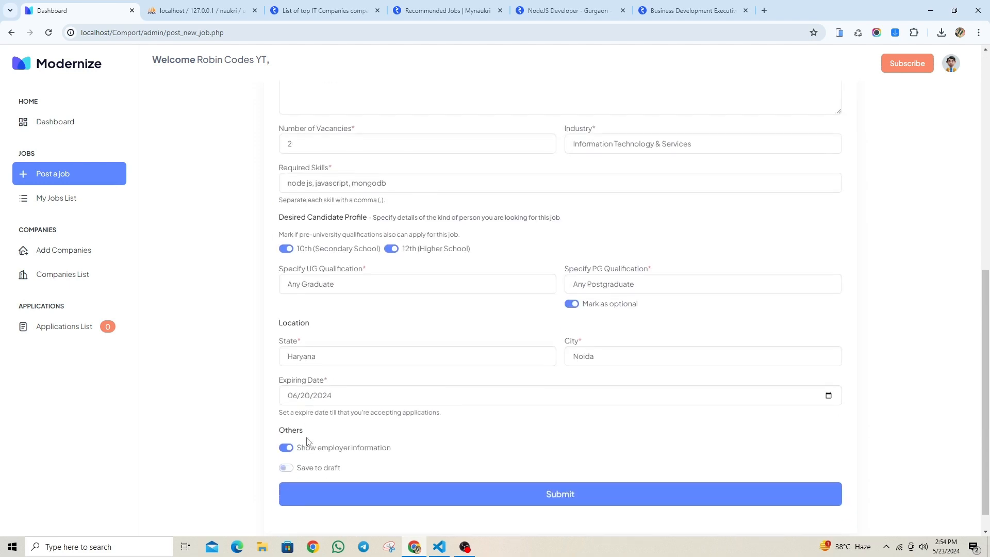
pyautogui.scroll(3)
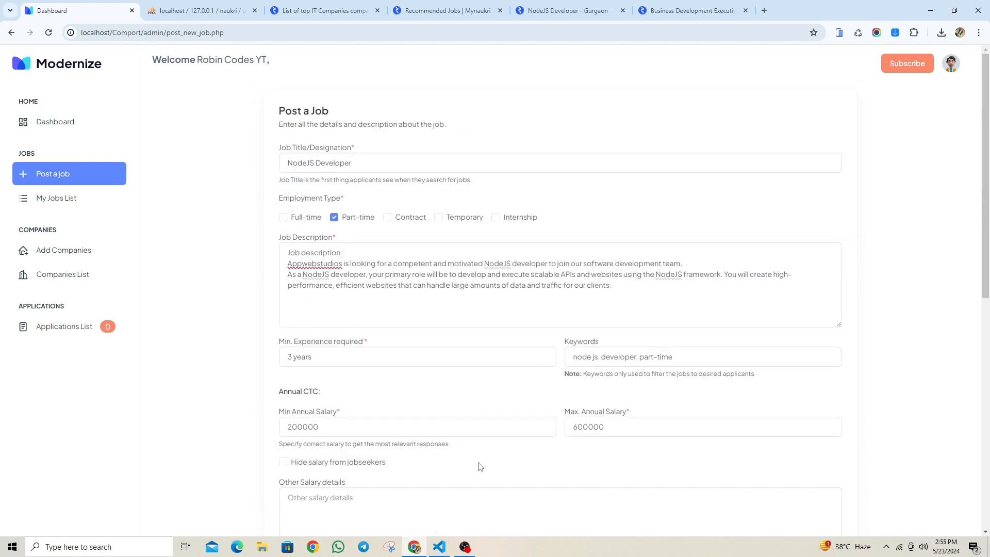
pyautogui.click(558, 468)
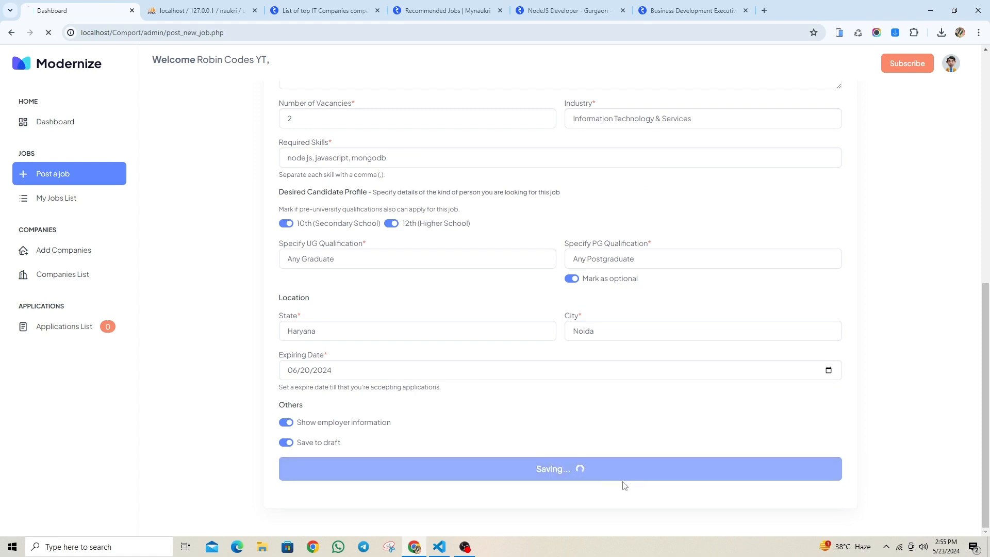
pyautogui.click(559, 468)
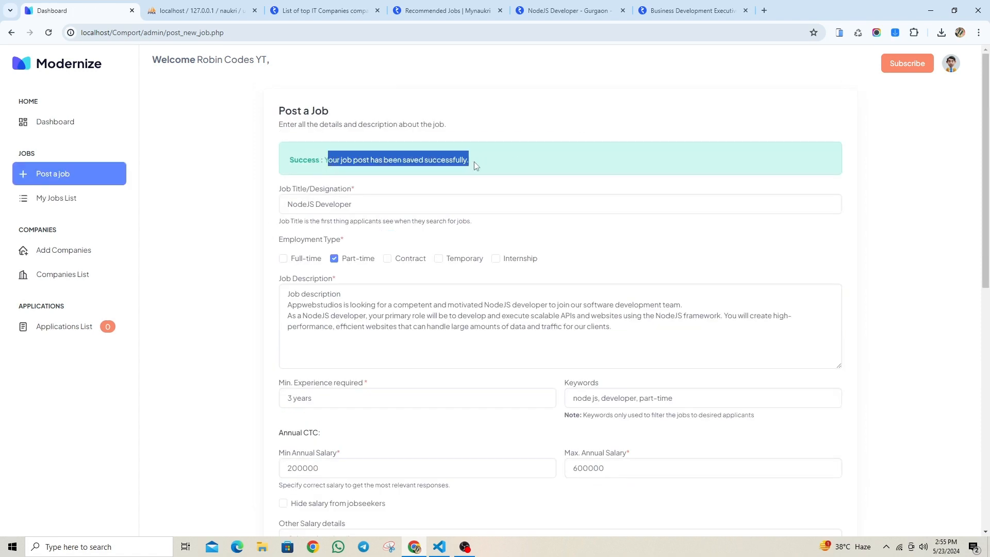
pyautogui.moveTo(56, 198)
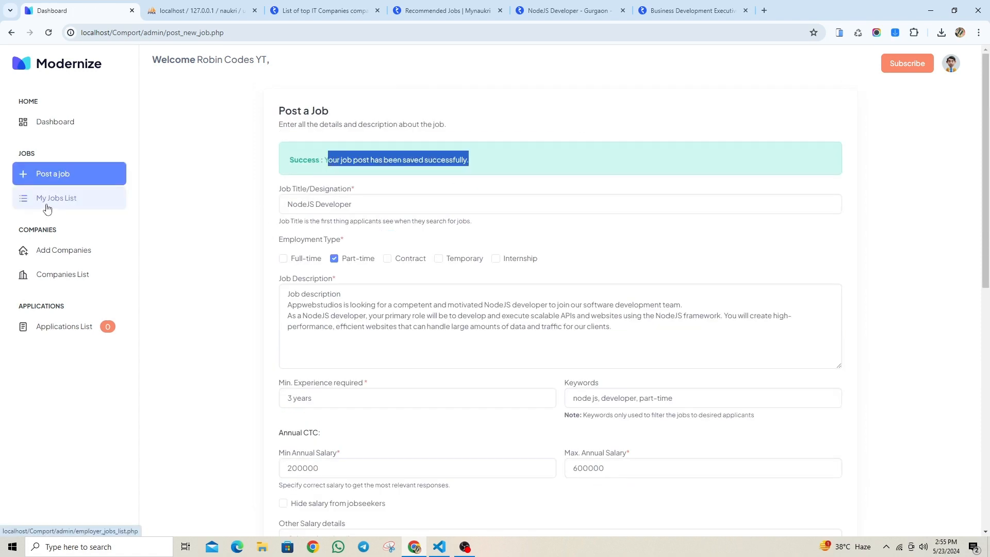
# View My Jobs List with the NodeJS Developer draft and check its job details.
pyautogui.click(56, 197)
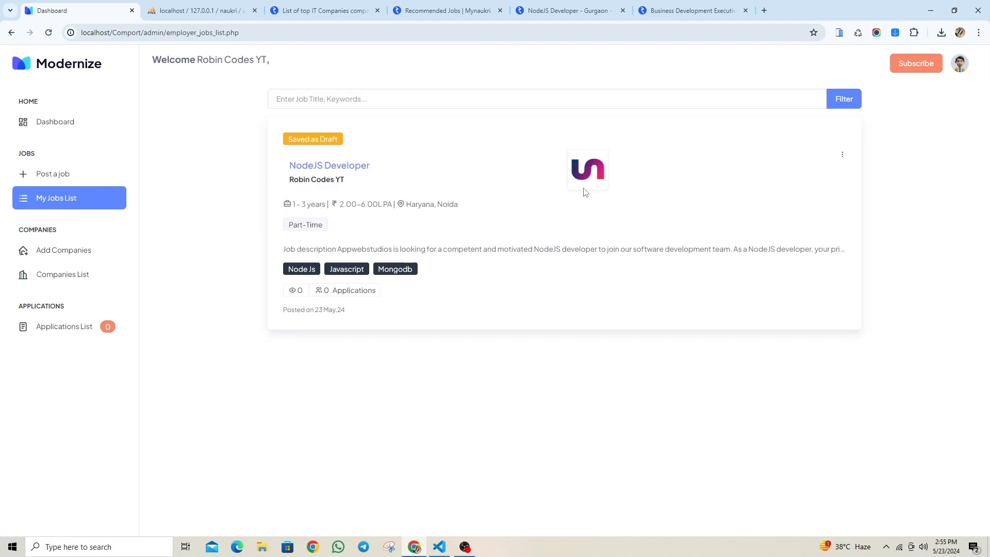
pyautogui.moveTo(286, 144)
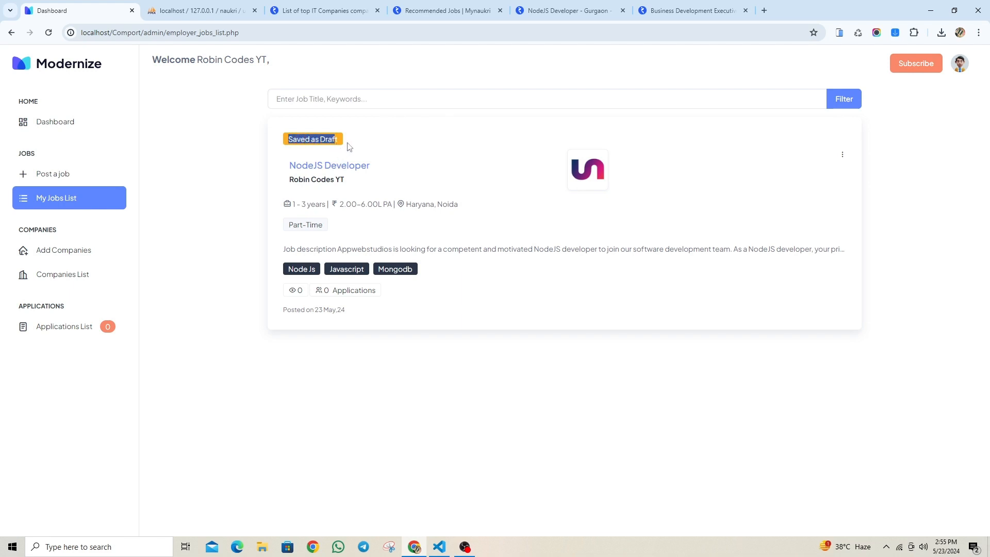
pyautogui.moveTo(426, 293)
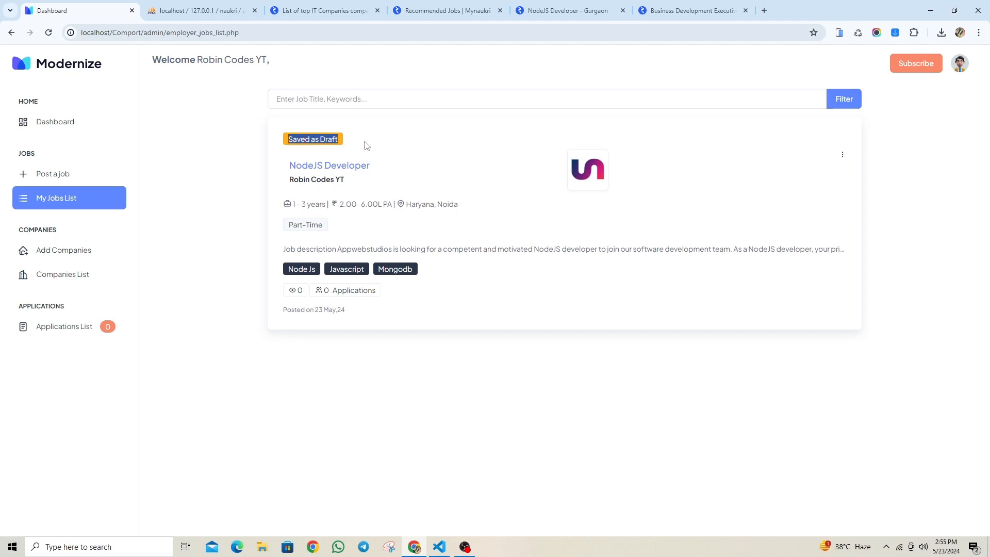
pyautogui.moveTo(396, 172)
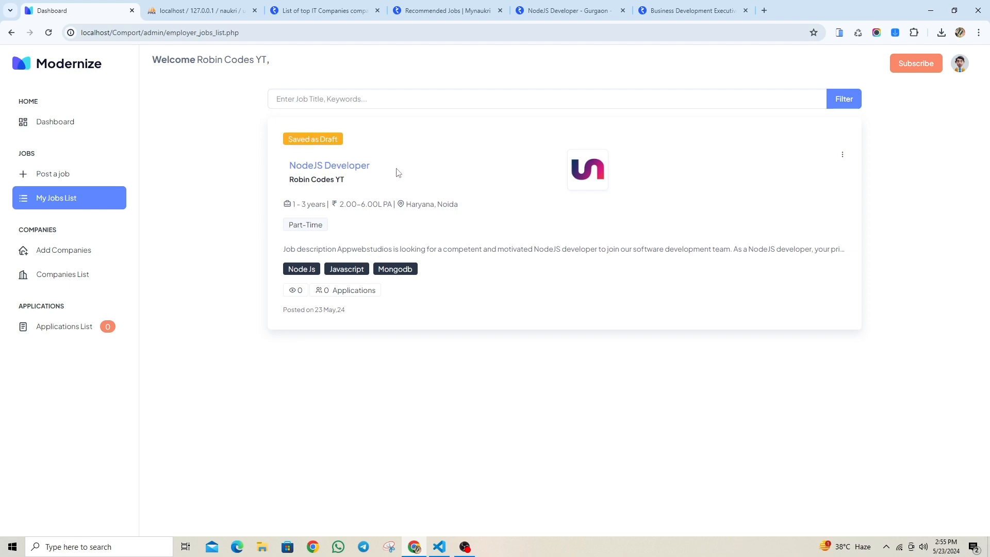
pyautogui.moveTo(369, 232)
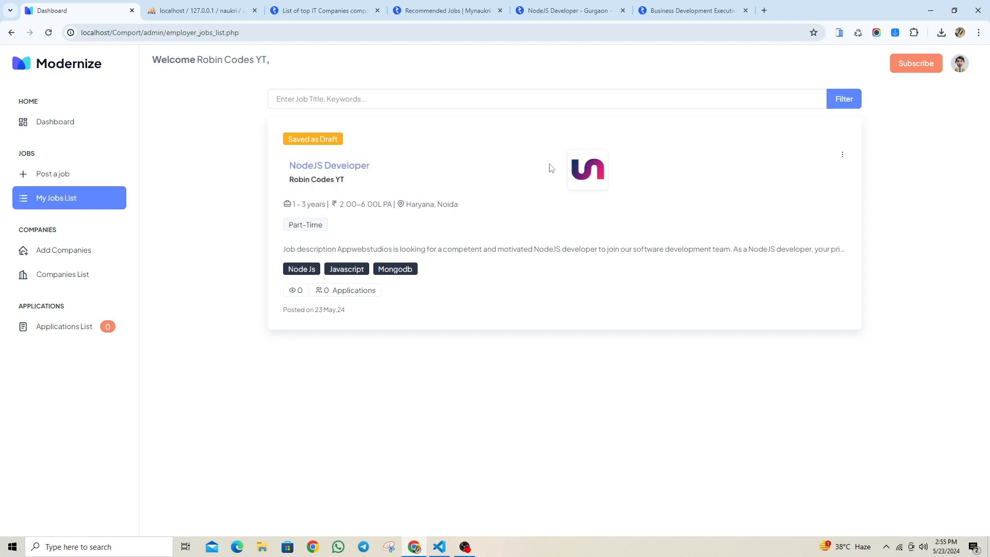
pyautogui.click(329, 165)
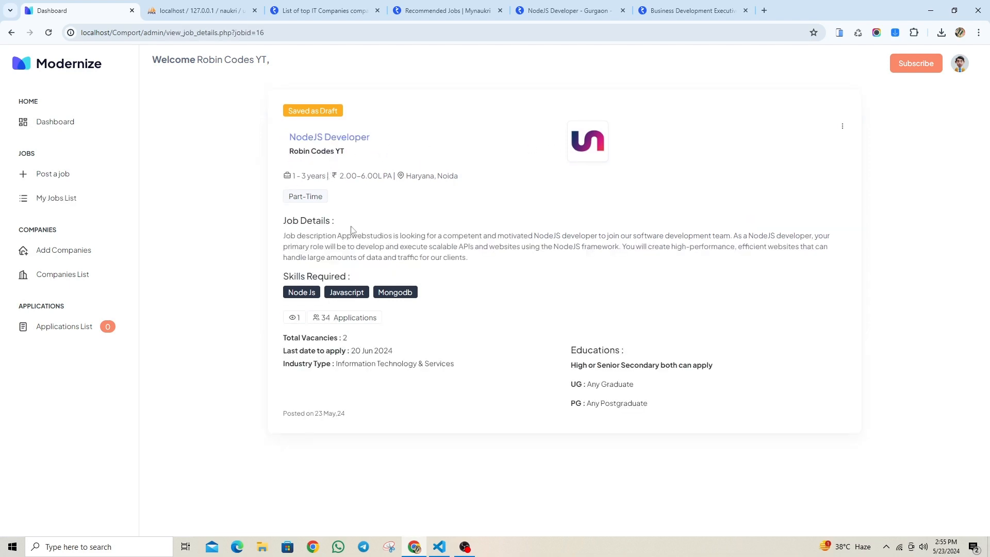
pyautogui.moveTo(439, 440)
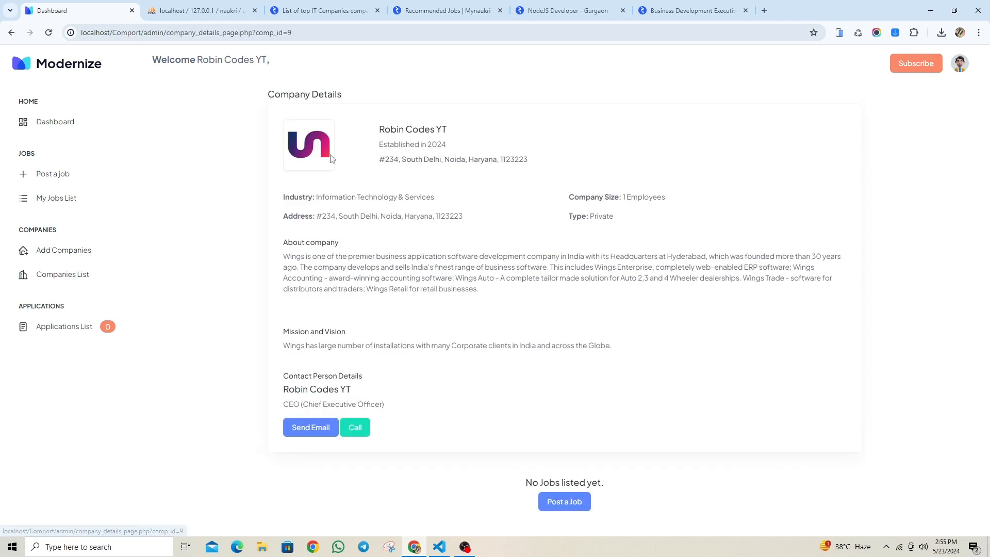
pyautogui.moveTo(6, 17)
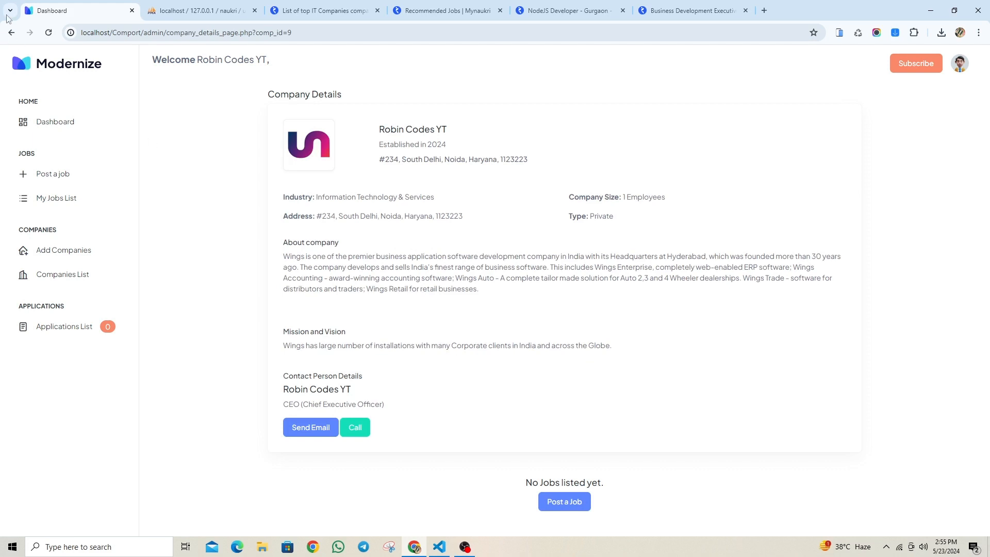
pyautogui.click(55, 197)
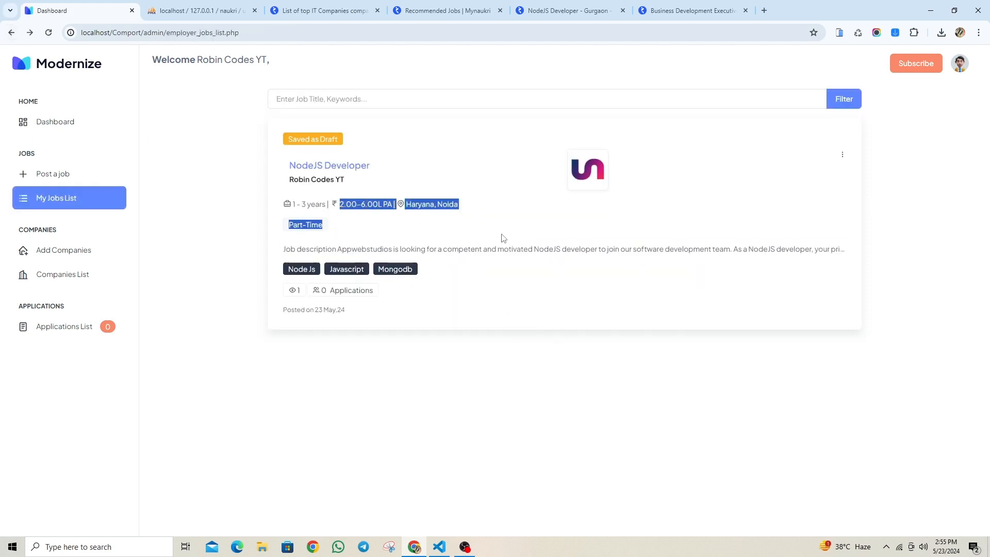
pyautogui.doubleClick(318, 248)
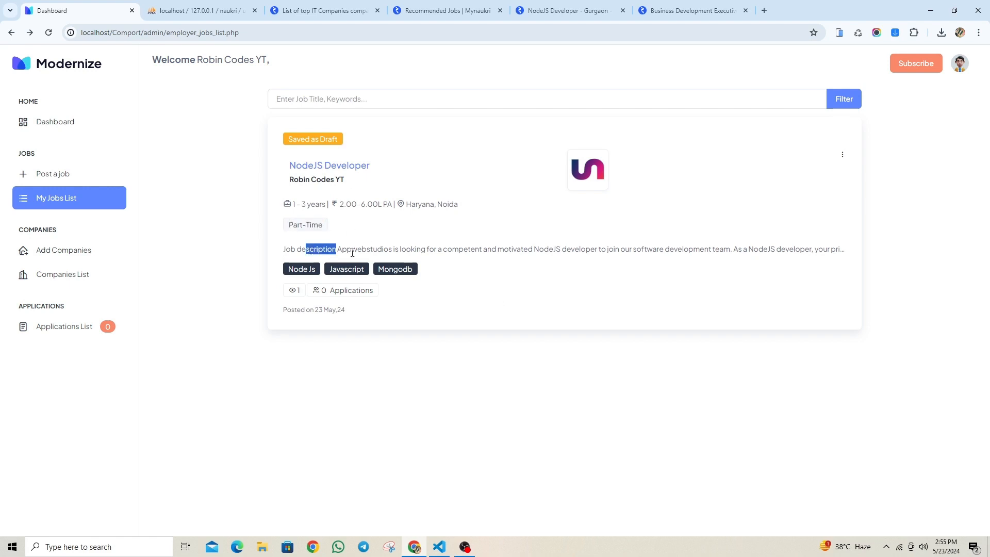
pyautogui.moveTo(293, 268)
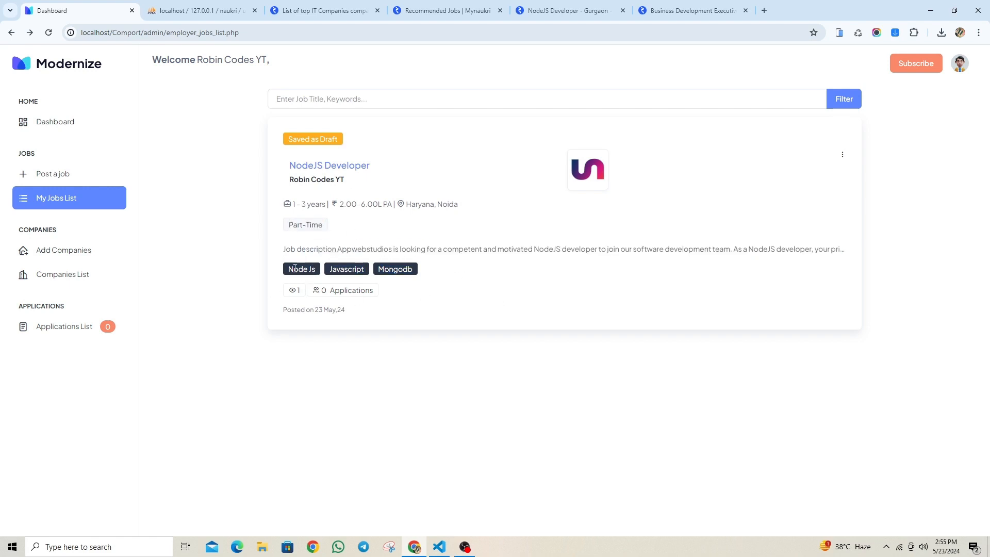
pyautogui.moveTo(414, 269)
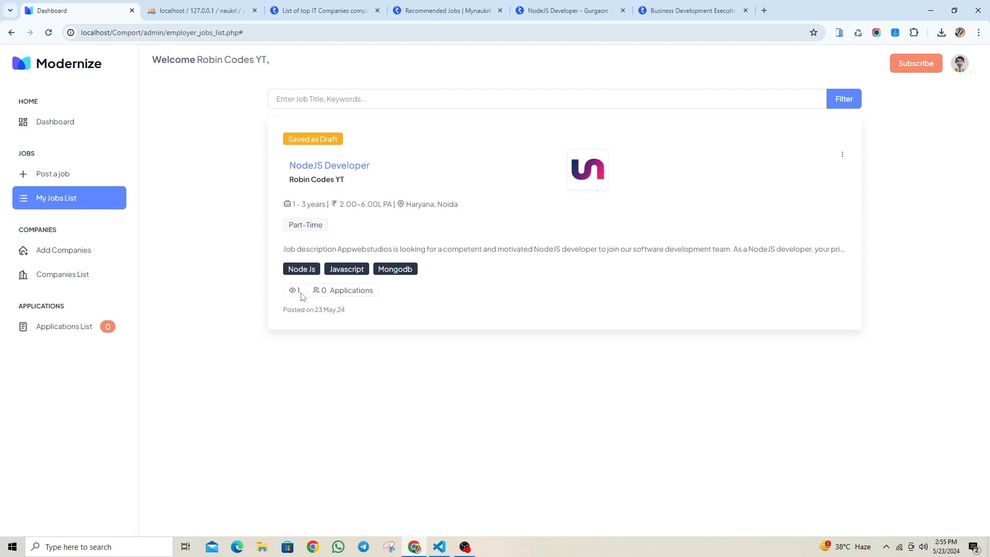
pyautogui.moveTo(432, 370)
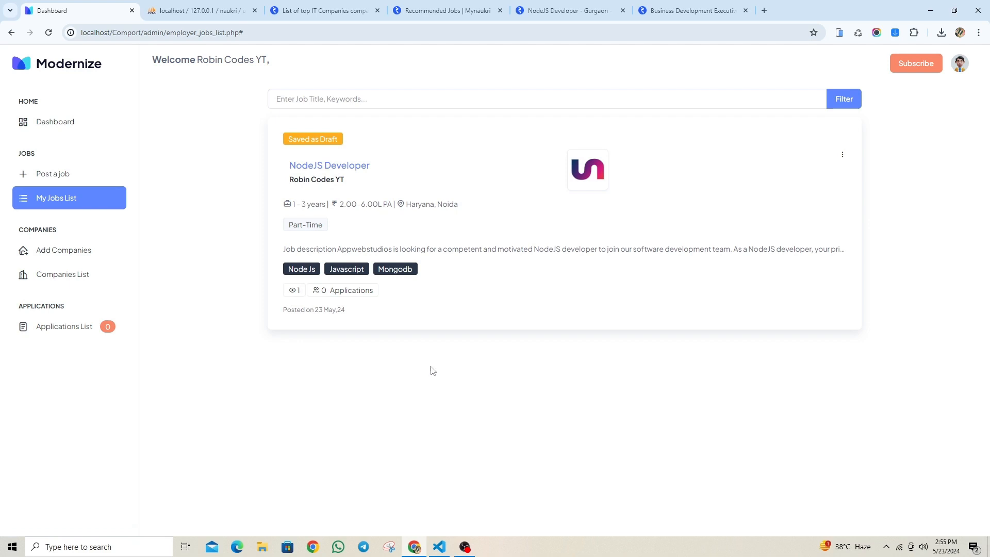
pyautogui.moveTo(427, 171)
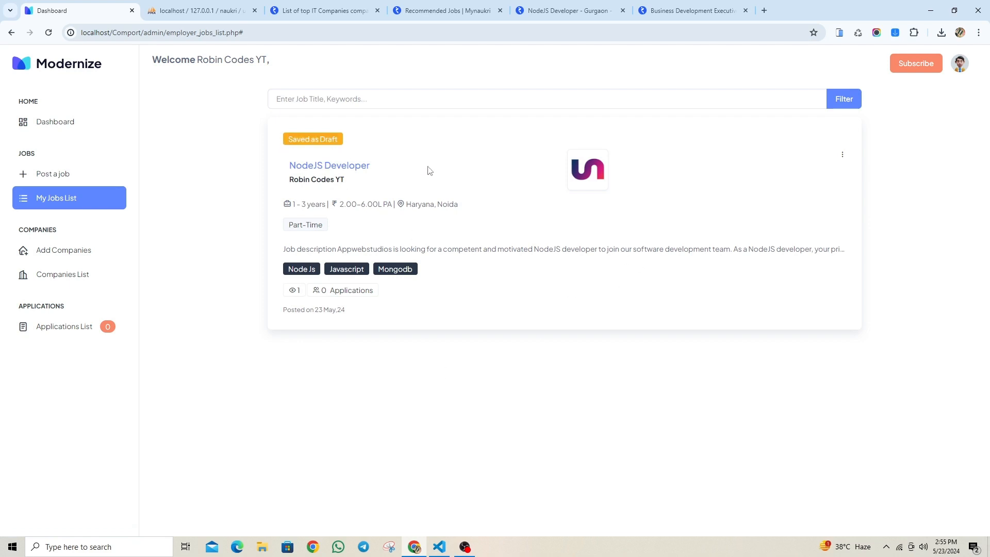
pyautogui.moveTo(842, 154)
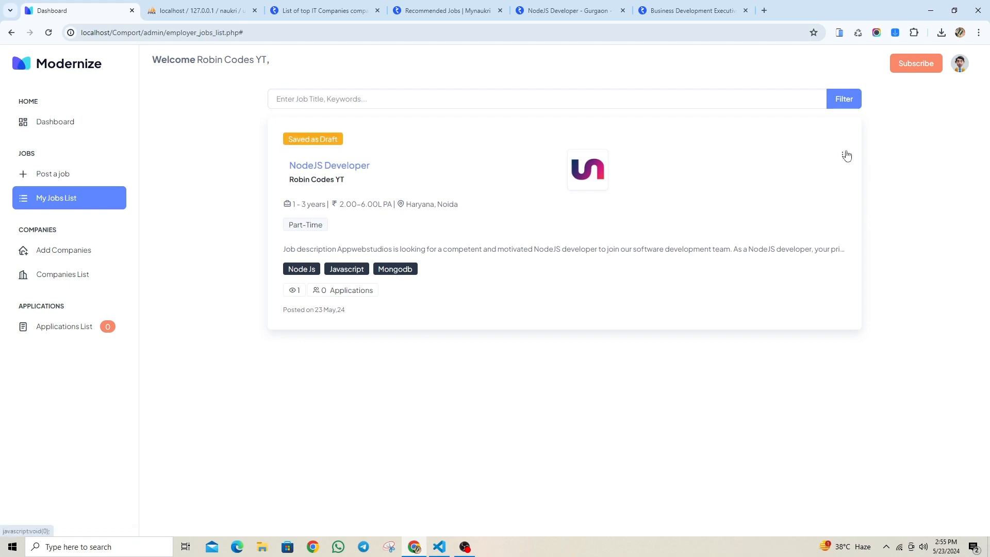
# Edit the NodeJS Developer job, switch off Save to draft and save it as published.
pyautogui.click(845, 156)
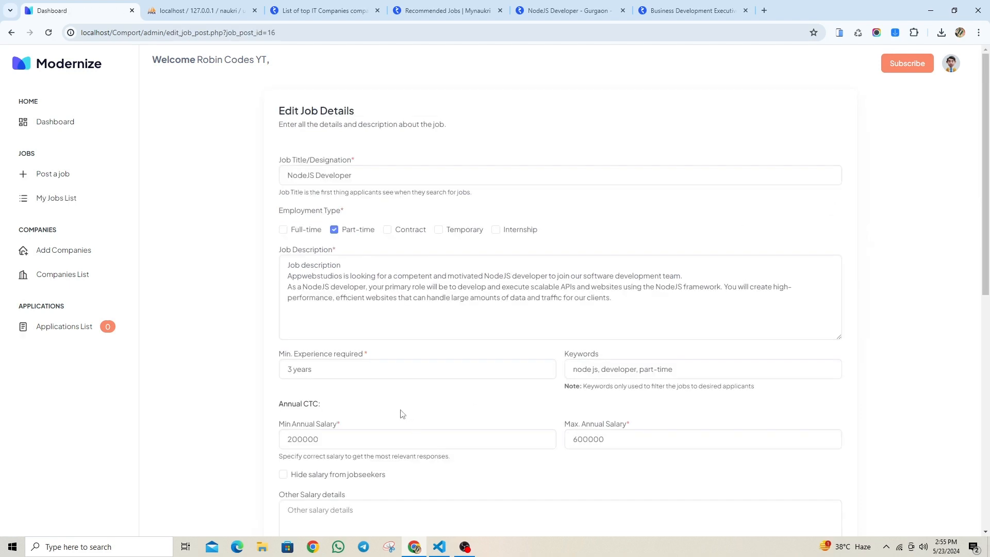
pyautogui.scroll(-3)
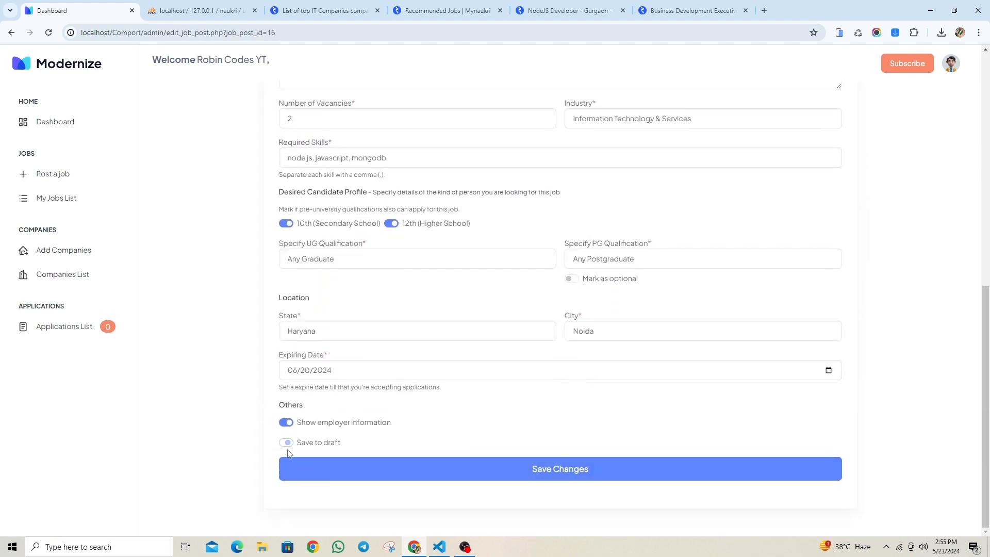
pyautogui.click(558, 468)
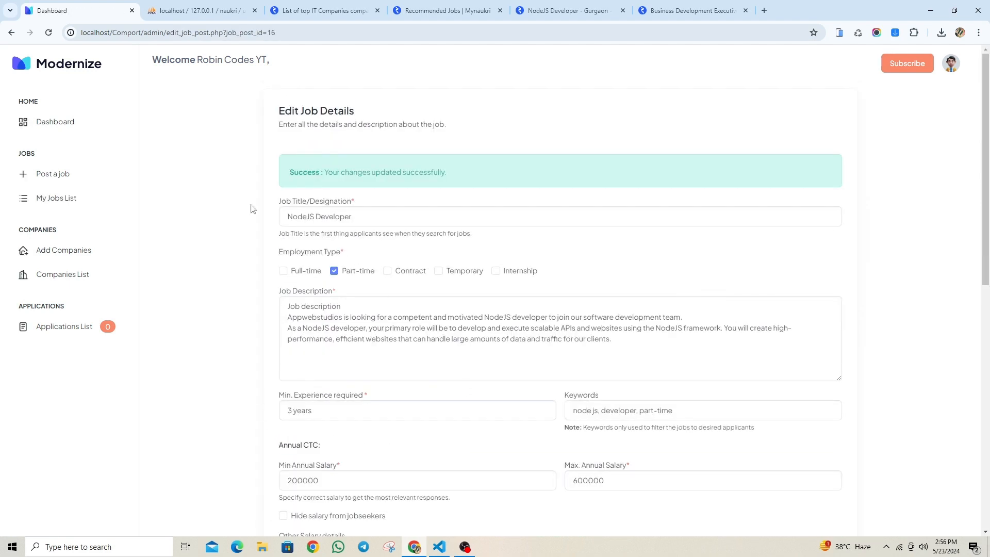
pyautogui.click(55, 198)
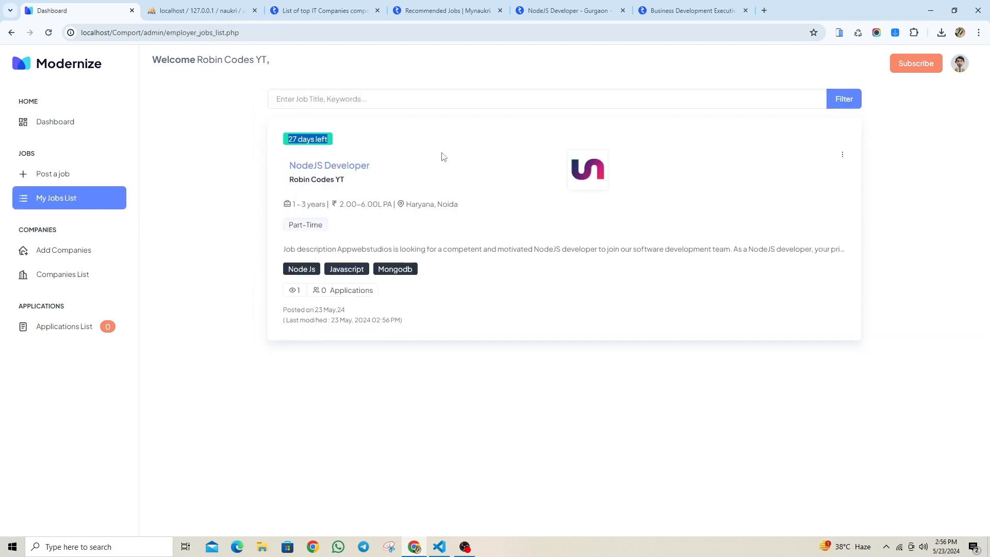
# Reopen the job for editing from its ⋮ actions menu.
pyautogui.click(841, 153)
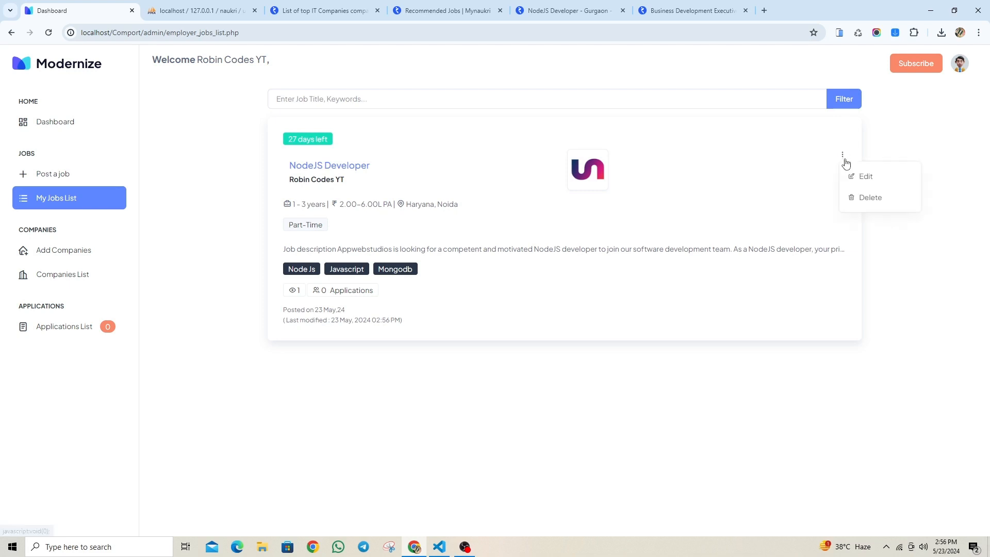
pyautogui.click(864, 177)
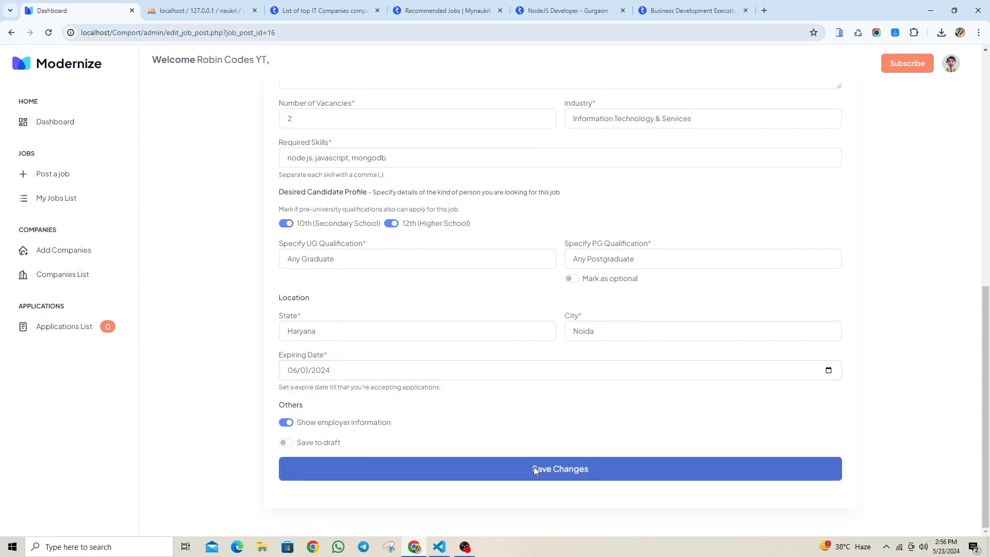
# Save the earlier expiry date, then review the jobs, companies and applications lists.
pyautogui.click(558, 468)
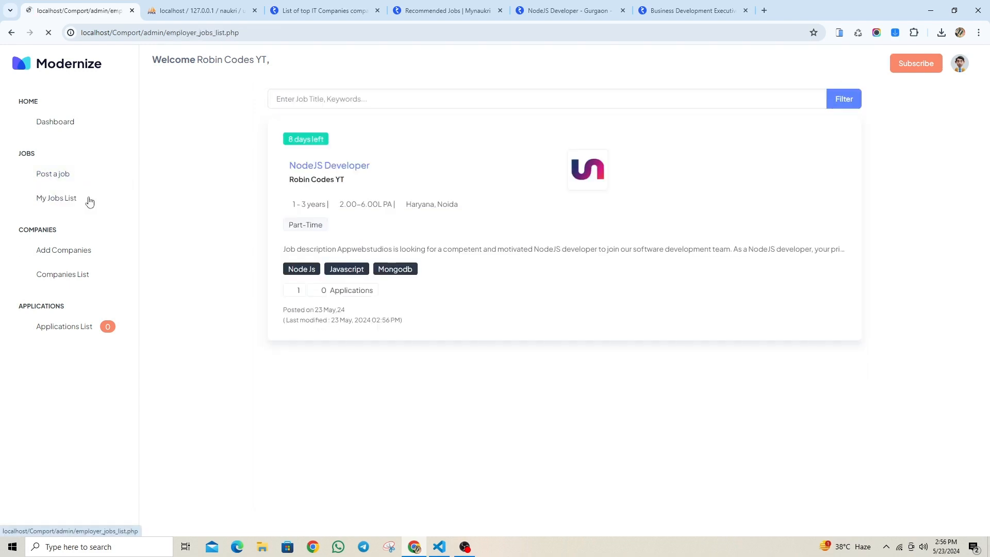
pyautogui.click(56, 197)
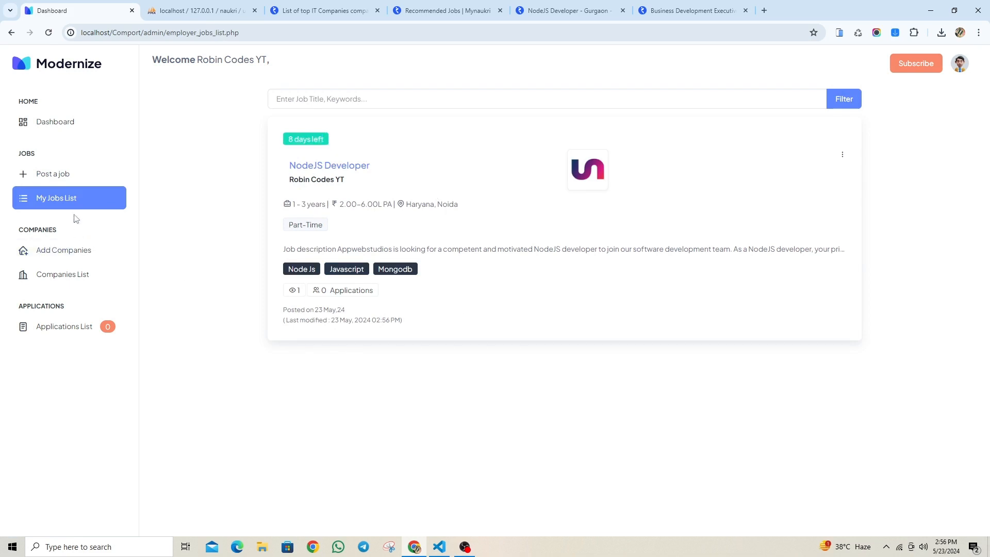
pyautogui.click(62, 274)
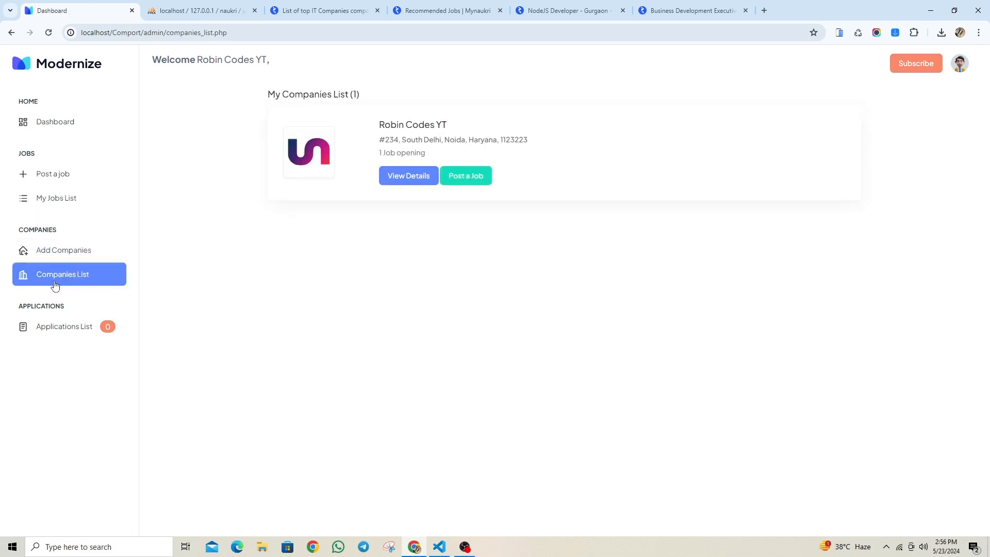
pyautogui.click(64, 327)
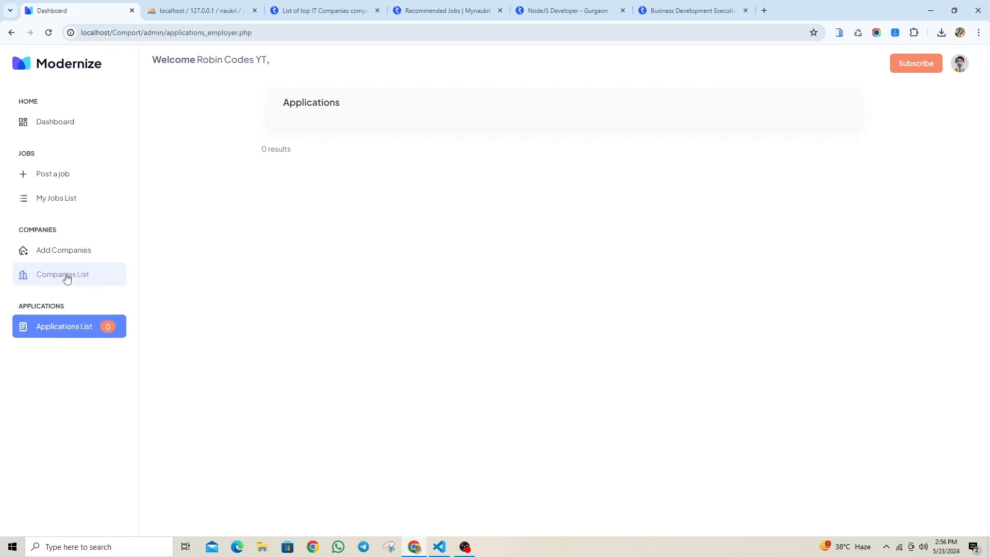
# View the dashboard summary and bring up the profile account options.
pyautogui.click(55, 198)
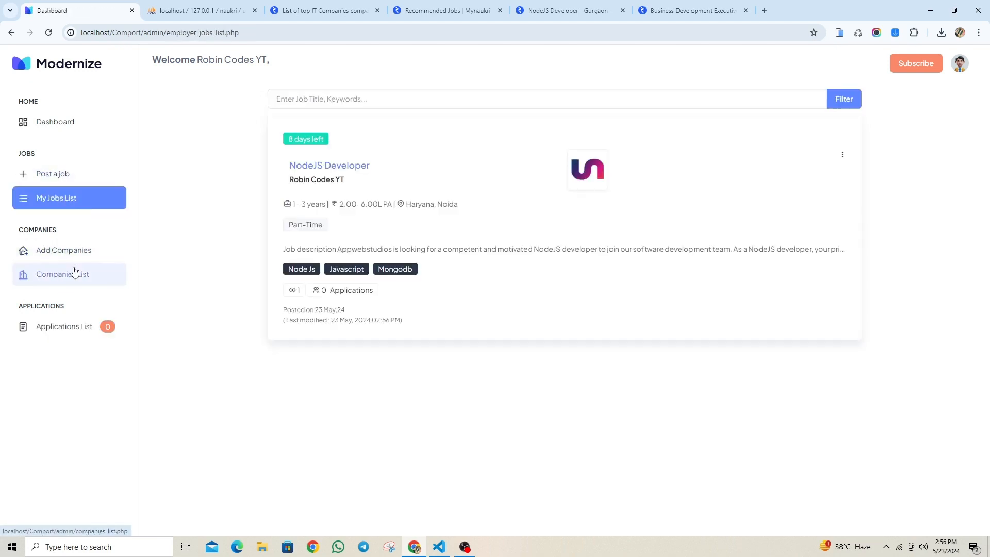
pyautogui.click(55, 121)
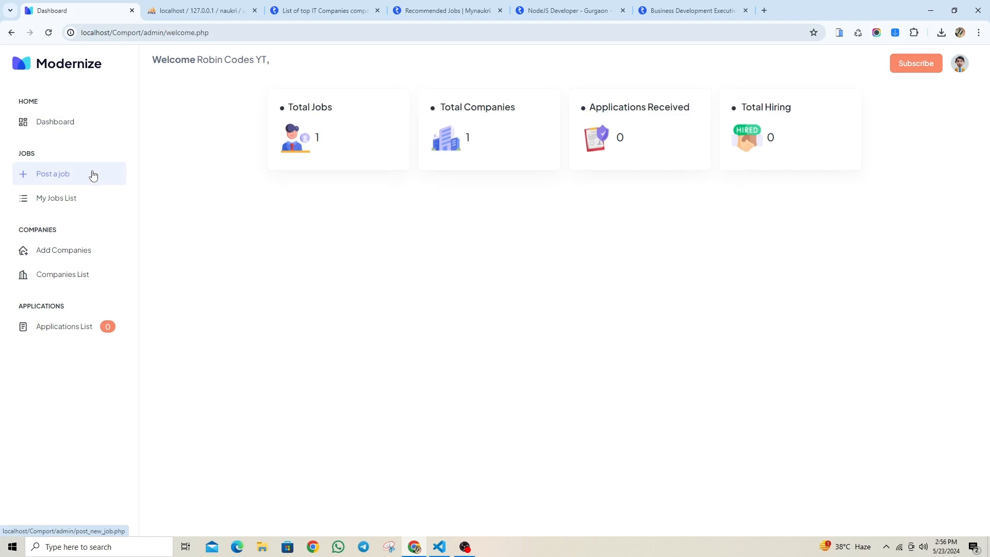
pyautogui.moveTo(959, 63)
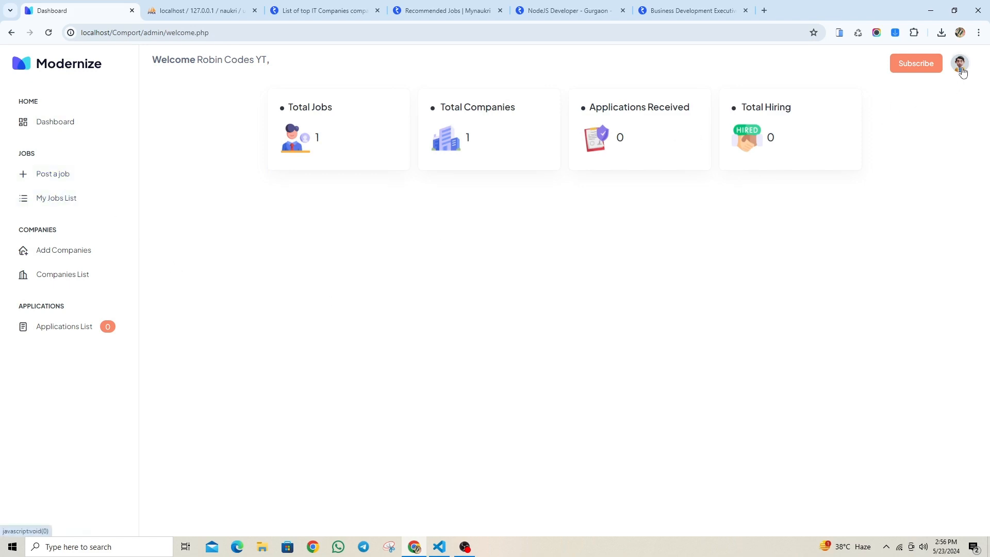
pyautogui.click(958, 63)
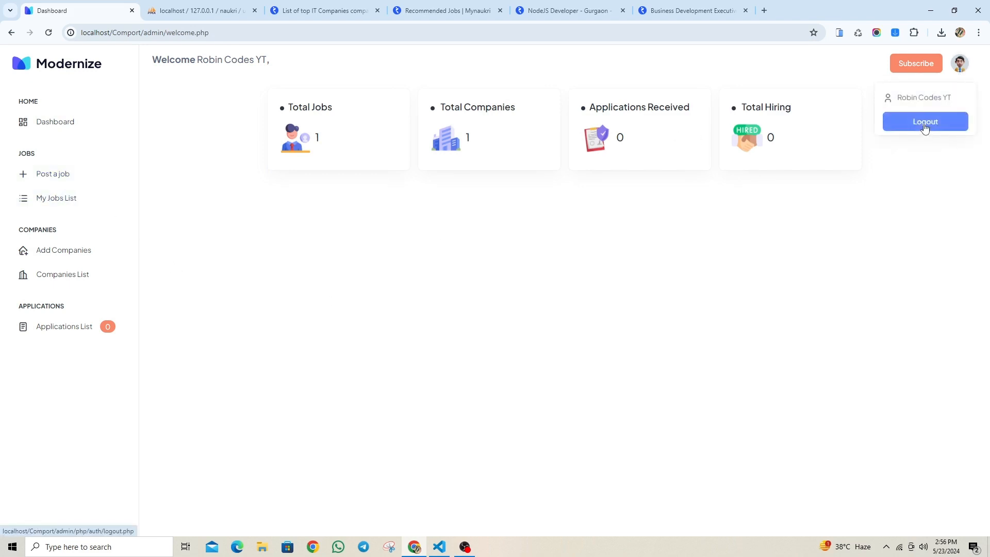
# Log out and register a job-seeker account with name, email, contact and password.
pyautogui.click(924, 122)
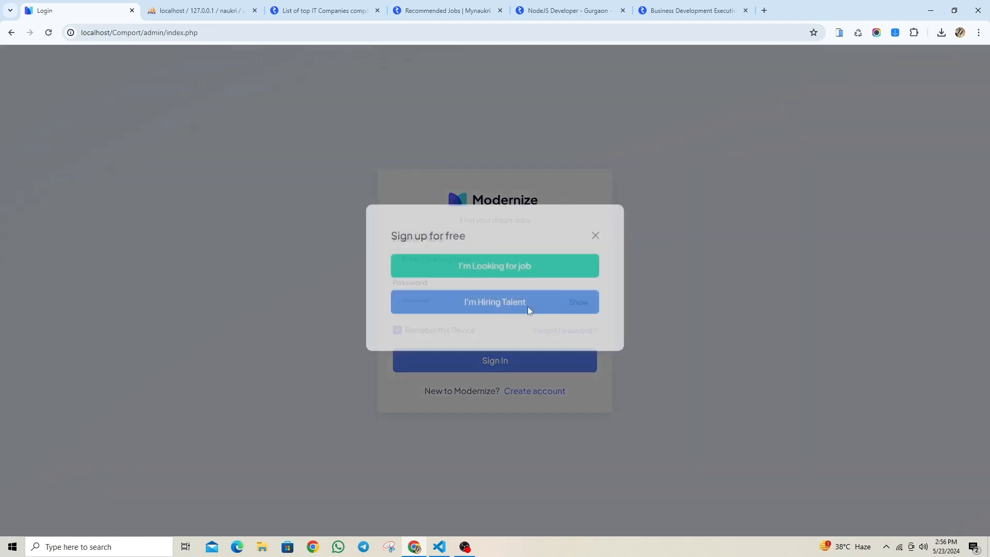
pyautogui.click(493, 265)
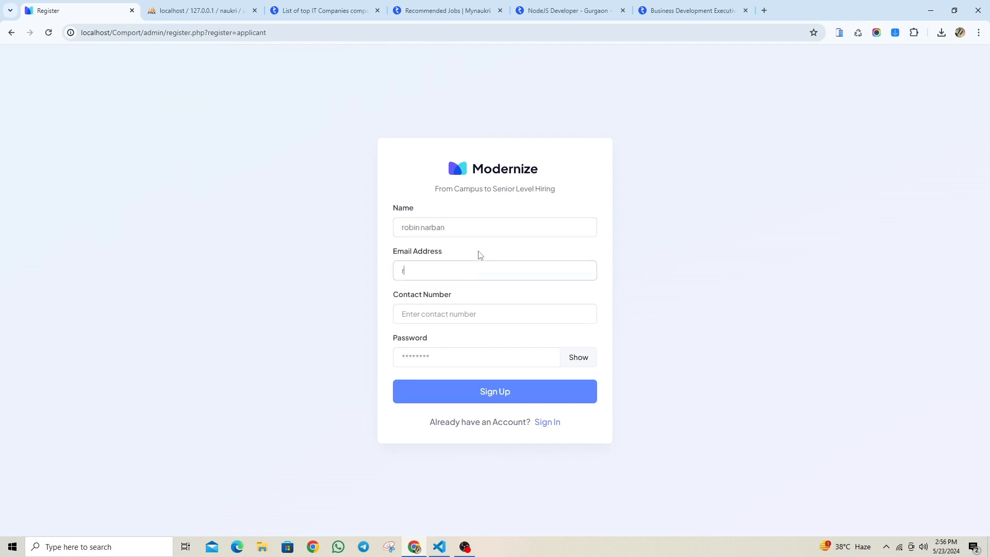
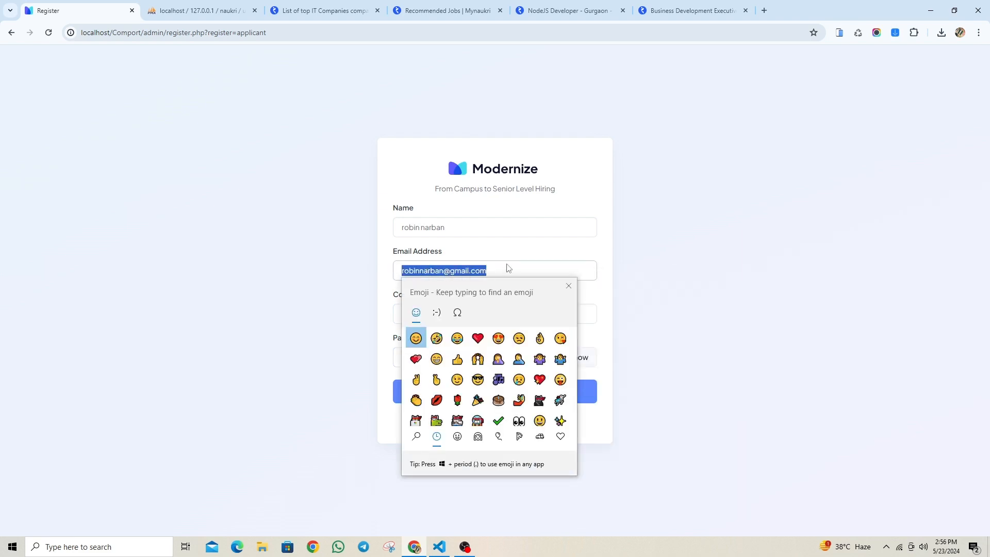
pyautogui.rightClick(443, 270)
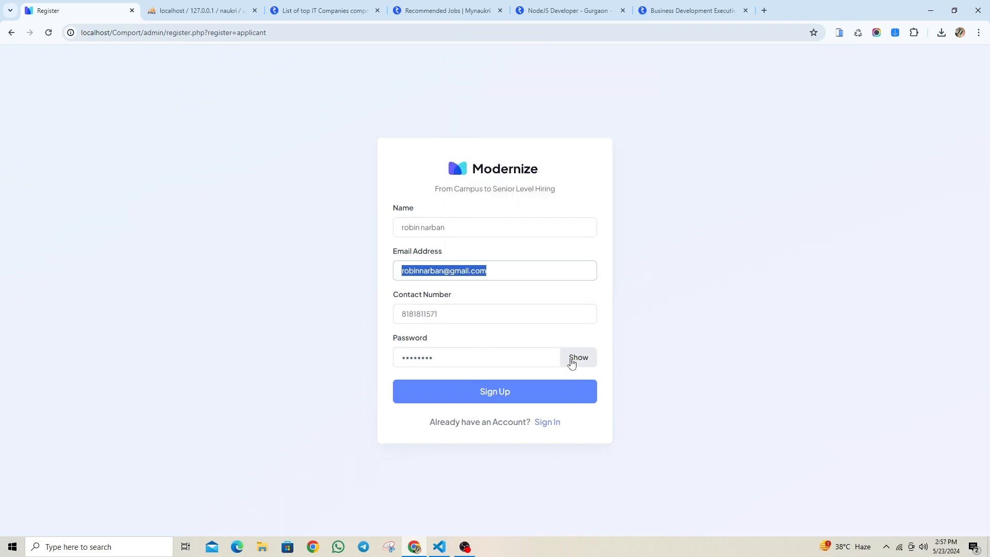
pyautogui.click(494, 390)
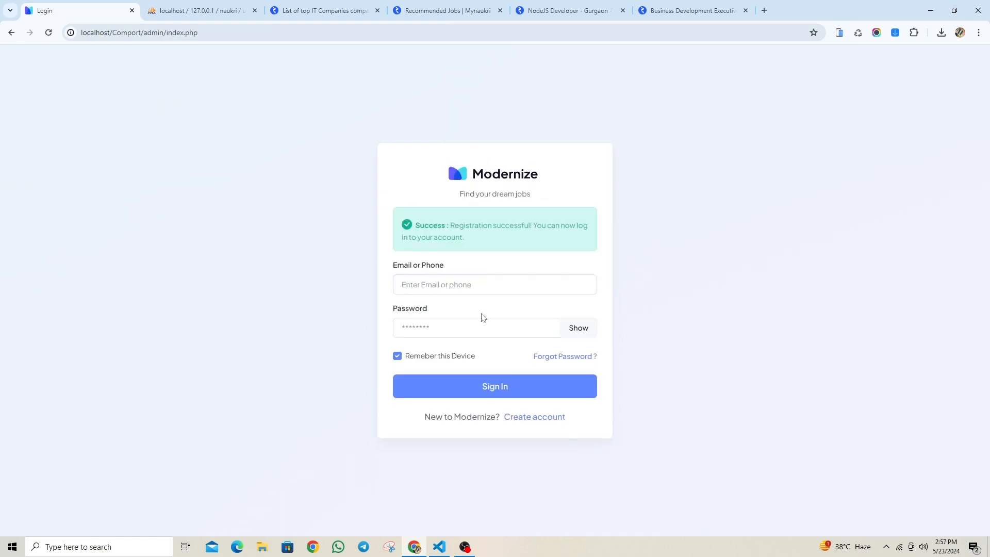
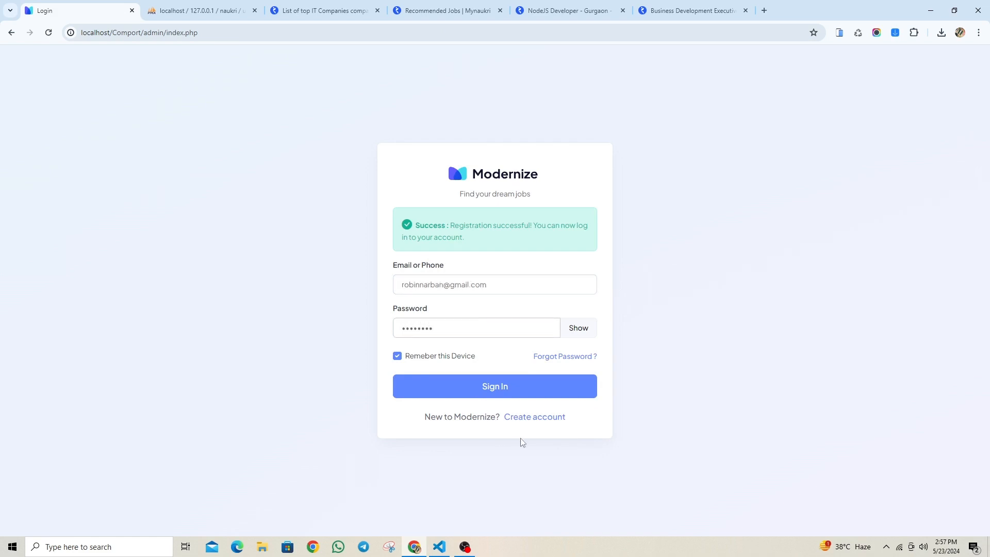
# Sign in as the job seeker, start the NodeJS Developer application, then close it without applying.
pyautogui.click(494, 386)
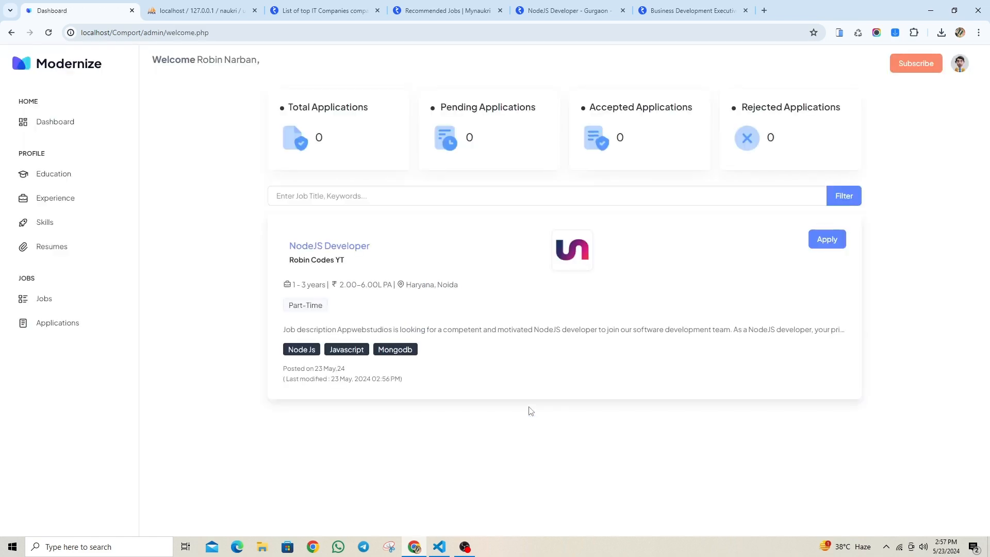
pyautogui.moveTo(321, 167)
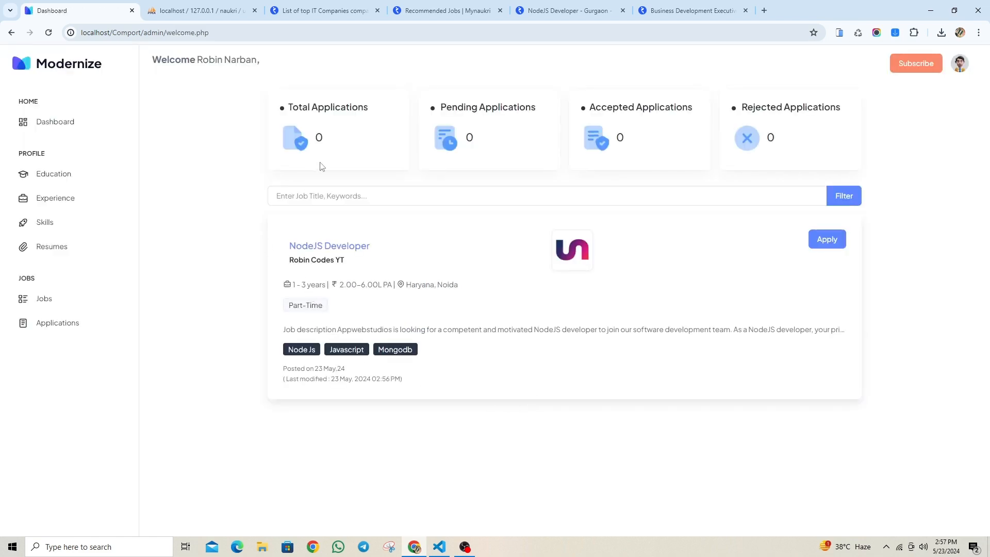
pyautogui.doubleClick(327, 107)
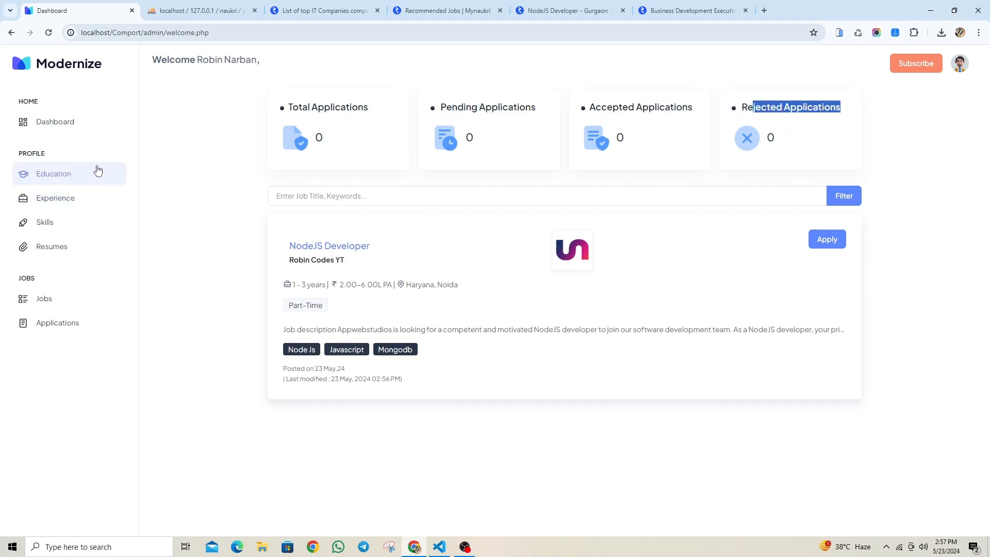
pyautogui.moveTo(384, 330)
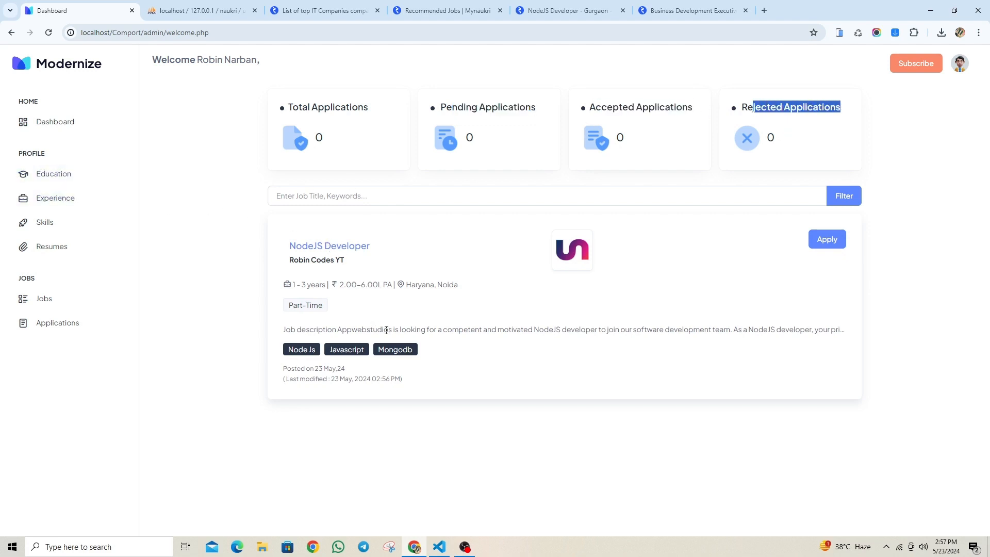
pyautogui.click(826, 238)
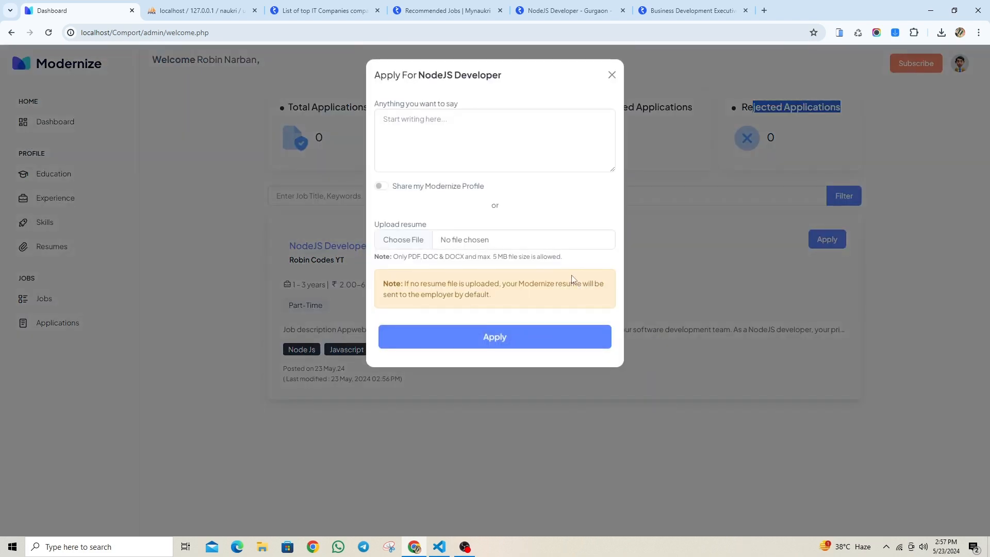
pyautogui.click(380, 186)
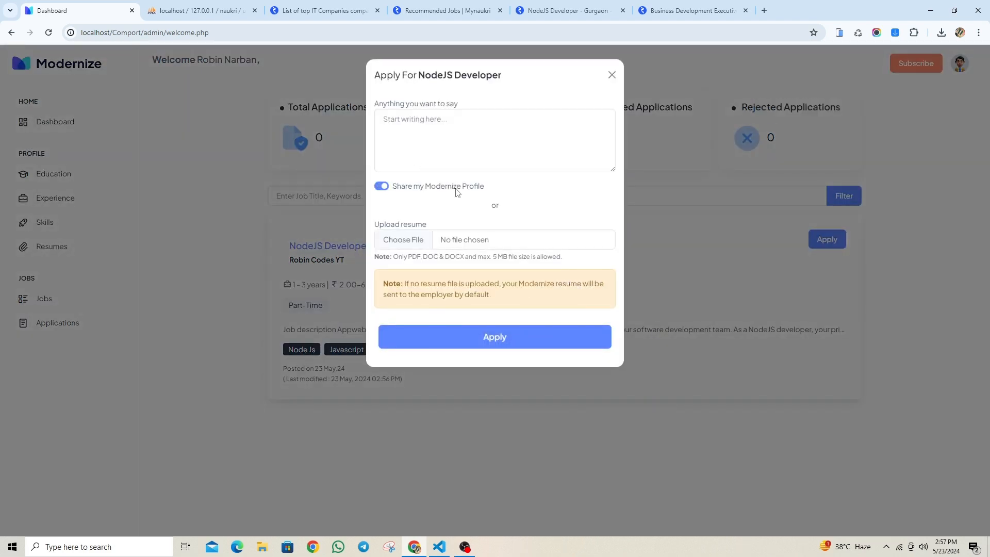
pyautogui.click(609, 74)
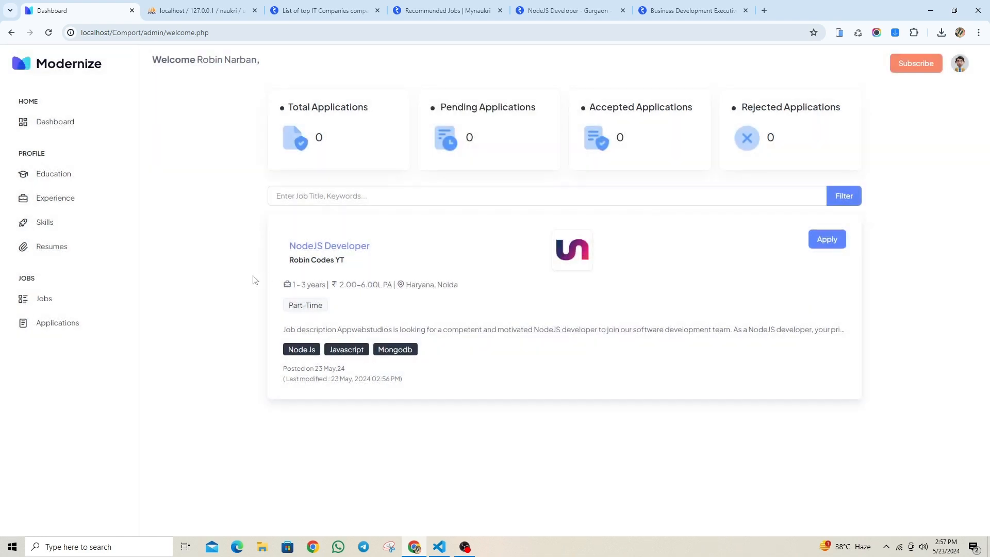
# Add a new education entry: Bachelor of Science (BSc) at ABC Collage.
pyautogui.click(54, 173)
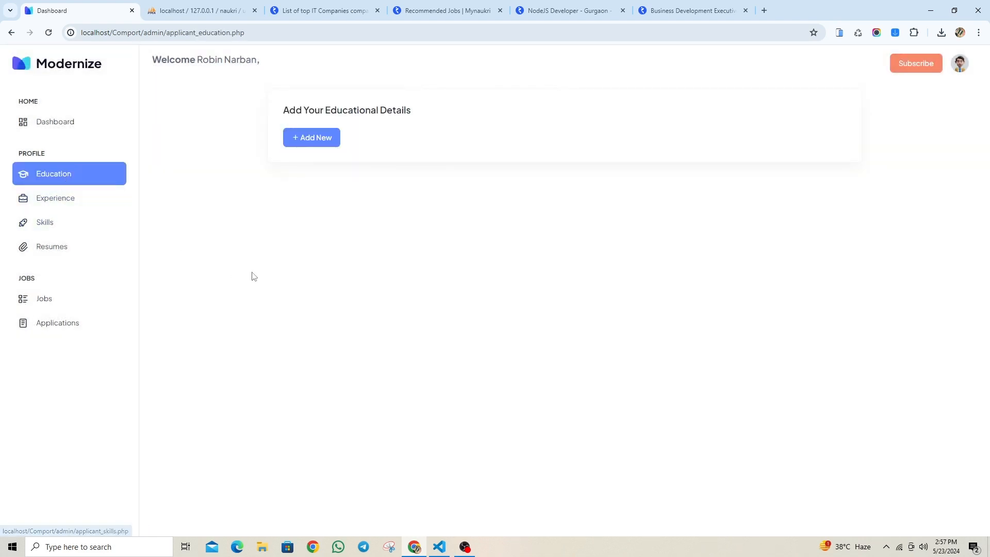
pyautogui.click(312, 137)
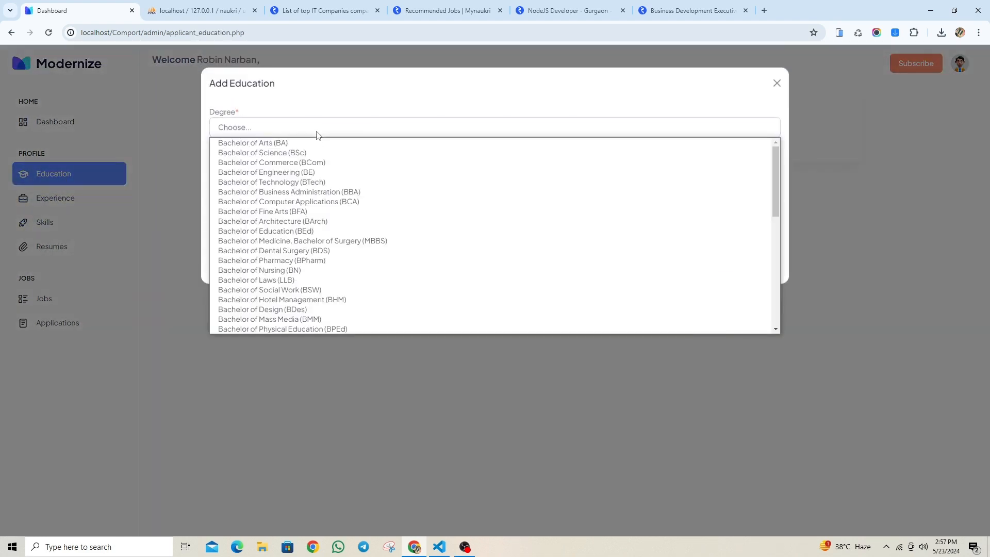
pyautogui.click(260, 152)
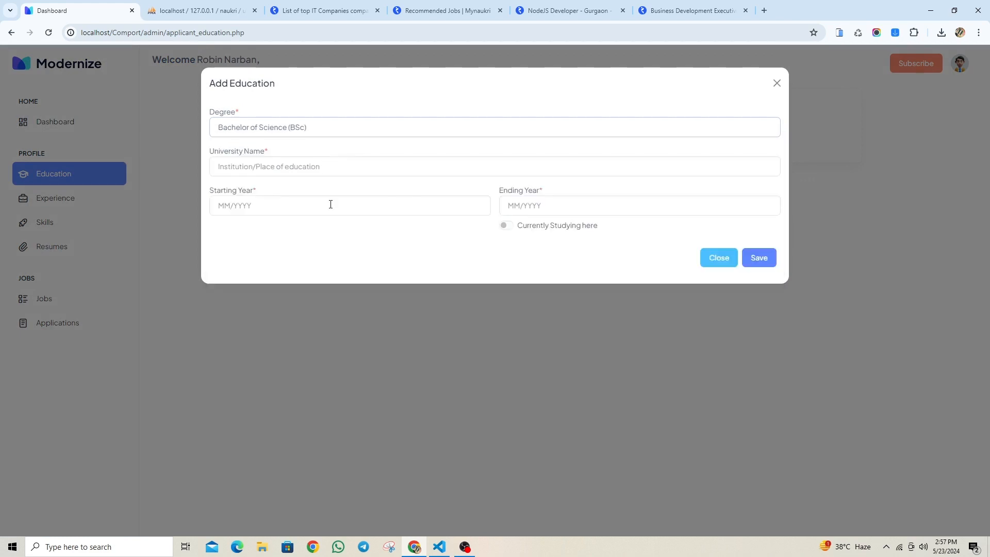
pyautogui.write('ABC Co')
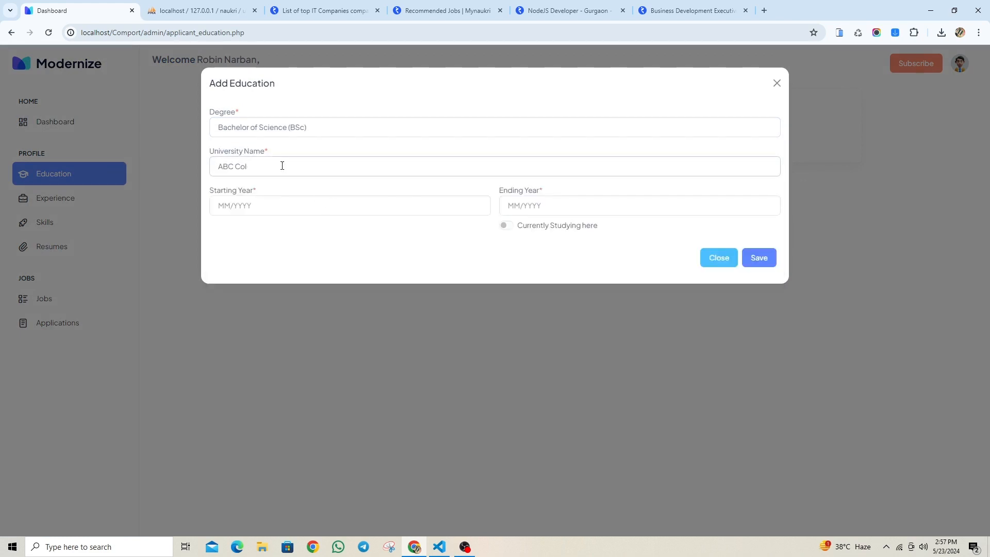
pyautogui.write('lege')
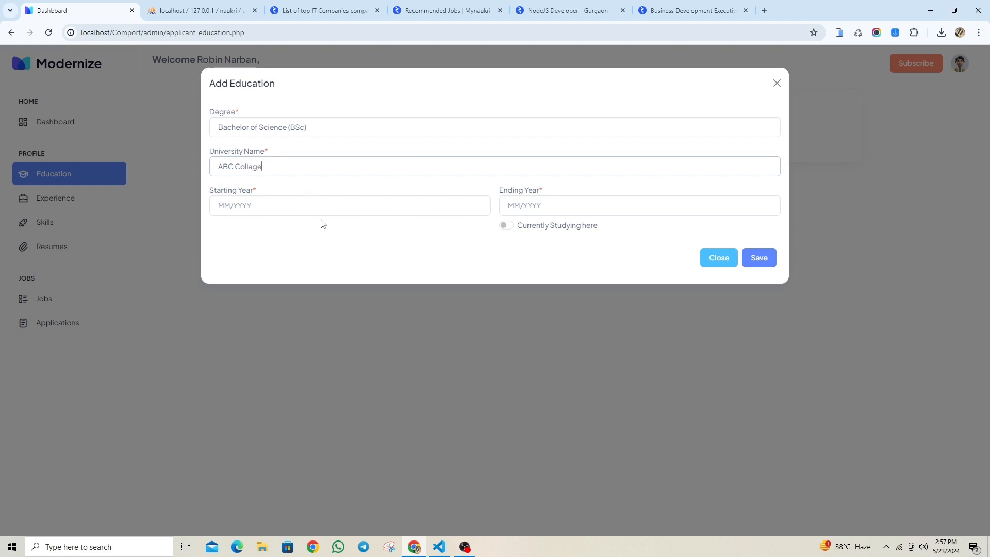
# Set the period 01/2015 to 02/2018 and save the entry.
pyautogui.click(350, 205)
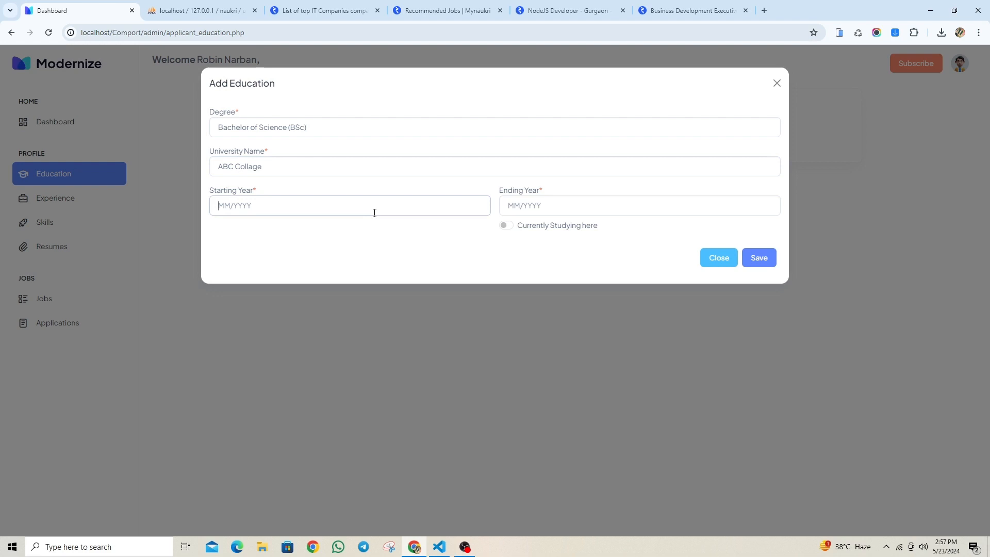
pyautogui.write('01/2015')
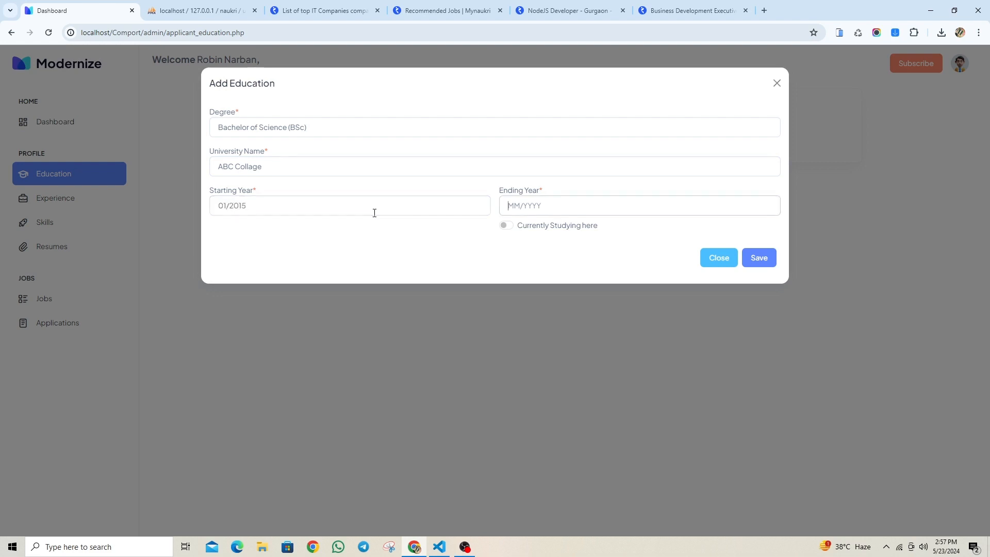
pyautogui.write('02/')
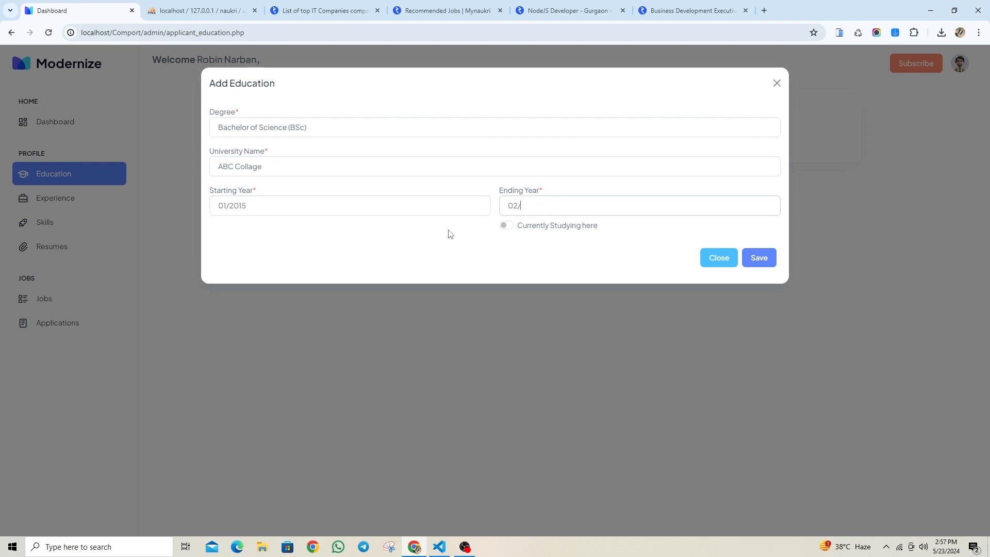
pyautogui.write('201')
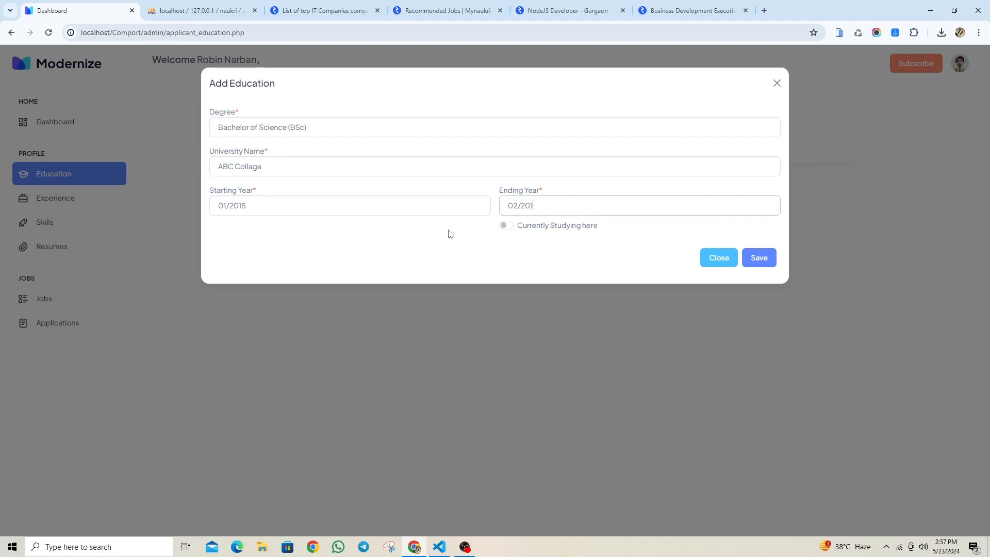
pyautogui.write('8')
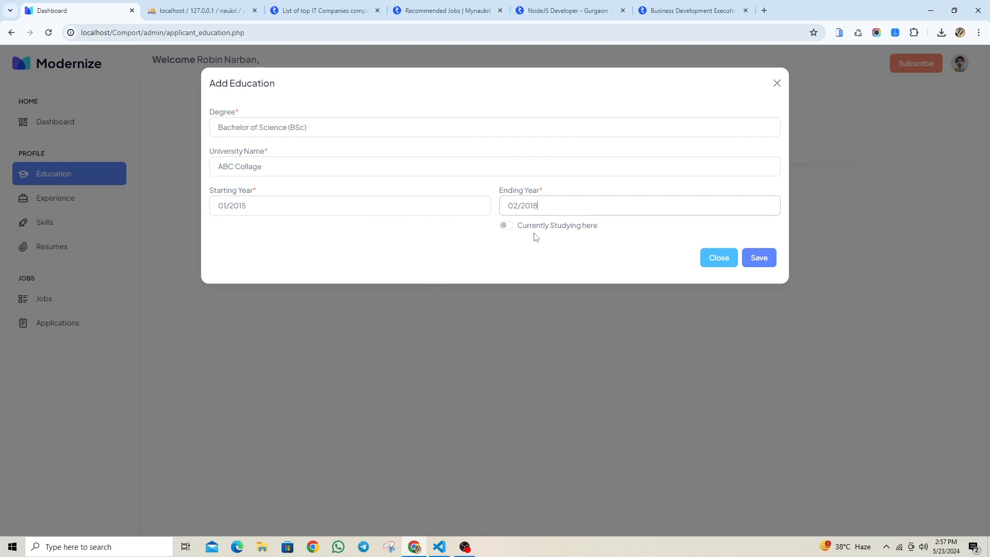
pyautogui.click(758, 257)
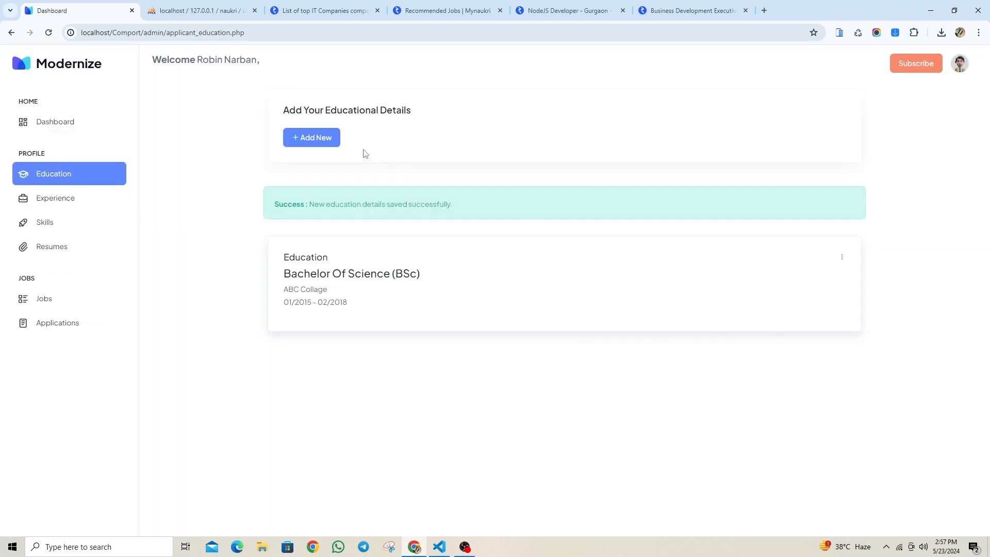
# Save a BFA entry at XYZ University starting 01/2018 and marked as currently studying.
pyautogui.click(311, 137)
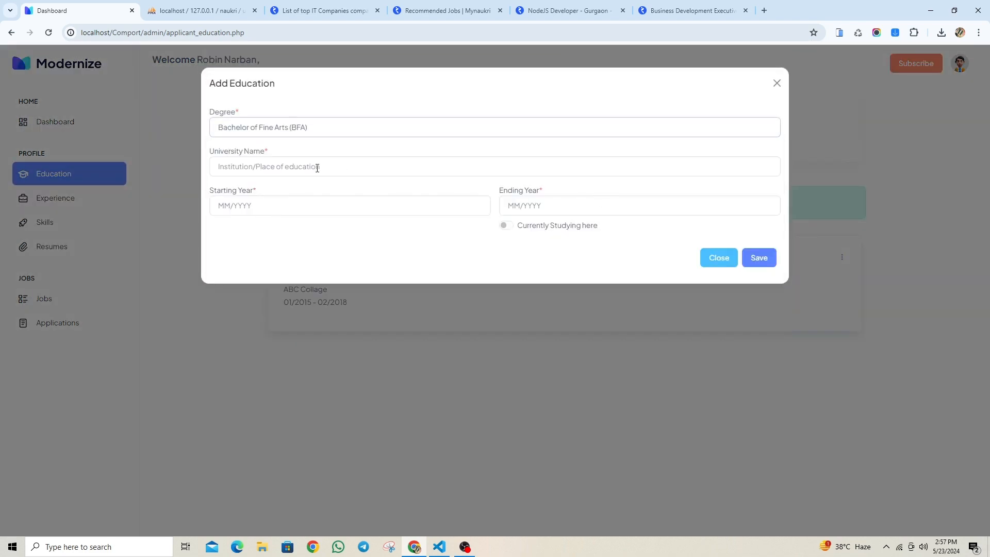
pyautogui.write('ABV')
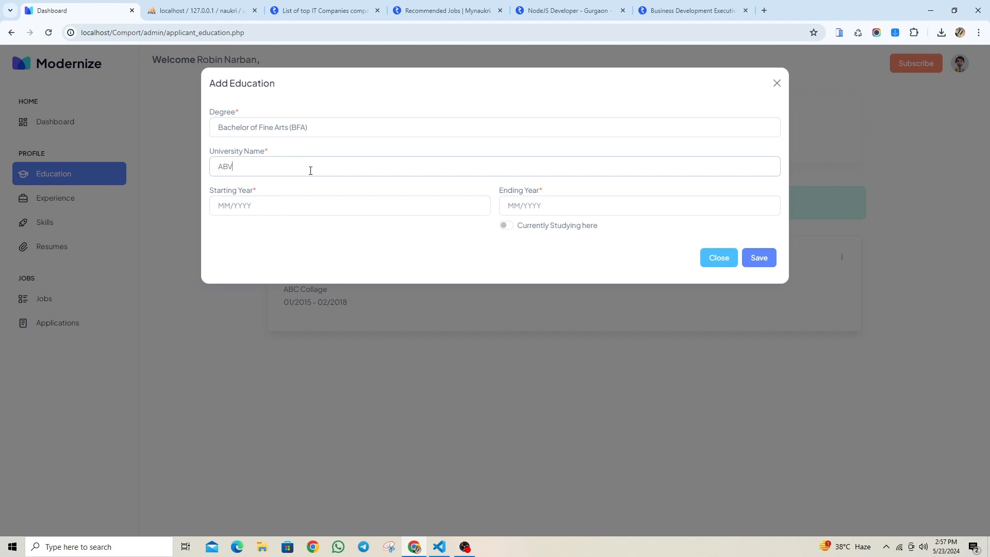
pyautogui.write('X')
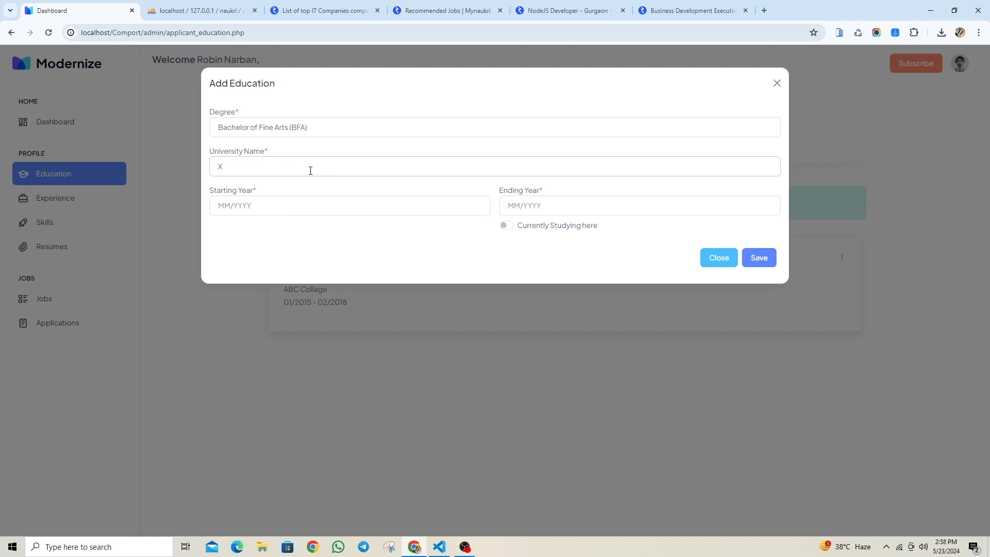
pyautogui.write('YZ Com')
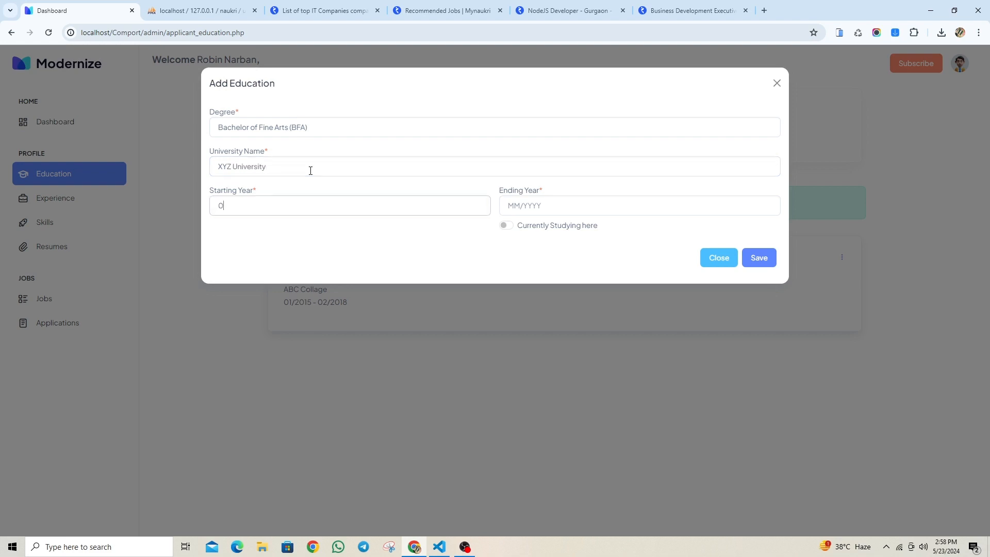
pyautogui.write('01/2018')
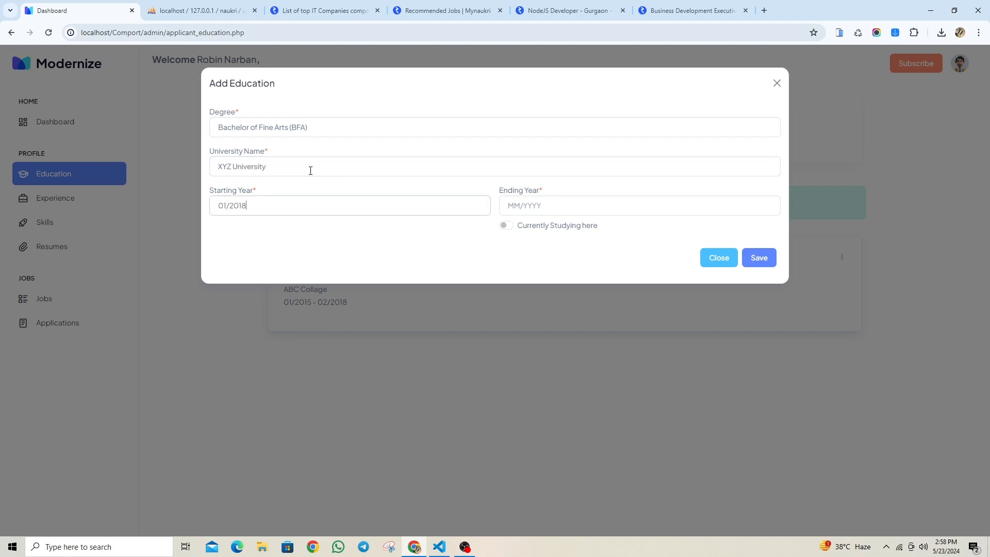
pyautogui.write('02')
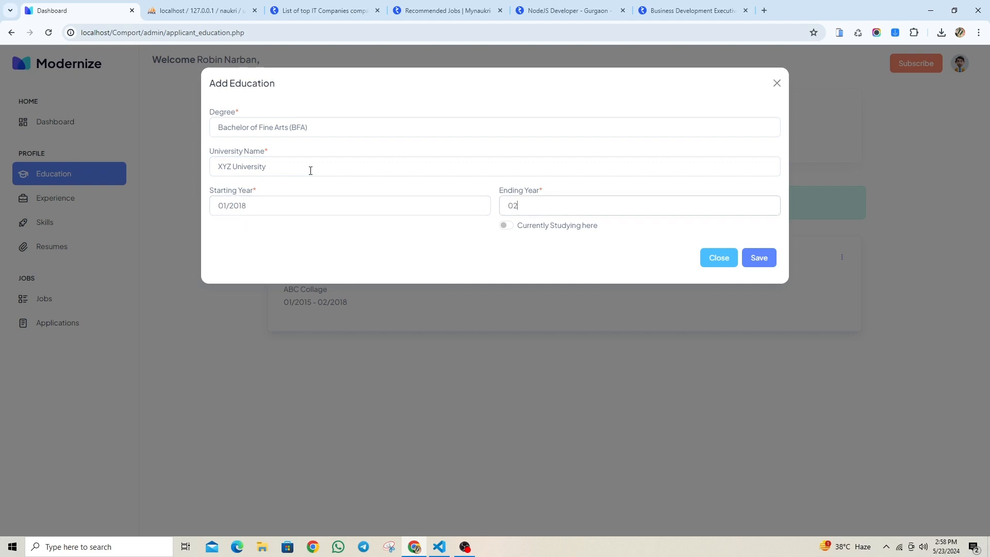
pyautogui.write('/2022')
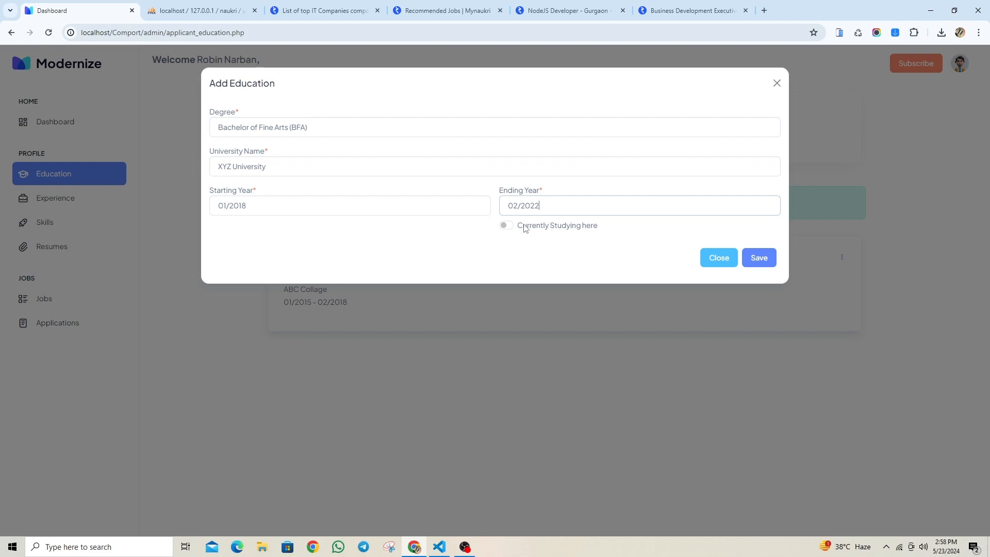
pyautogui.click(758, 258)
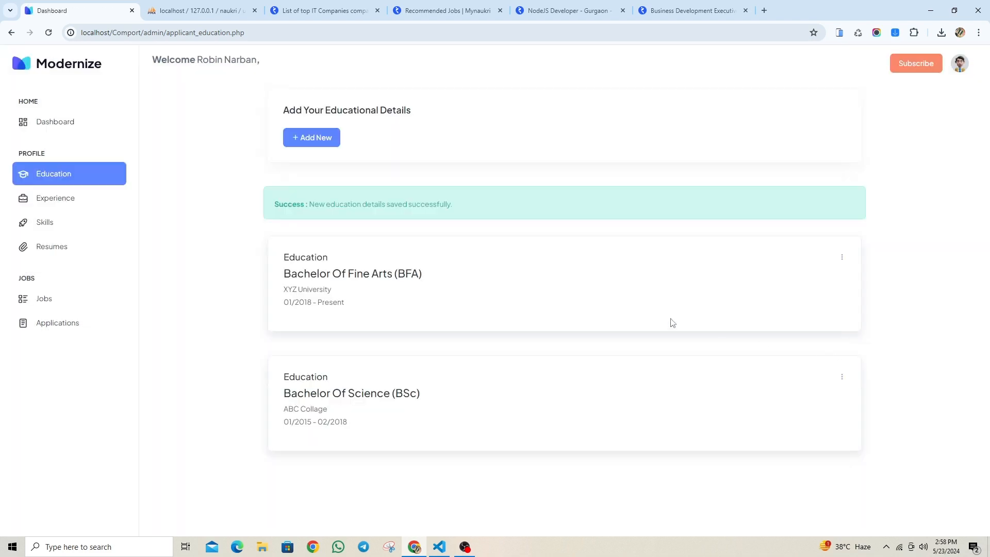
# Start an experience entry: PHP Developer at XYZ Company from 01/2023.
pyautogui.click(55, 198)
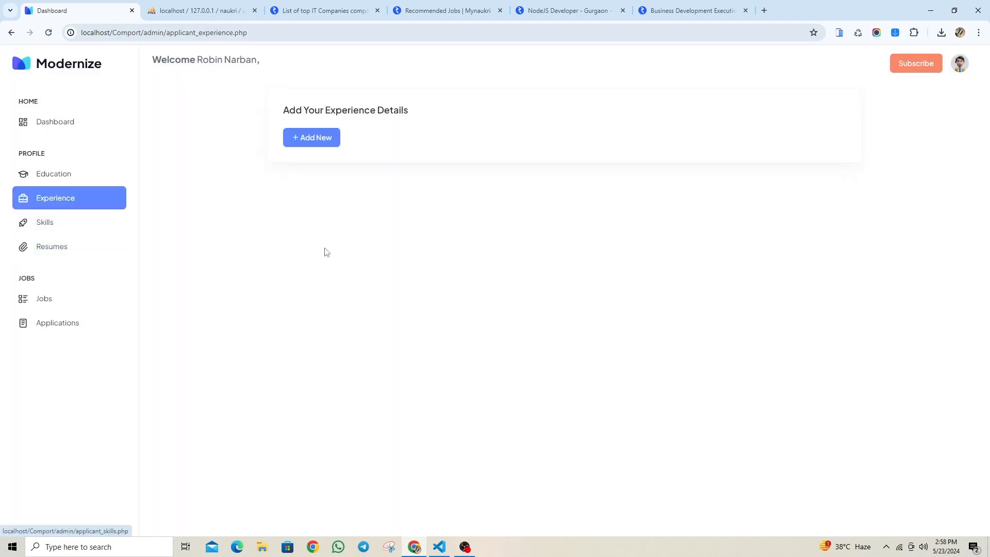
pyautogui.click(312, 137)
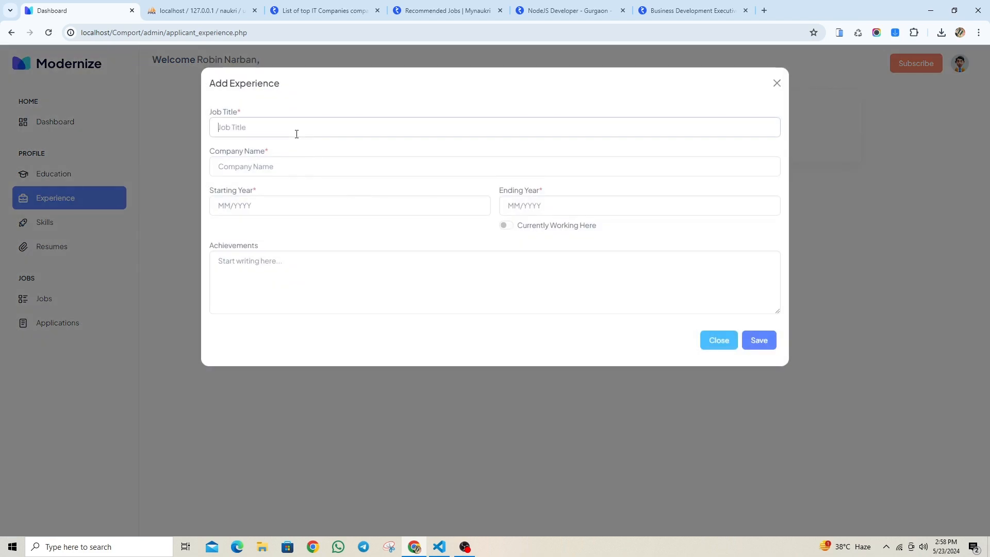
pyautogui.write('PHP Developer')
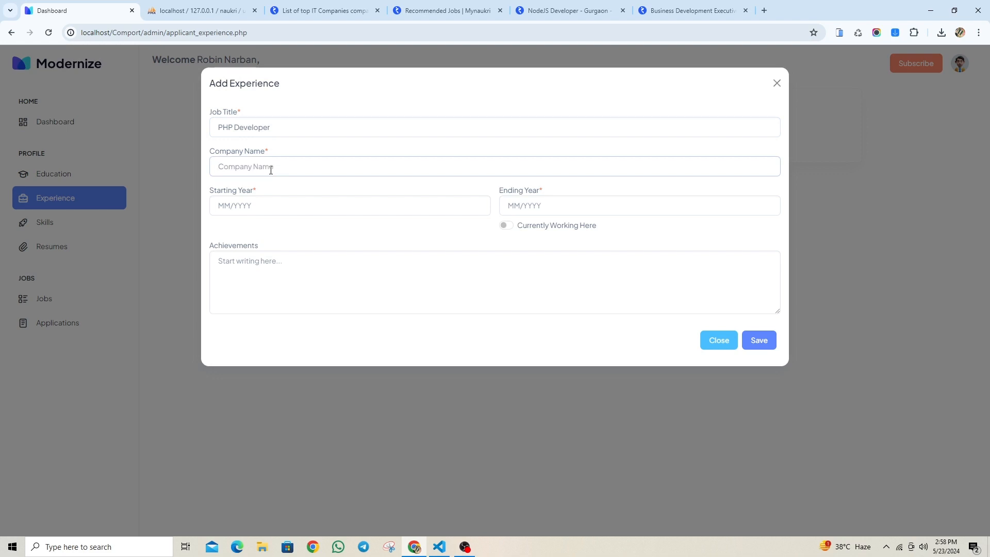
pyautogui.write('XYZ Company')
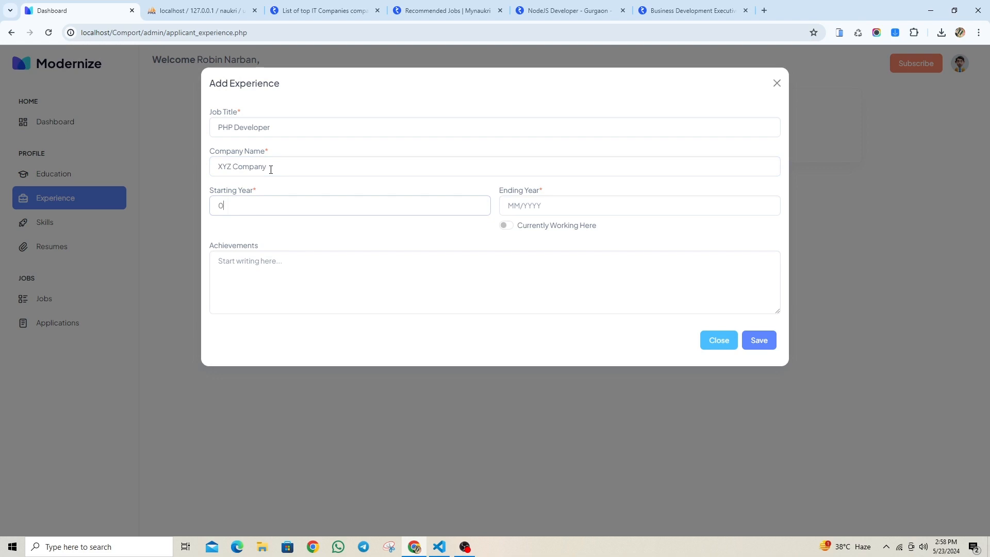
pyautogui.write('1/2023')
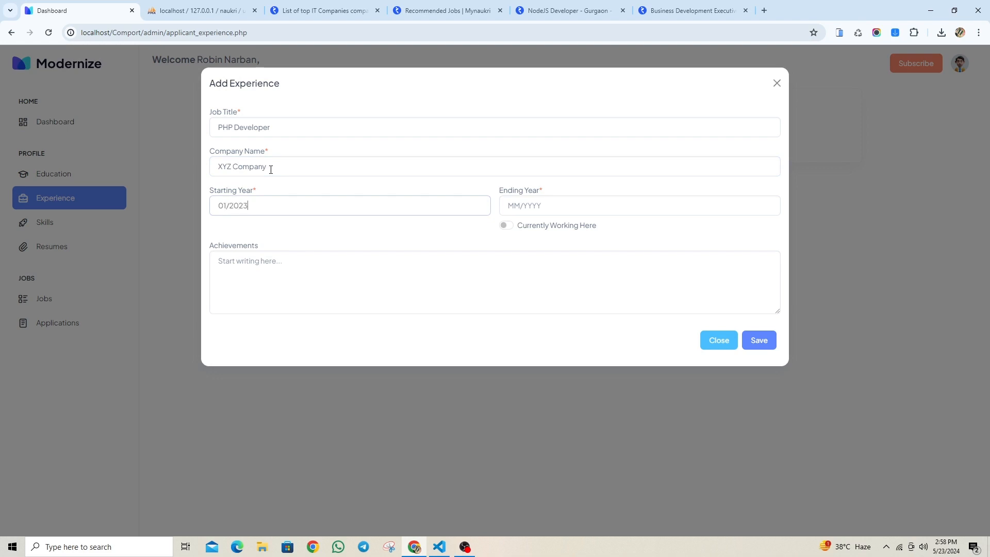
pyautogui.moveTo(508, 228)
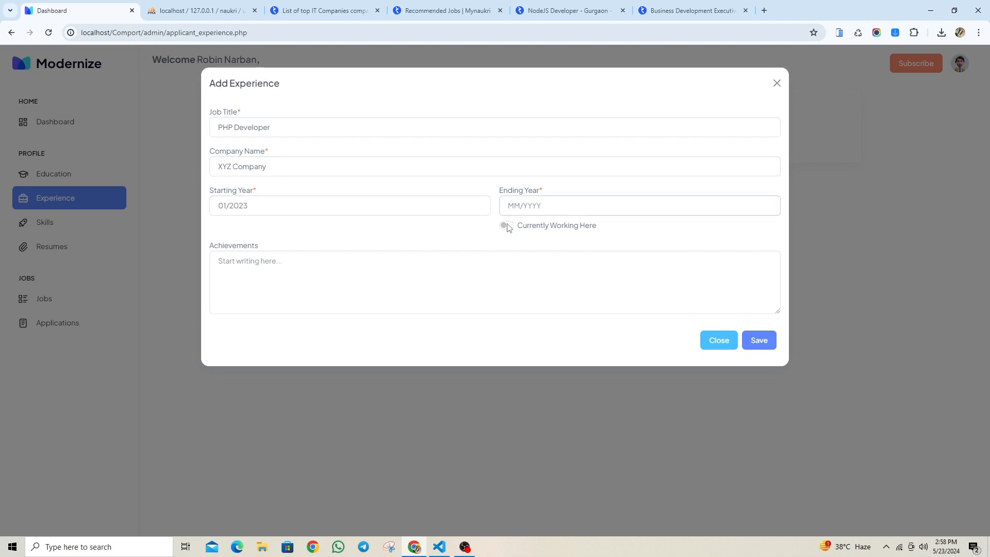
# Mark the job as currently held, add a short description, and save the entry.
pyautogui.click(505, 226)
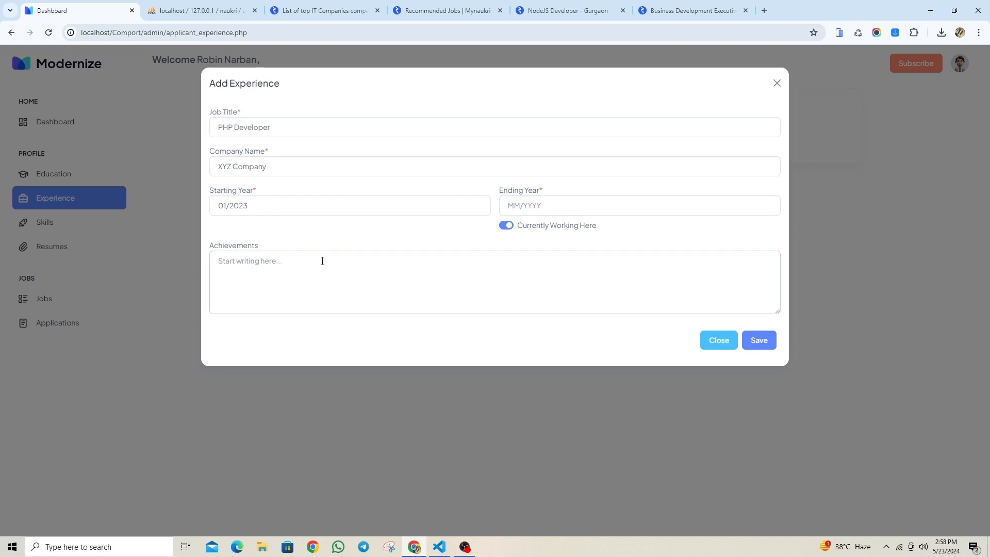
pyautogui.write('thti')
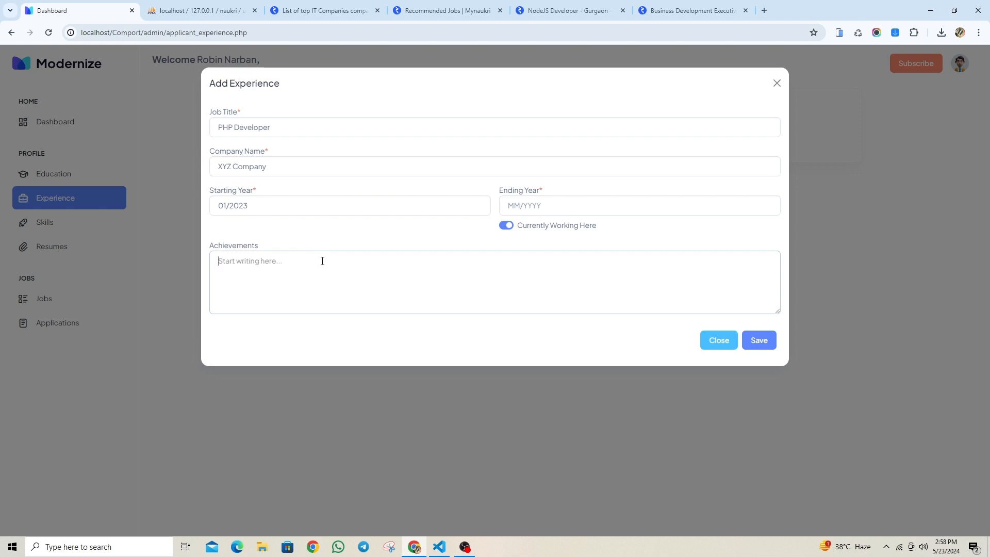
pyautogui.write('welcome to my channel')
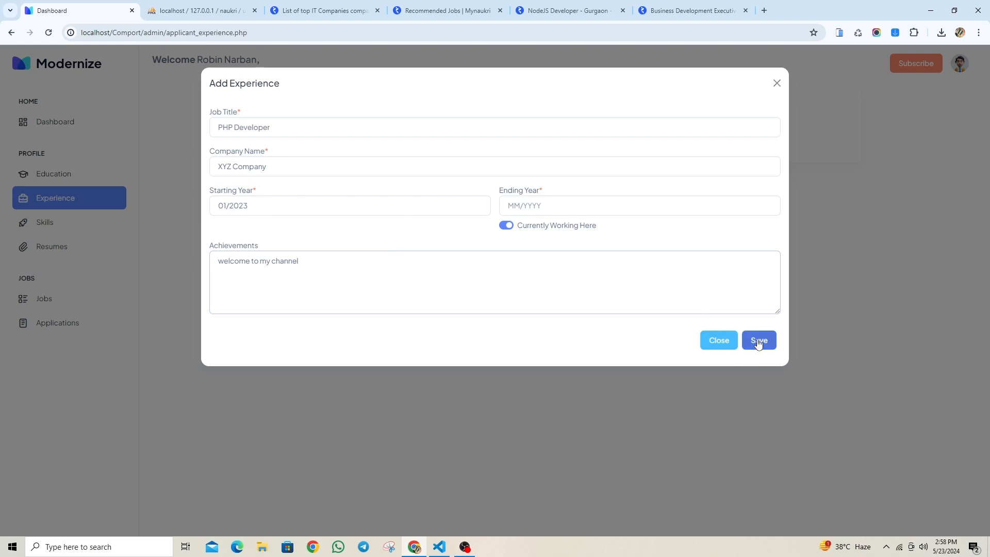
pyautogui.click(758, 339)
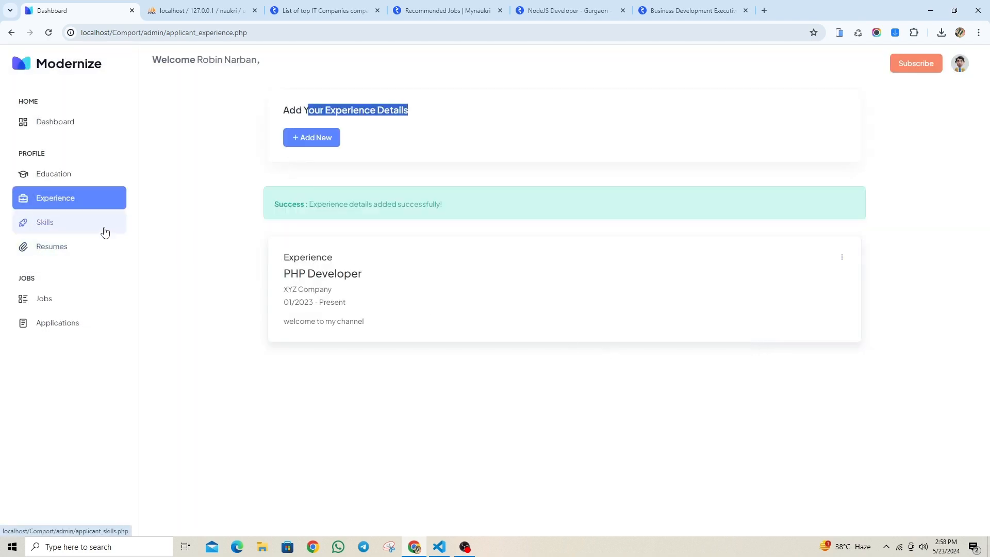
# In the Add Skills form, tick JavaScript, PHP, SQL and MySQL plus key skills and languages.
pyautogui.click(45, 223)
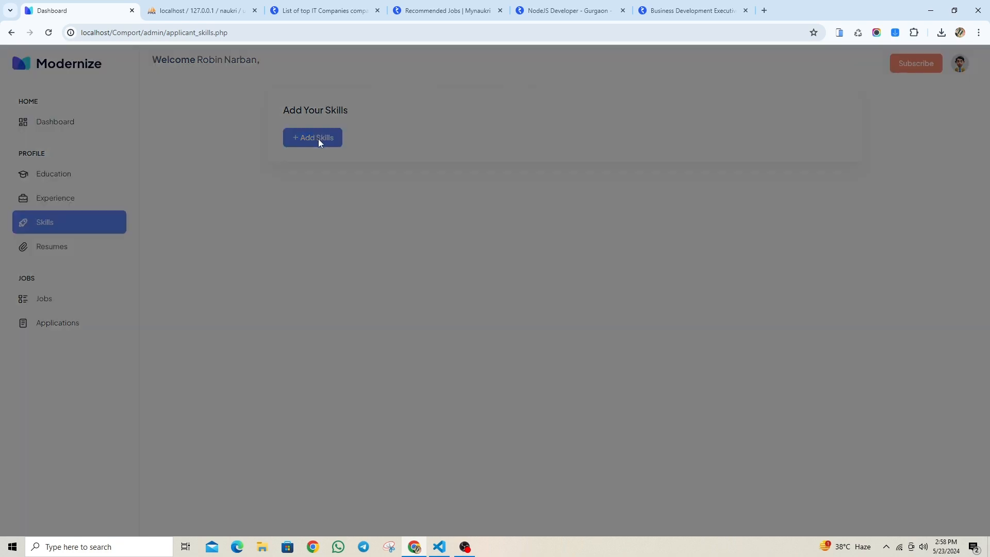
pyautogui.click(311, 137)
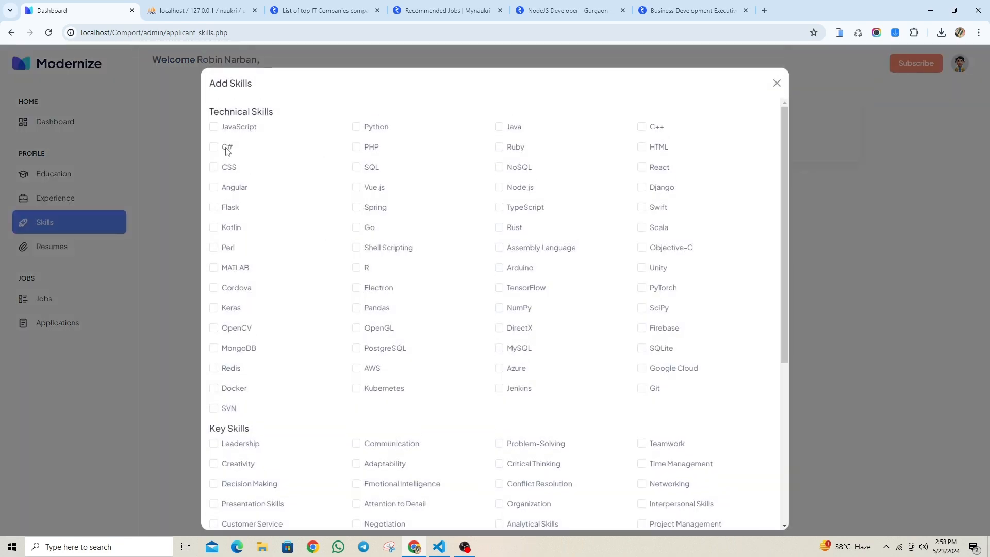
pyautogui.scroll(-3)
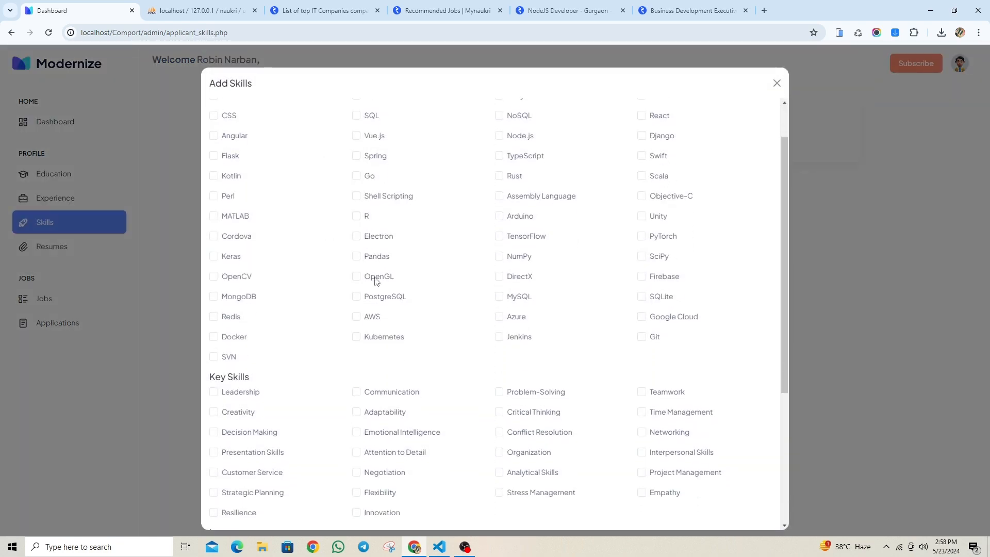
pyautogui.scroll(3)
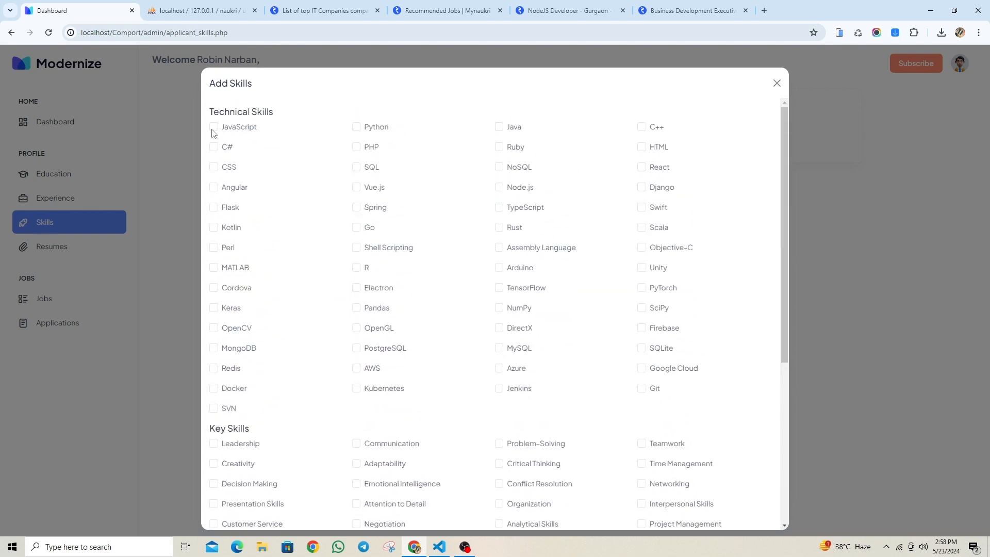
pyautogui.click(213, 127)
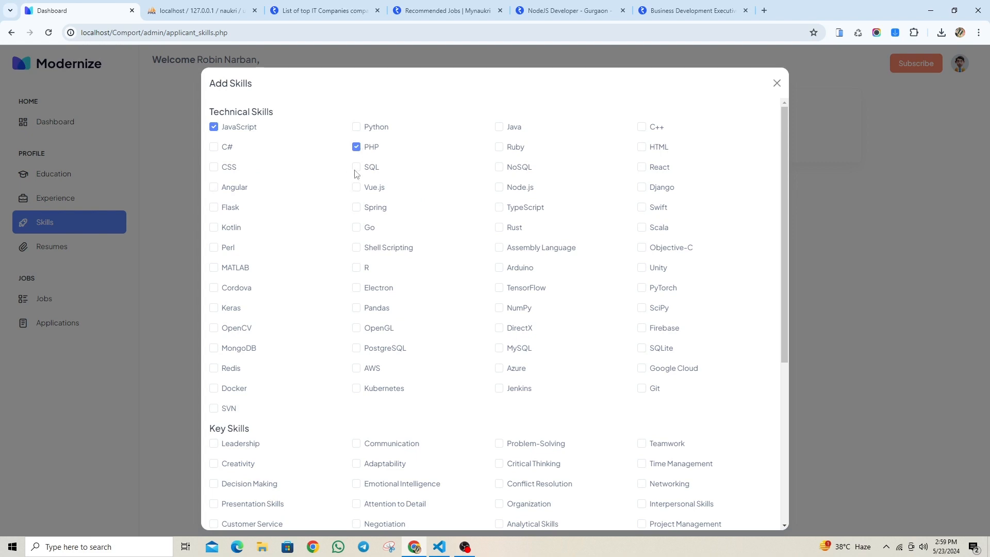
pyautogui.click(356, 167)
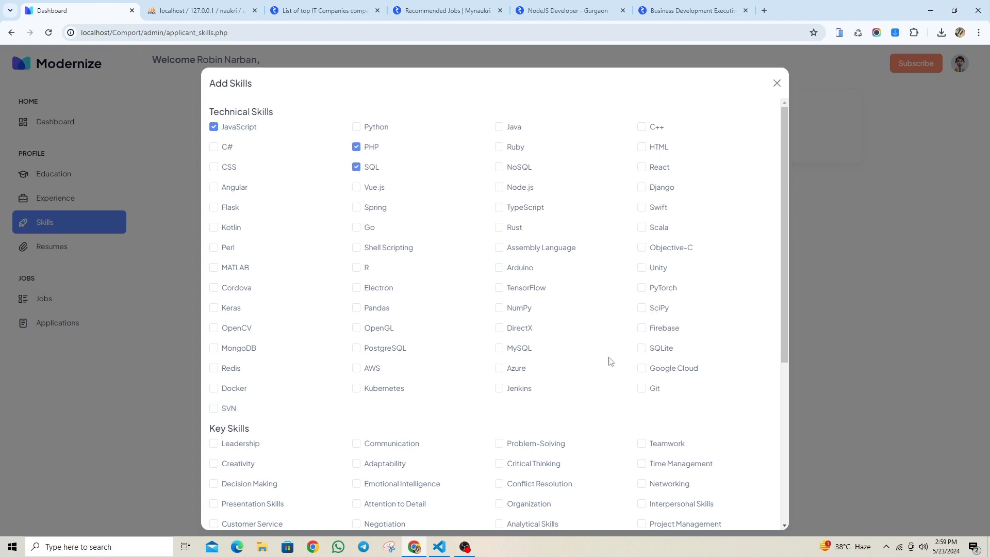
pyautogui.moveTo(641, 178)
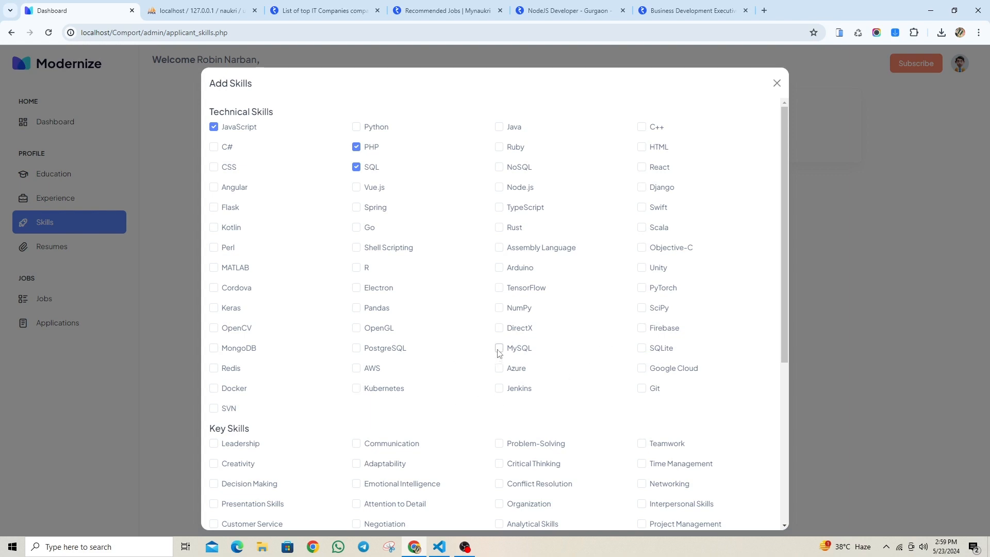
pyautogui.click(499, 348)
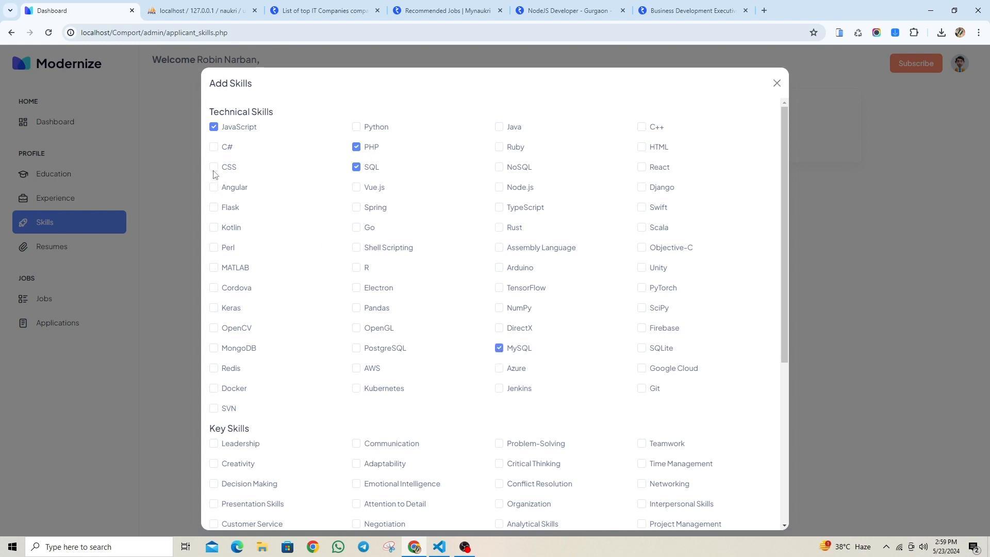
pyautogui.moveTo(500, 146)
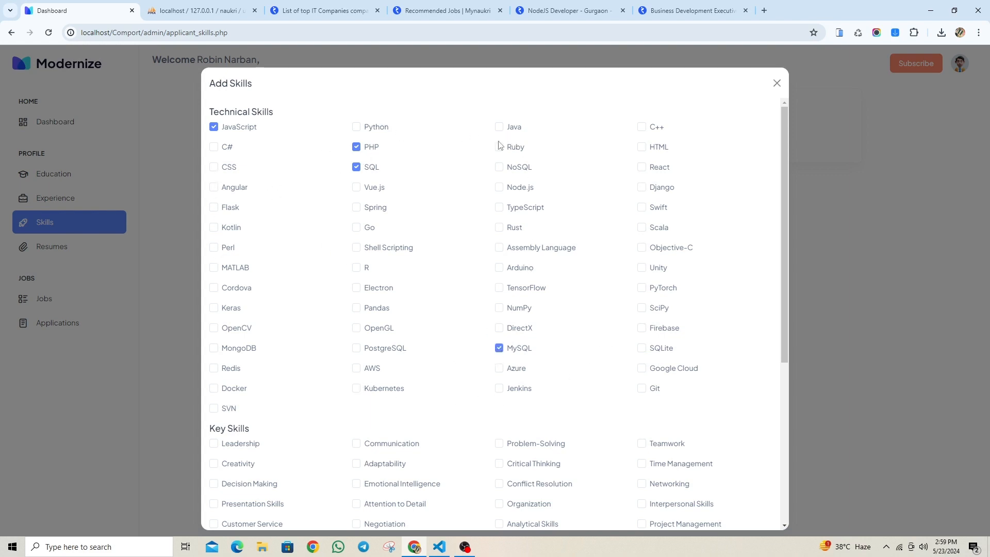
pyautogui.scroll(-3)
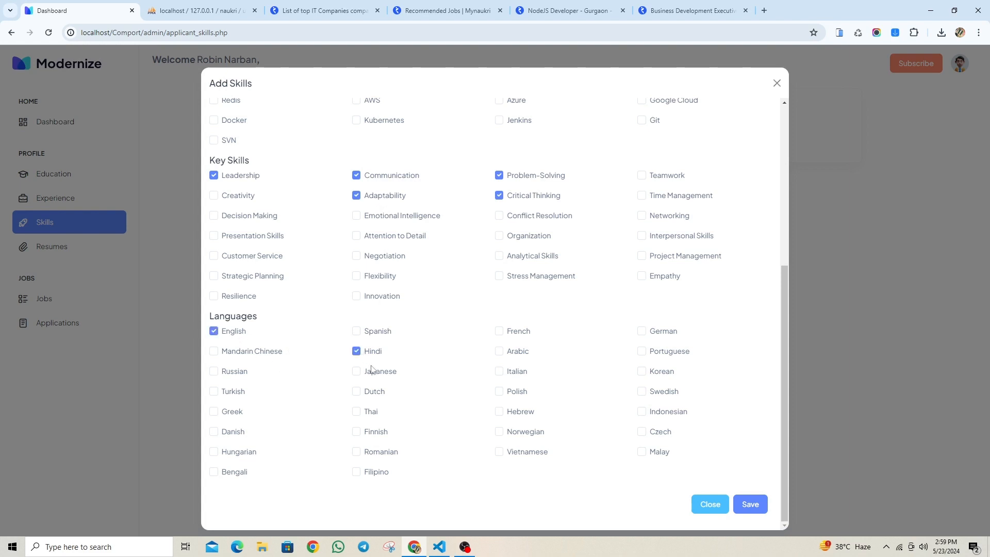
pyautogui.scroll(3)
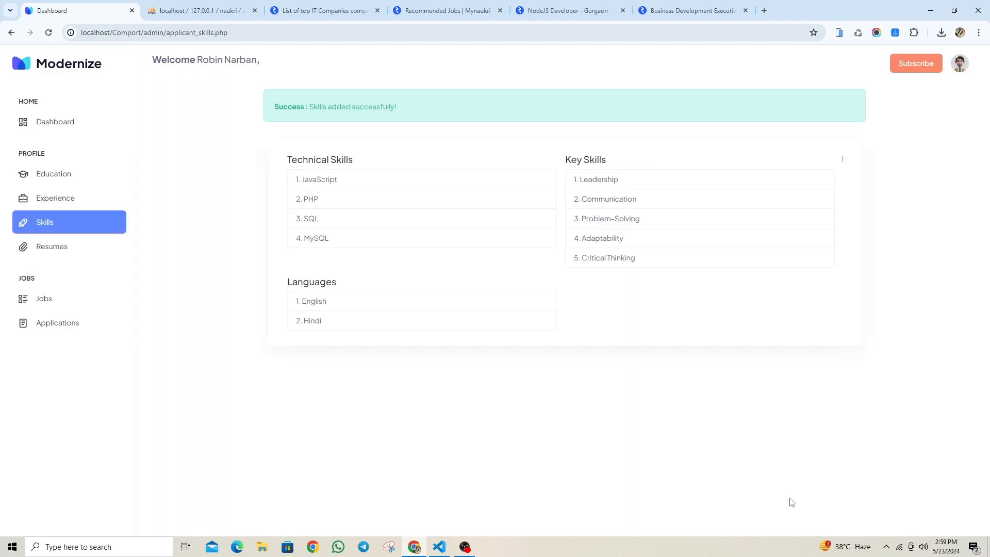
pyautogui.moveTo(300, 181)
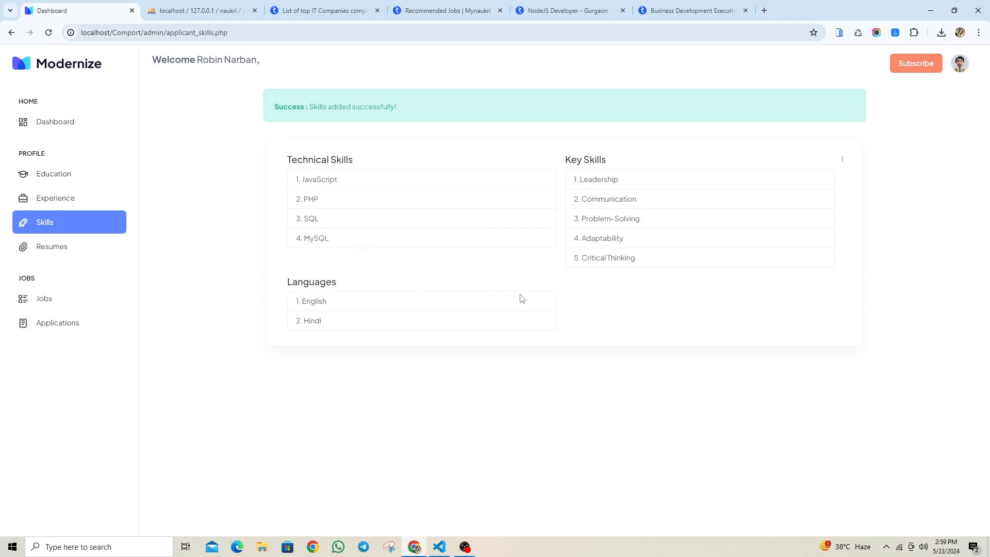
pyautogui.moveTo(548, 328)
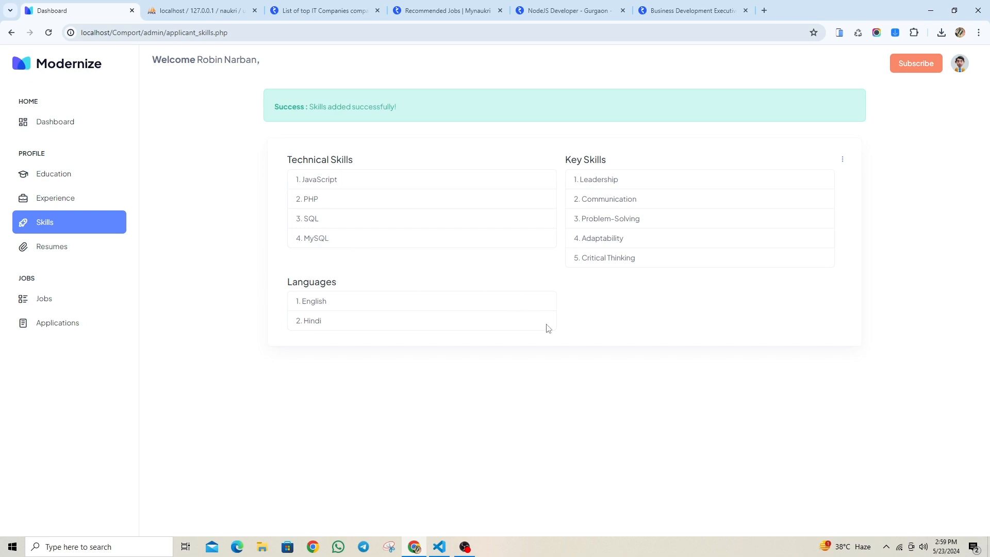
pyautogui.moveTo(51, 246)
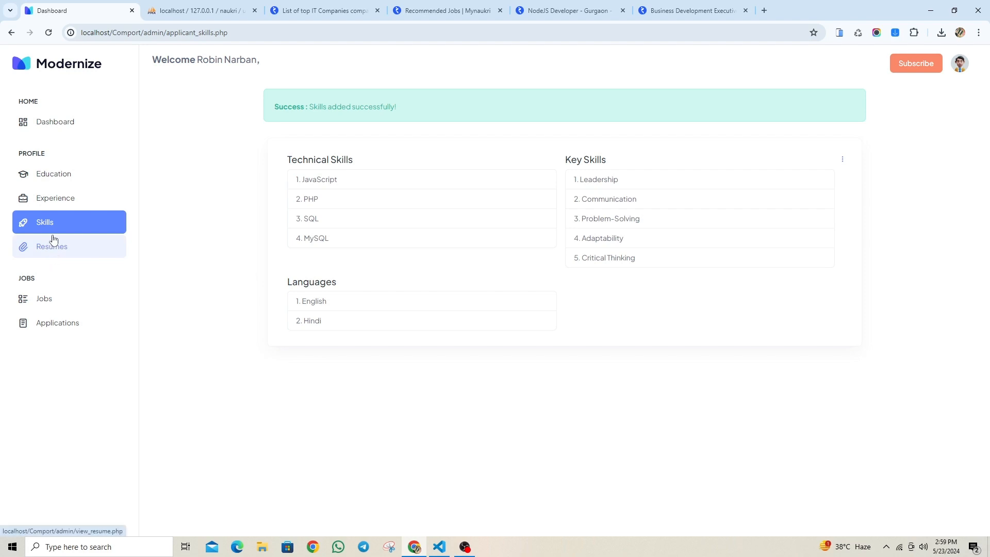
# Review the generated resume from the Resumes page, then return to the Skills form.
pyautogui.click(55, 197)
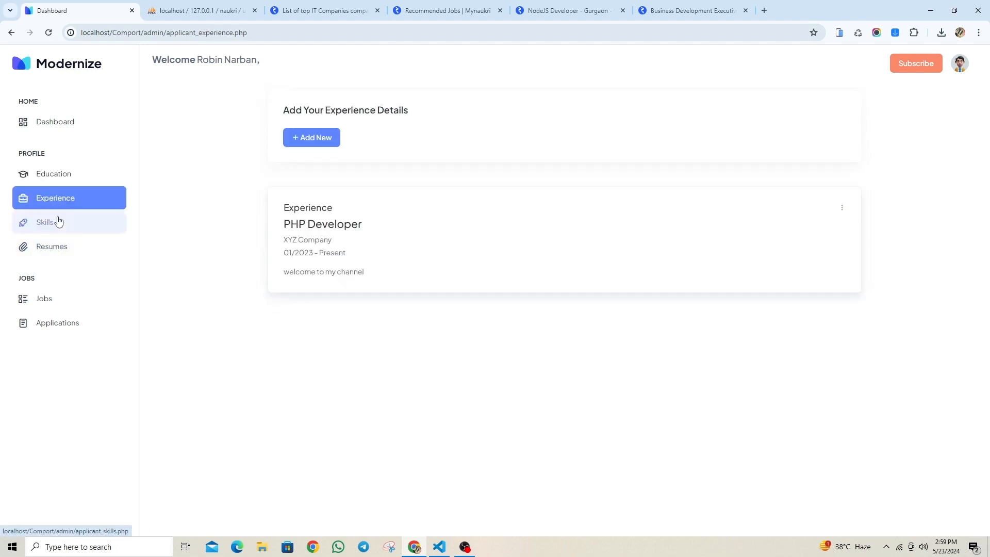
pyautogui.click(51, 247)
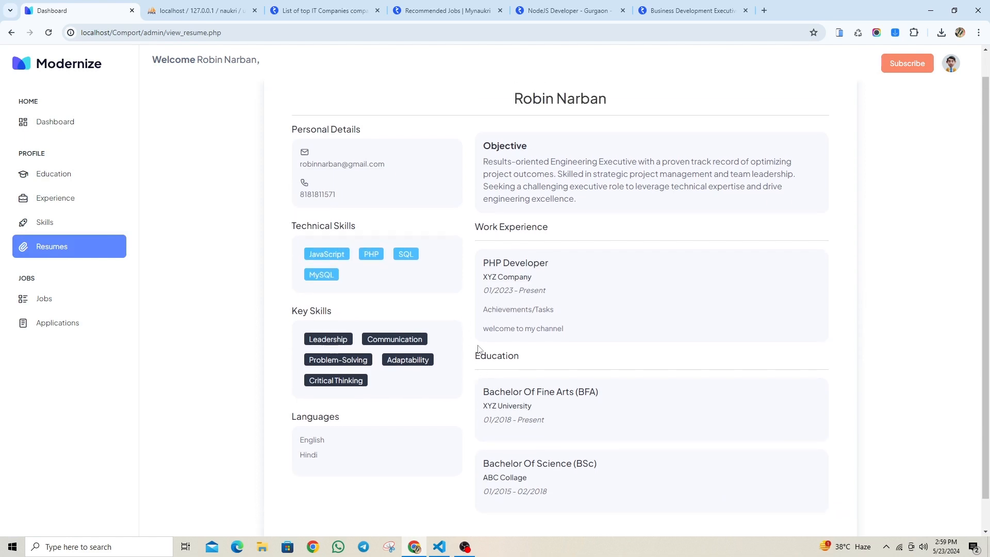
pyautogui.scroll(-3)
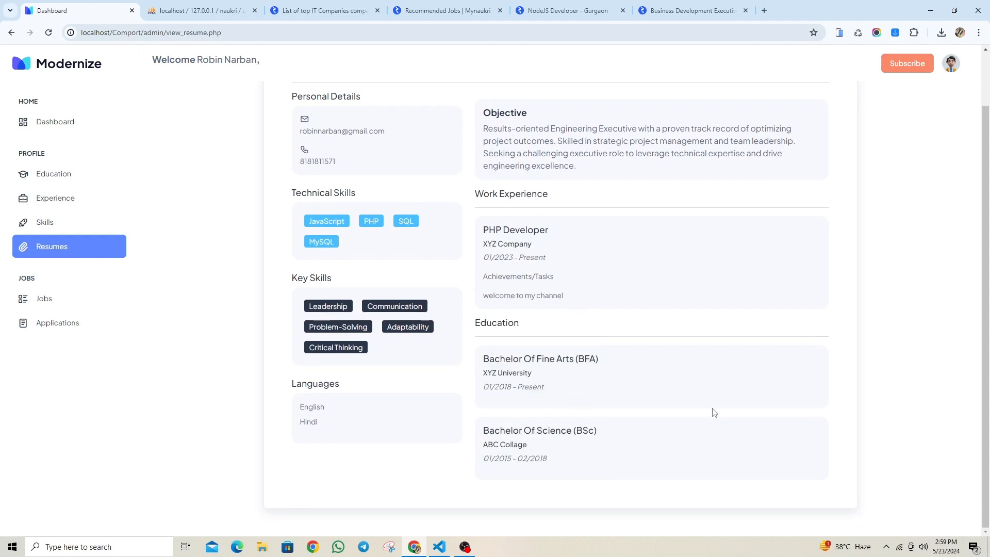
pyautogui.scroll(3)
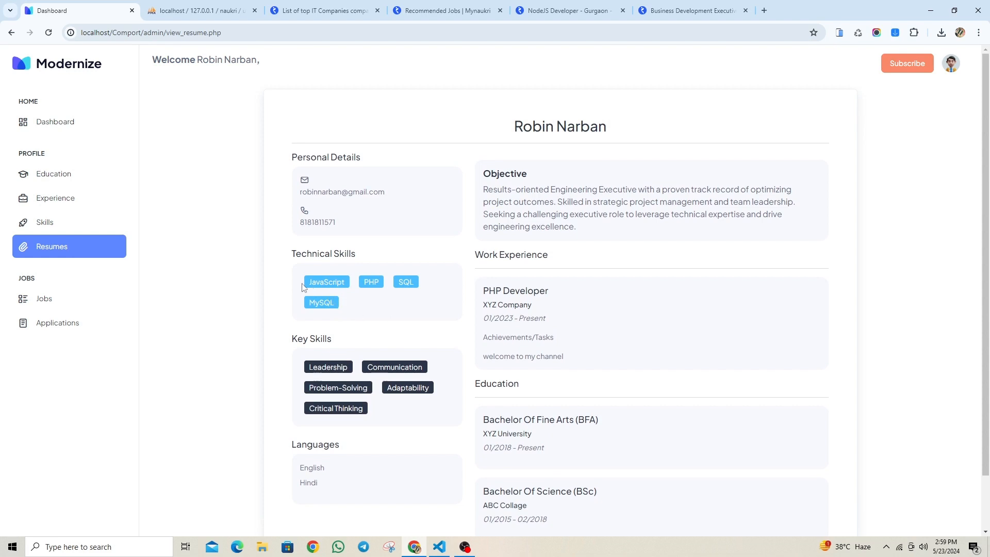
pyautogui.moveTo(130, 230)
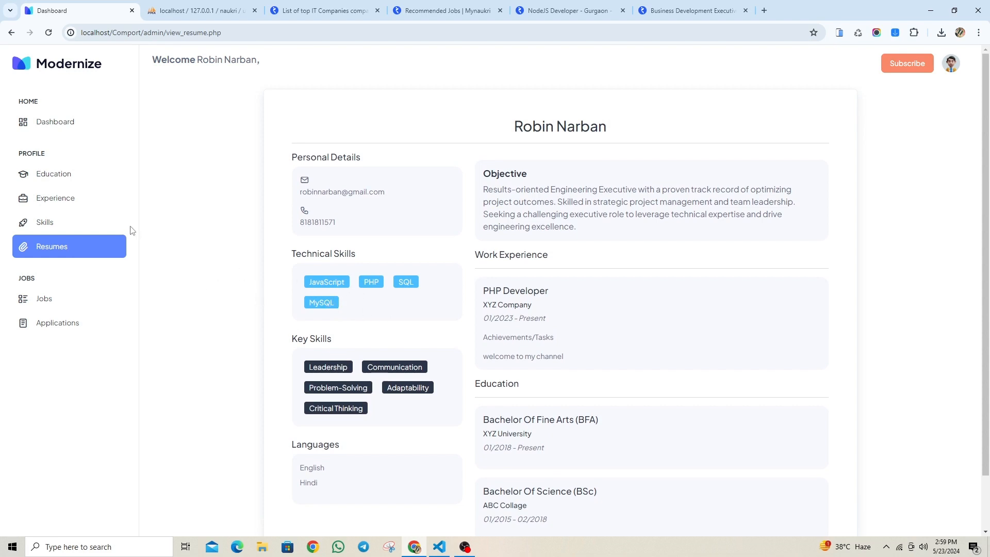
pyautogui.click(45, 222)
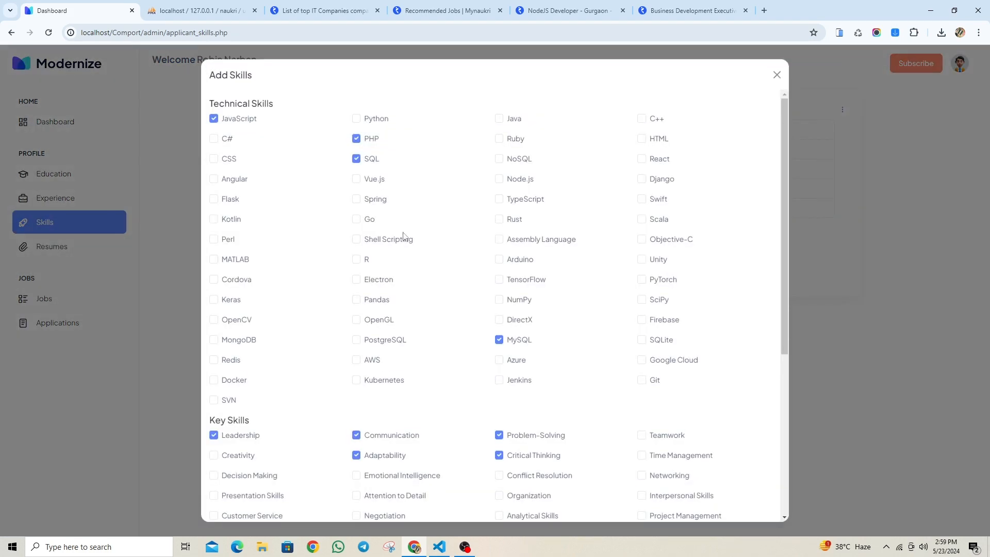
pyautogui.moveTo(214, 203)
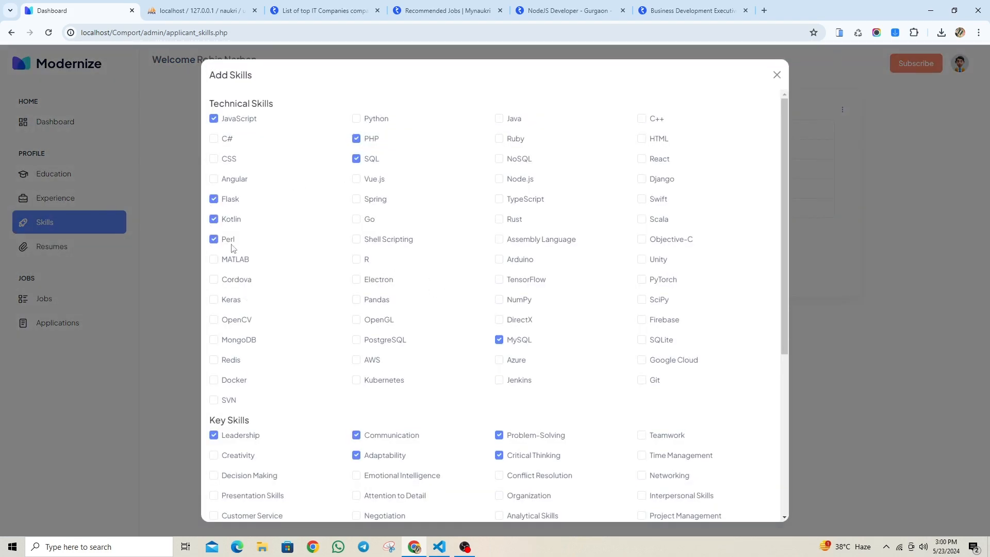
# Save Flask, Kotlin and Perl as technical skills and return to the resume.
pyautogui.scroll(-3)
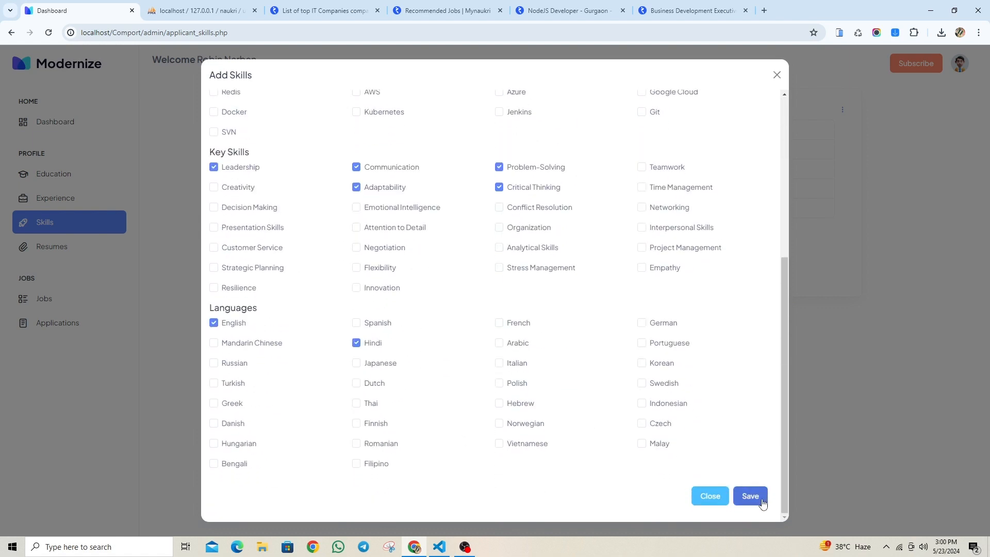
pyautogui.click(749, 496)
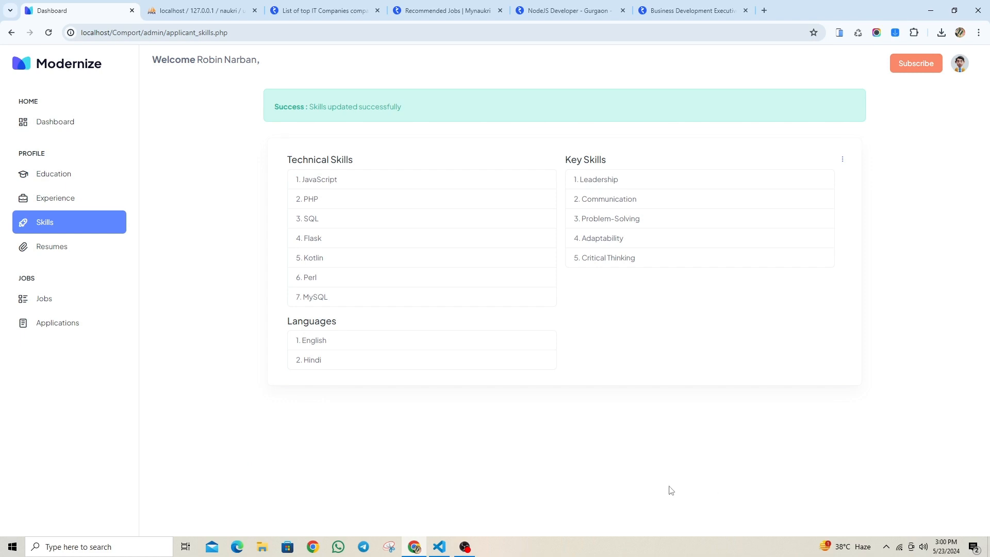
pyautogui.moveTo(52, 247)
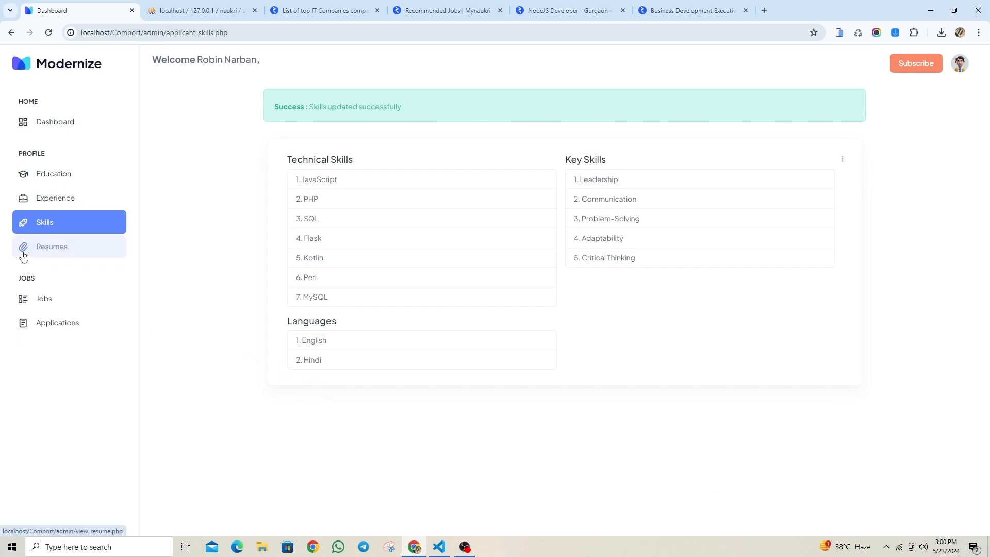
pyautogui.click(52, 247)
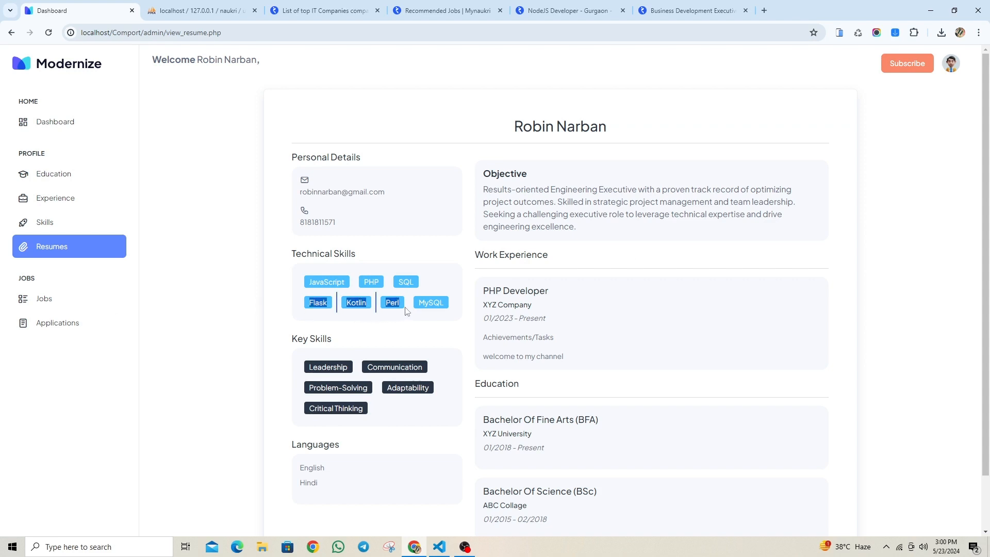
# Scroll through the updated resume, then move to the Jobs section.
pyautogui.scroll(-3)
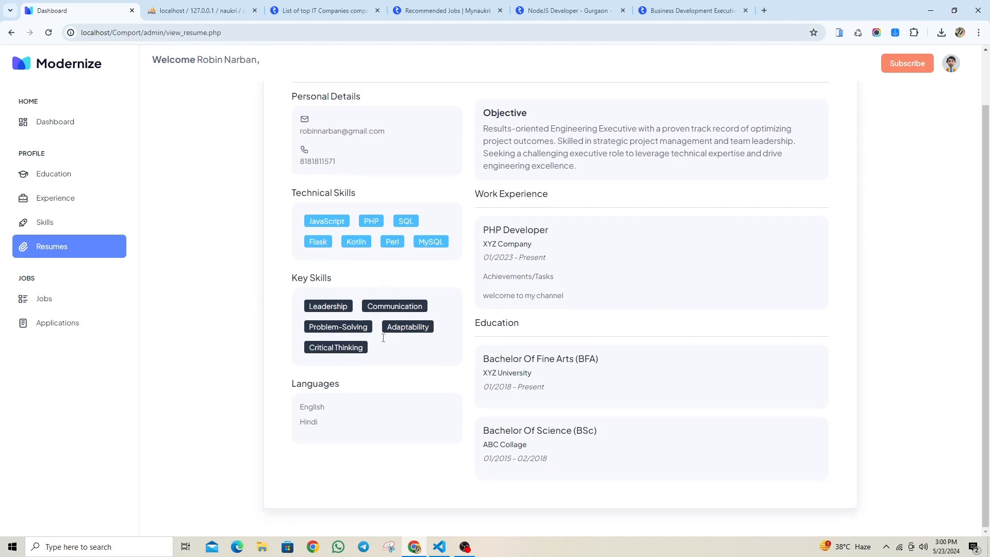
pyautogui.scroll(3)
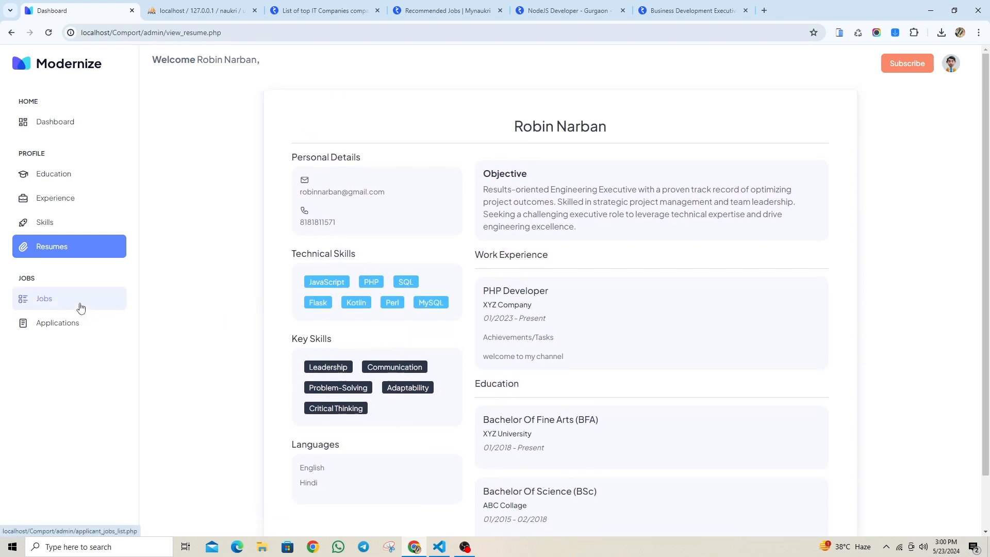
pyautogui.click(44, 298)
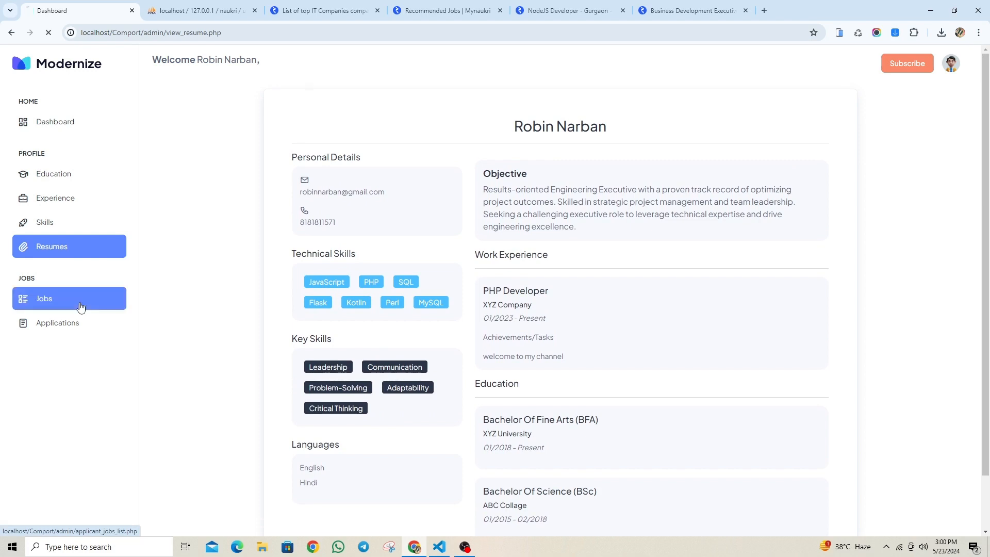
# Filter the job listings for 'youtube', which returns no results.
pyautogui.click(44, 298)
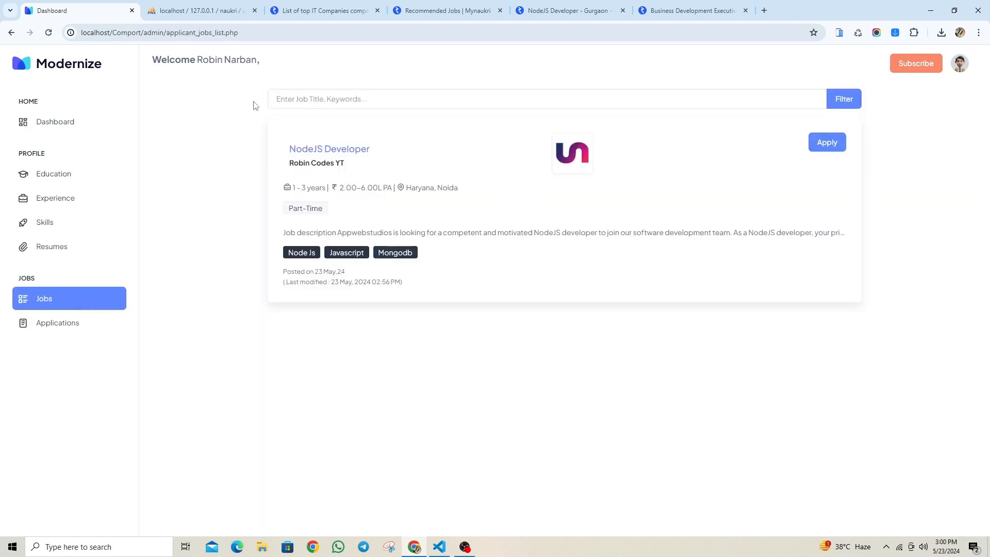
pyautogui.click(375, 99)
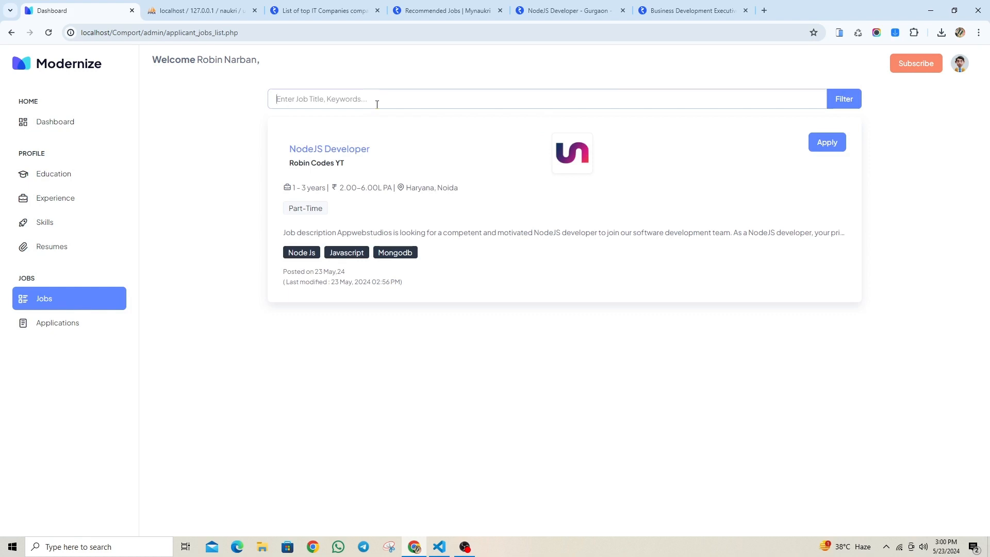
pyautogui.write('youtube')
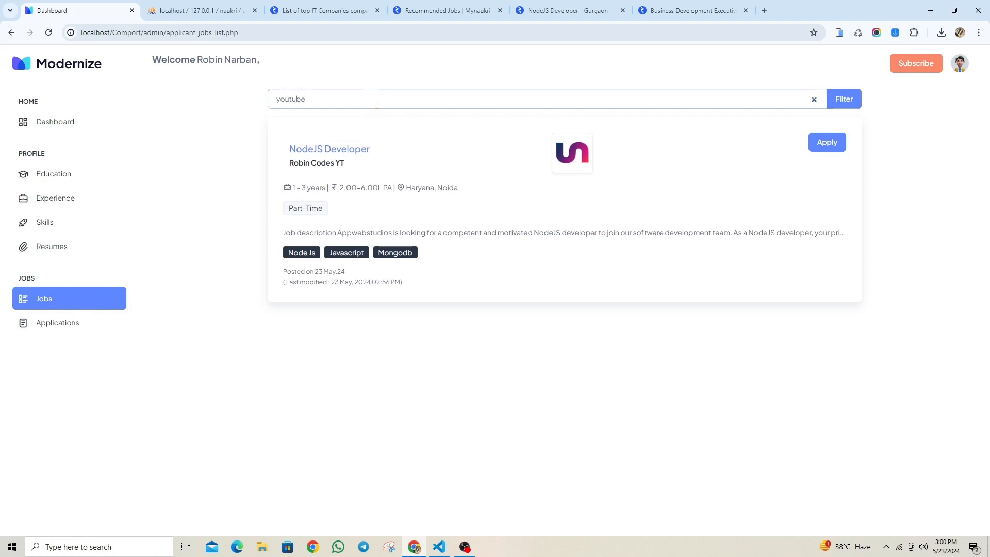
pyautogui.click(843, 99)
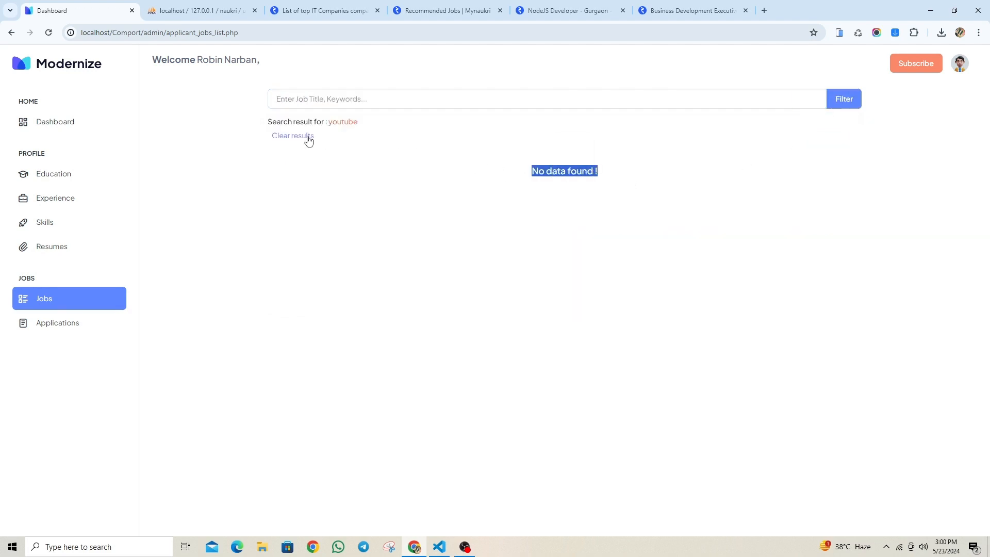
# Clear the results and filter for 'nodejs', revealing the NodeJS Developer posting.
pyautogui.click(292, 136)
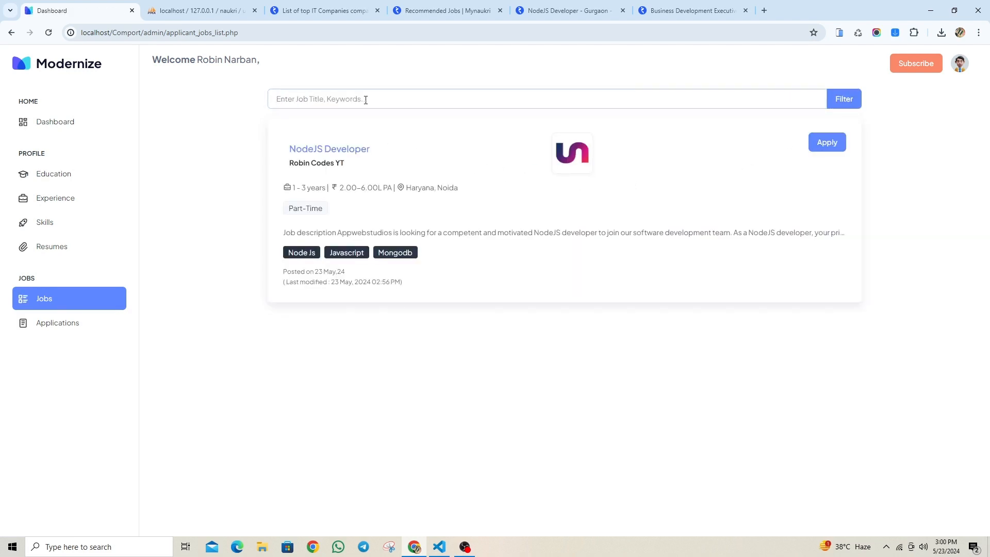
pyautogui.write('nodejs')
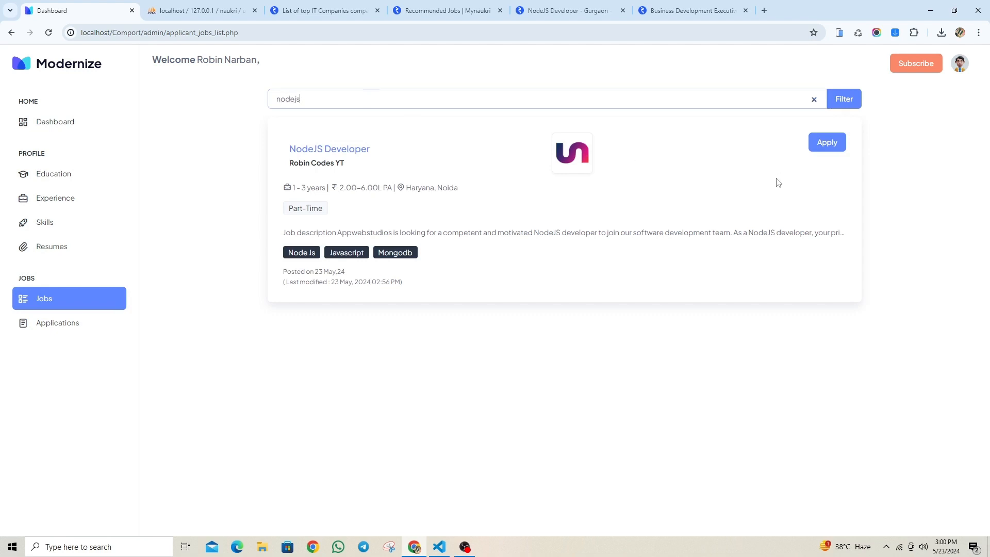
pyautogui.click(842, 99)
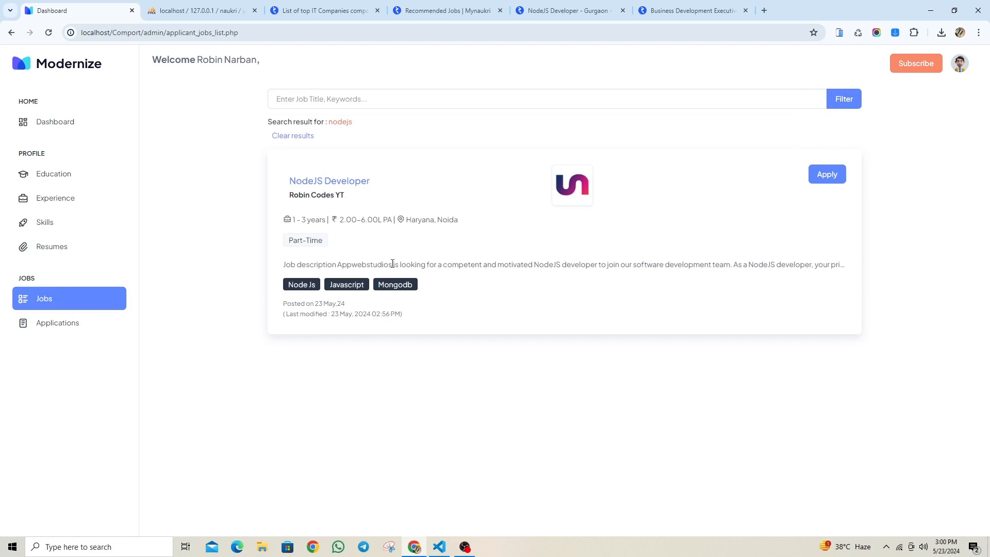
pyautogui.moveTo(825, 174)
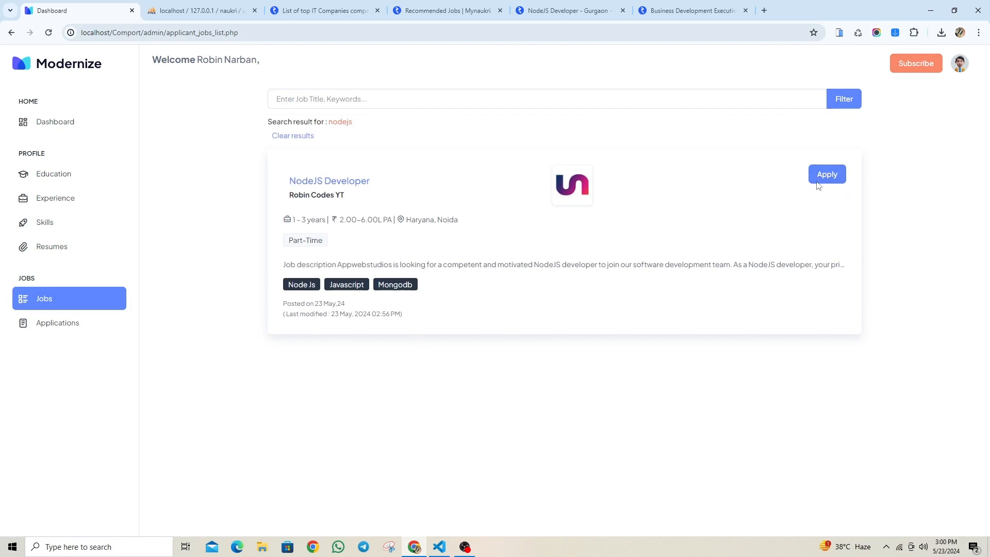
# Apply for the NodeJS Developer job with Share my Modernize Profile enabled.
pyautogui.click(826, 173)
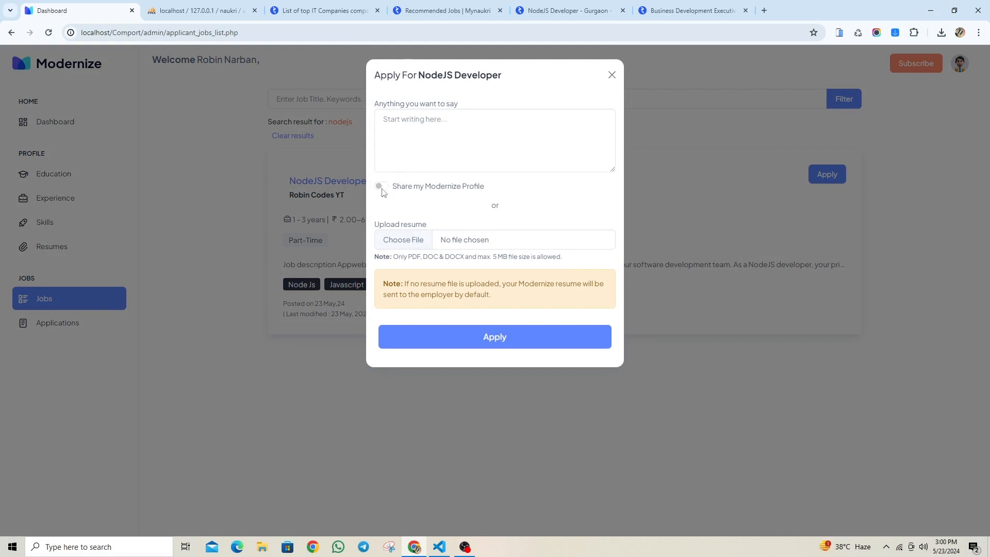
pyautogui.click(381, 187)
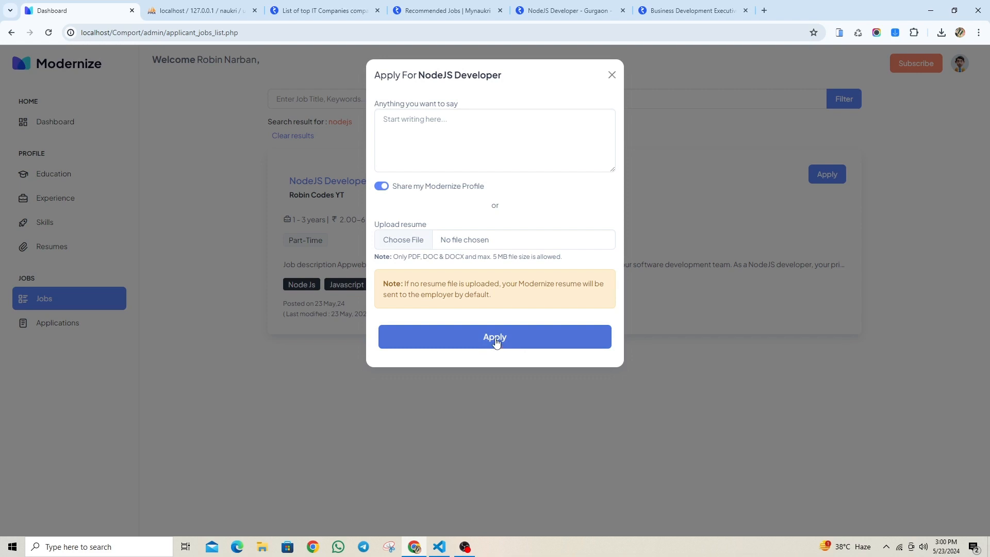
pyautogui.click(494, 336)
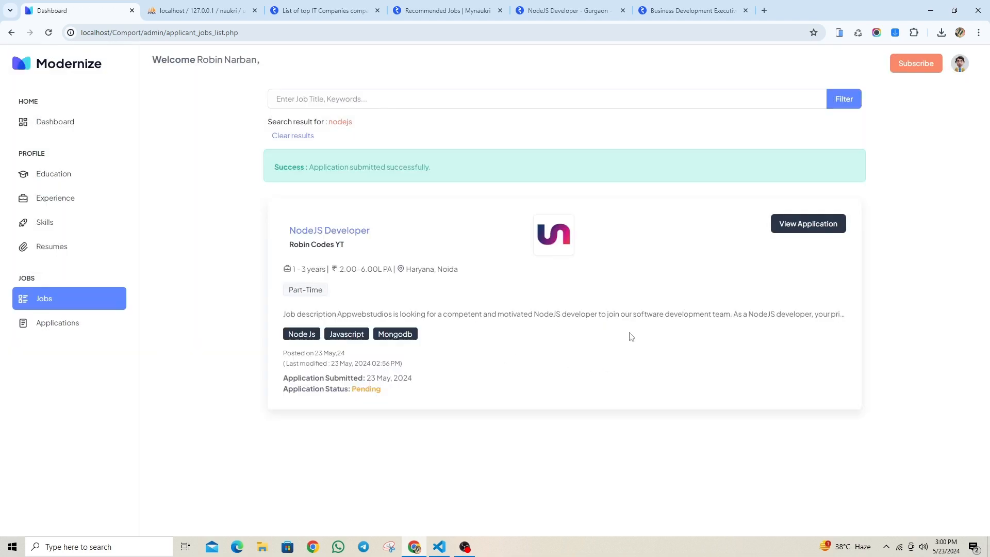
# View the submitted application's details showing Pending status, then close the popup.
pyautogui.click(807, 223)
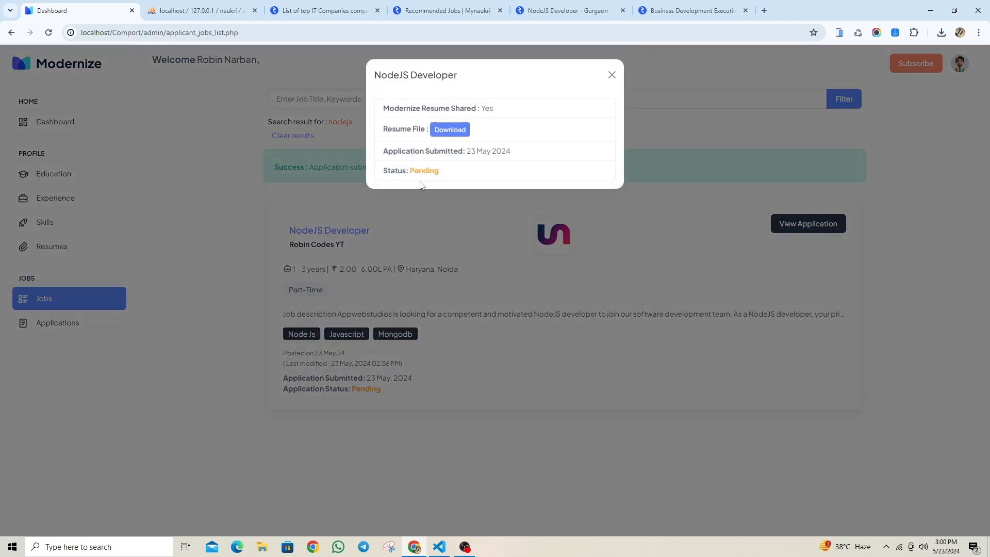
pyautogui.doubleClick(424, 170)
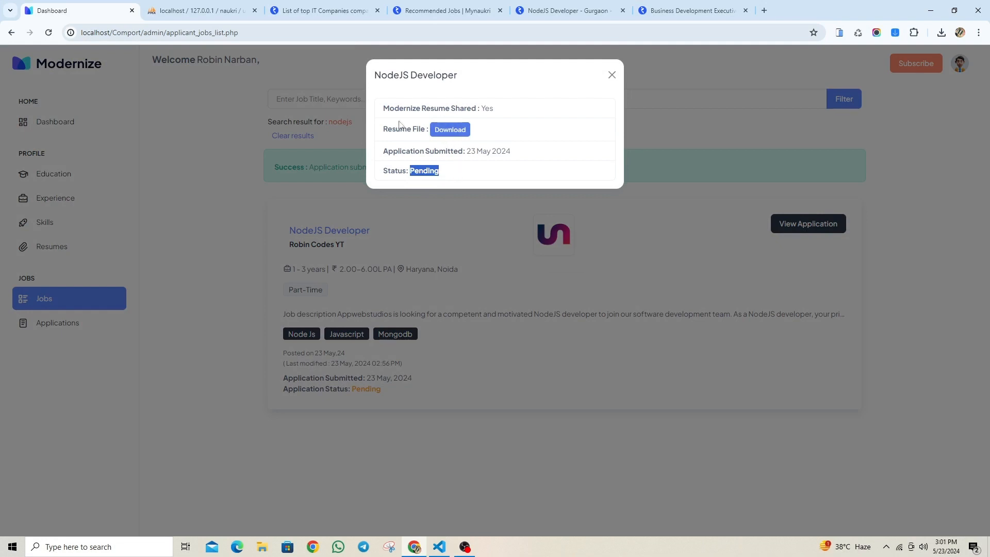
pyautogui.click(609, 75)
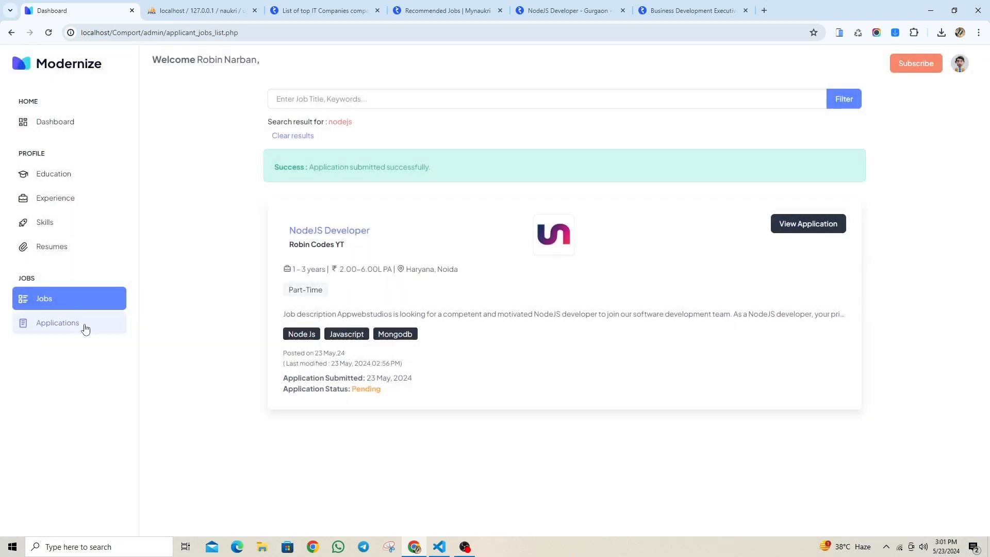
# Check the Applications list and dashboard counting 1 pending application, then reach the avatar menu.
pyautogui.click(57, 322)
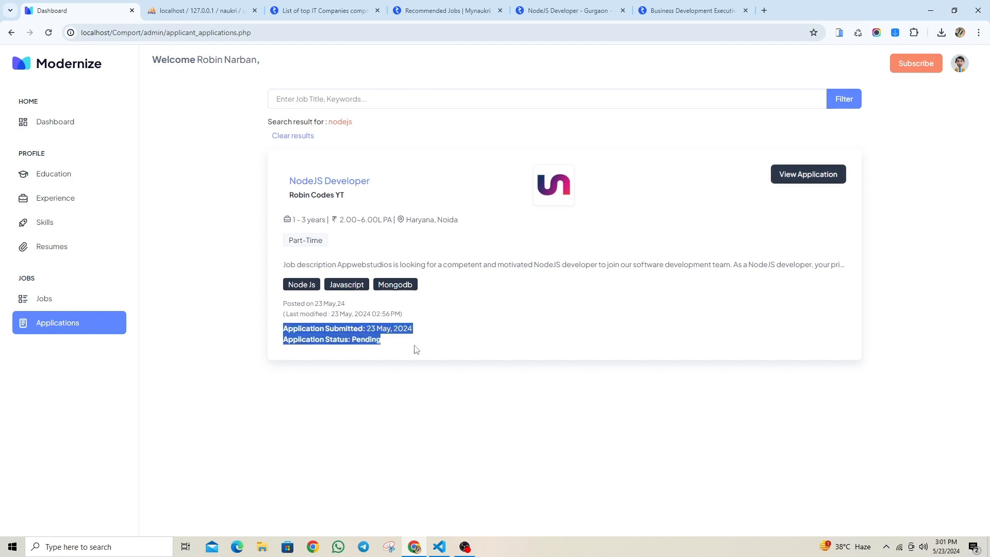
pyautogui.click(55, 121)
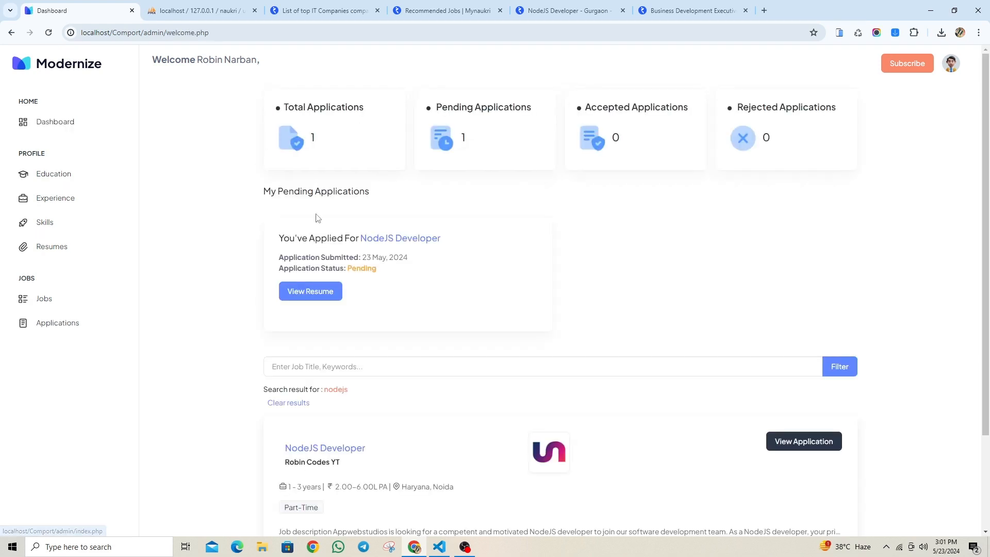
pyautogui.scroll(-3)
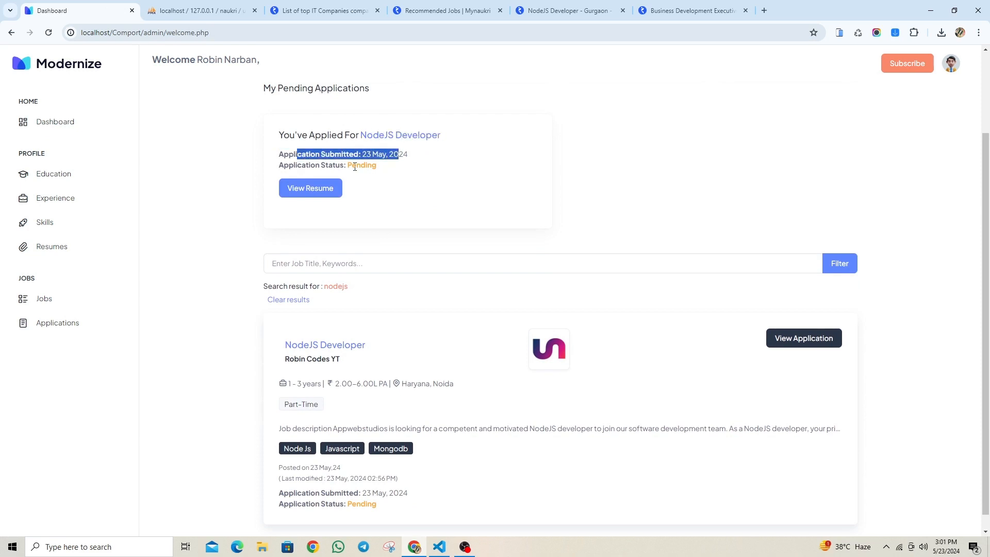
pyautogui.scroll(-3)
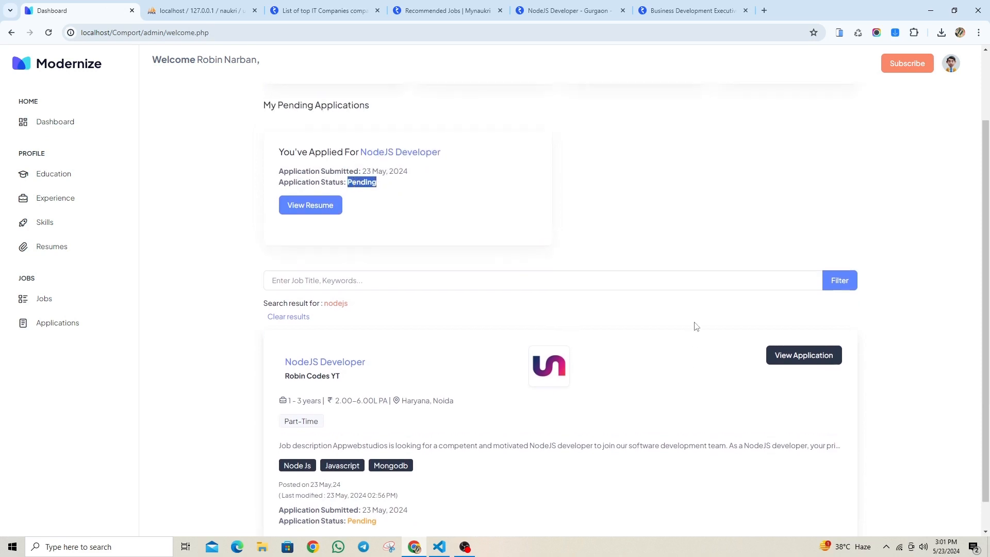
pyautogui.click(949, 63)
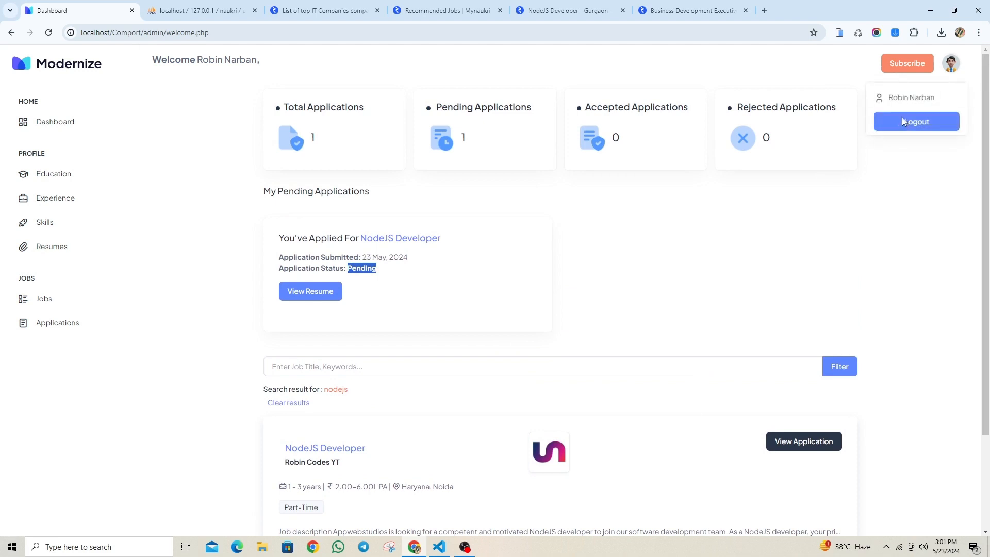
pyautogui.click(915, 122)
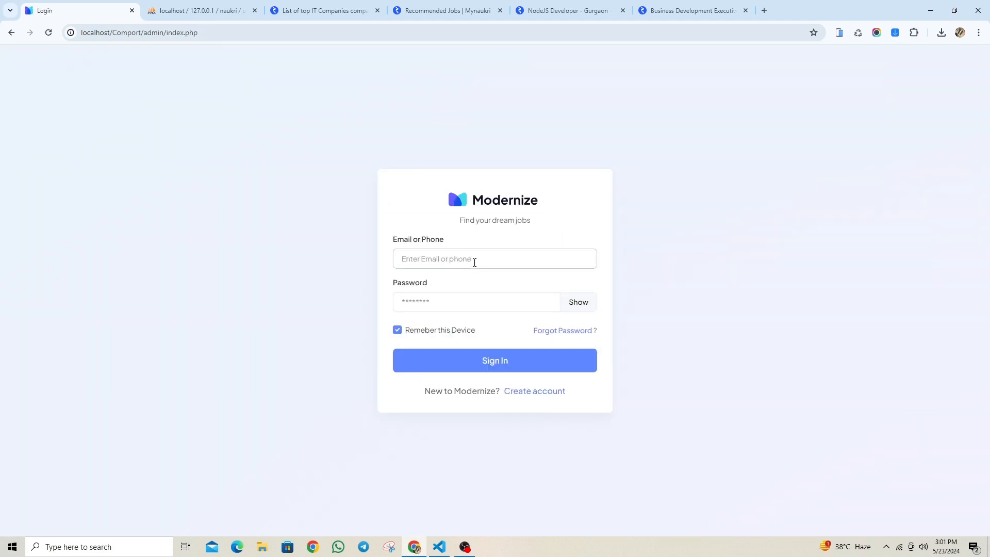
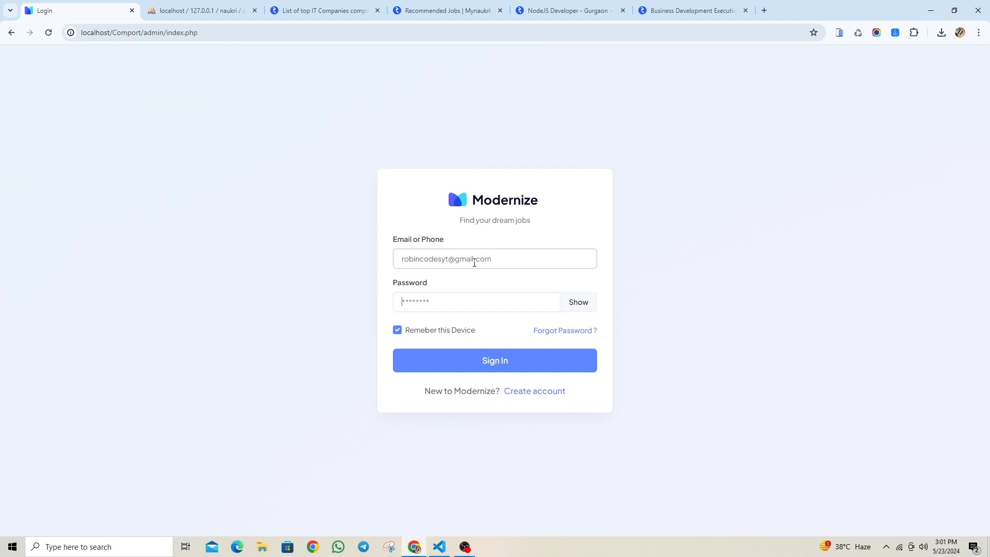
pyautogui.click(493, 360)
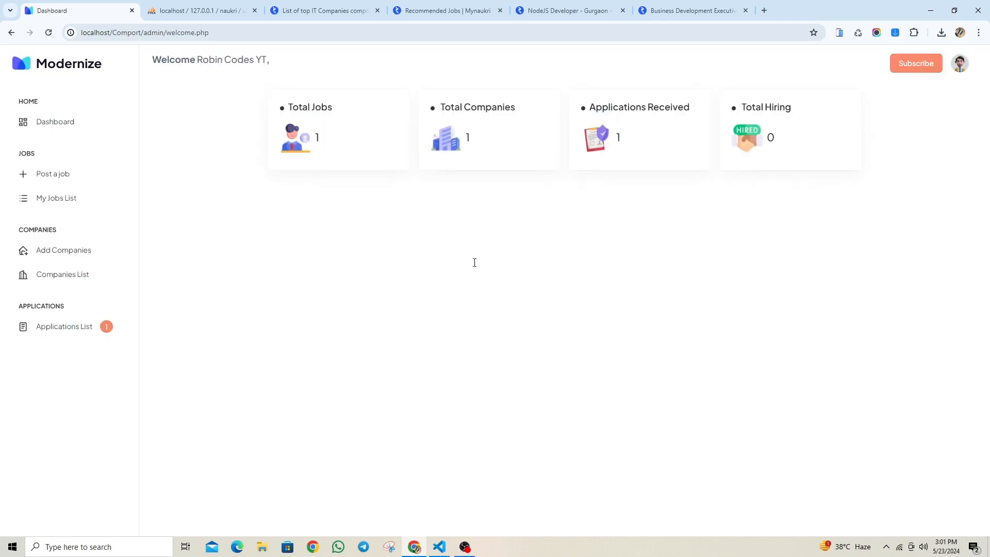
pyautogui.doubleClick(638, 107)
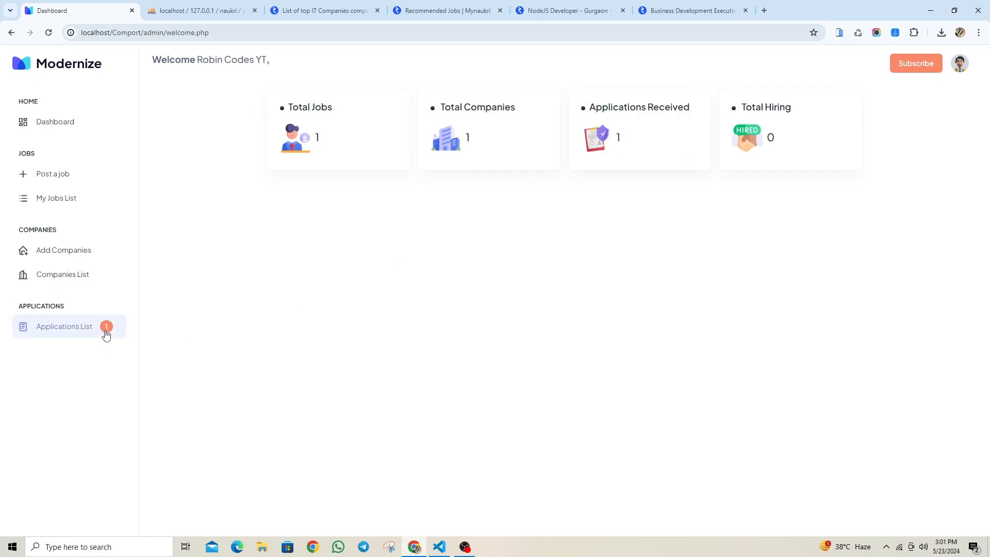
pyautogui.click(64, 327)
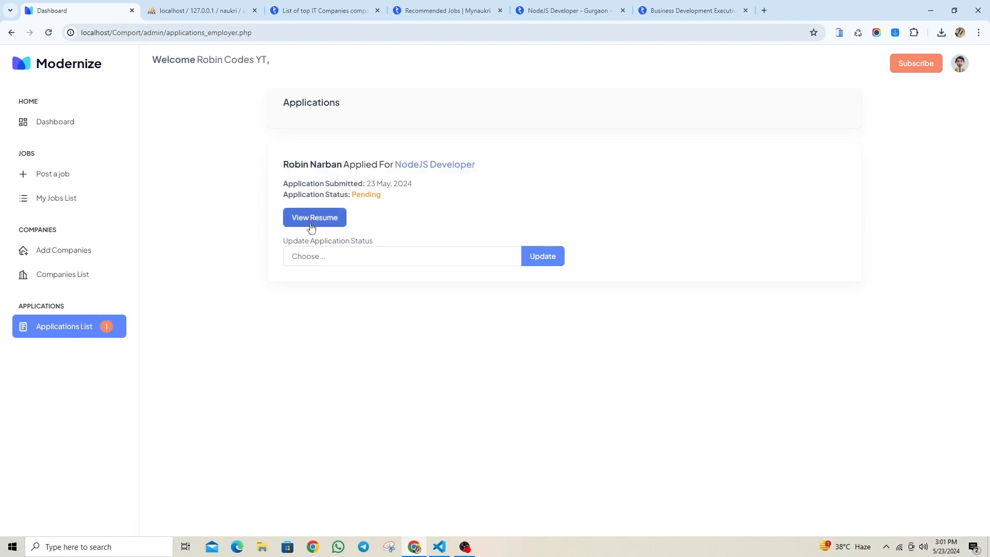
pyautogui.doubleClick(331, 194)
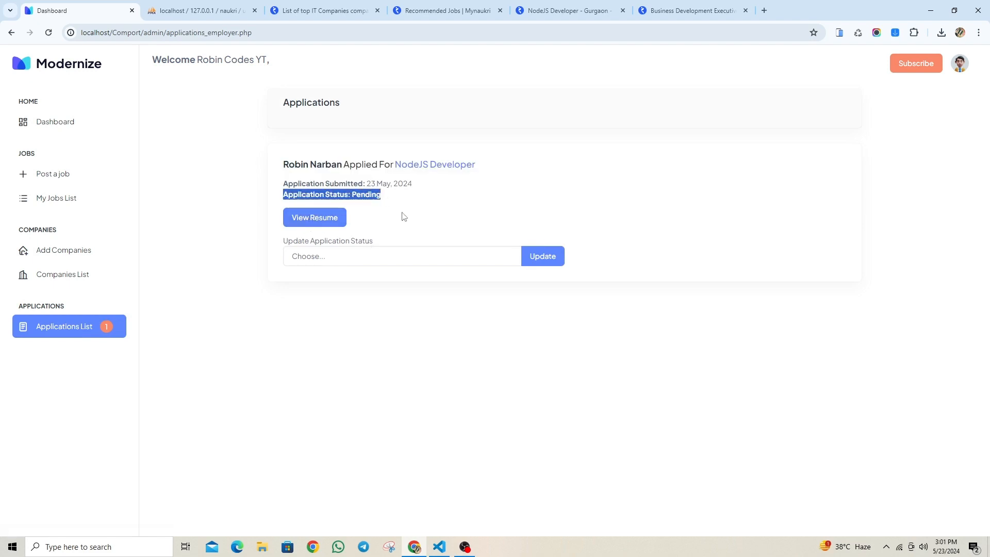
pyautogui.click(314, 217)
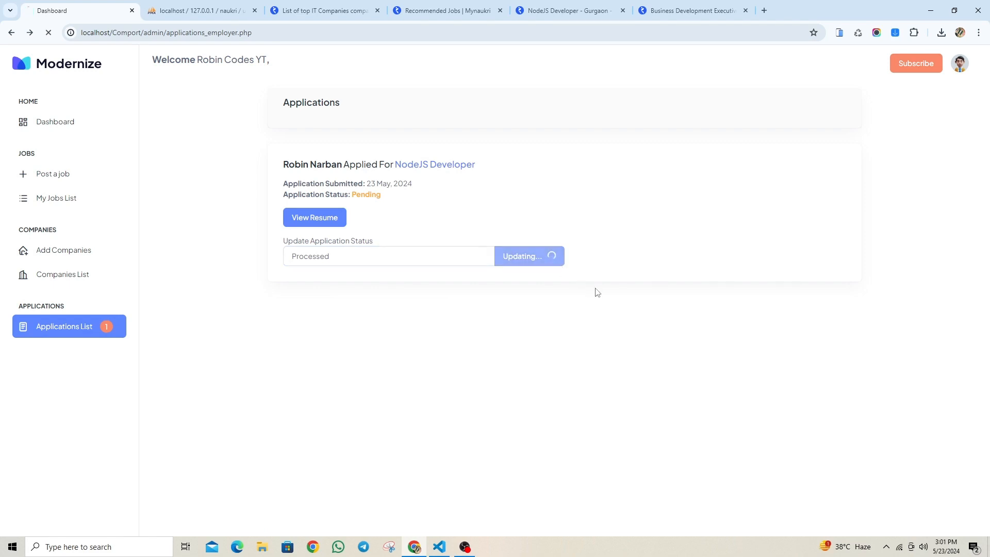
pyautogui.click(528, 256)
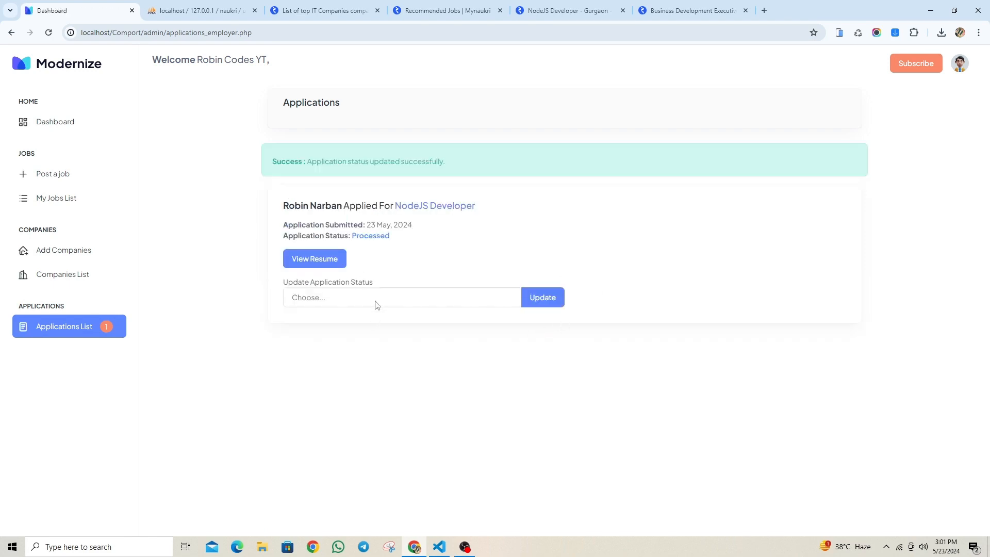
pyautogui.click(541, 297)
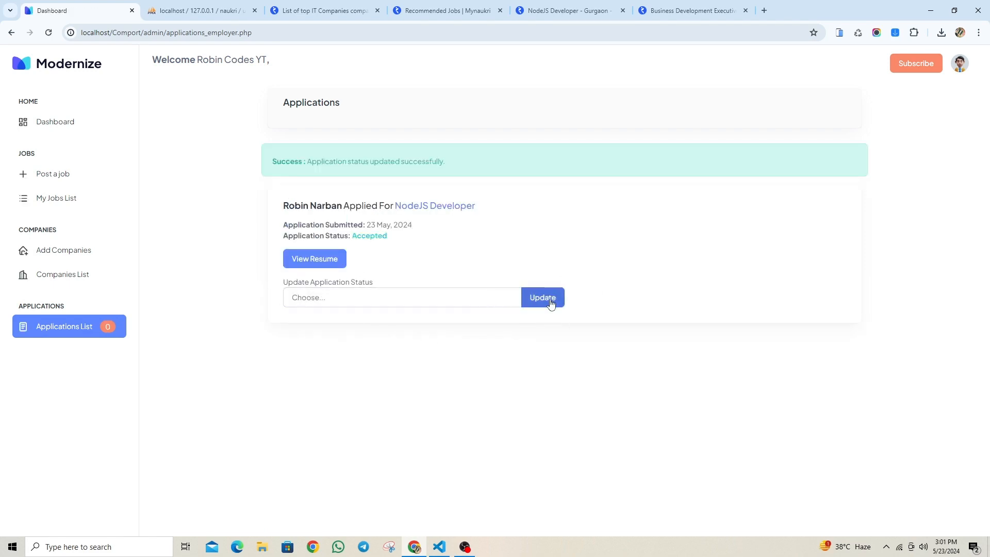
pyautogui.click(55, 122)
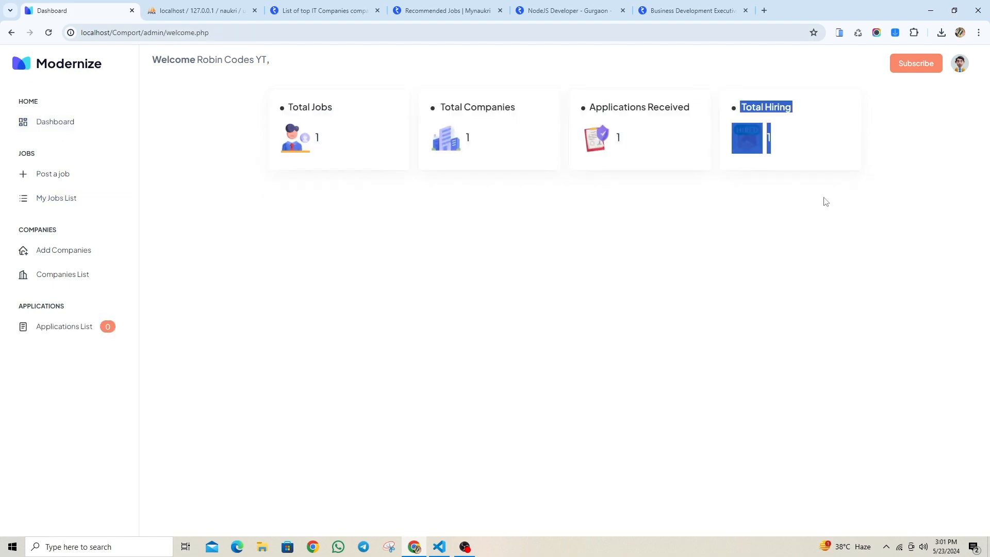
# Set the application back to Processed and return to the dashboard showing 0 hired.
pyautogui.click(64, 327)
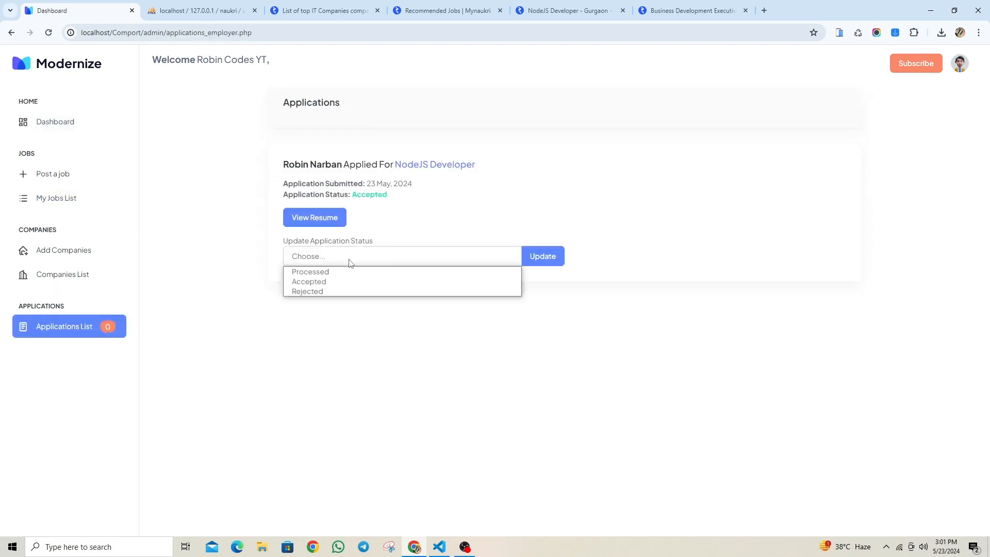
pyautogui.click(311, 271)
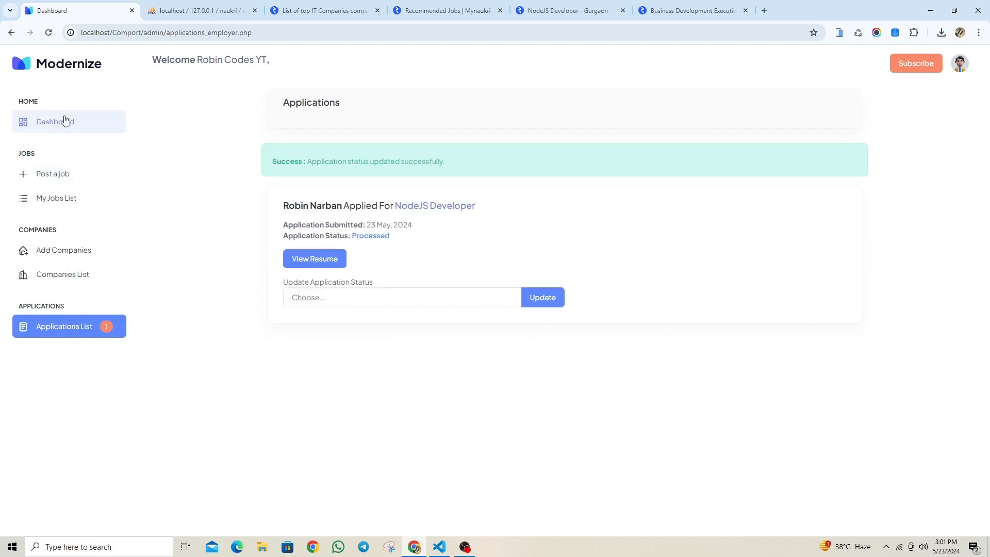
pyautogui.click(55, 122)
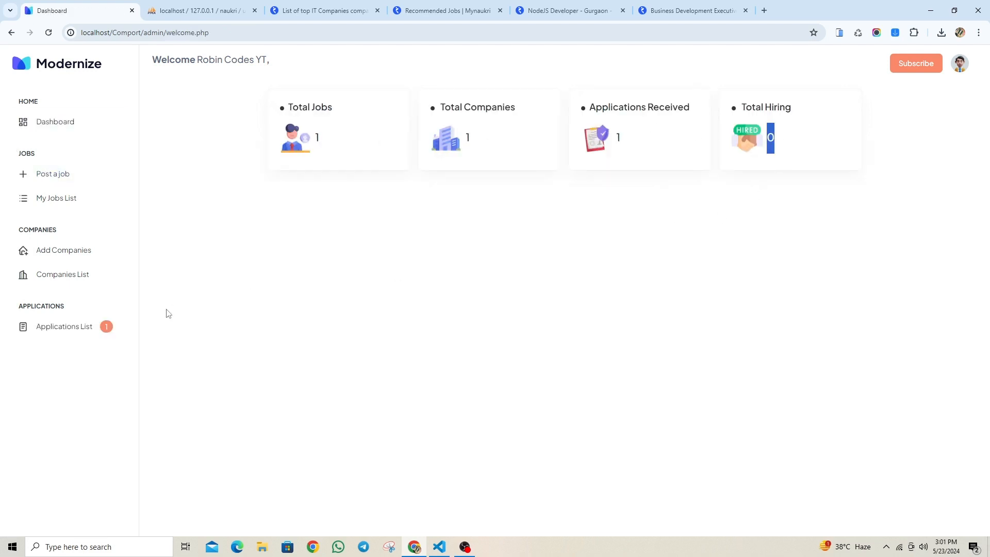
pyautogui.moveTo(938, 86)
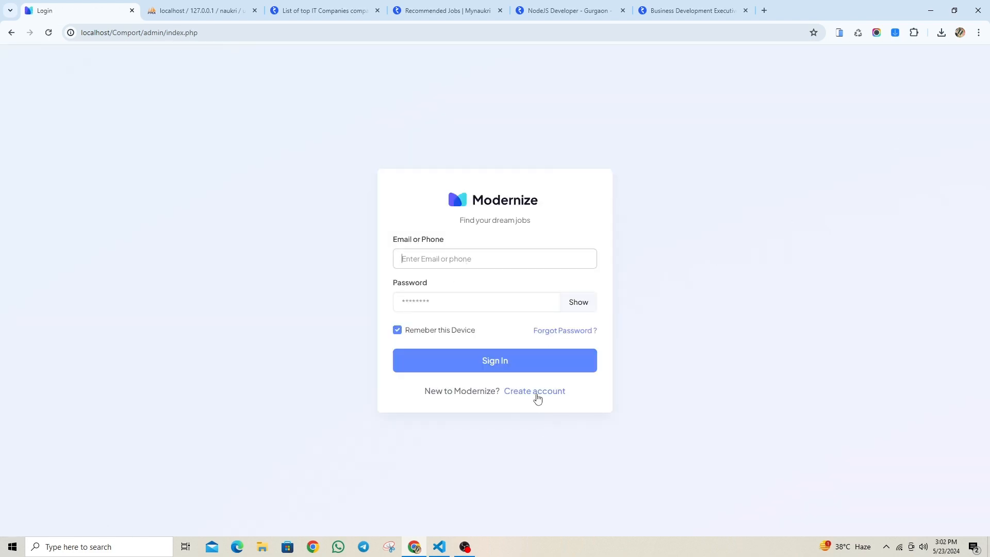
pyautogui.click(534, 391)
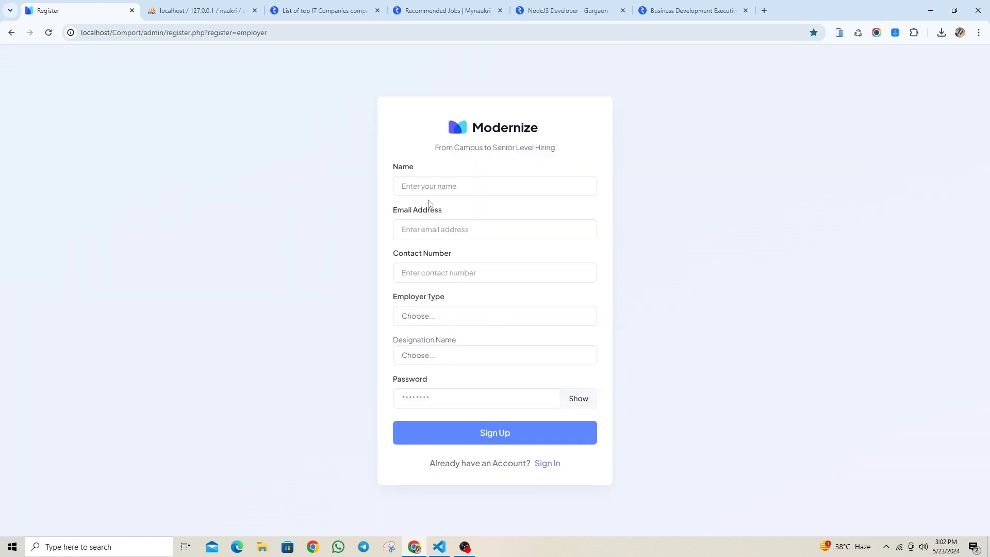
pyautogui.click(493, 315)
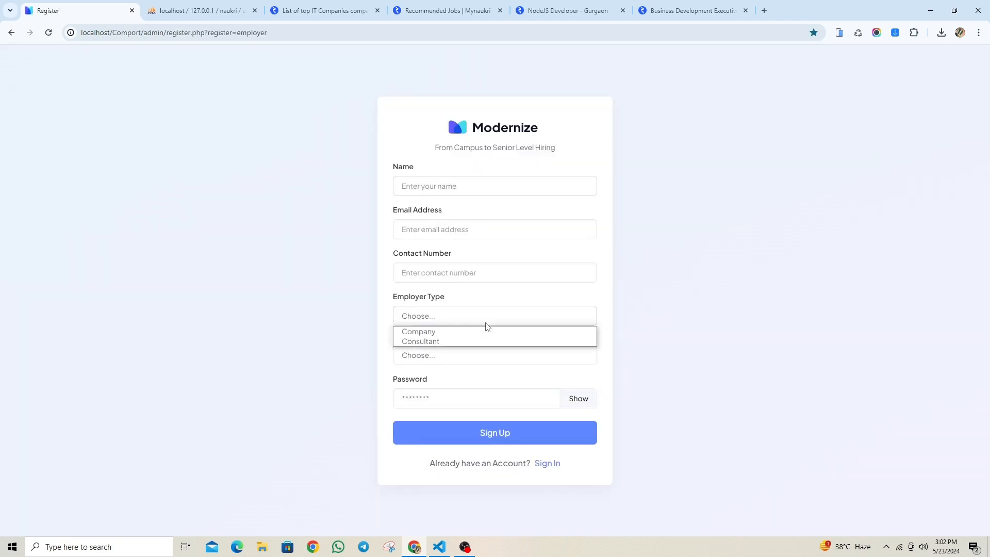
pyautogui.click(420, 341)
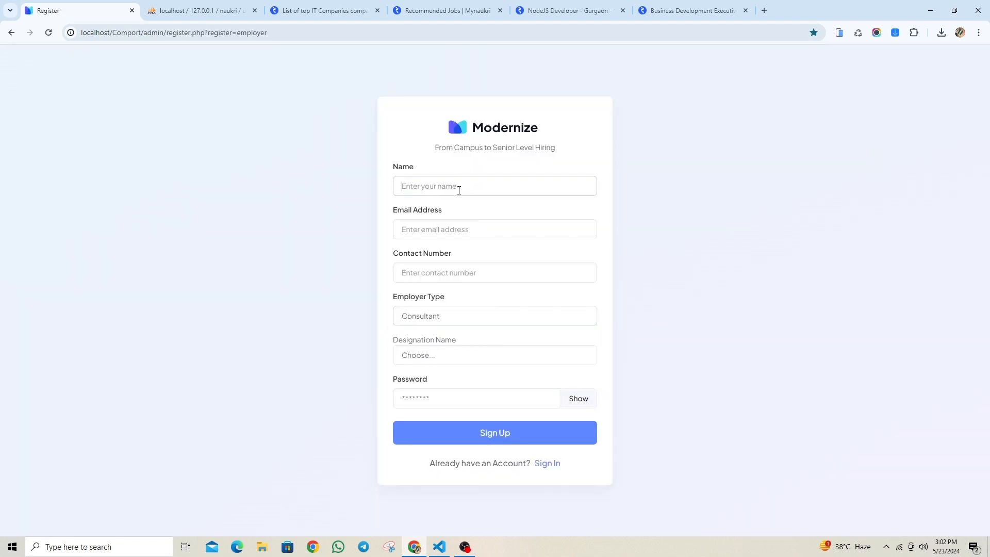
pyautogui.write('Robin')
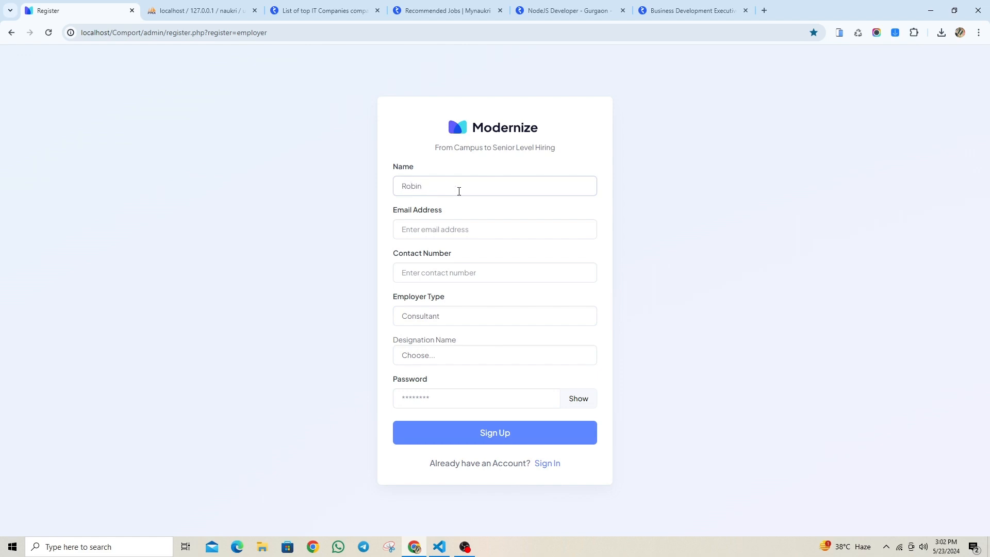
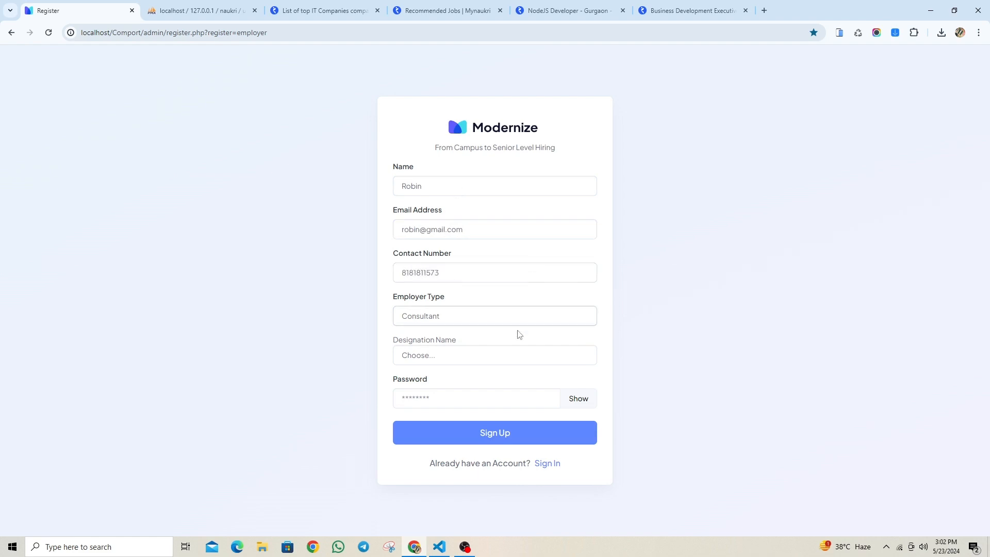
# Choose the HR Manager designation and submit the sign-up.
pyautogui.click(493, 355)
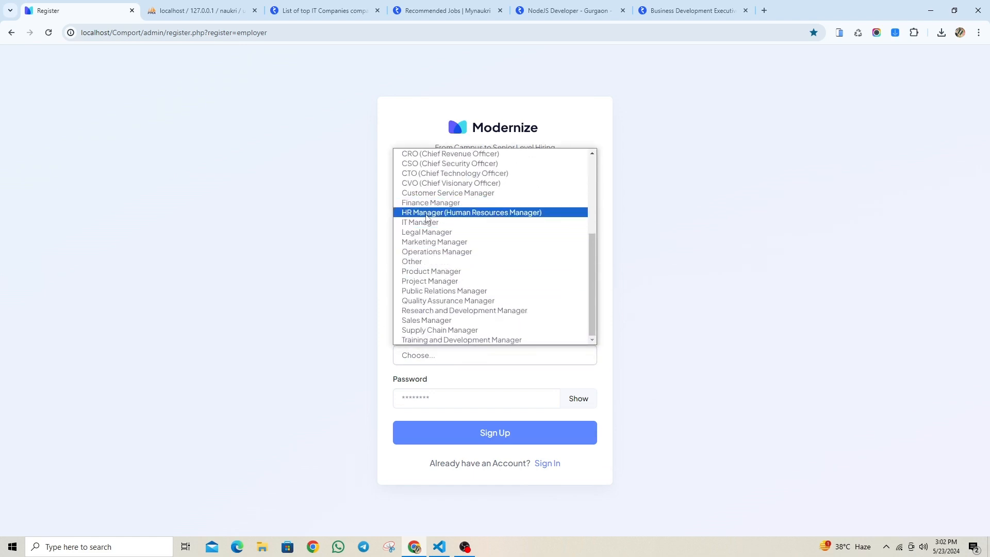
pyautogui.click(470, 213)
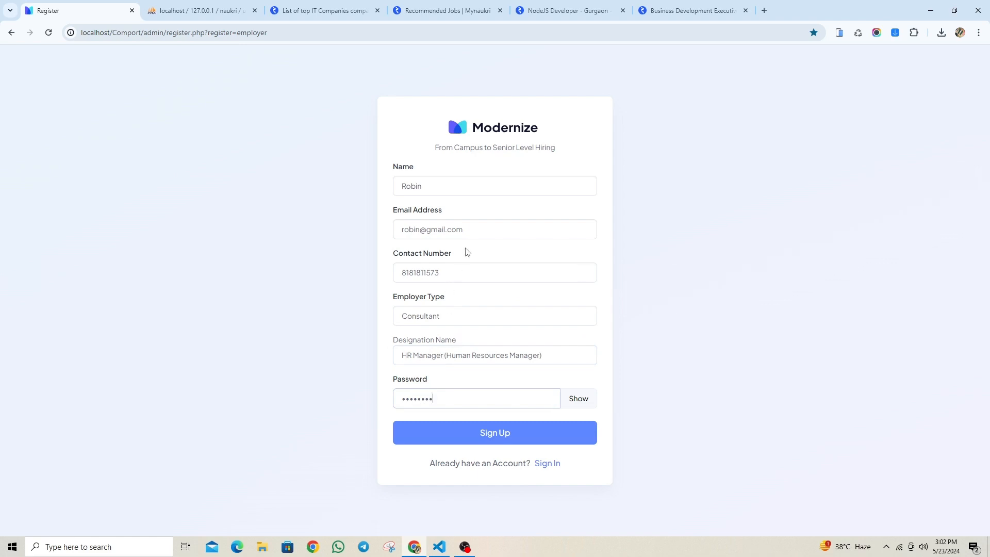
pyautogui.doubleClick(431, 229)
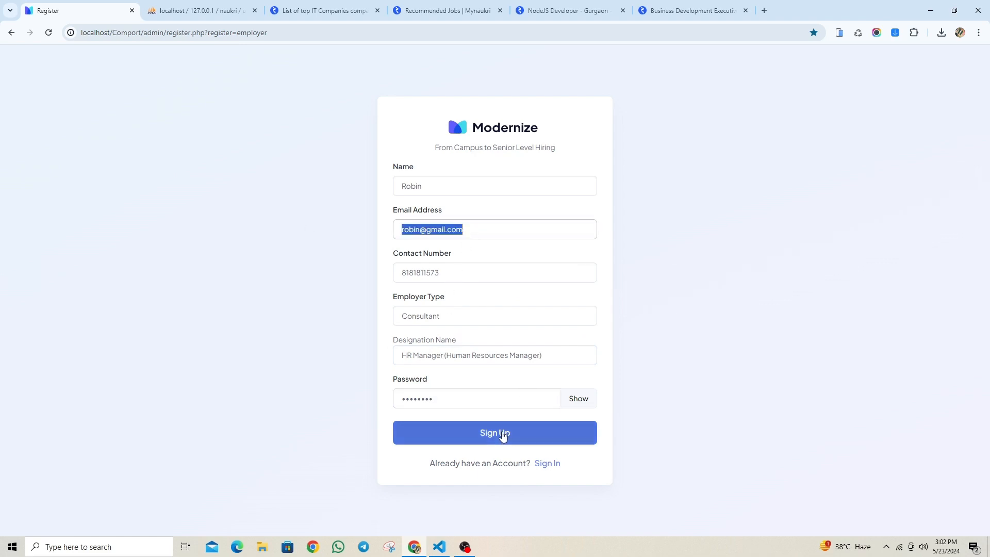
pyautogui.click(494, 432)
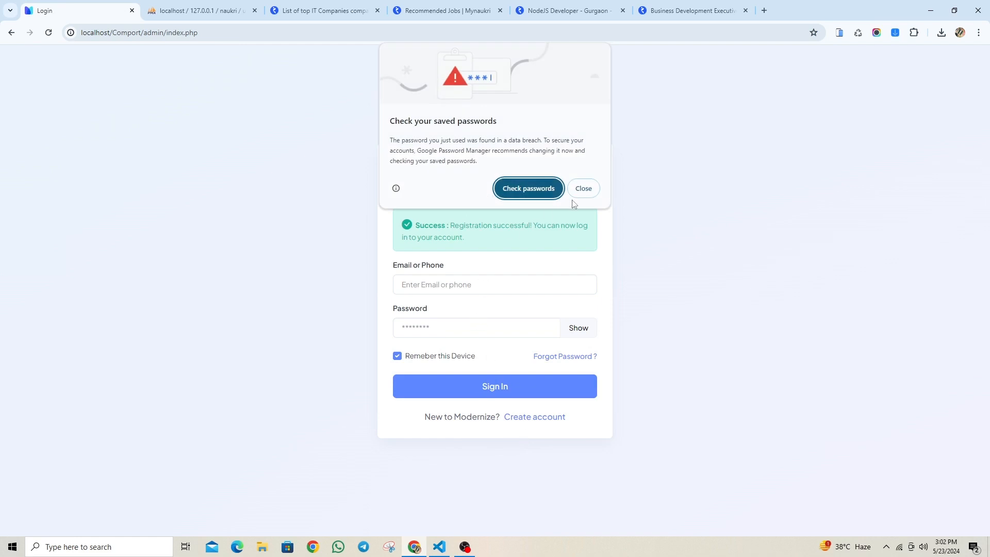
# Sign in as the new consultant, view the empty companies list and reach the add-company form.
pyautogui.click(581, 187)
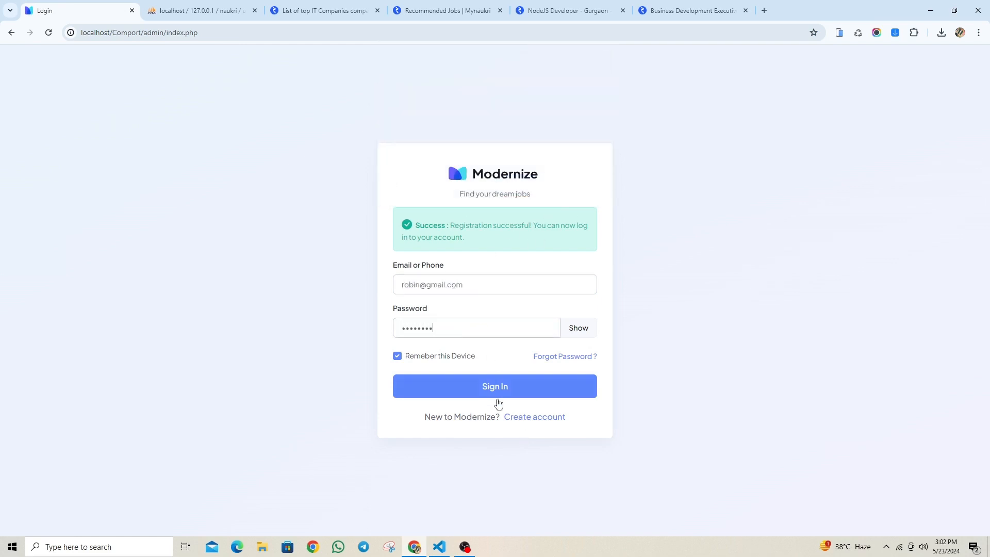
pyautogui.click(494, 385)
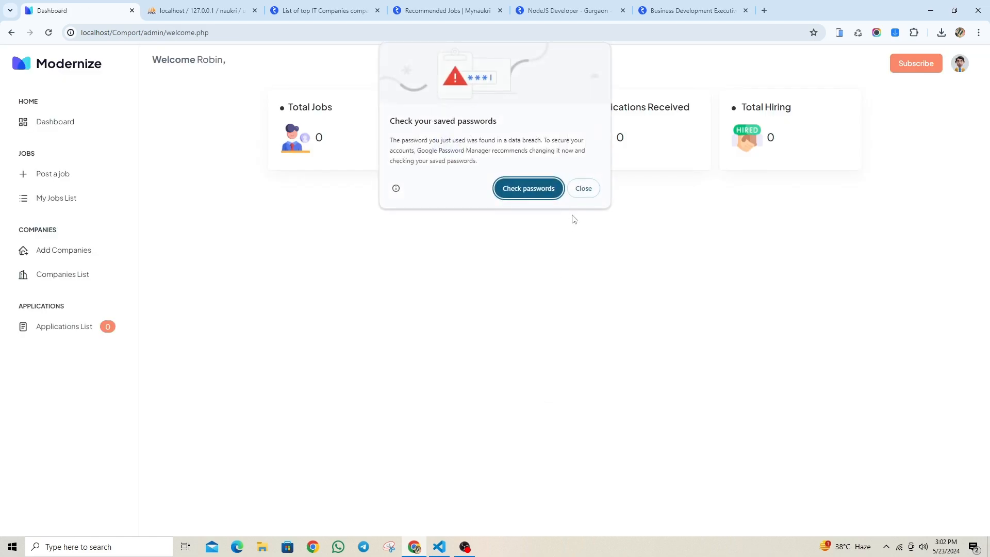
pyautogui.click(582, 188)
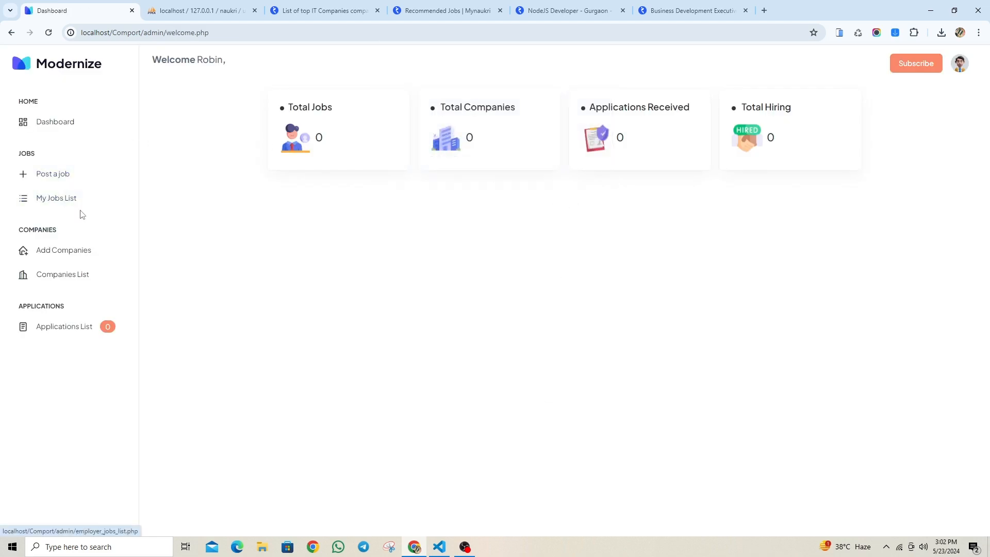
pyautogui.click(62, 274)
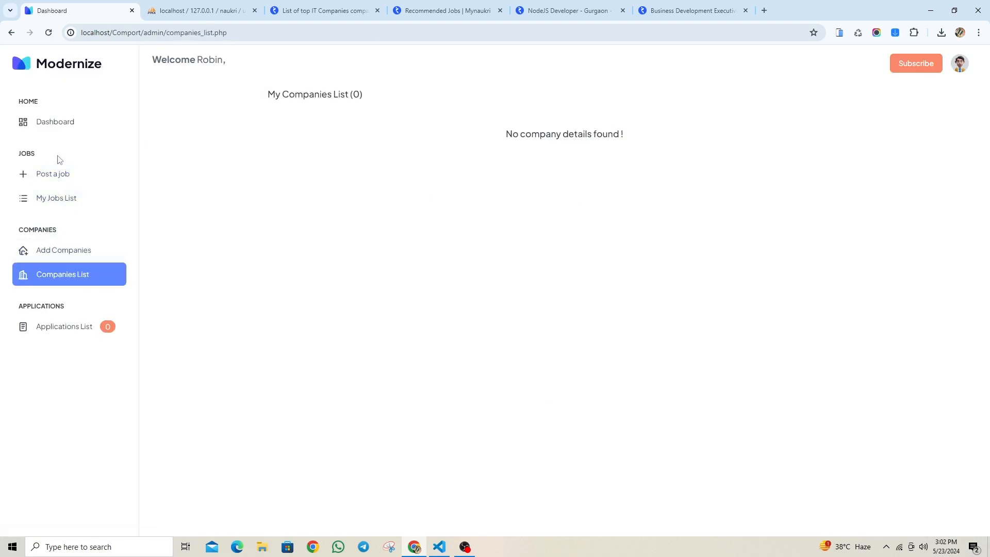
pyautogui.click(62, 249)
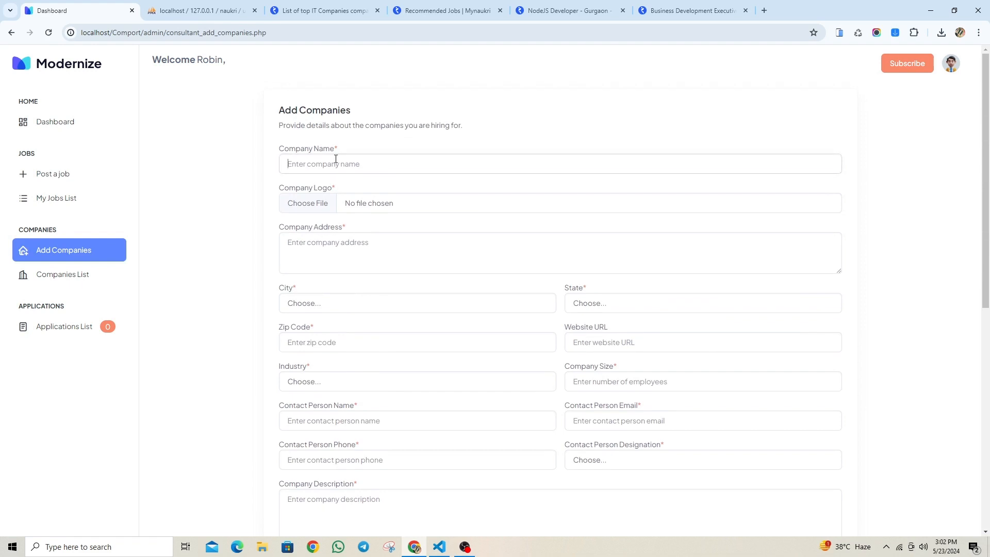
# Leave the add-company form and switch to a Naukri NodeJS Developer job listing.
pyautogui.write('XY')
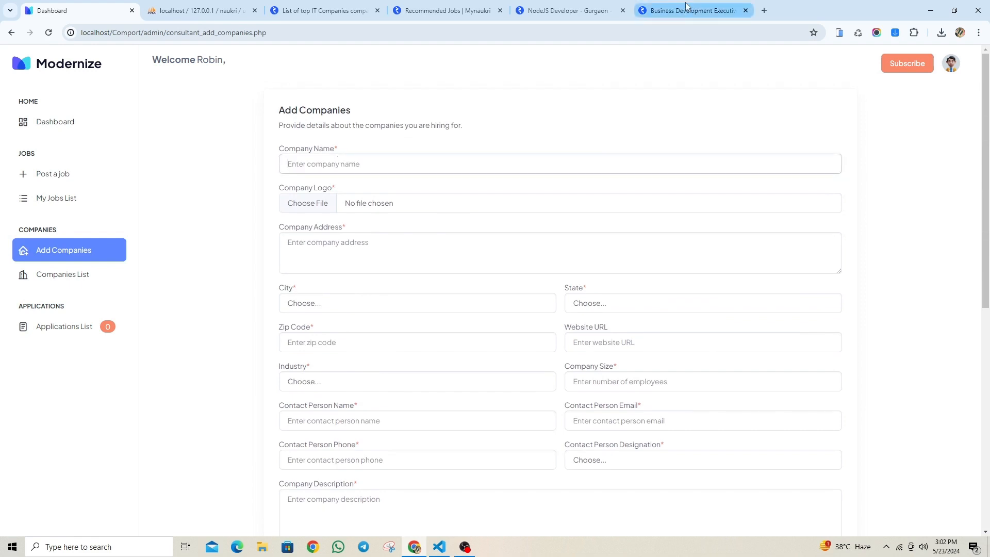
pyautogui.click(446, 10)
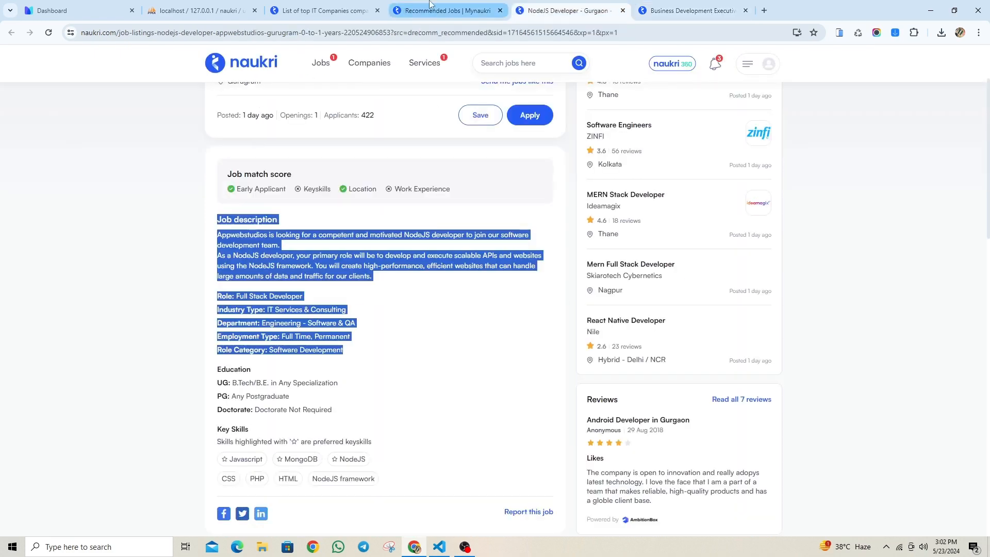
# Save the Wings Infonet logo from Naukri into Desktop > Company Logos and return to Modernize.
pyautogui.click(322, 11)
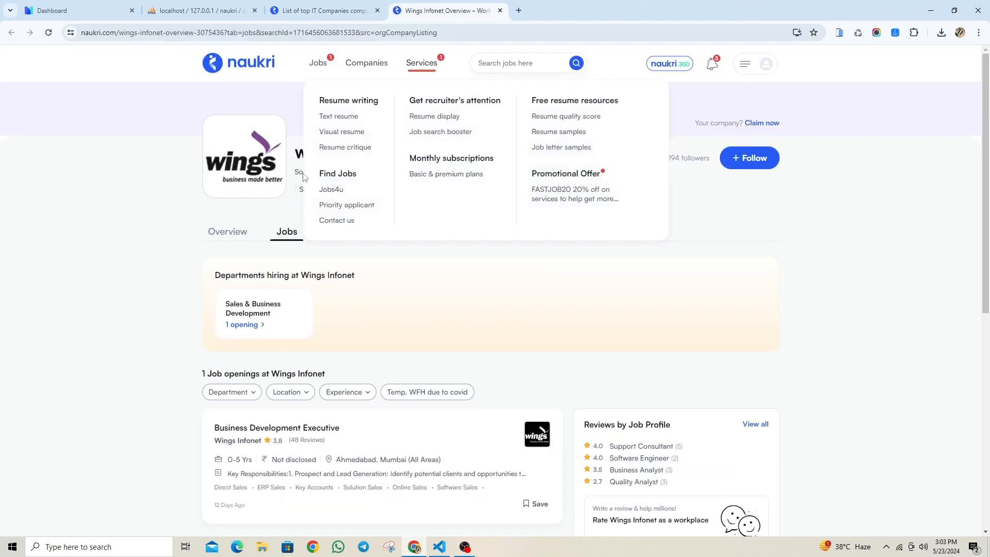
pyautogui.rightClick(244, 155)
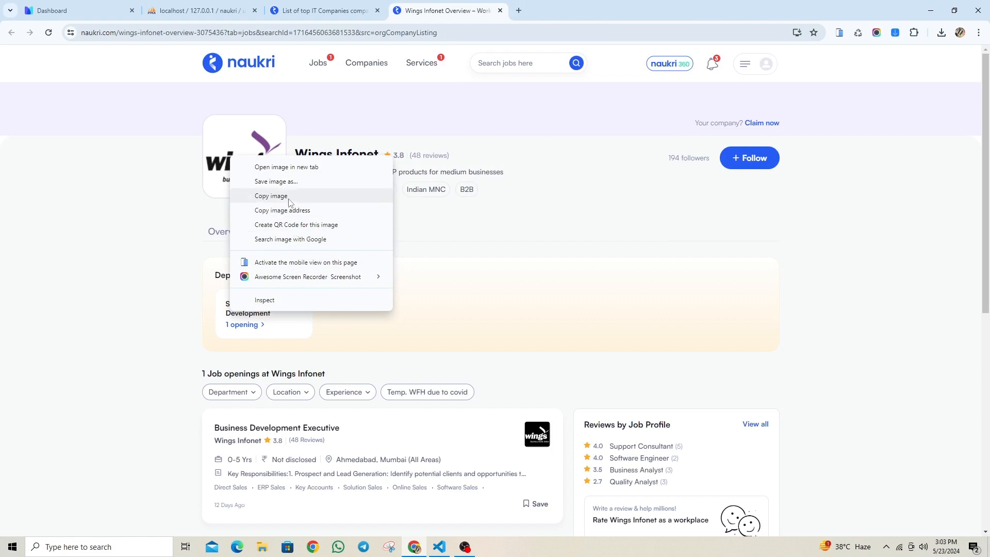
pyautogui.click(275, 181)
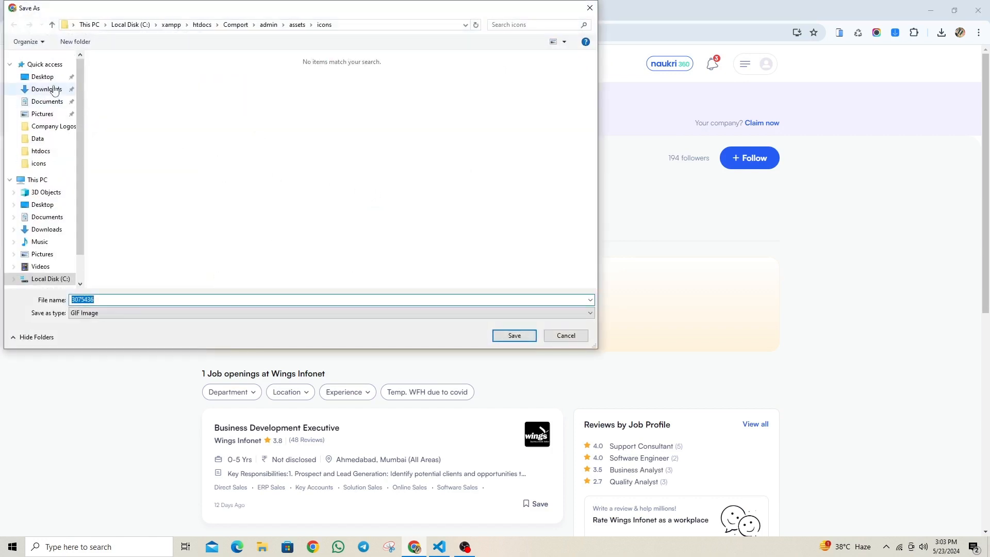
pyautogui.click(53, 126)
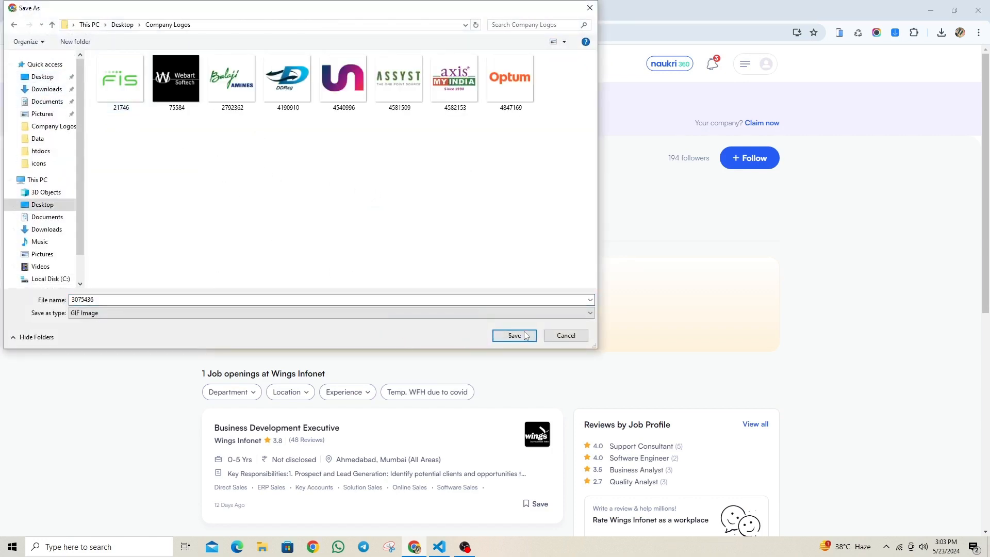
pyautogui.click(514, 335)
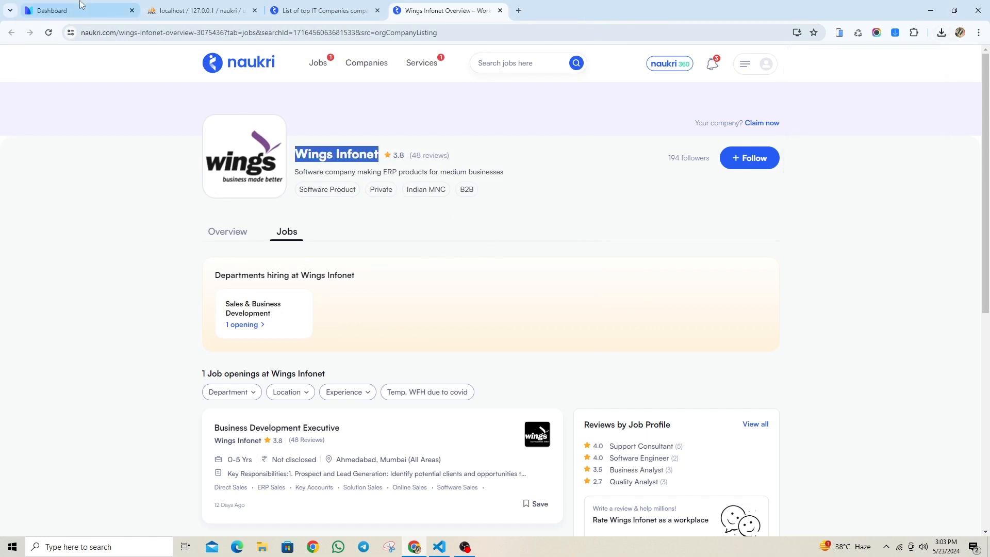
pyautogui.click(50, 10)
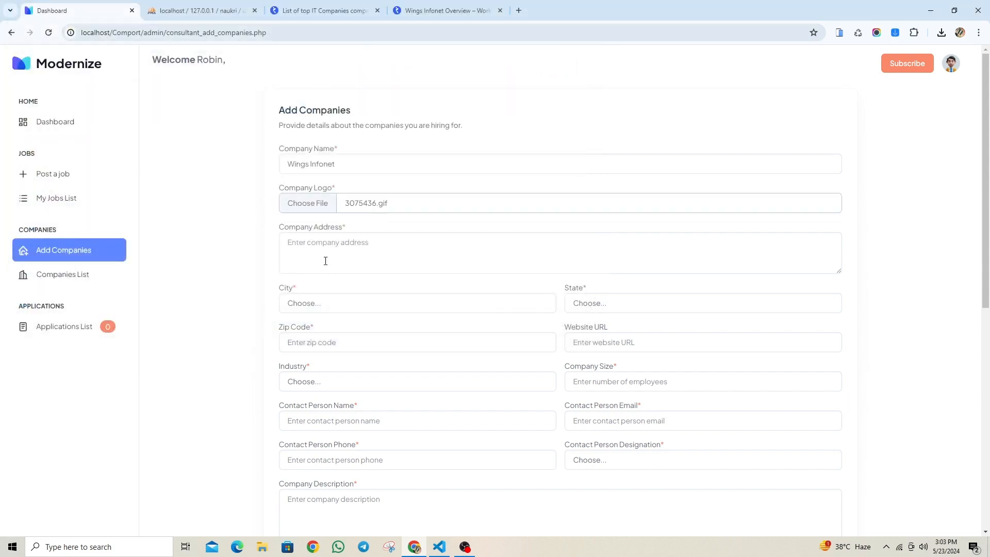
# Enter address 23432dsfsadf, city Adityapur, zip 24234234 and company size 234.
pyautogui.write('#')
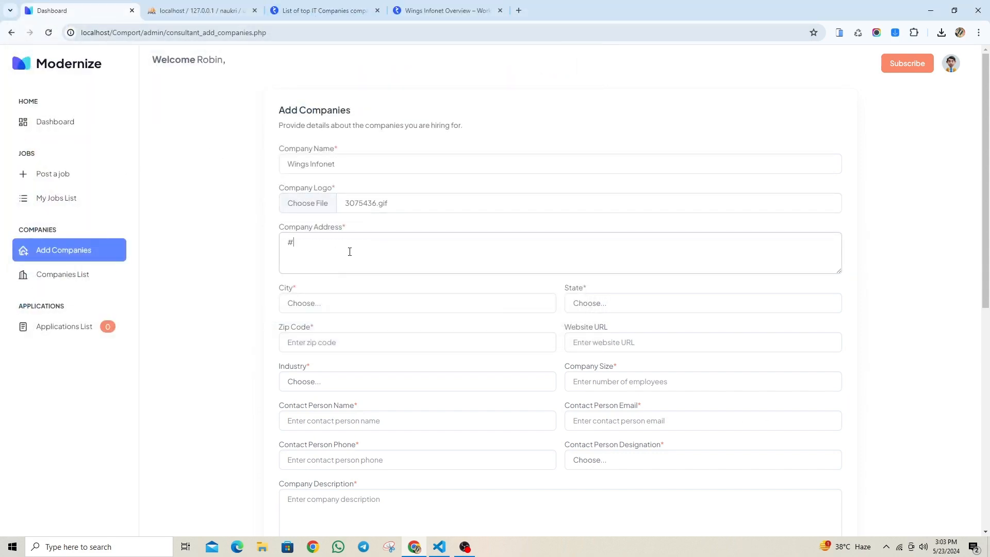
pyautogui.write('23432dsfsadf')
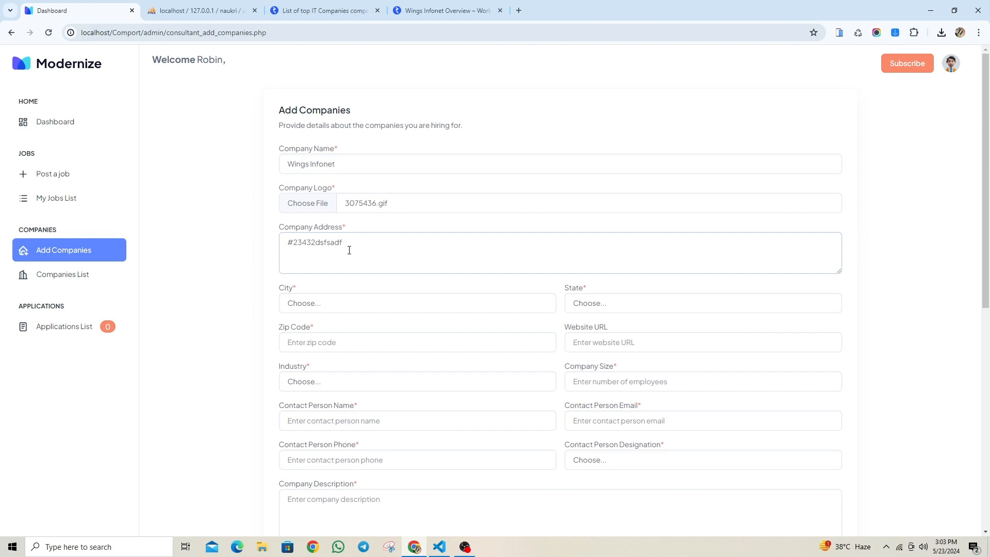
pyautogui.moveTo(347, 316)
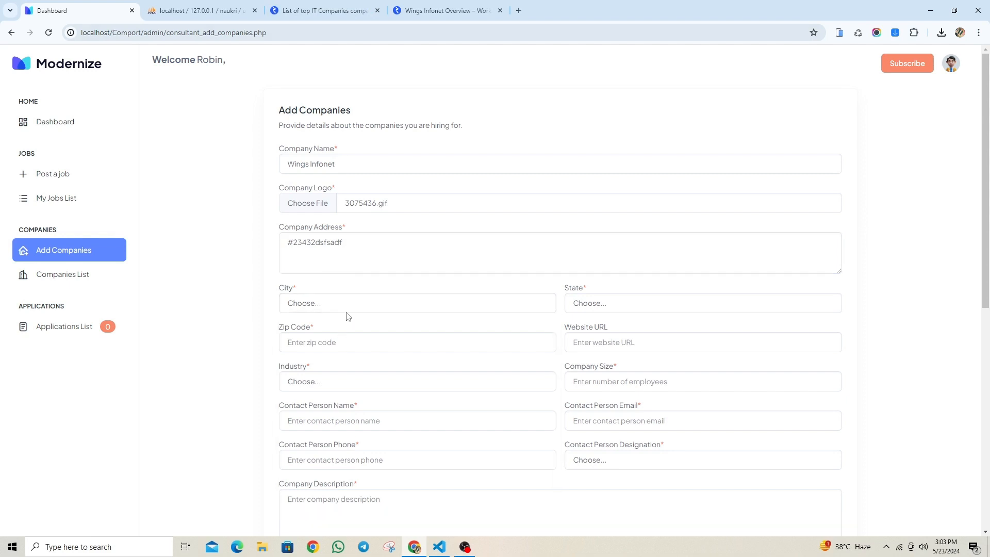
pyautogui.click(417, 302)
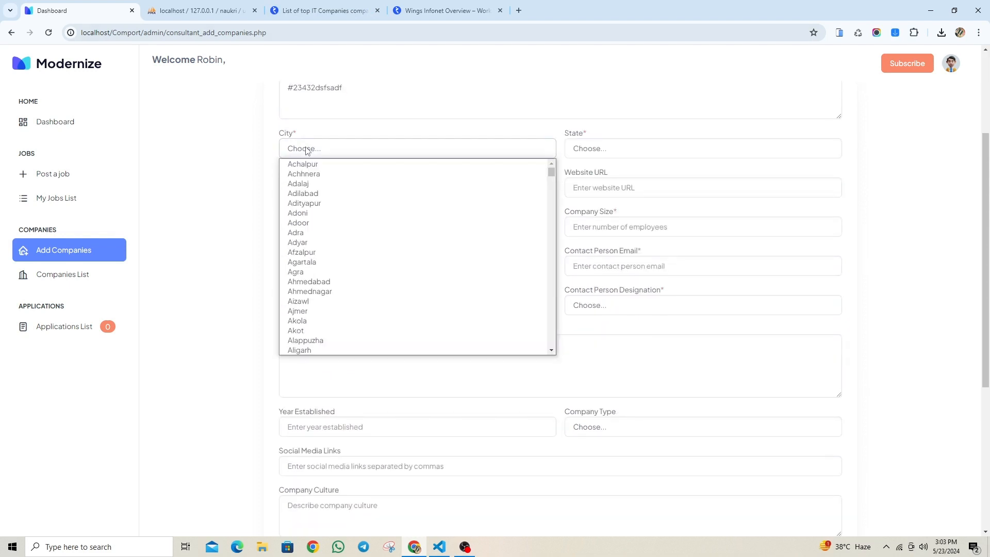
pyautogui.click(304, 203)
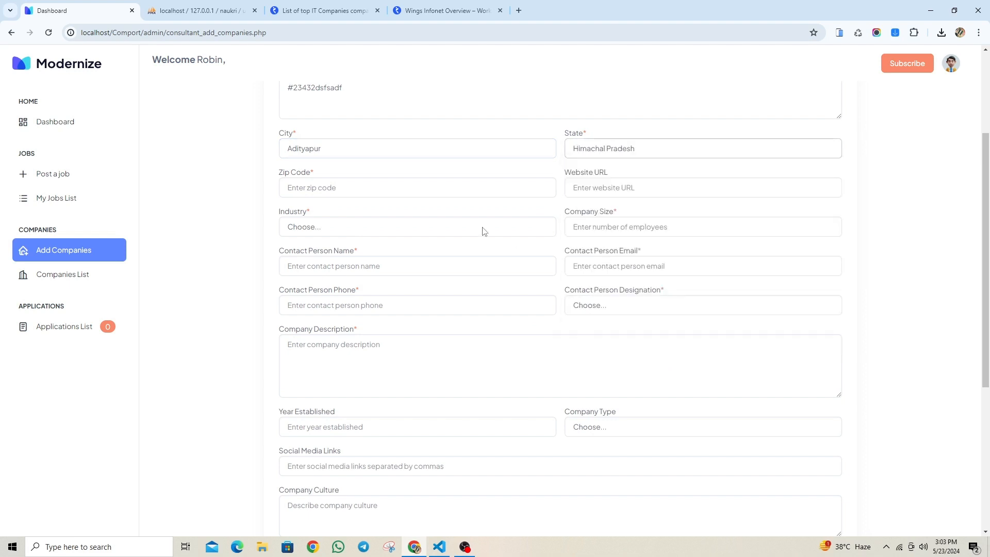
pyautogui.write('24234234')
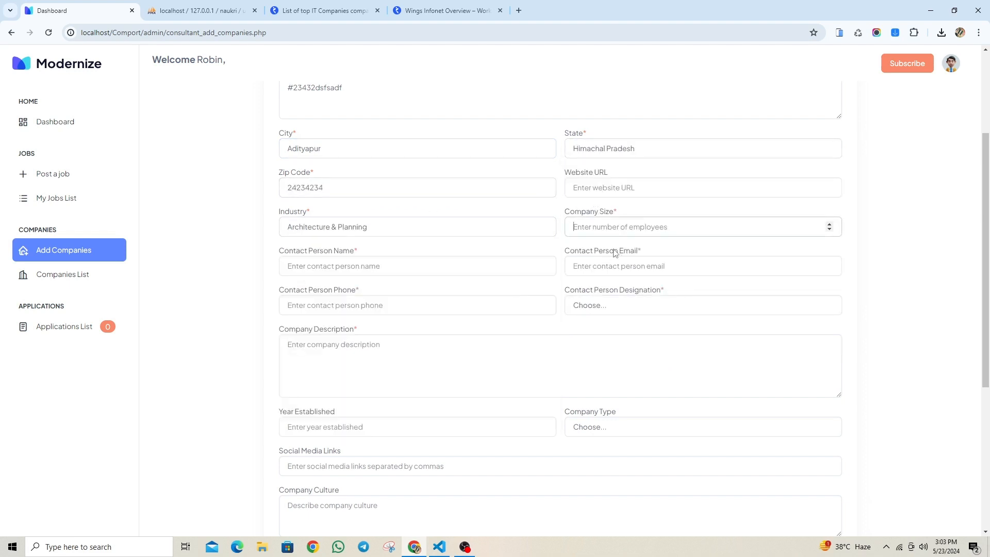
pyautogui.write('234')
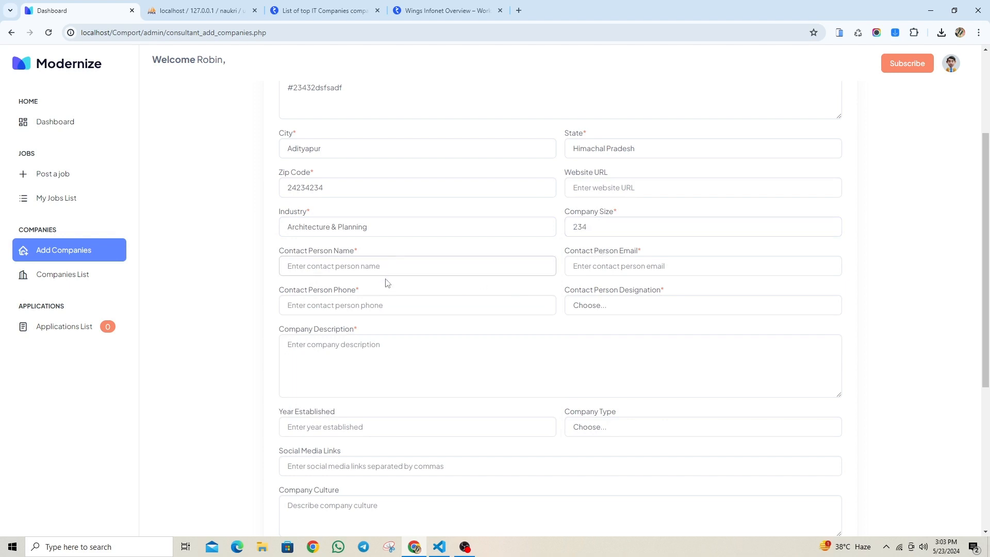
pyautogui.moveTo(312, 294)
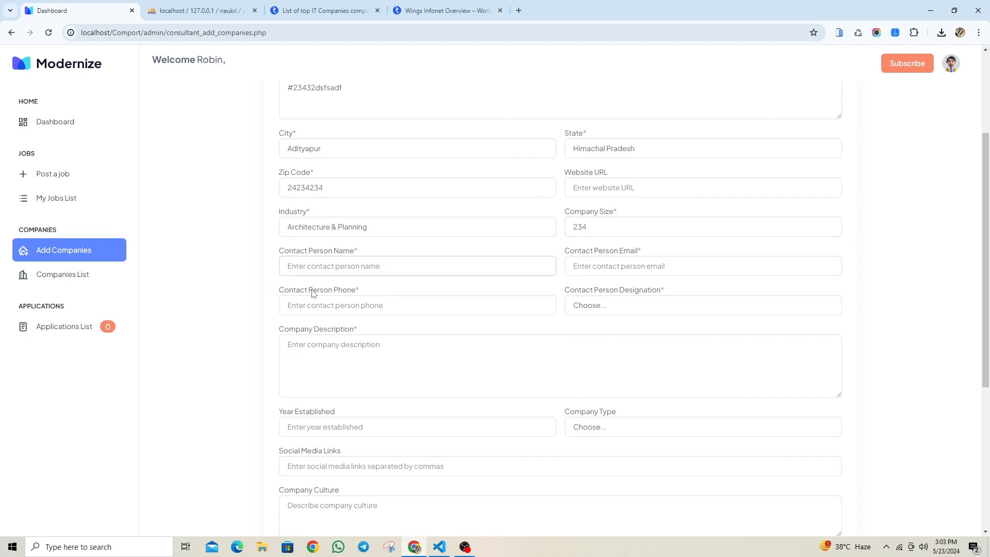
pyautogui.doubleClick(316, 250)
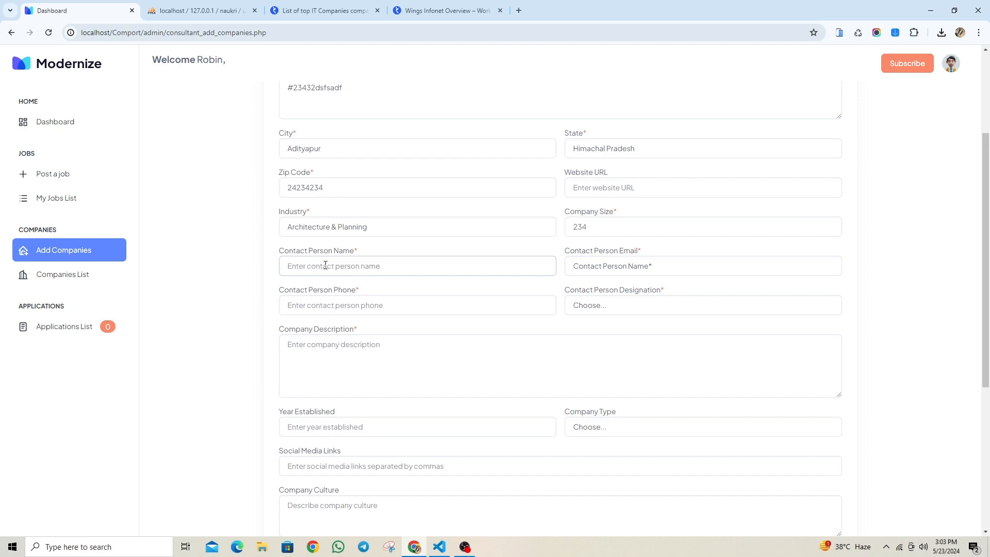
pyautogui.write('Robin 2')
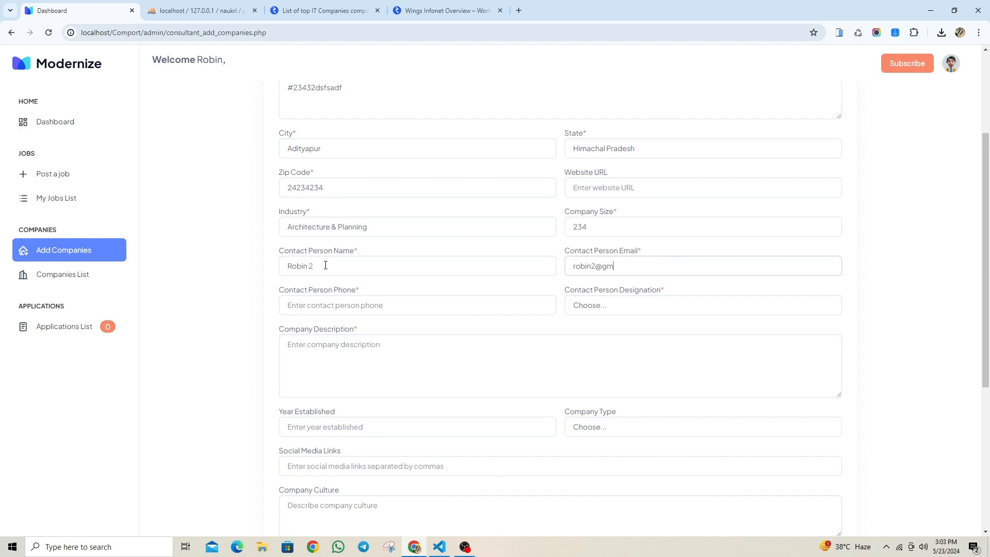
pyautogui.write('robin')
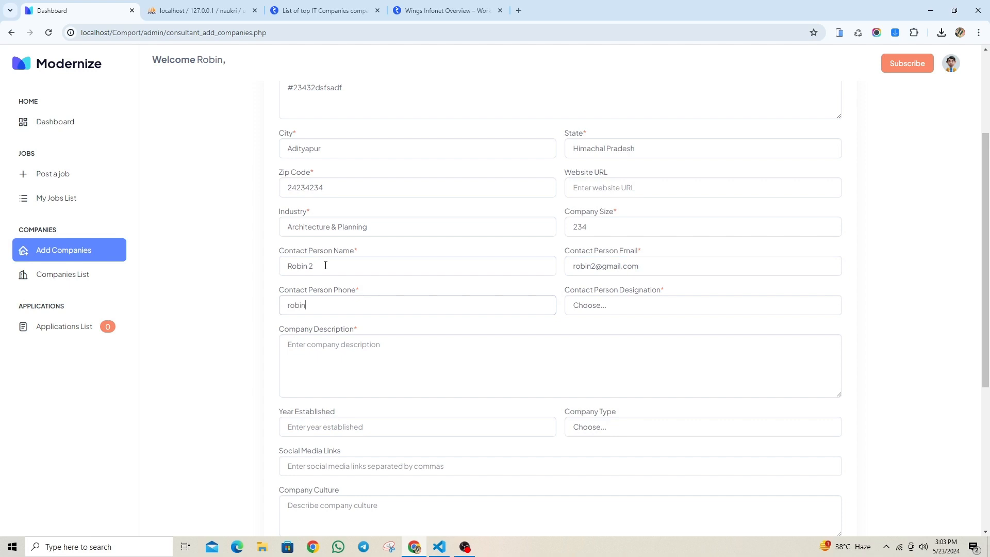
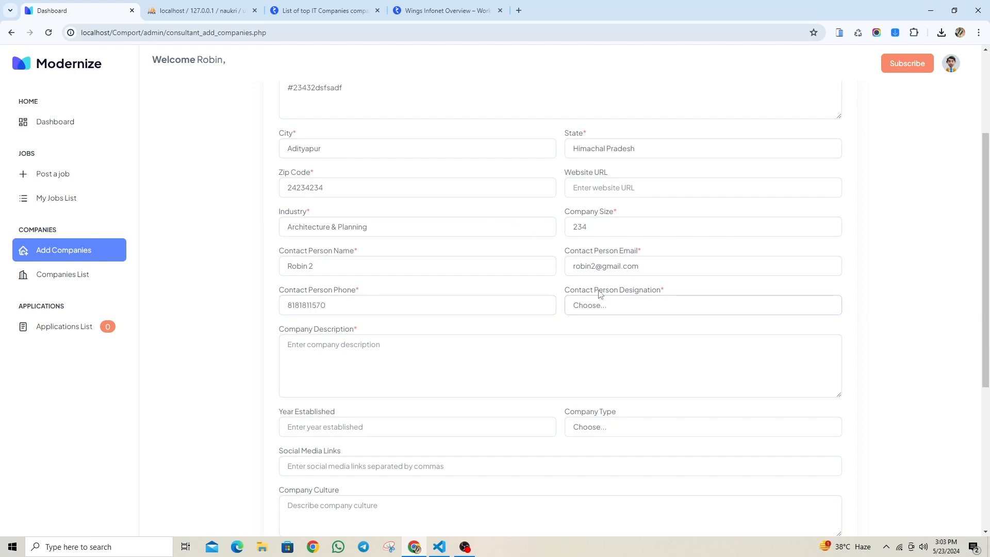
pyautogui.click(702, 306)
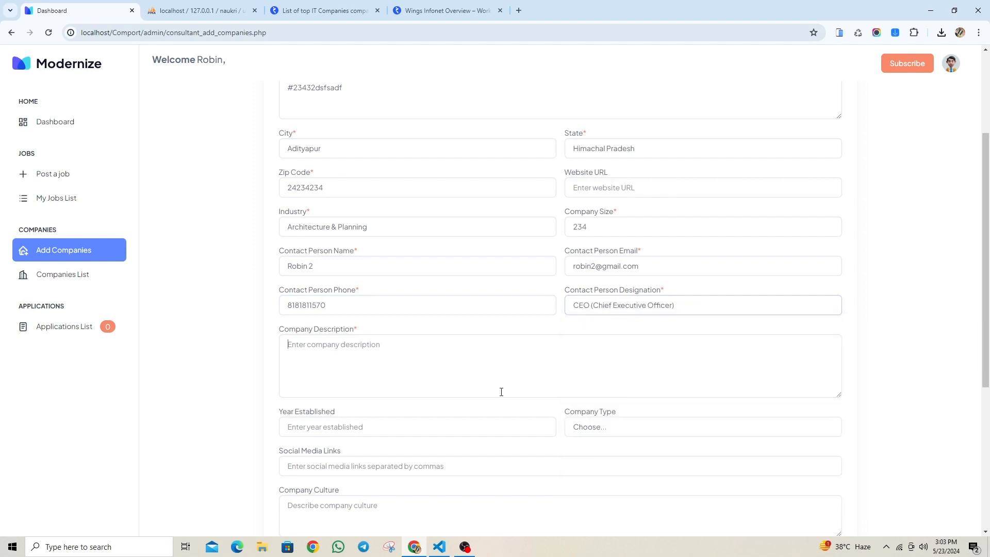
pyautogui.click(445, 10)
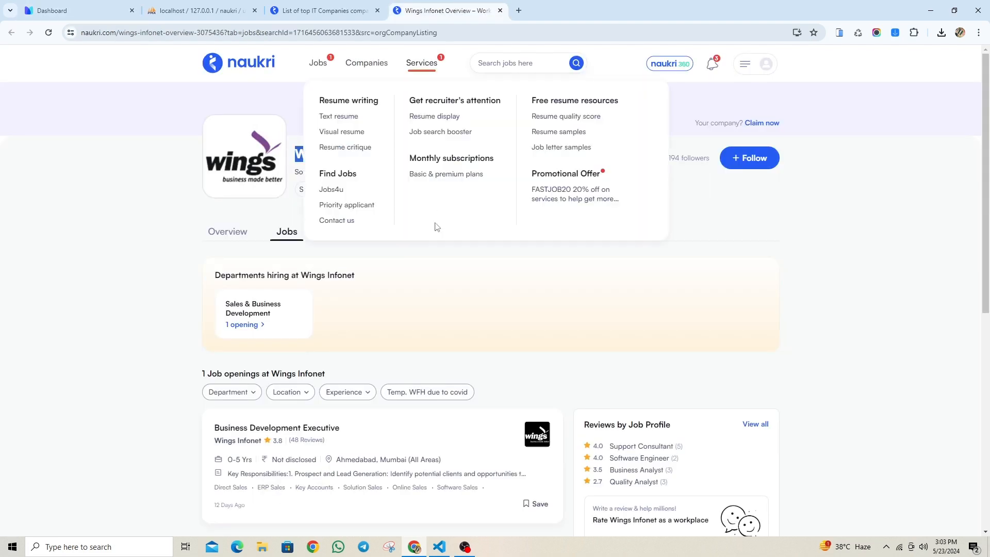
# Enter establishment year 23423, Public company type and mission text, then submit Wings Infonet.
pyautogui.click(276, 427)
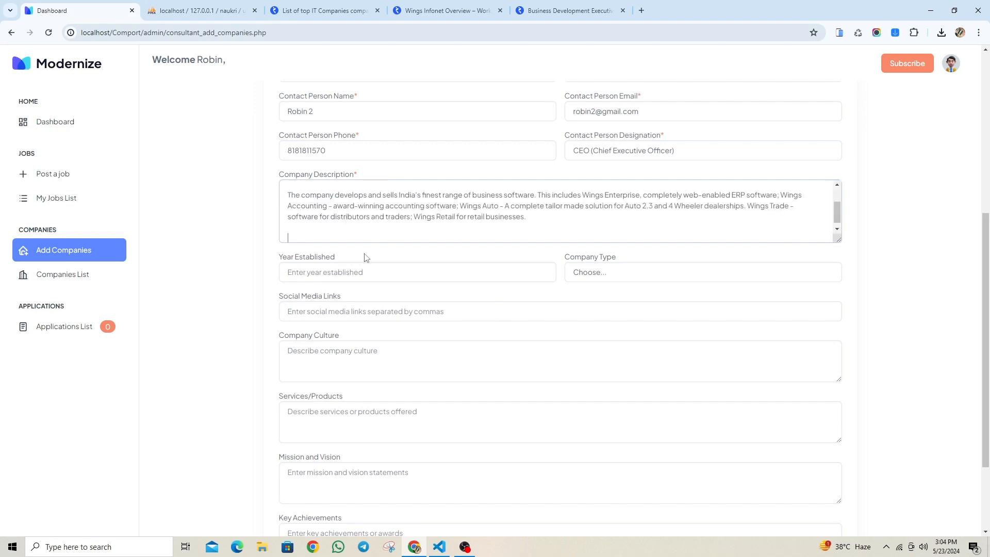
pyautogui.write('23423')
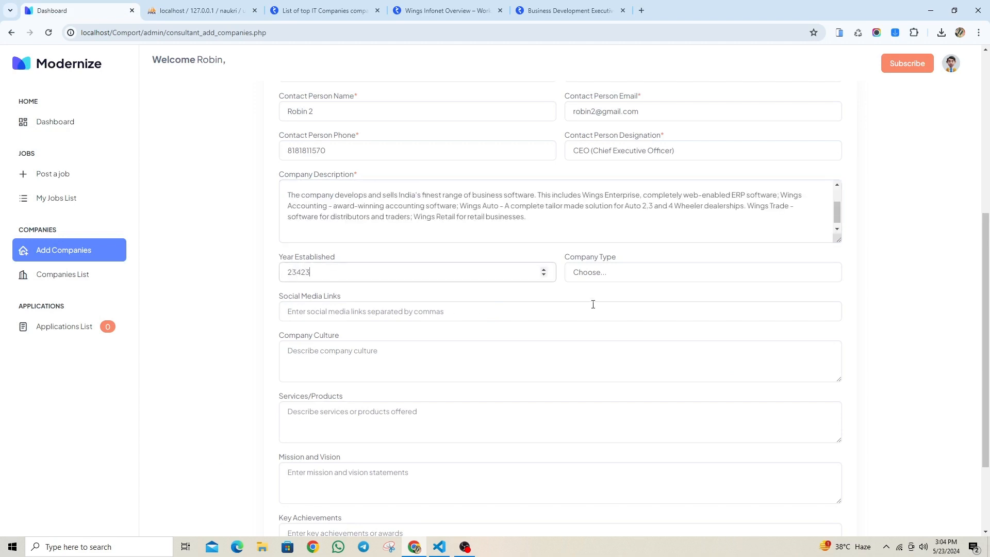
pyautogui.click(701, 272)
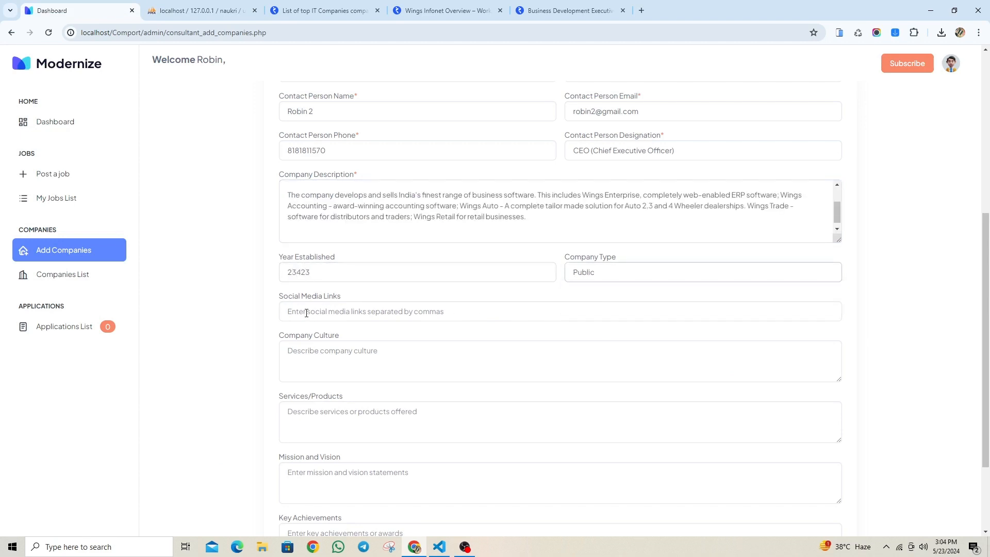
pyautogui.scroll(-3)
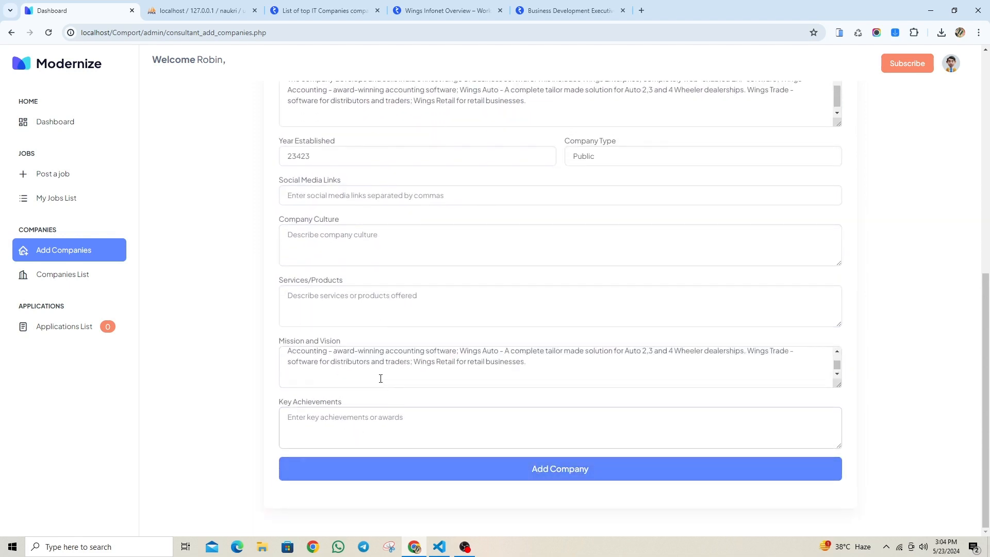
pyautogui.click(566, 11)
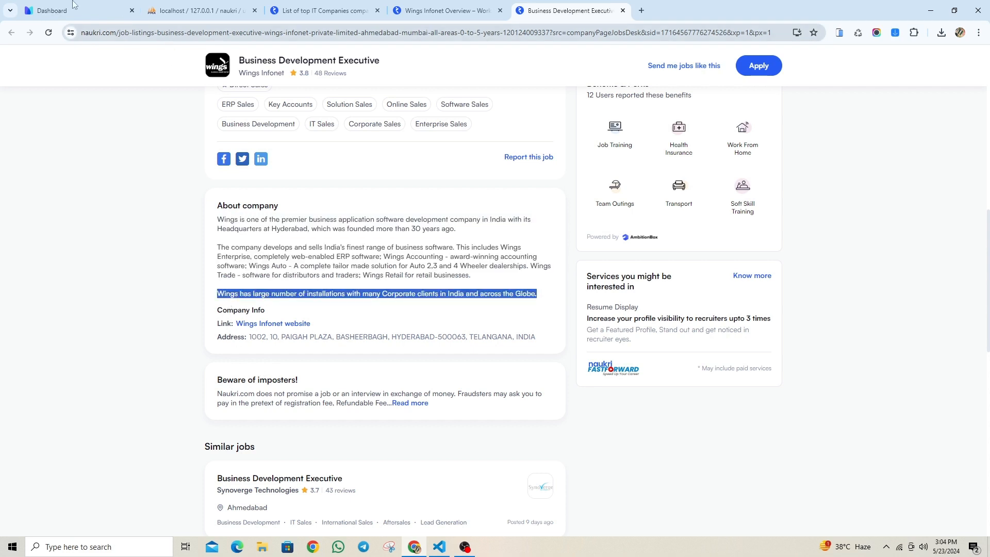
pyautogui.click(47, 10)
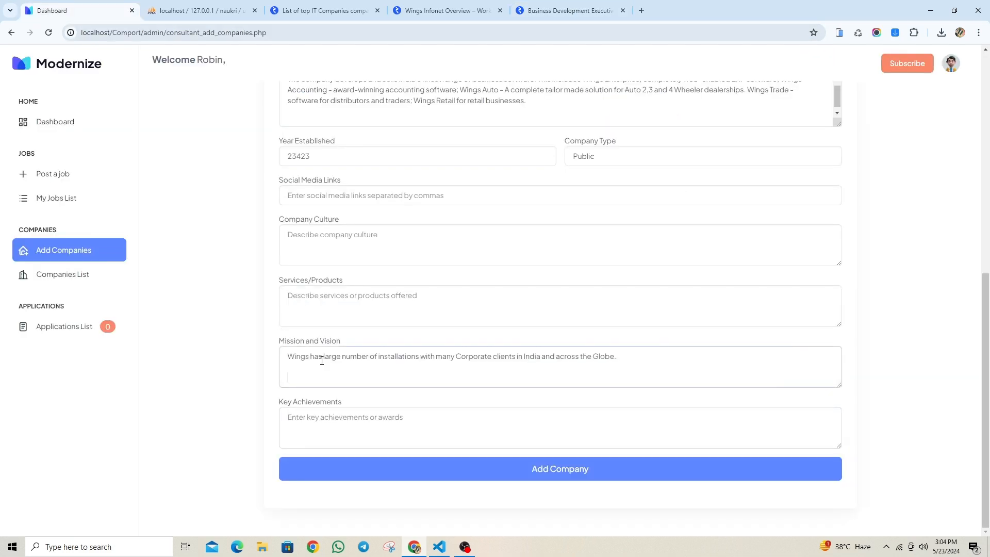
pyautogui.click(558, 468)
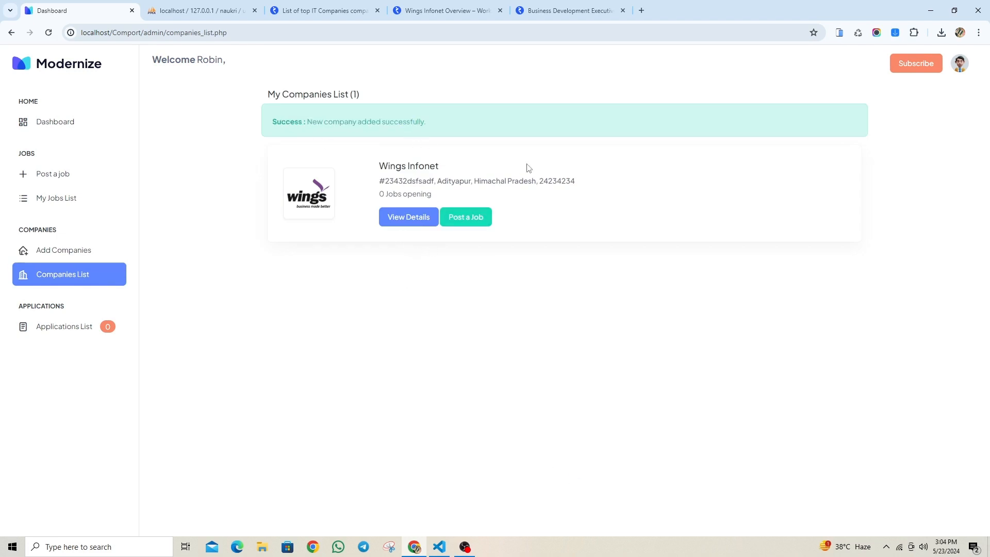
# View Wings Infonet's details, check the jobs list, and end on the dashboard counting 1 company.
pyautogui.click(408, 216)
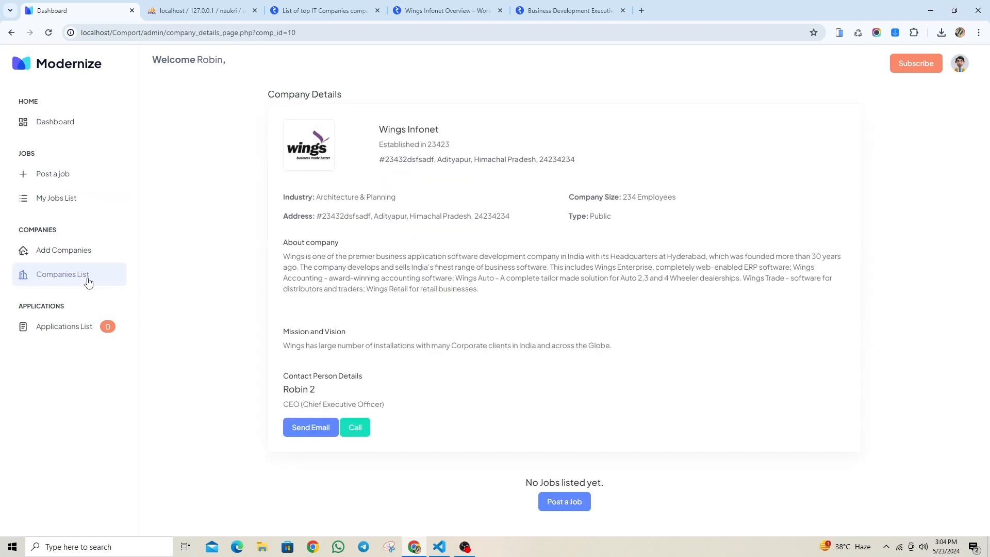
pyautogui.click(63, 249)
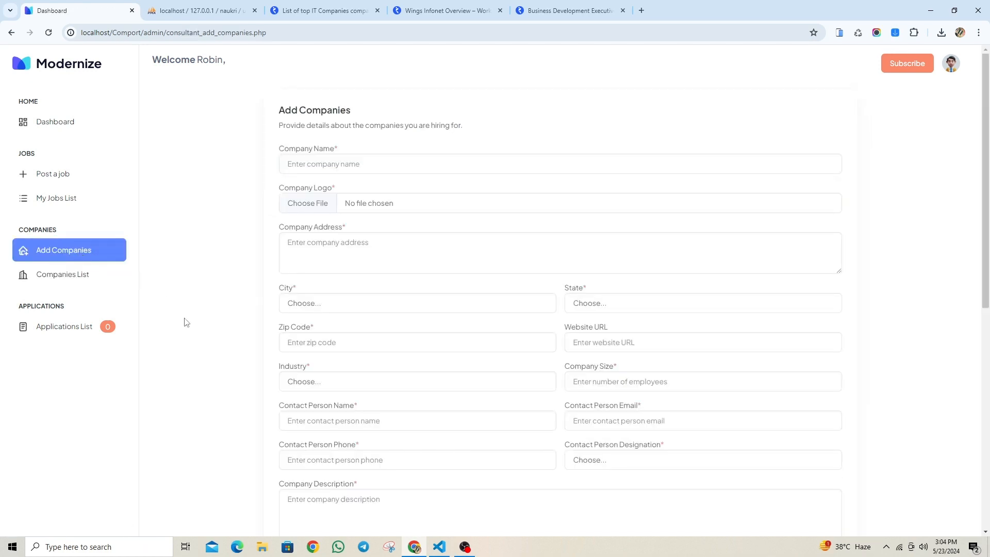
pyautogui.scroll(-3)
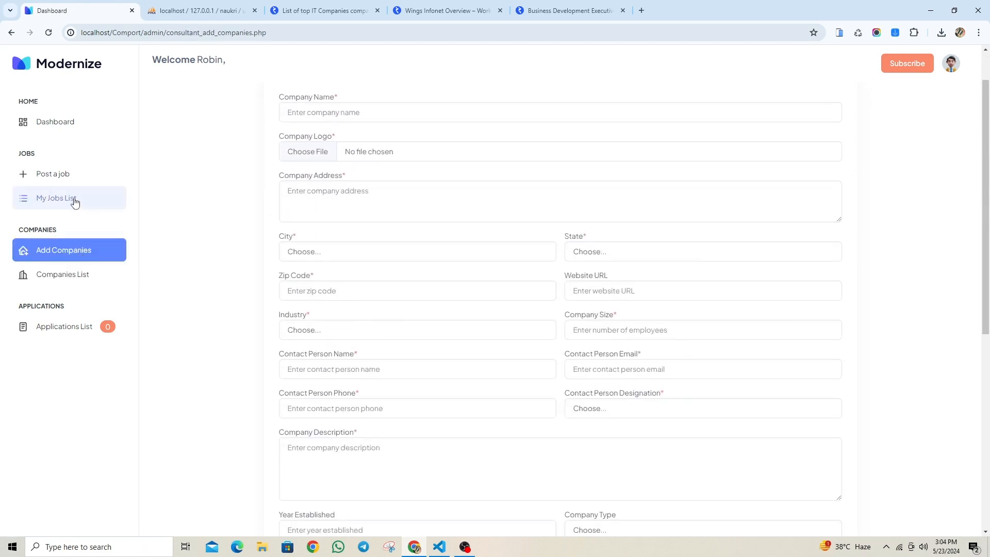
pyautogui.click(56, 198)
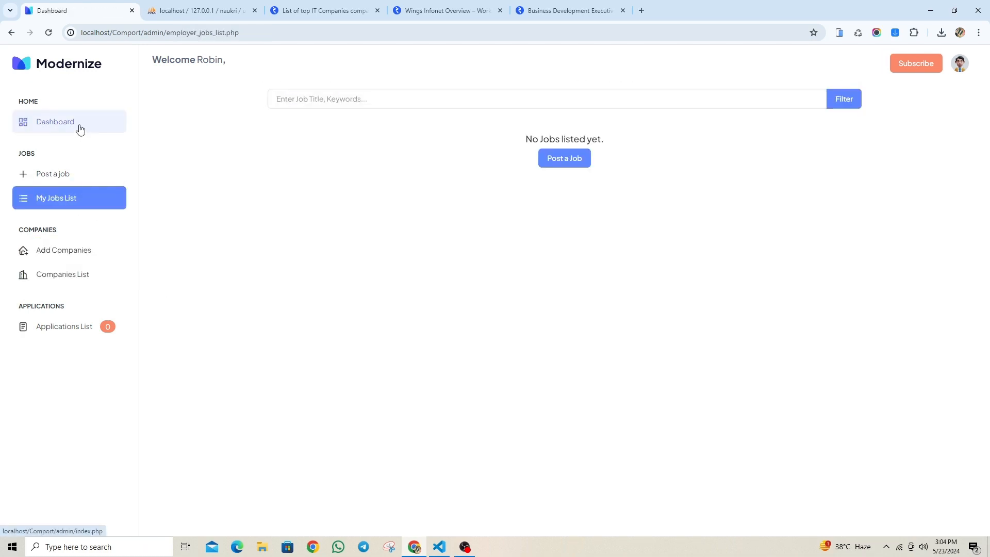
pyautogui.click(55, 122)
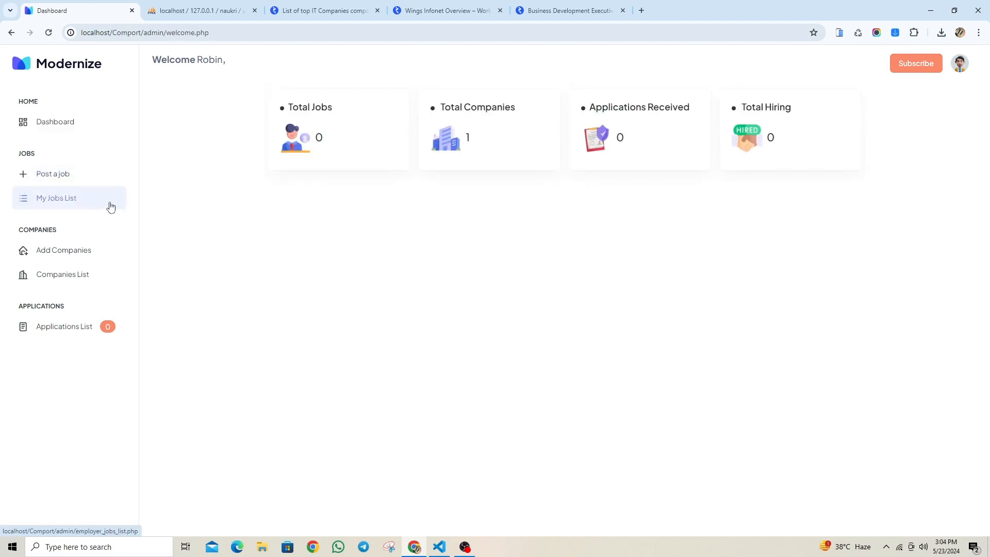